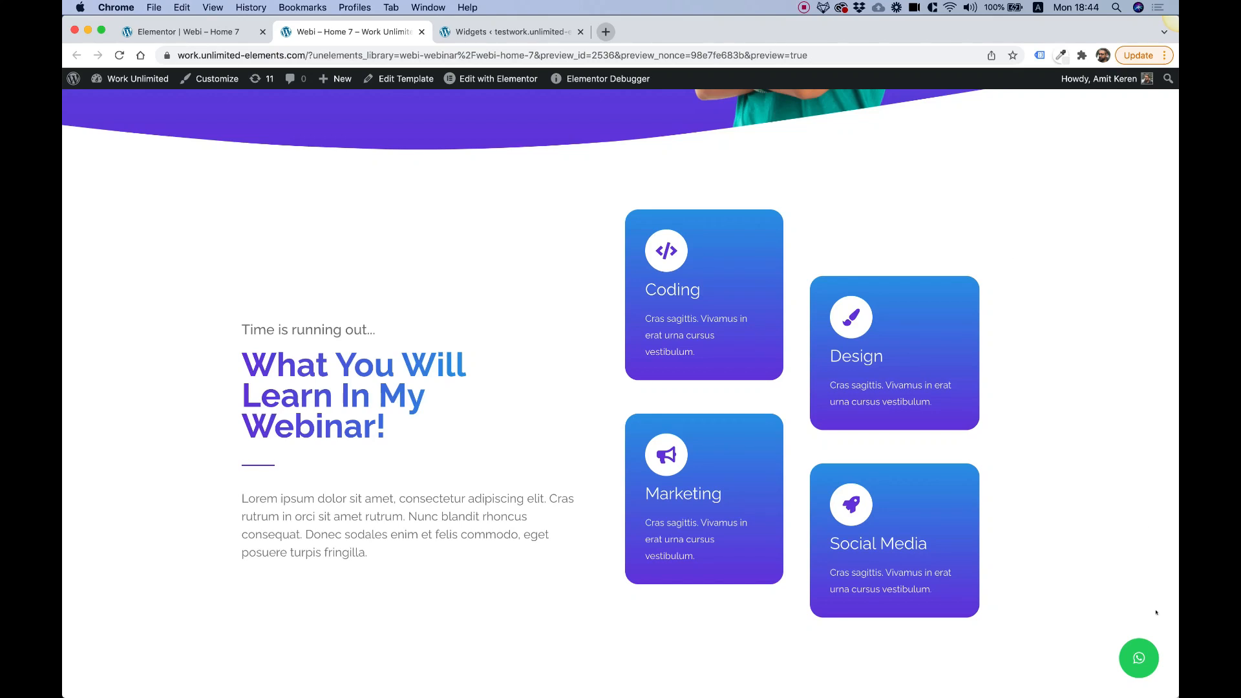
Step: Open the floating WhatsApp chat popup on the live page and look through the agent list
{"action": "left_click", "coordinate": [1138, 658]}
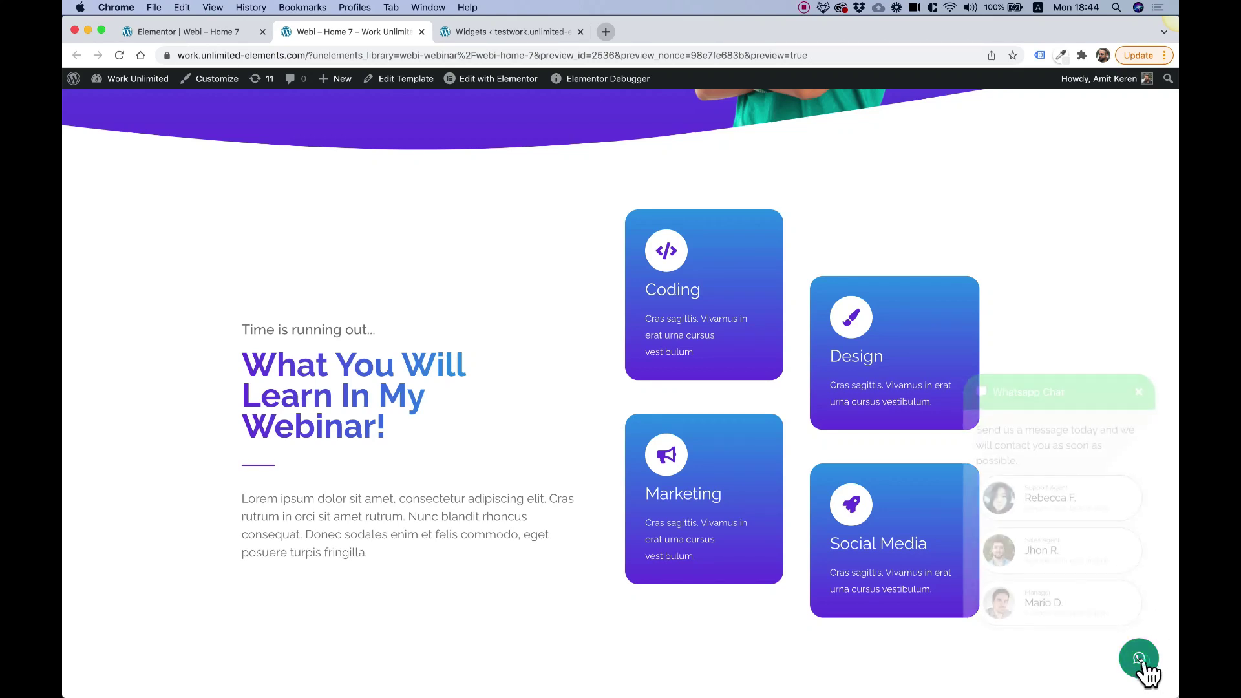
{"action": "left_click", "coordinate": [1138, 659]}
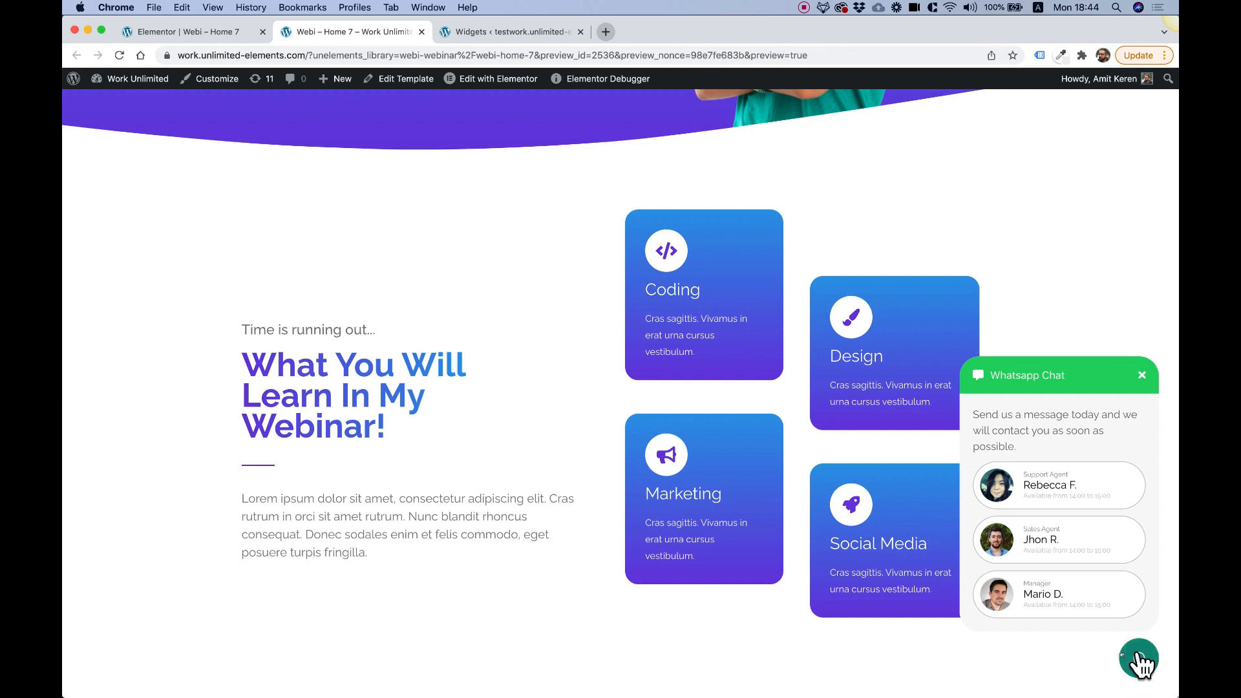
{"action": "scroll", "scroll_direction": "down", "scroll_amount": 3}
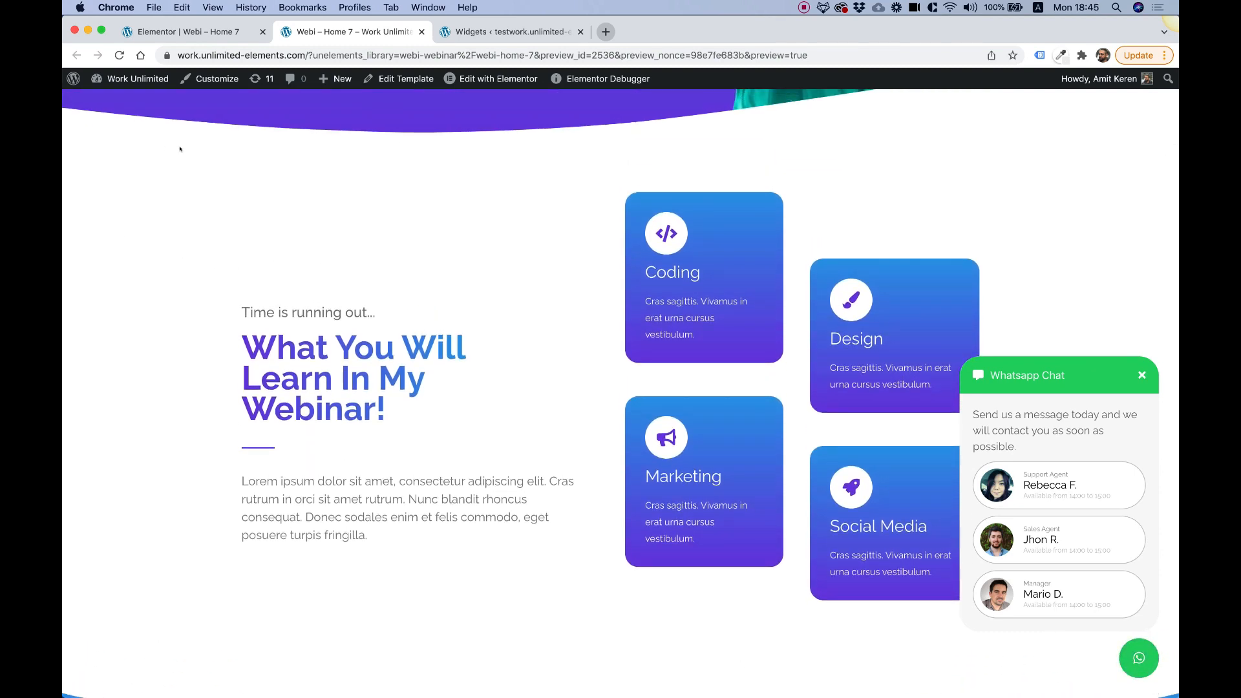
{"action": "scroll", "scroll_direction": "down", "scroll_amount": 3}
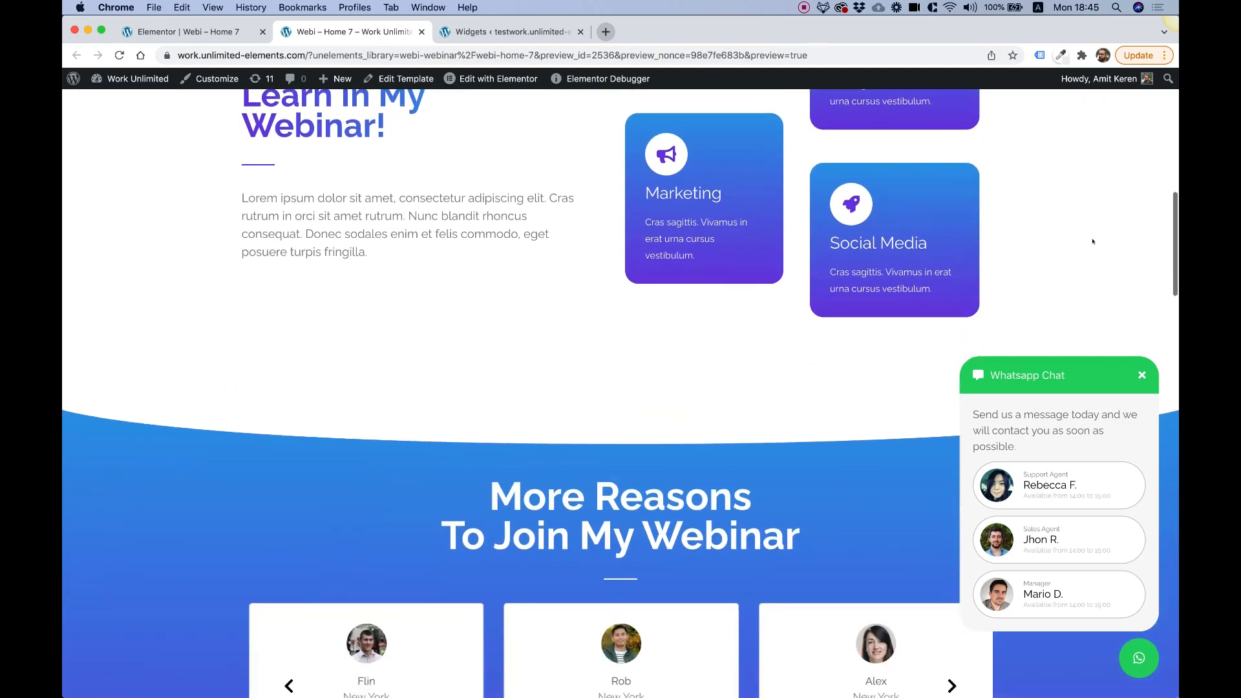
{"action": "scroll", "scroll_direction": "up", "scroll_amount": 3}
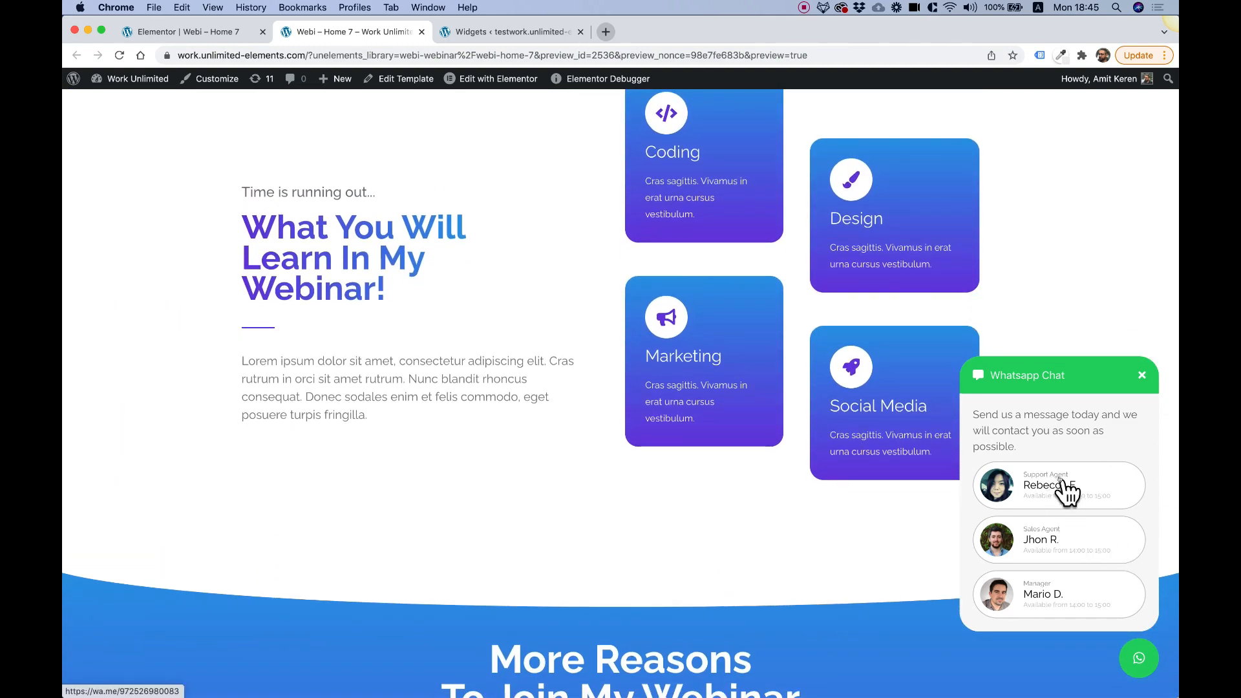
{"action": "mouse_move", "coordinate": [1072, 503]}
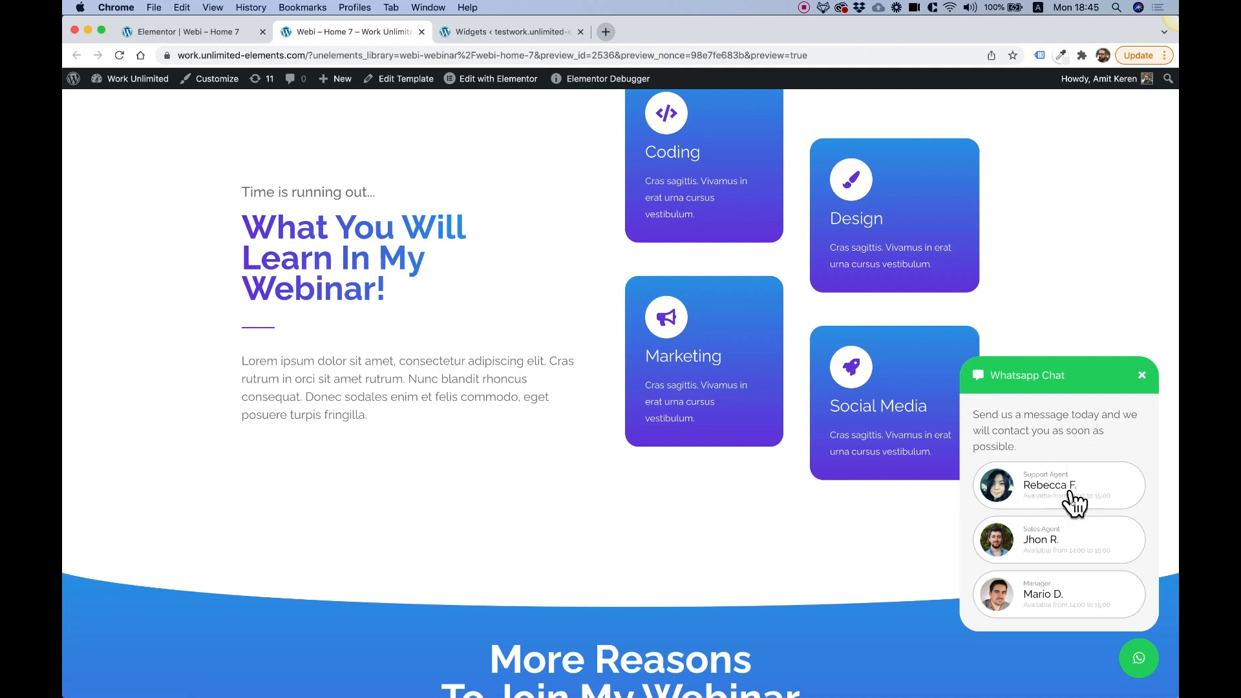
{"action": "left_click", "coordinate": [1057, 485]}
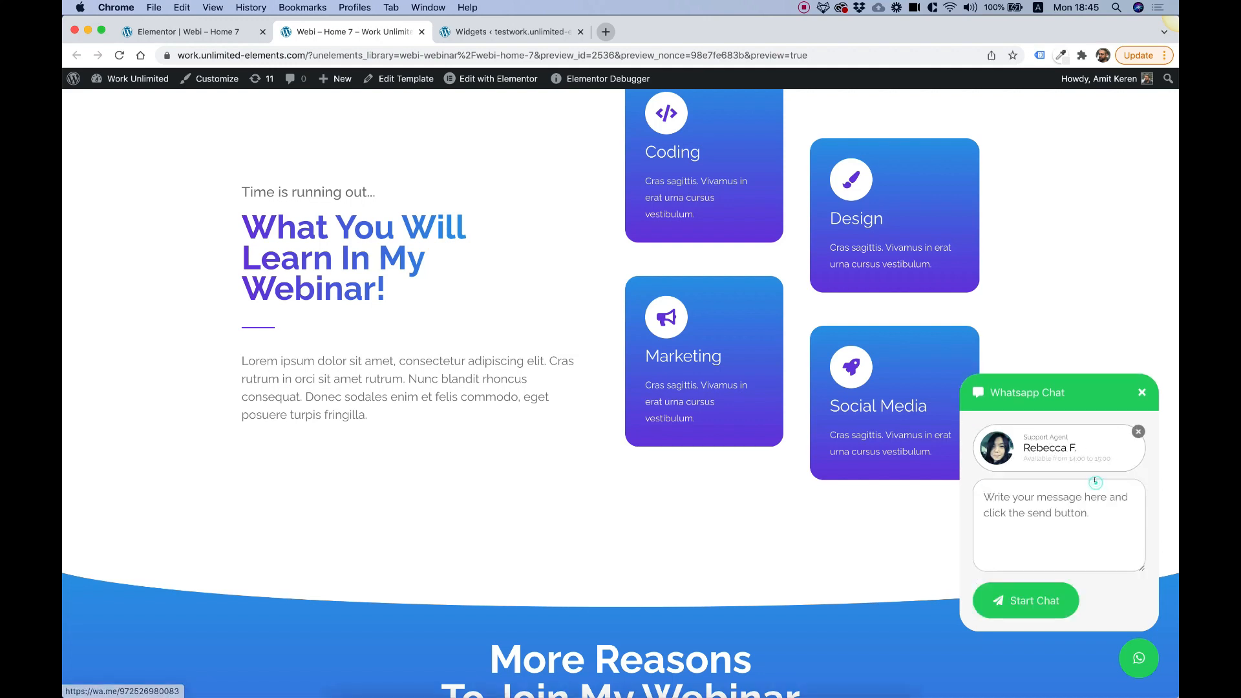
{"action": "type", "text": "adsf"}
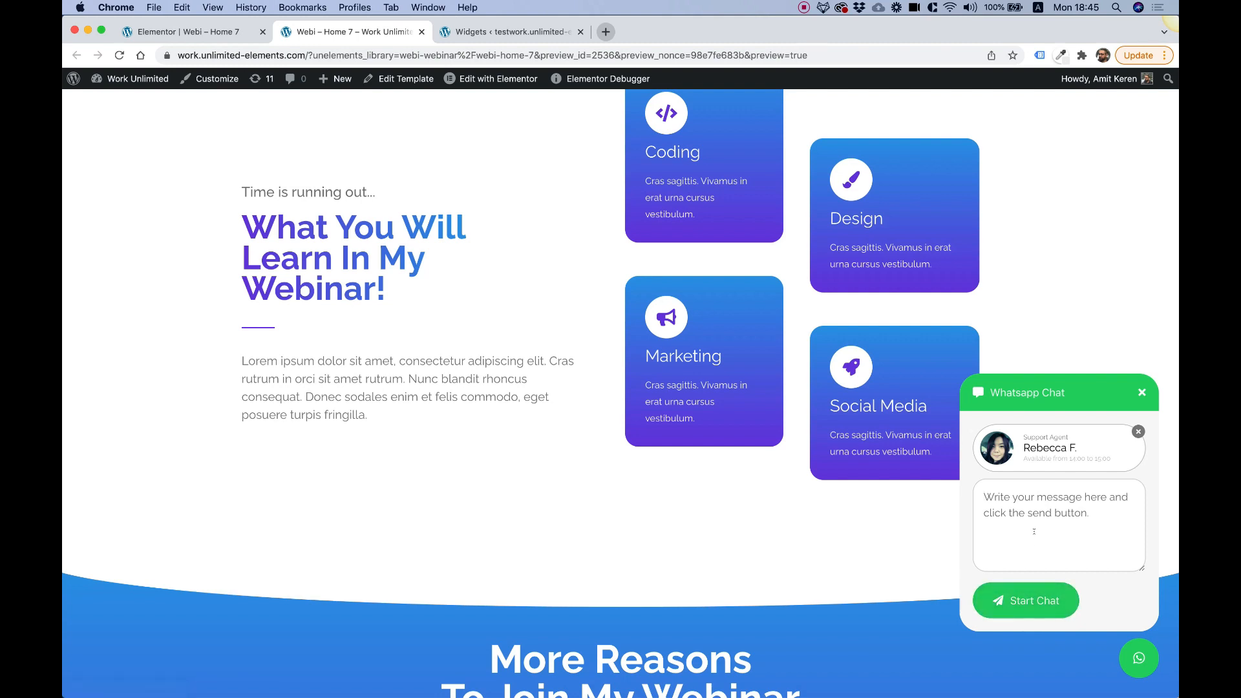
{"action": "mouse_move", "coordinate": [1058, 467]}
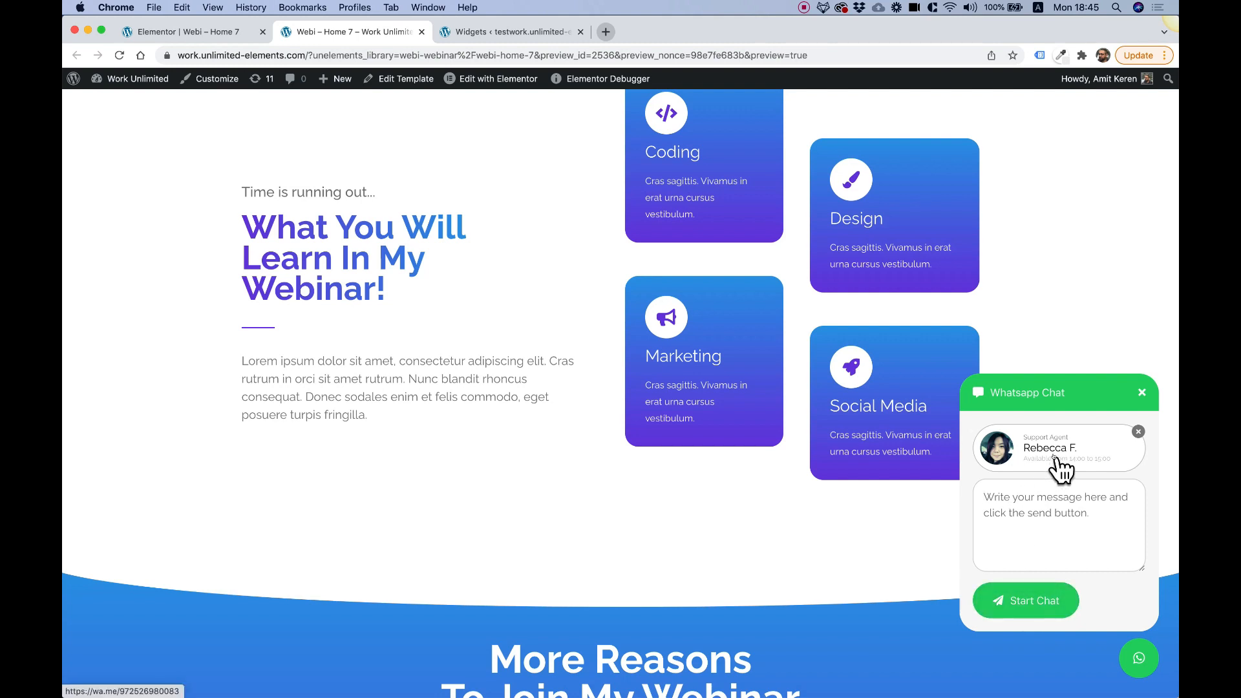
{"action": "mouse_move", "coordinate": [1060, 471]}
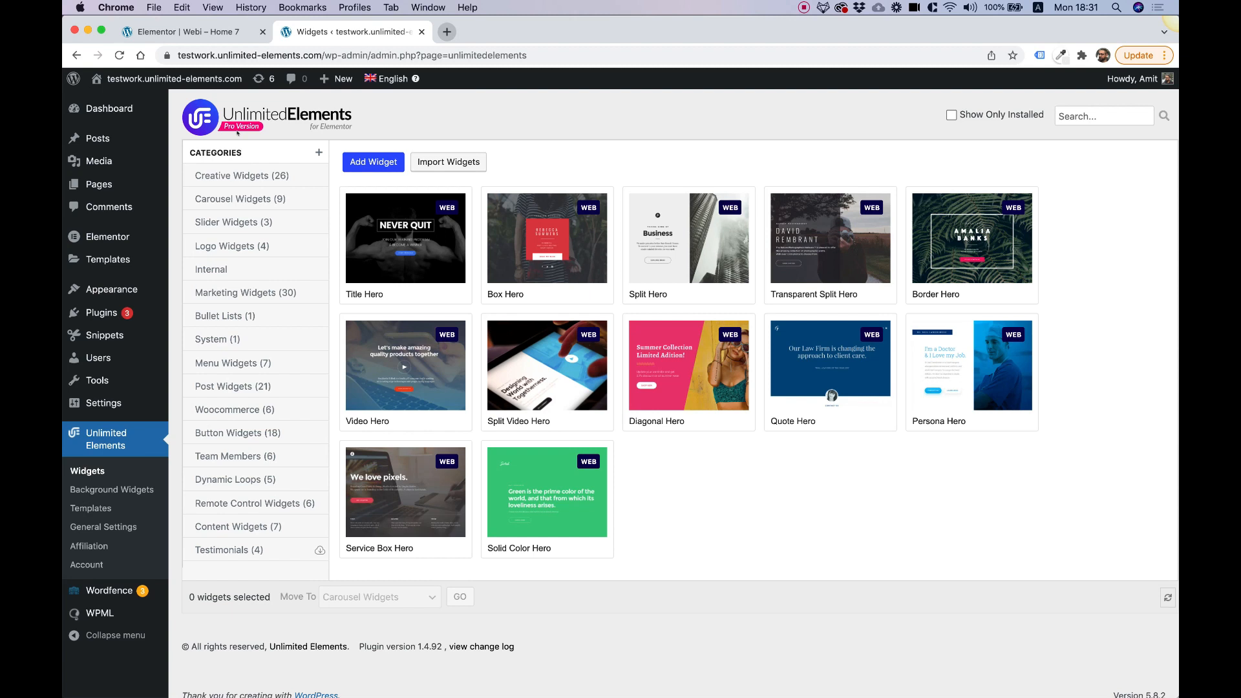
{"action": "mouse_move", "coordinate": [112, 489]}
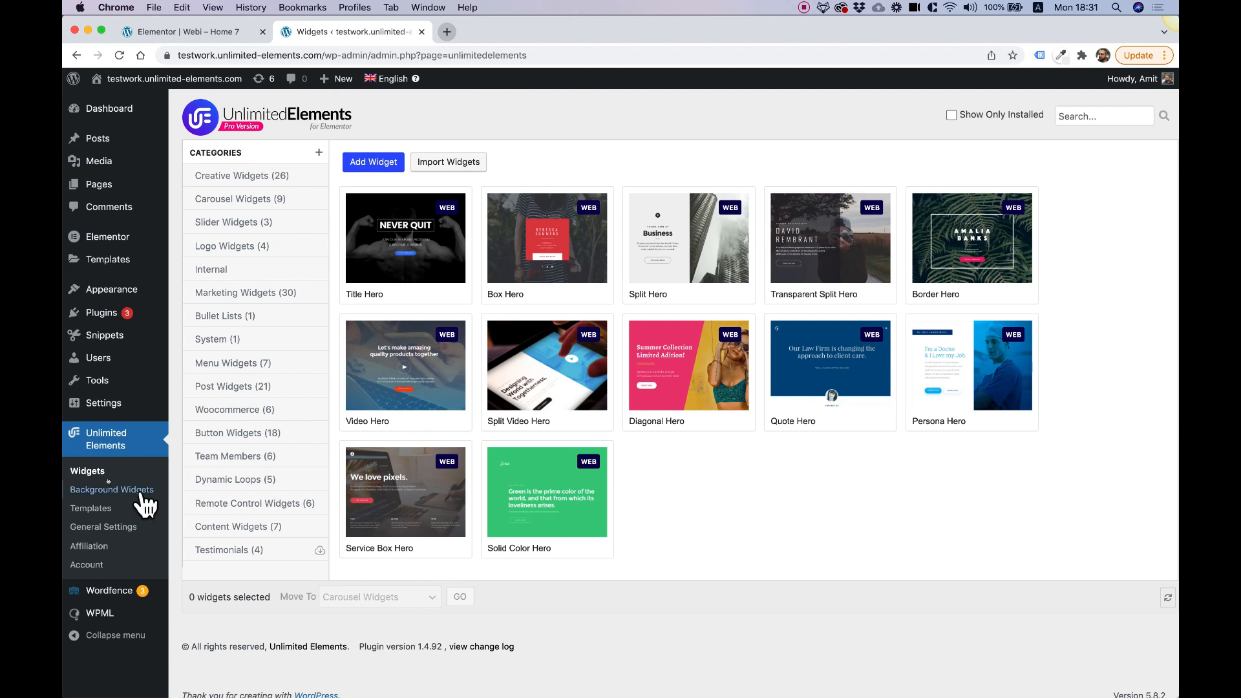
{"action": "mouse_move", "coordinate": [103, 395]}
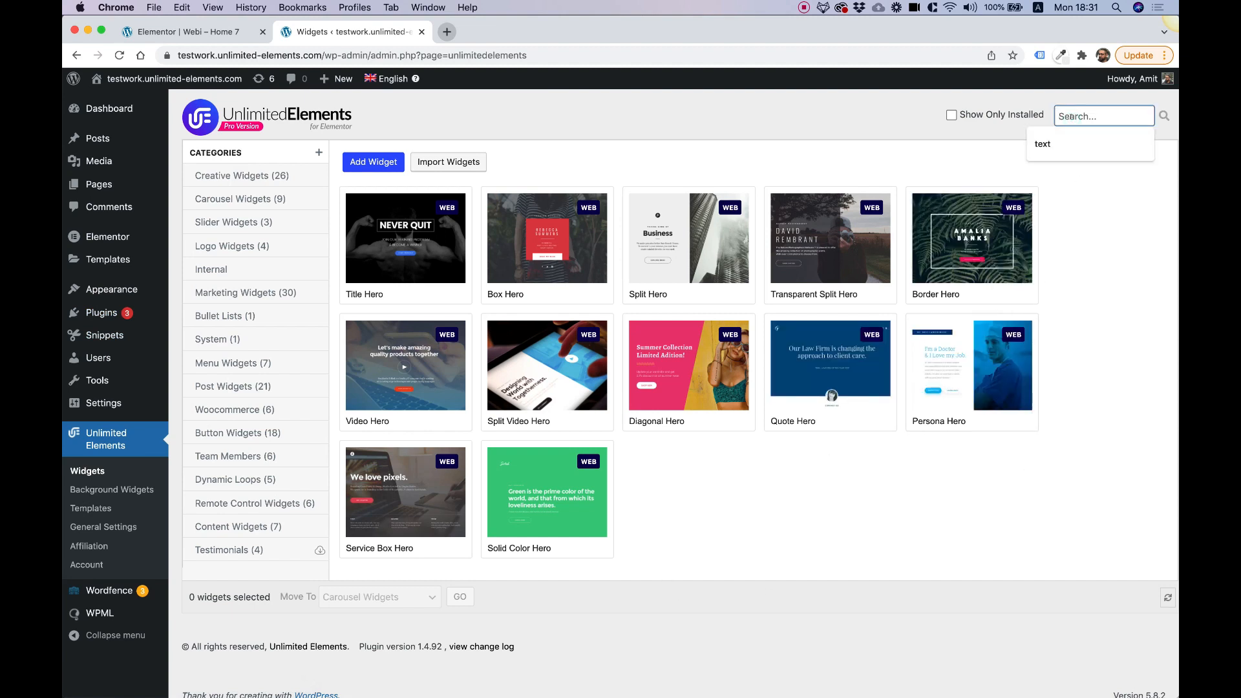
Step: Find and install the Whatsapp Chat widget by searching 'whatsapp', then return to the Elementor editor
{"action": "type", "text": "whats"}
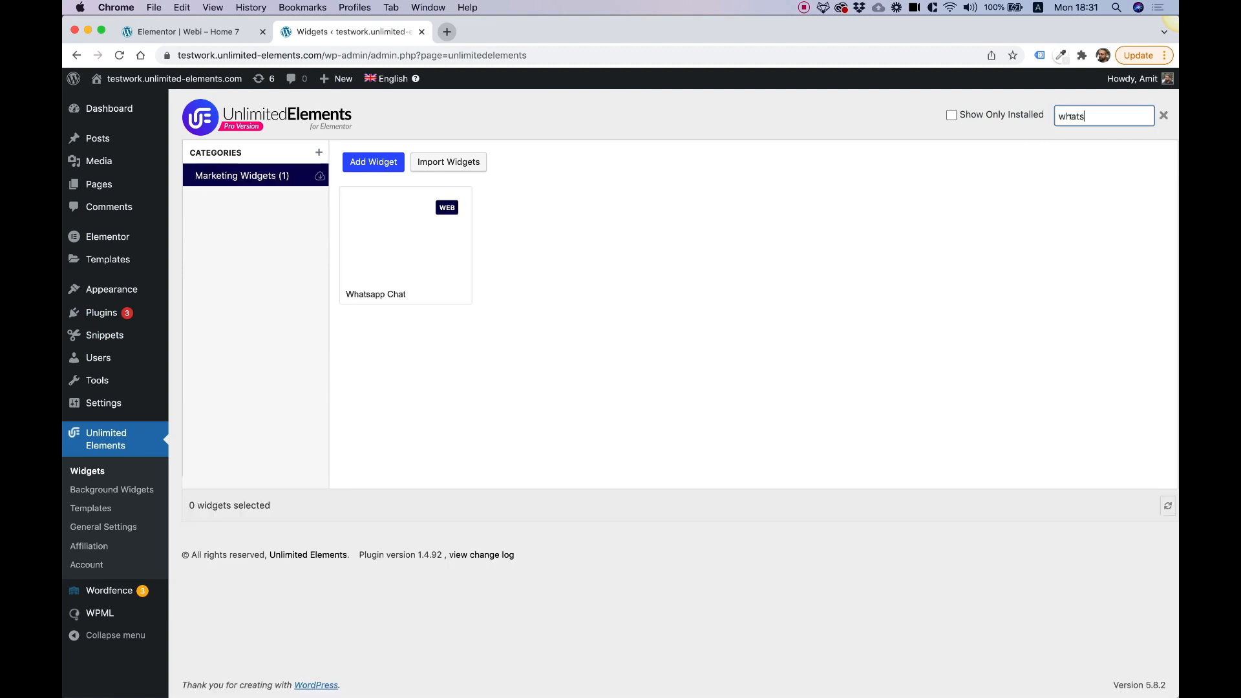
{"action": "type", "text": "app"}
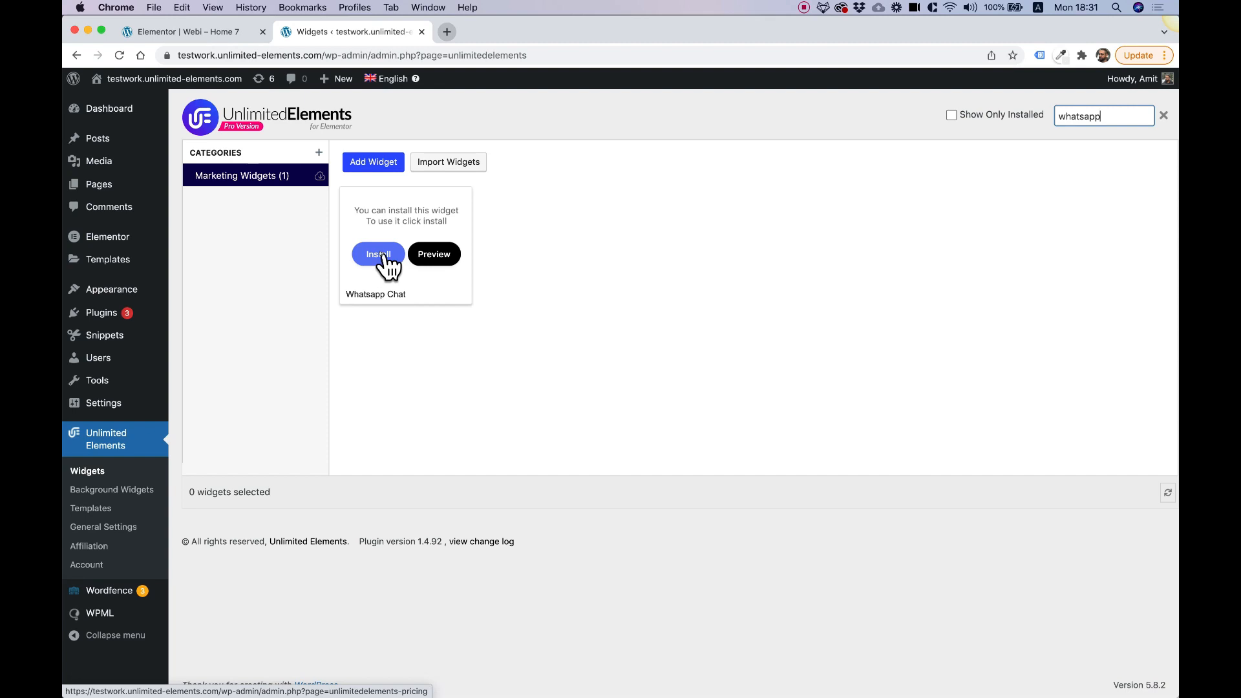
{"action": "left_click", "coordinate": [377, 254]}
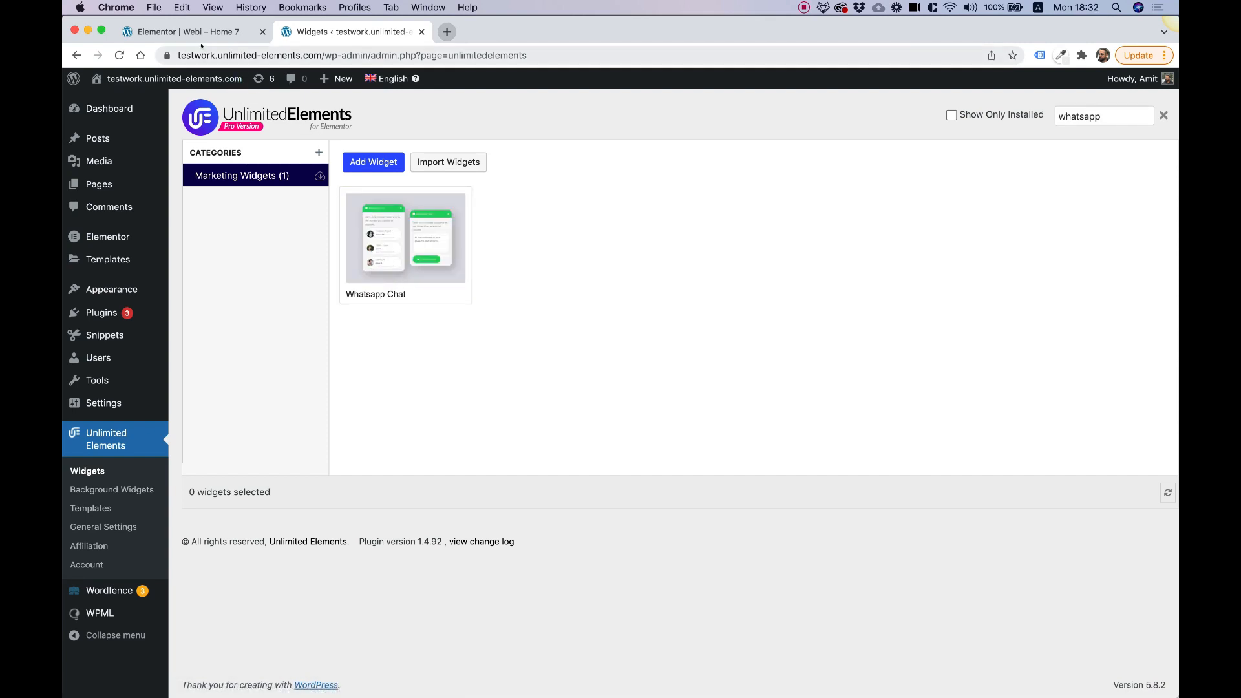
{"action": "left_click", "coordinate": [186, 31]}
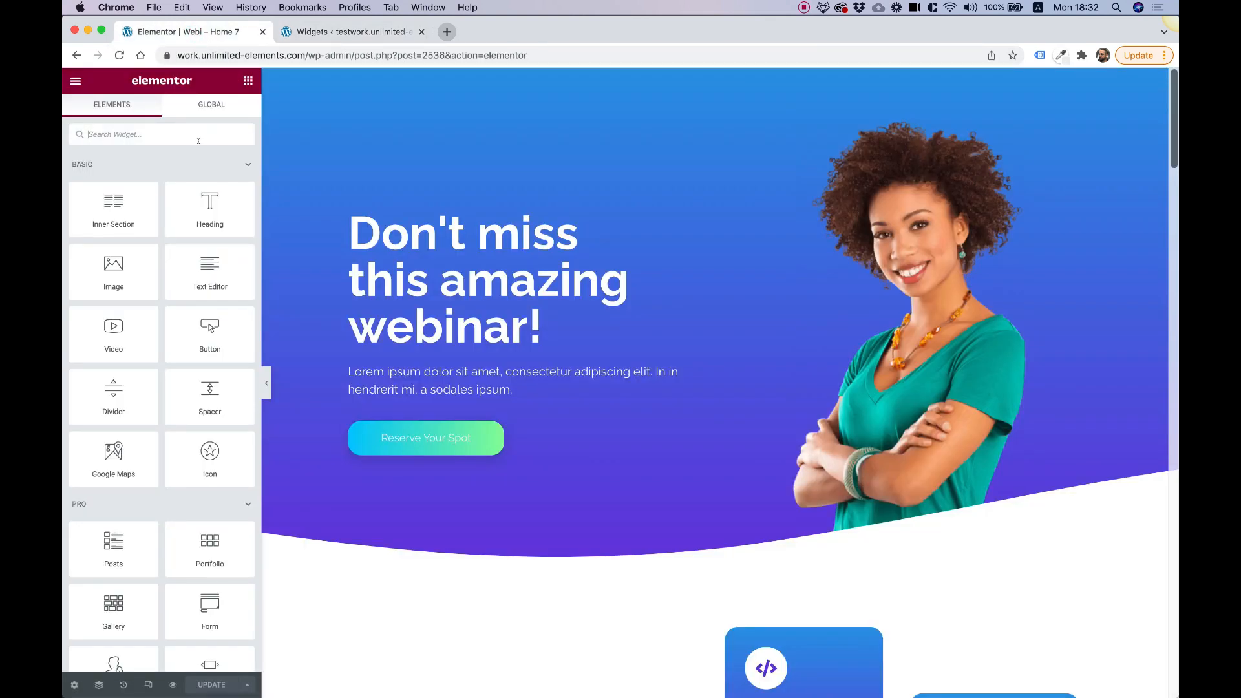
{"action": "left_click", "coordinate": [906, 316]}
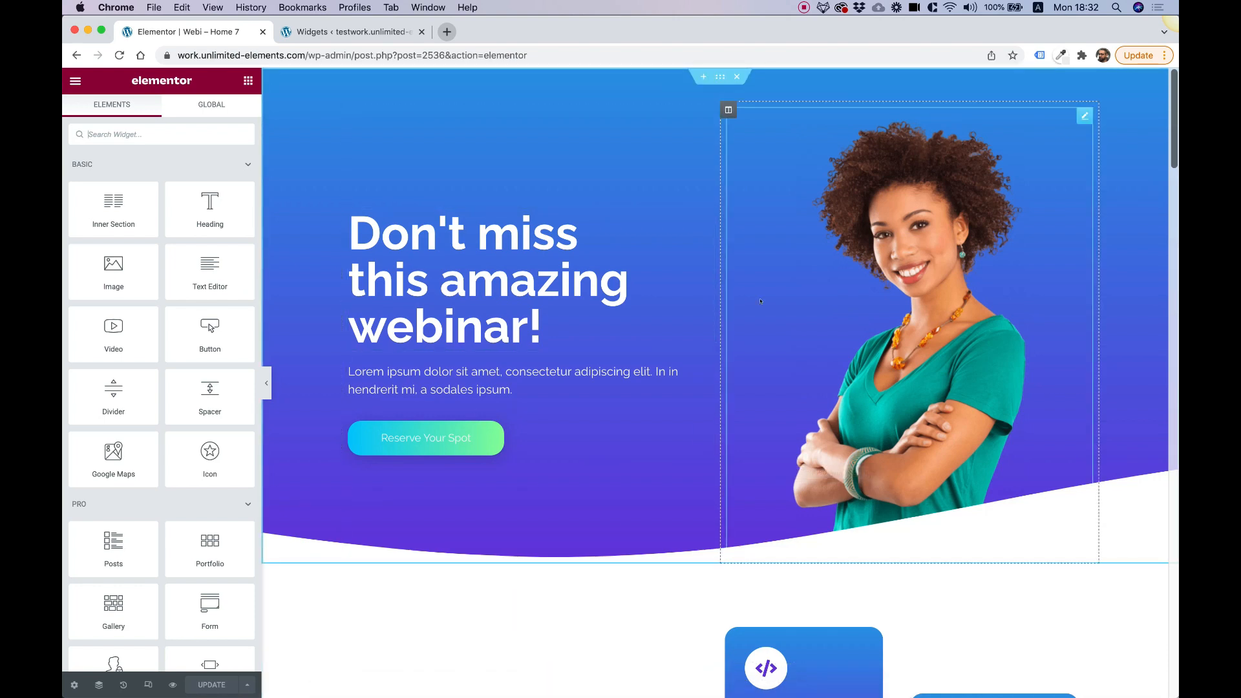
{"action": "scroll", "scroll_direction": "down", "scroll_amount": 3}
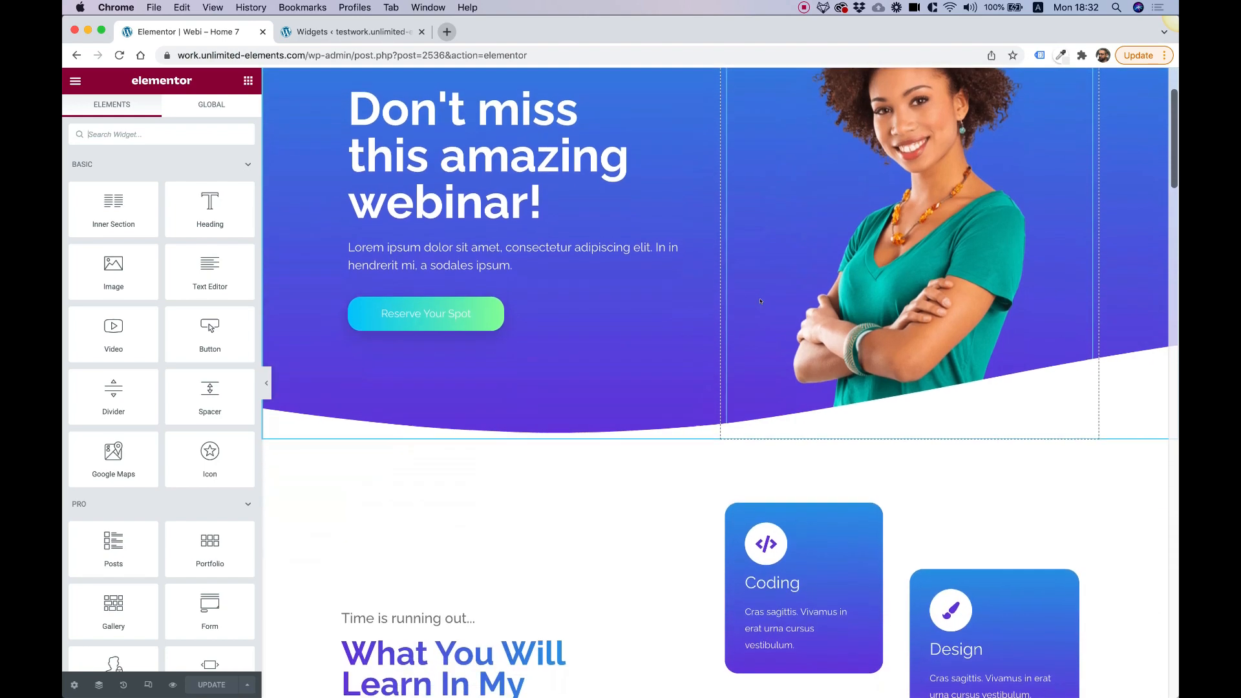
{"action": "scroll", "scroll_direction": "down", "scroll_amount": 3}
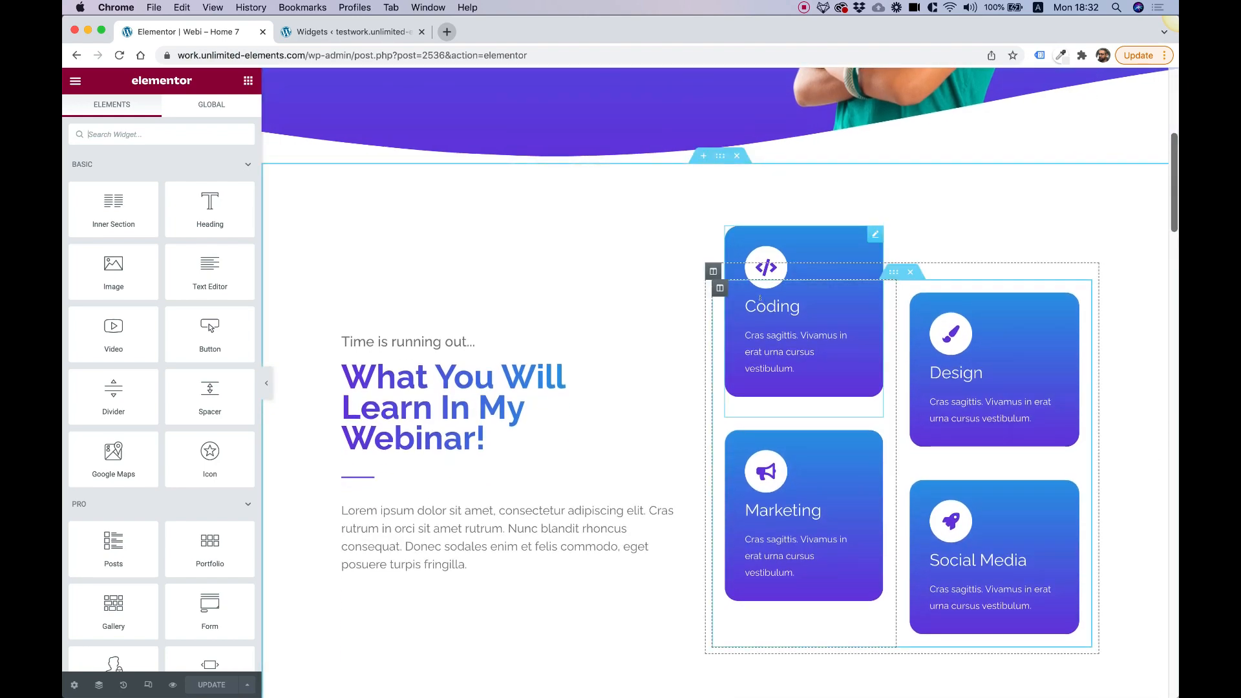
{"action": "scroll", "scroll_direction": "down", "scroll_amount": 3}
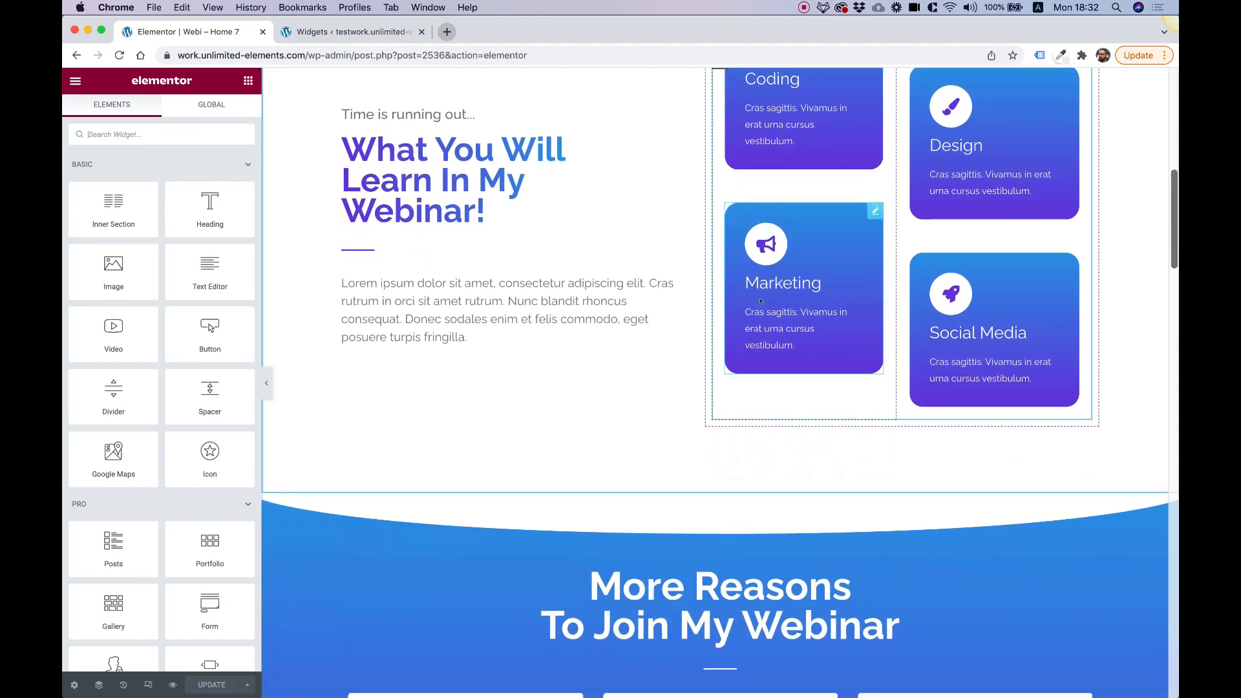
{"action": "scroll", "scroll_direction": "down", "scroll_amount": 3}
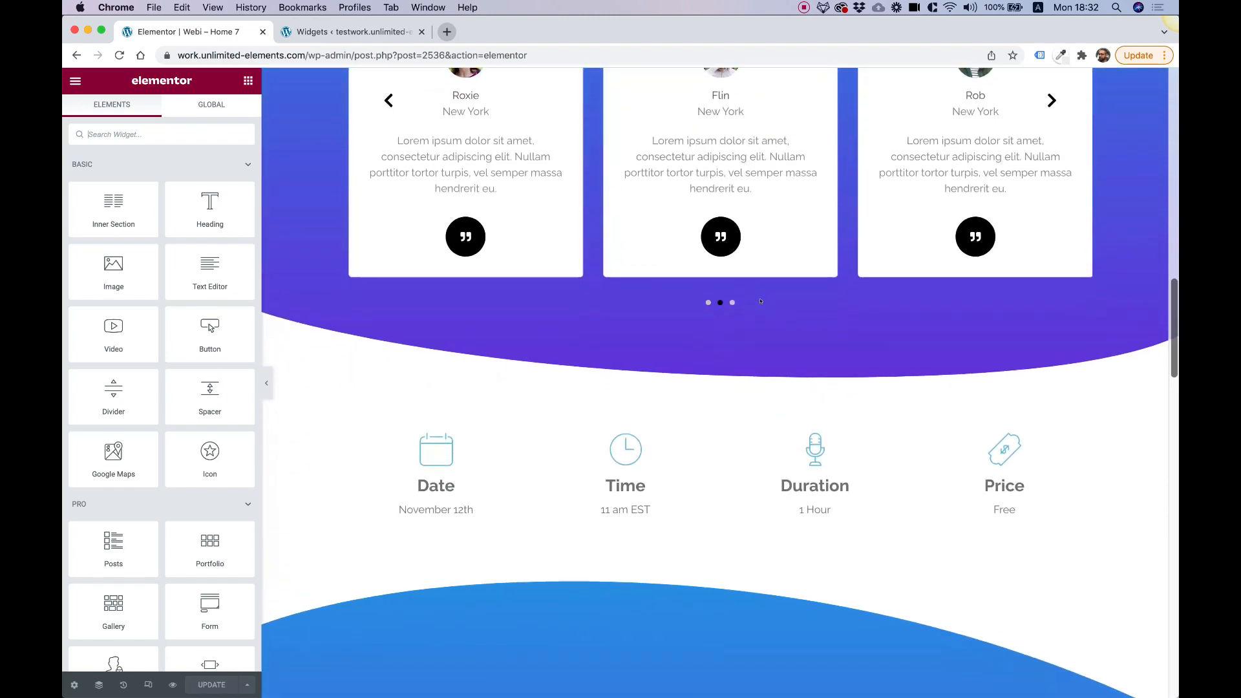
{"action": "scroll", "scroll_direction": "down", "scroll_amount": 3}
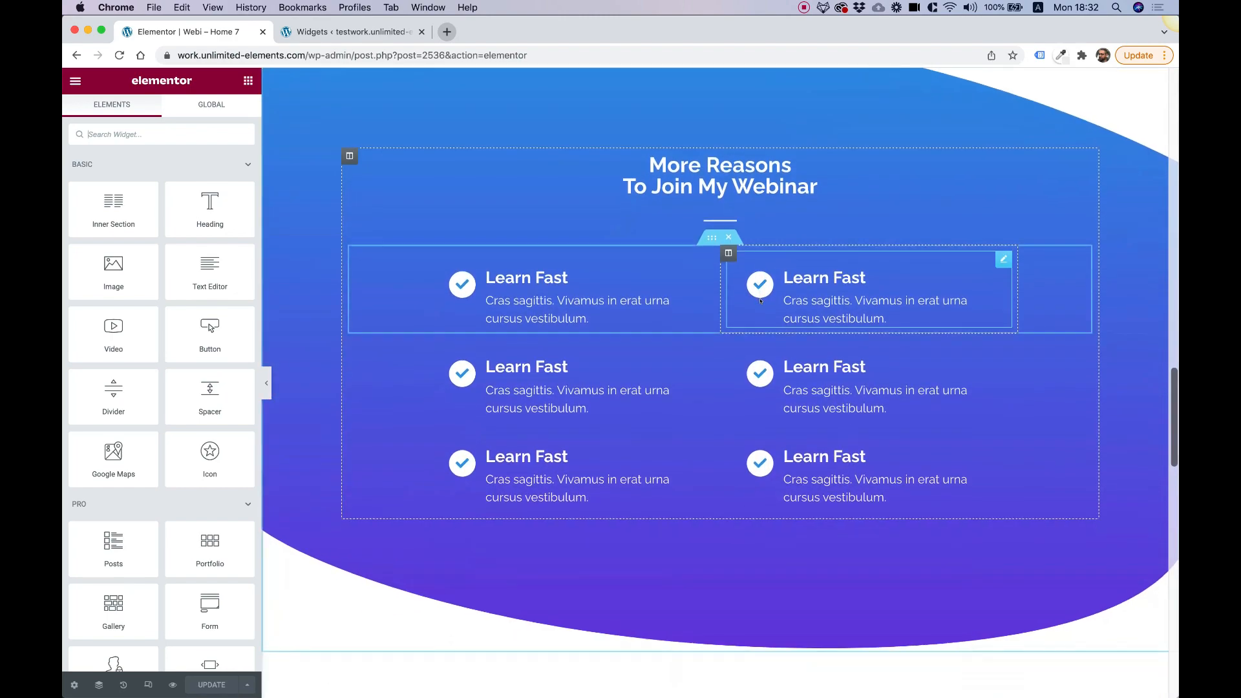
{"action": "scroll", "scroll_direction": "up", "scroll_amount": 3}
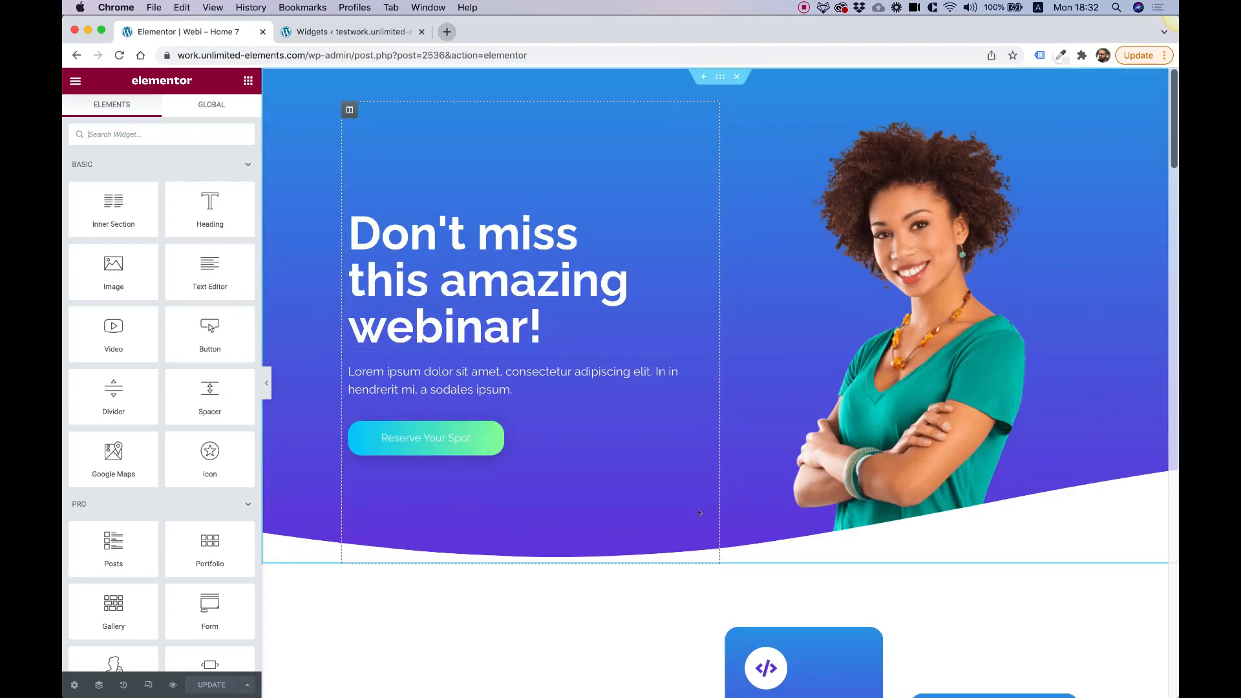
{"action": "scroll", "scroll_direction": "down", "scroll_amount": 3}
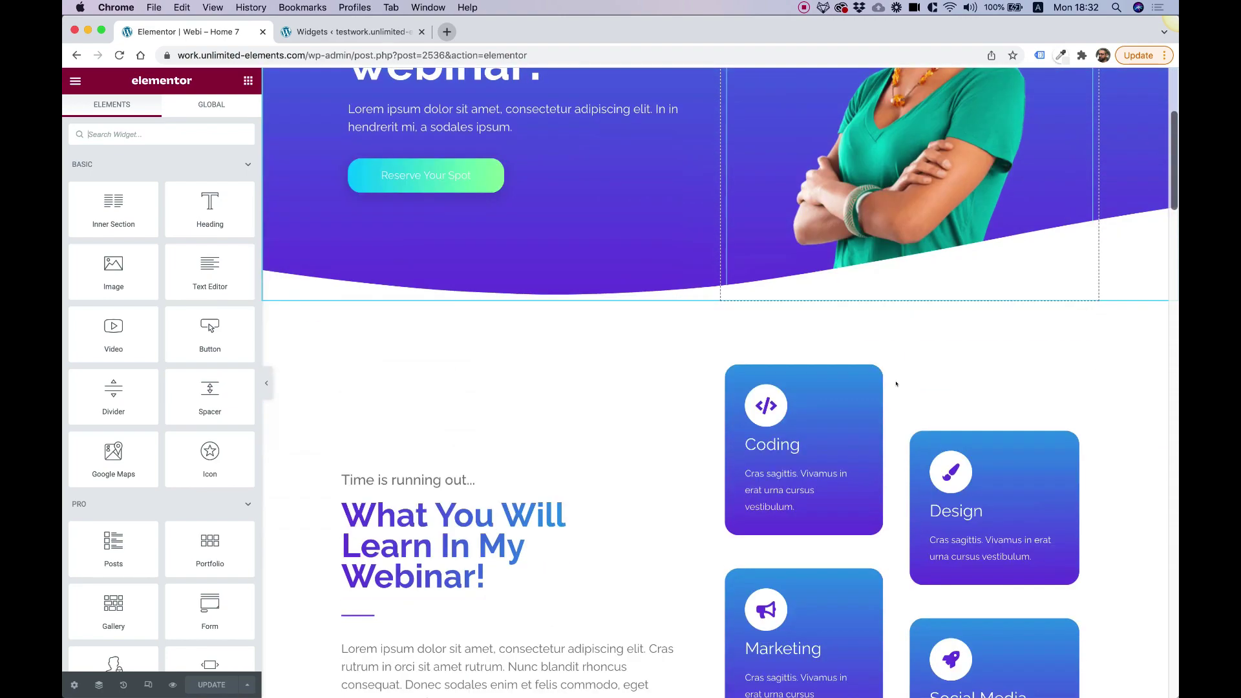
{"action": "scroll", "scroll_direction": "down", "scroll_amount": 3}
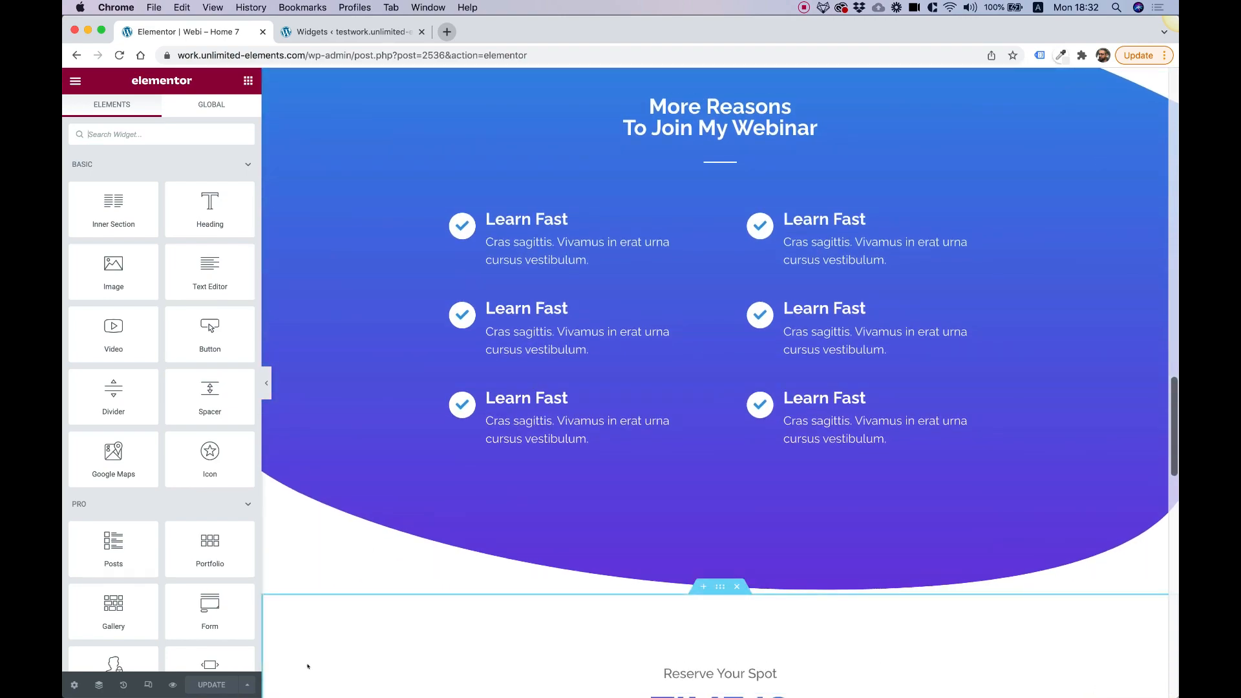
{"action": "scroll", "scroll_direction": "down", "scroll_amount": 3}
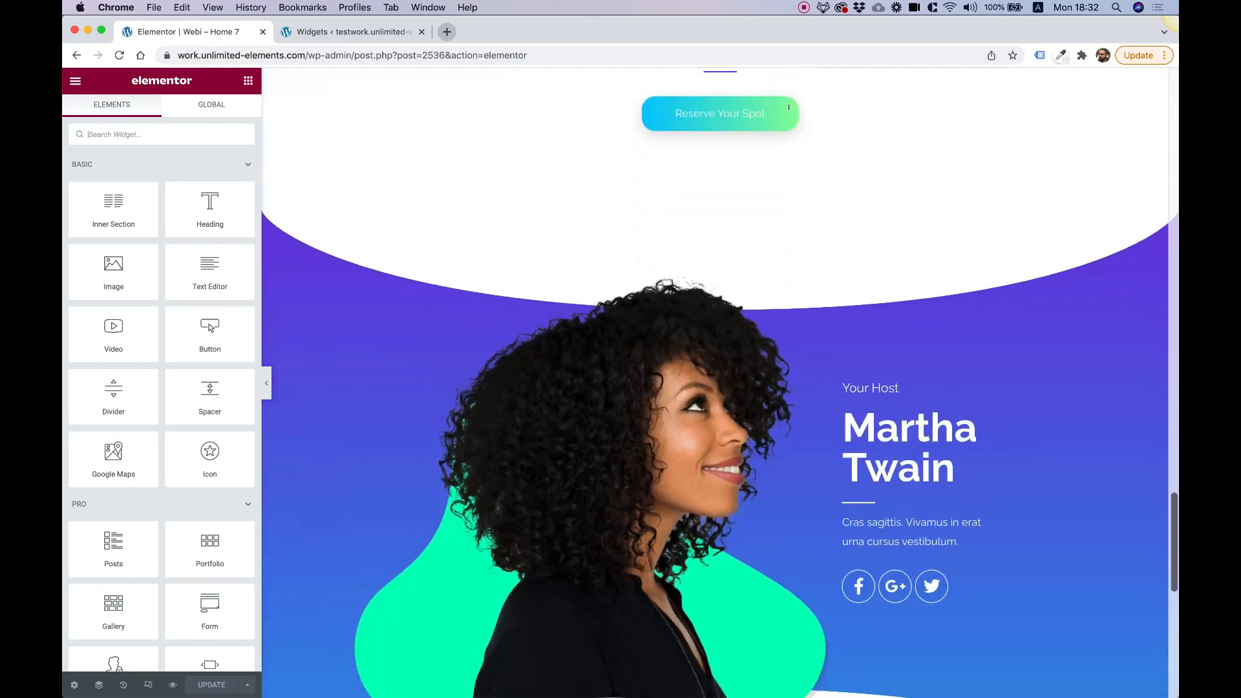
{"action": "scroll", "scroll_direction": "up", "scroll_amount": 3}
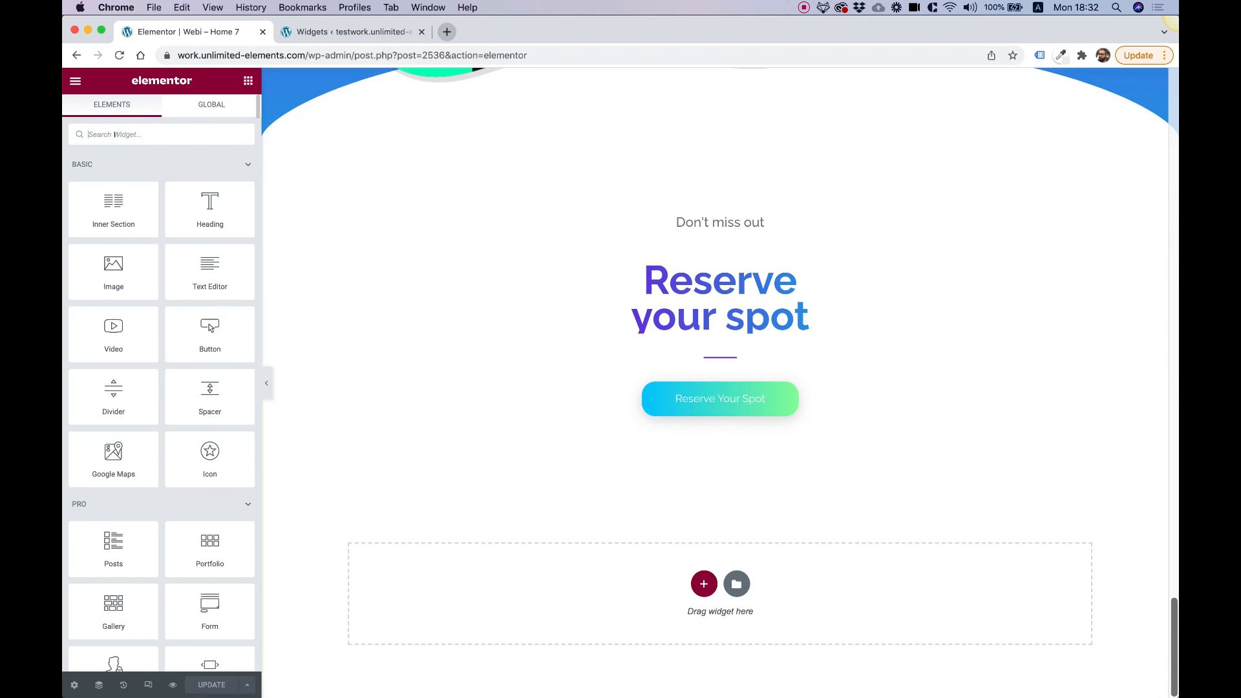
{"action": "type", "text": "wha"}
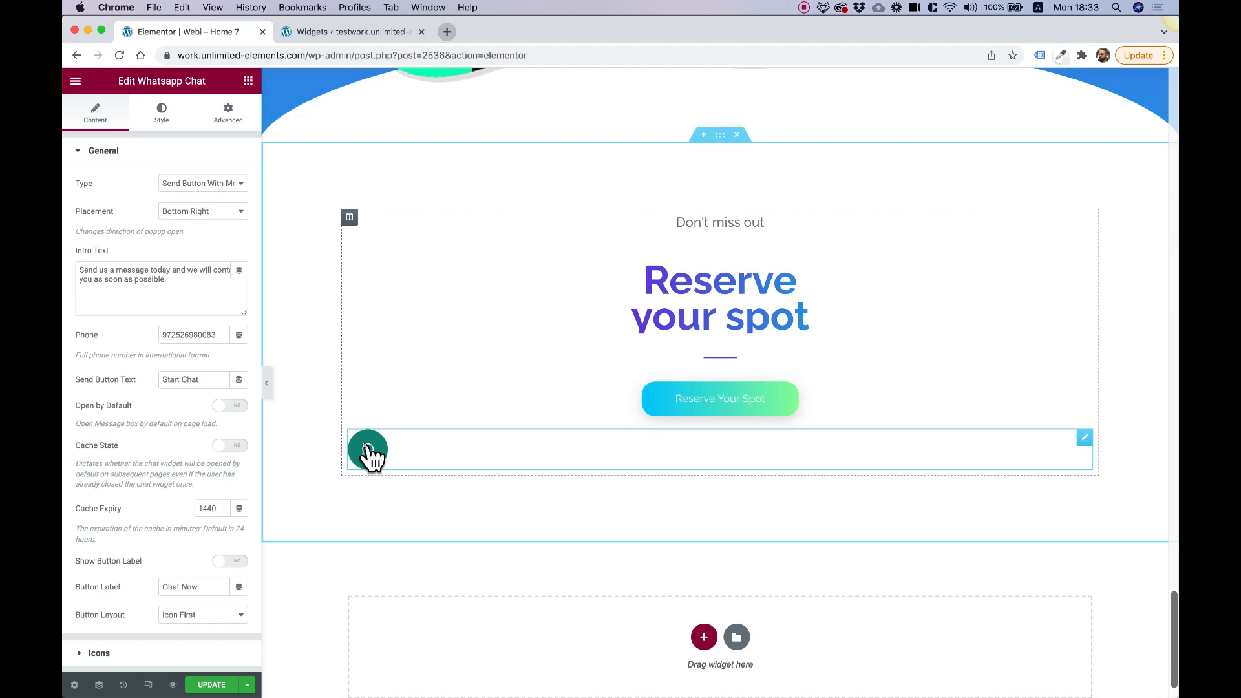
{"action": "mouse_move", "coordinate": [374, 457]}
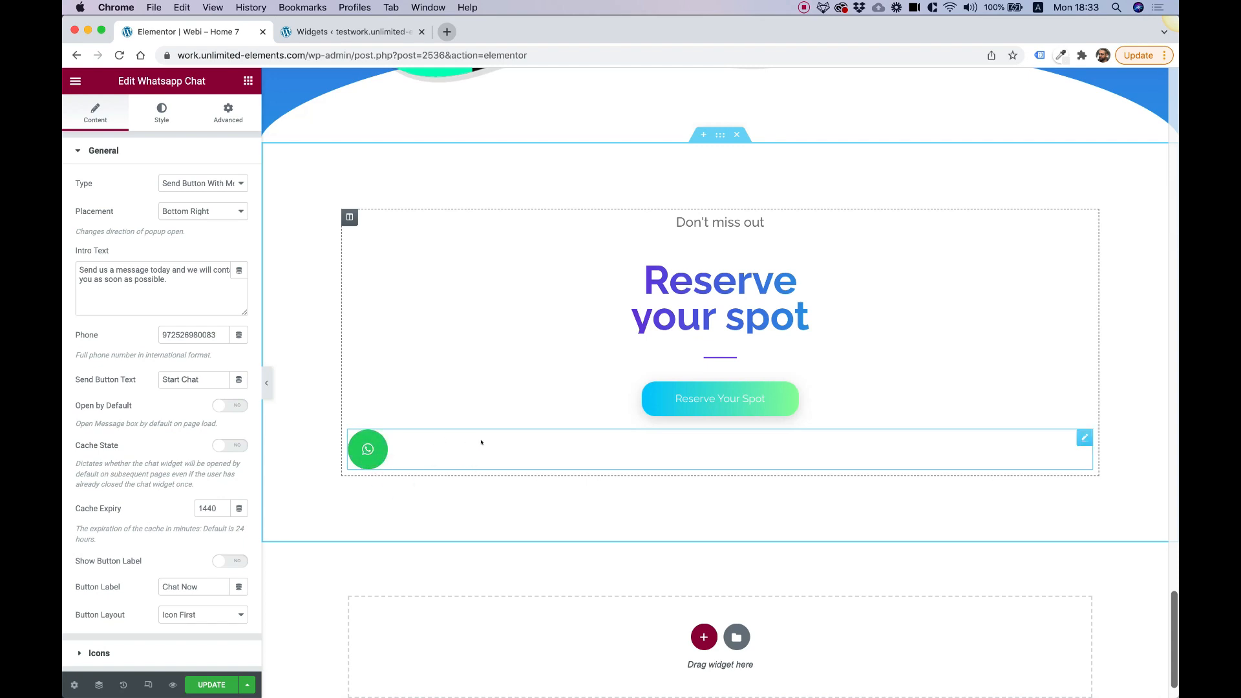
{"action": "mouse_move", "coordinate": [384, 475]}
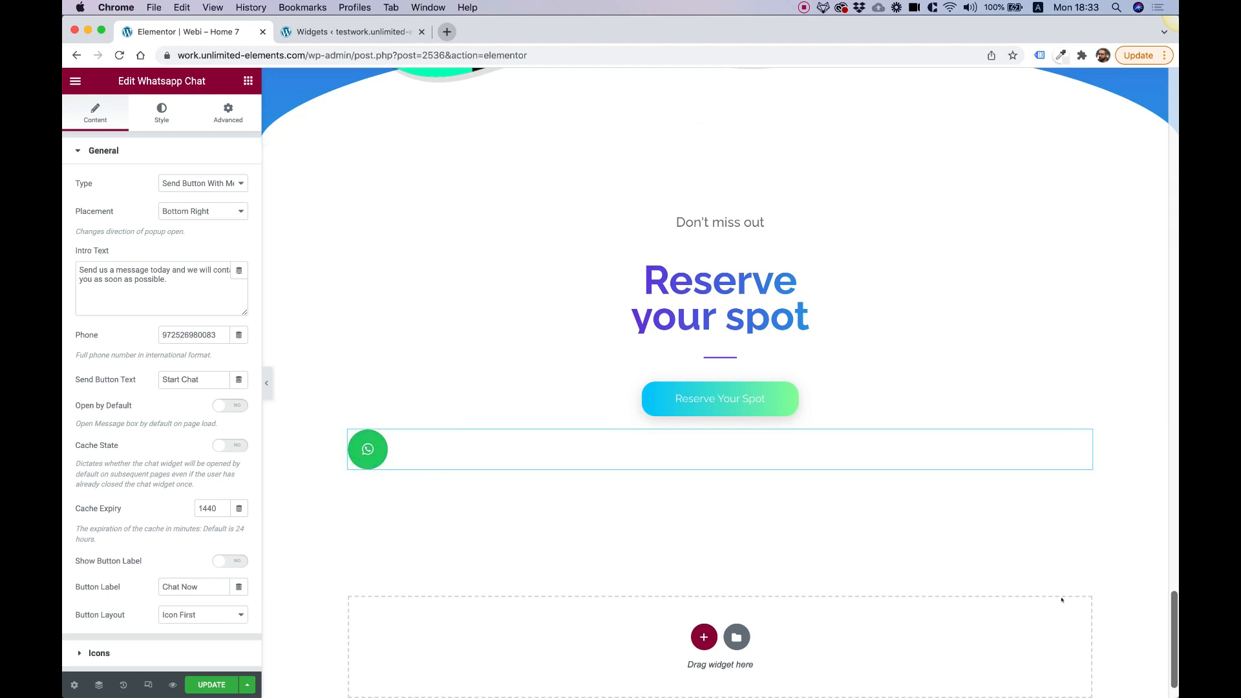
{"action": "scroll", "scroll_direction": "down", "scroll_amount": 3}
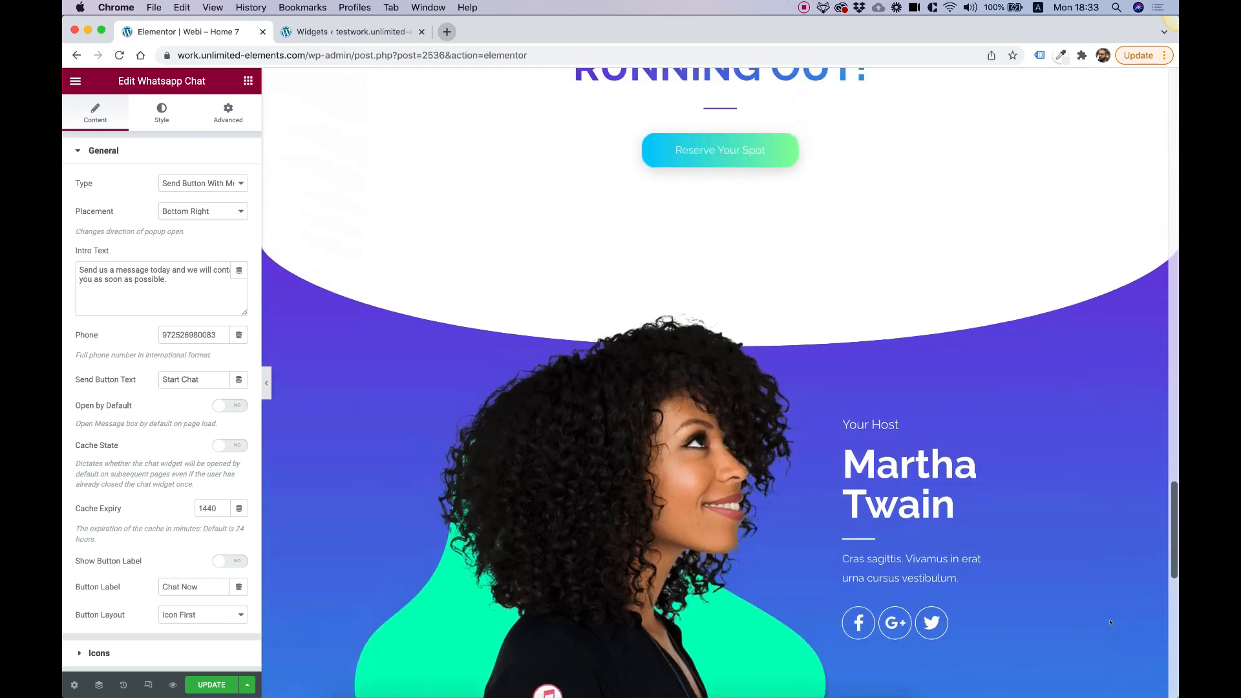
{"action": "scroll", "scroll_direction": "down", "scroll_amount": 3}
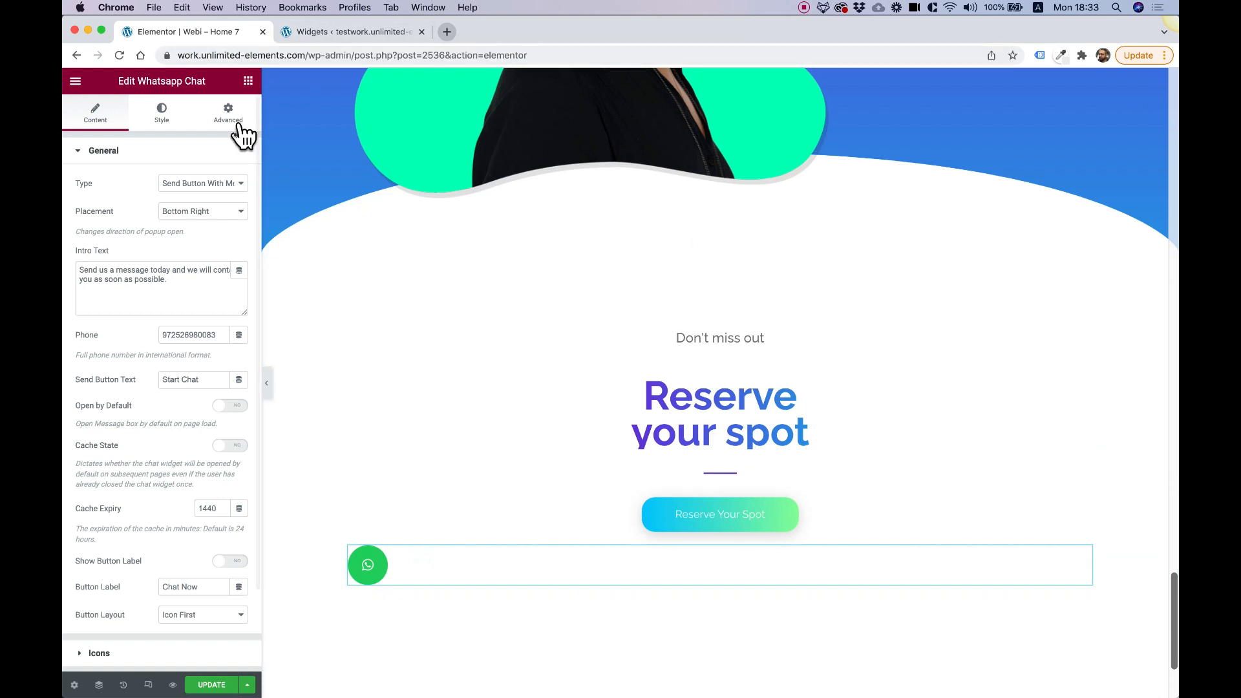
{"action": "mouse_move", "coordinate": [220, 106]}
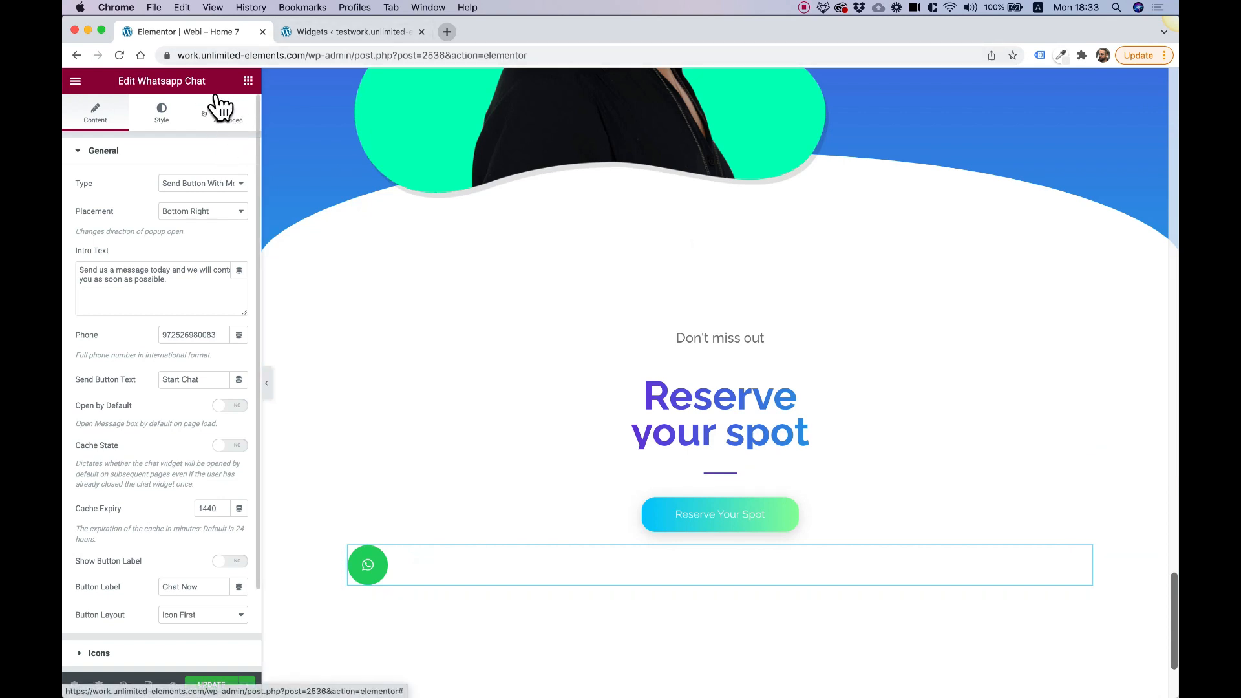
{"action": "mouse_move", "coordinate": [229, 115]}
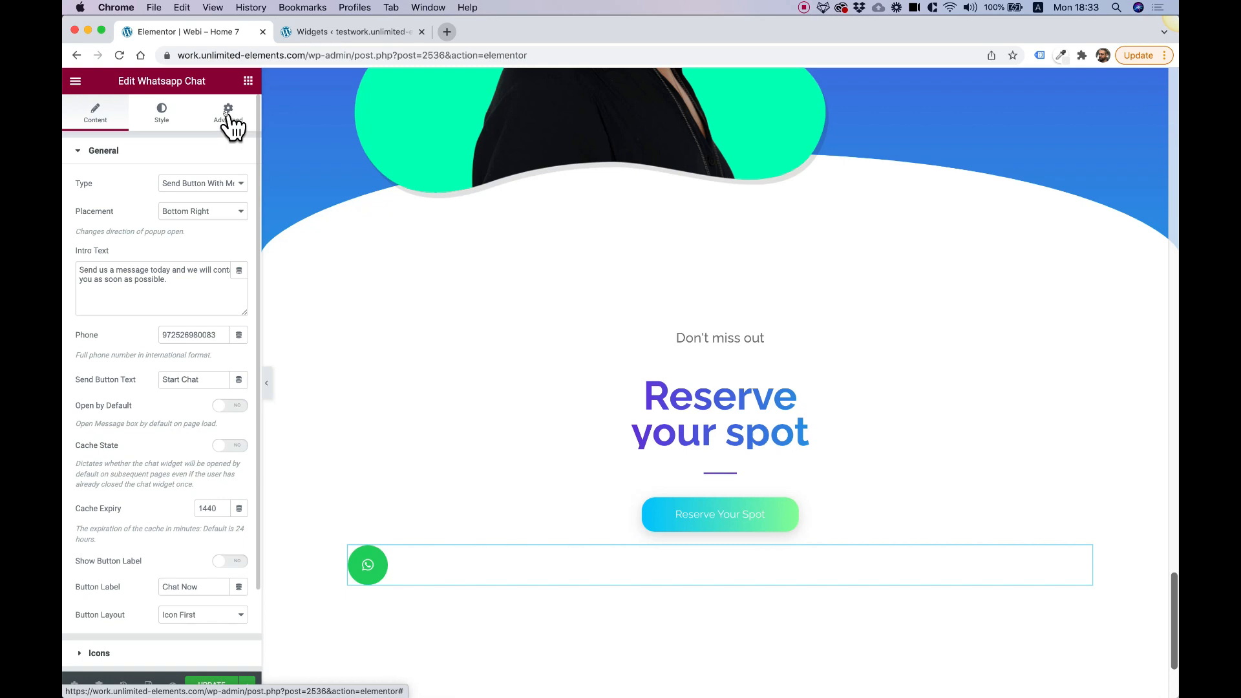
Step: In Advanced positioning, set the widget width to Inline (auto) and position to Fixed
{"action": "left_click", "coordinate": [228, 113]}
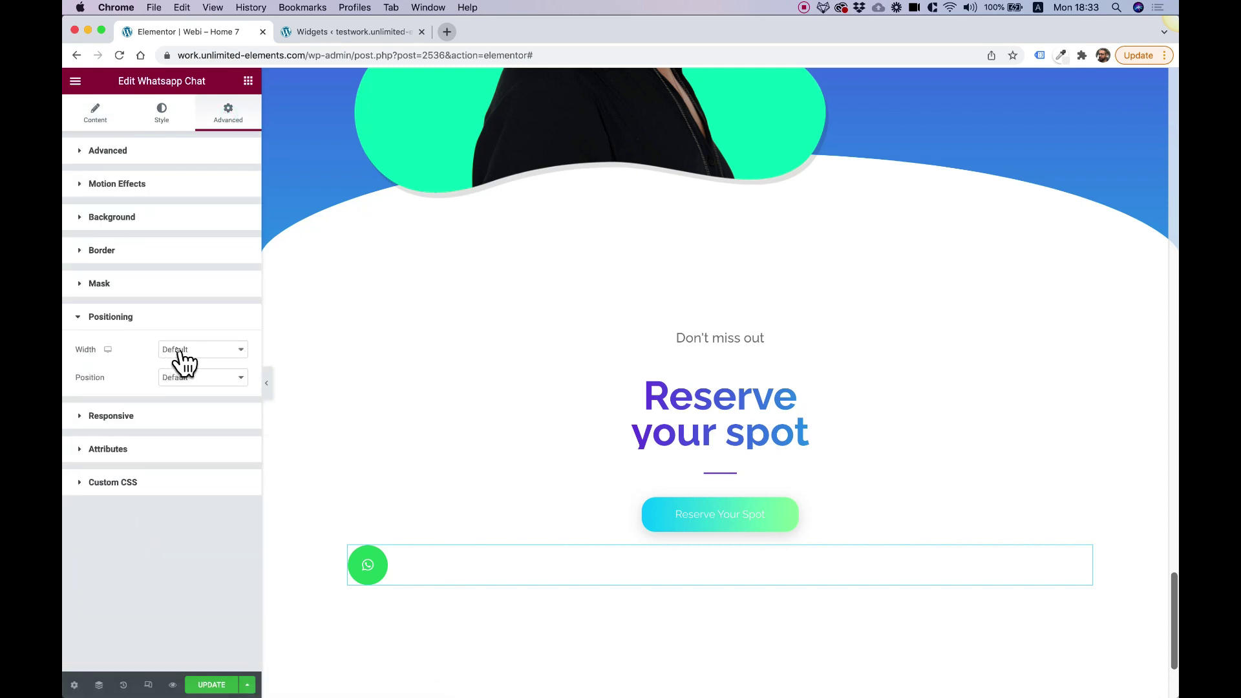
{"action": "left_click", "coordinate": [202, 349]}
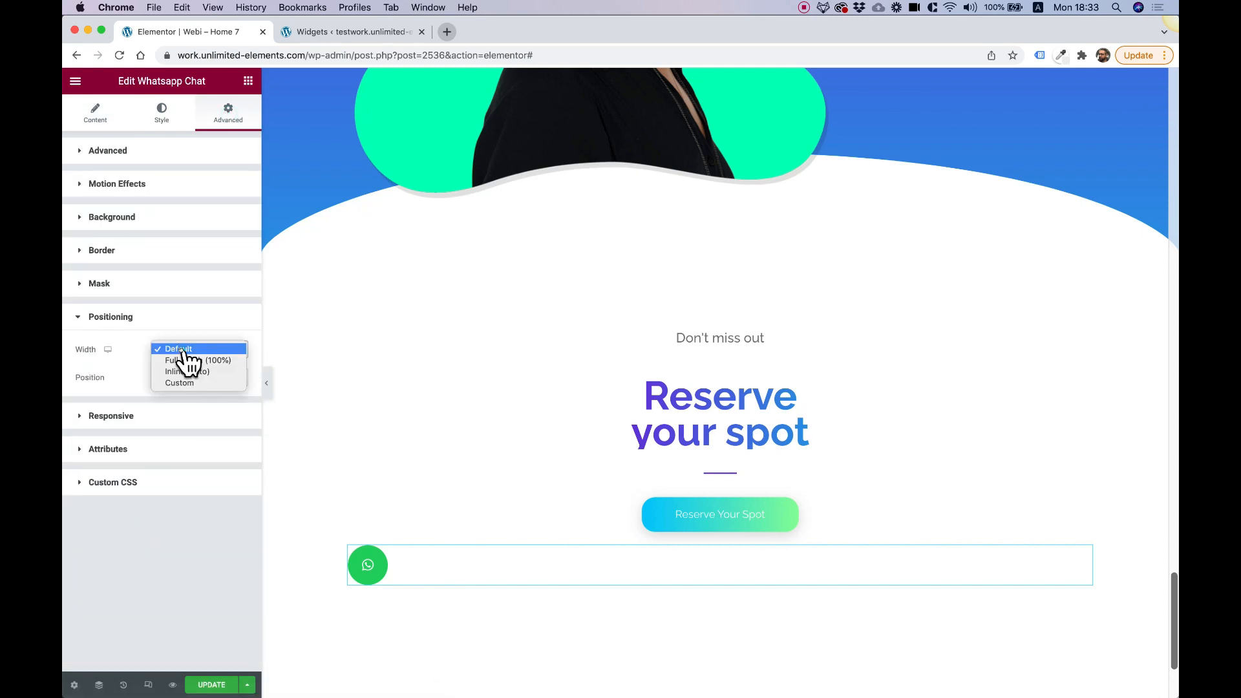
{"action": "left_click", "coordinate": [188, 371]}
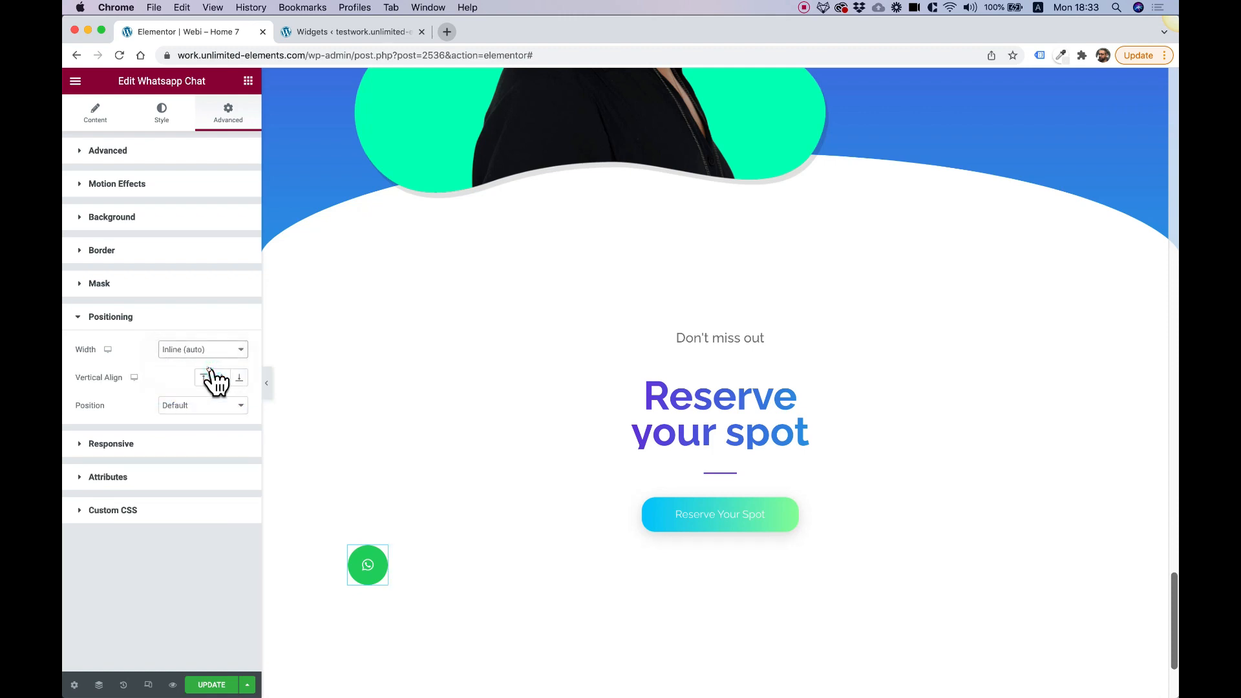
{"action": "mouse_move", "coordinate": [226, 410]}
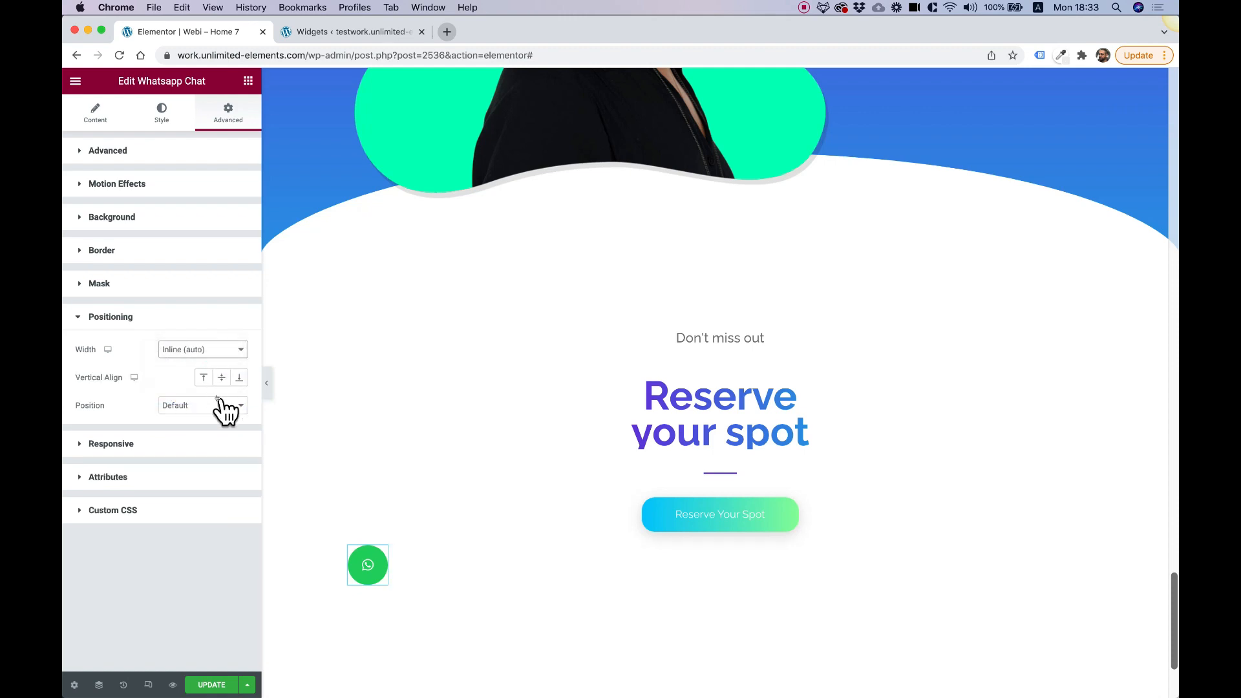
{"action": "left_click", "coordinate": [202, 406]}
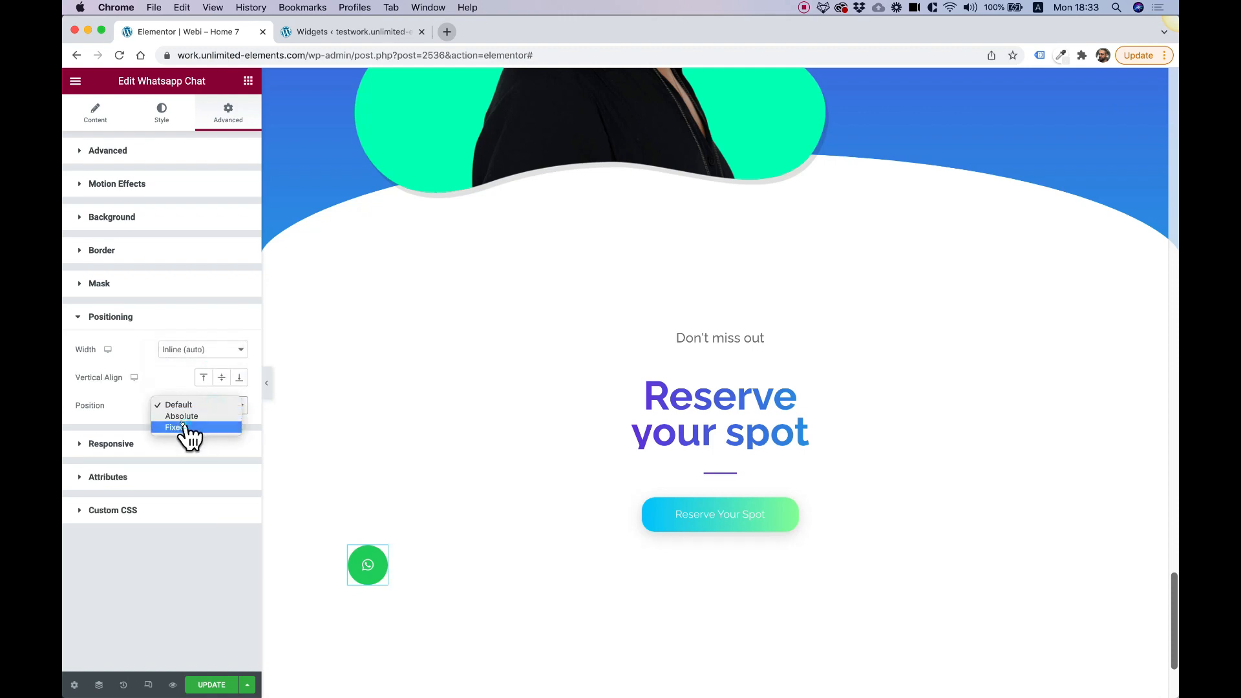
{"action": "left_click", "coordinate": [173, 427]}
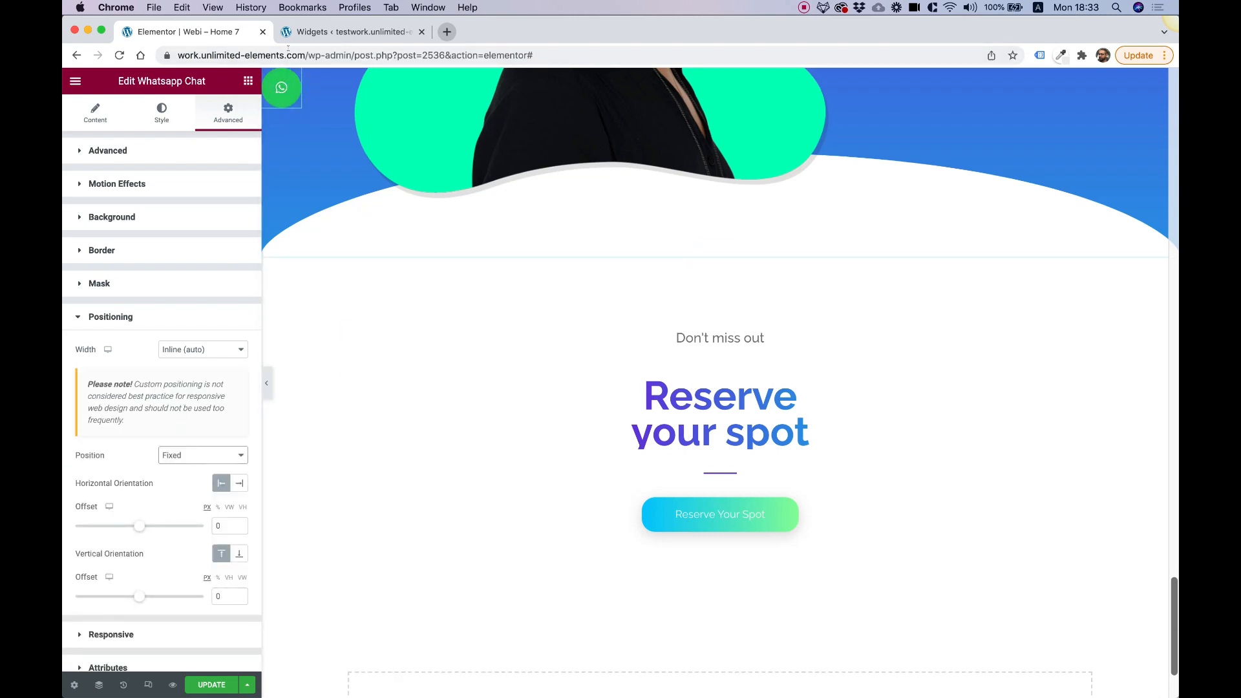
{"action": "mouse_move", "coordinate": [238, 483]}
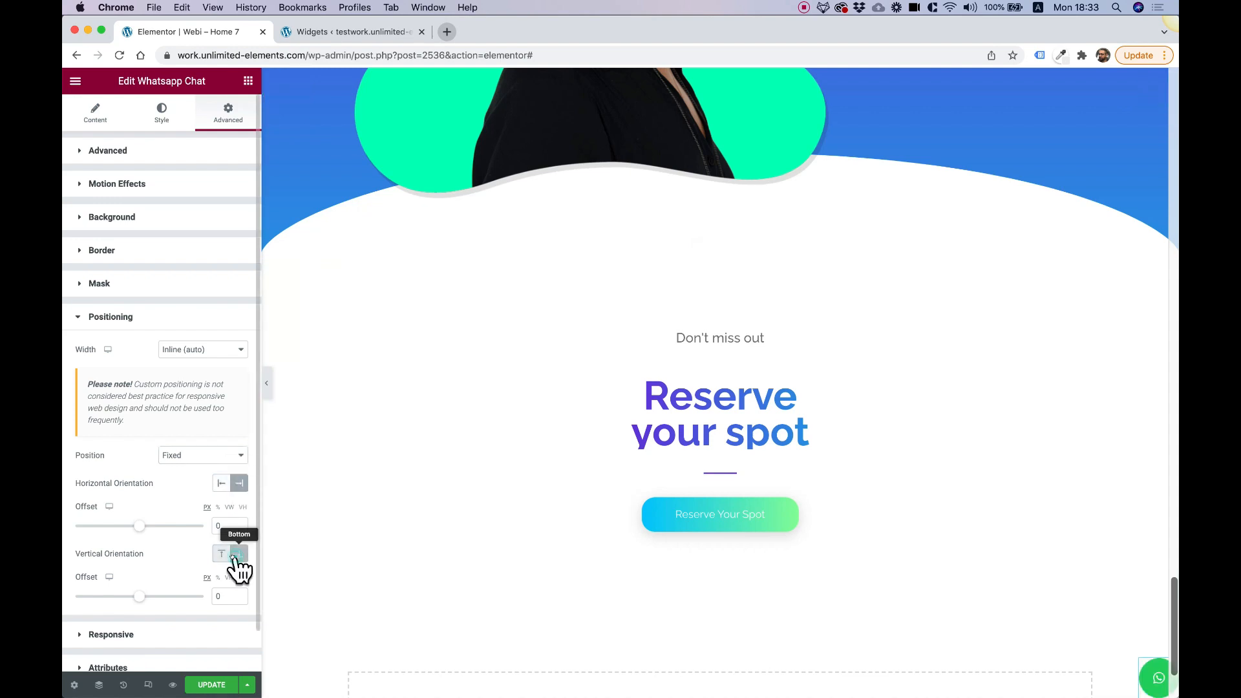
Step: Anchor the button to the bottom-right corner with 30 px offsets from each edge
{"action": "left_click", "coordinate": [221, 552]}
{"action": "type", "text": "30"}
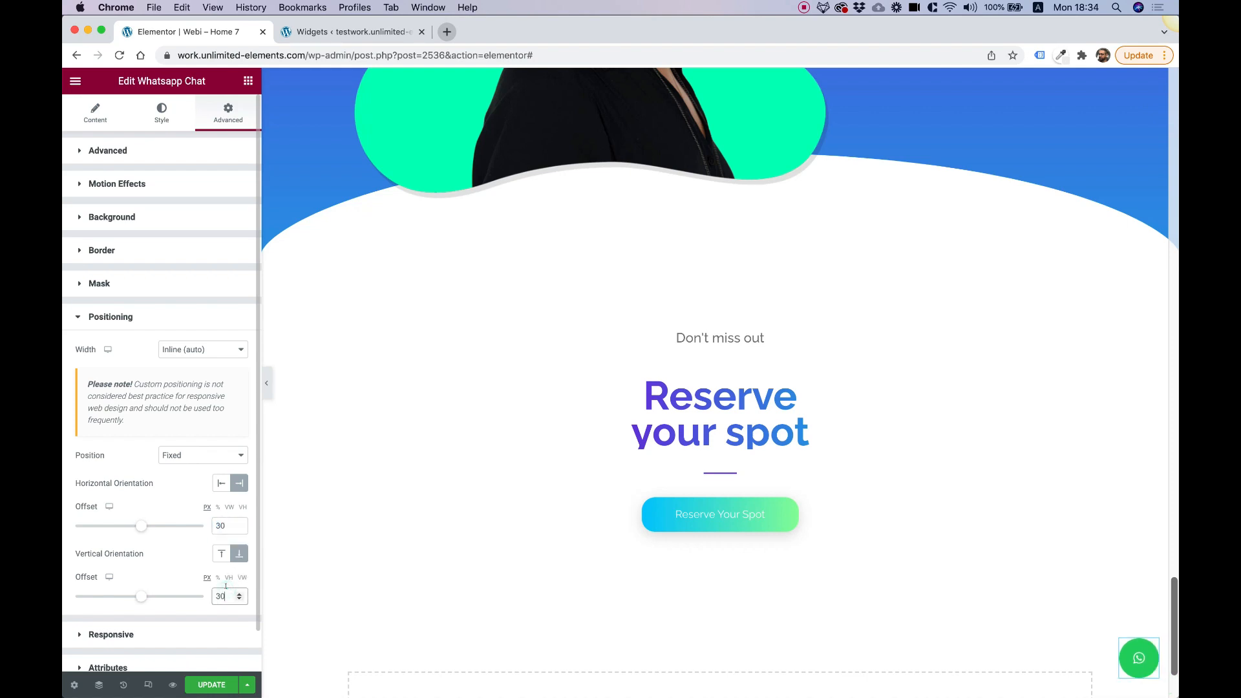
{"action": "left_click", "coordinate": [719, 473]}
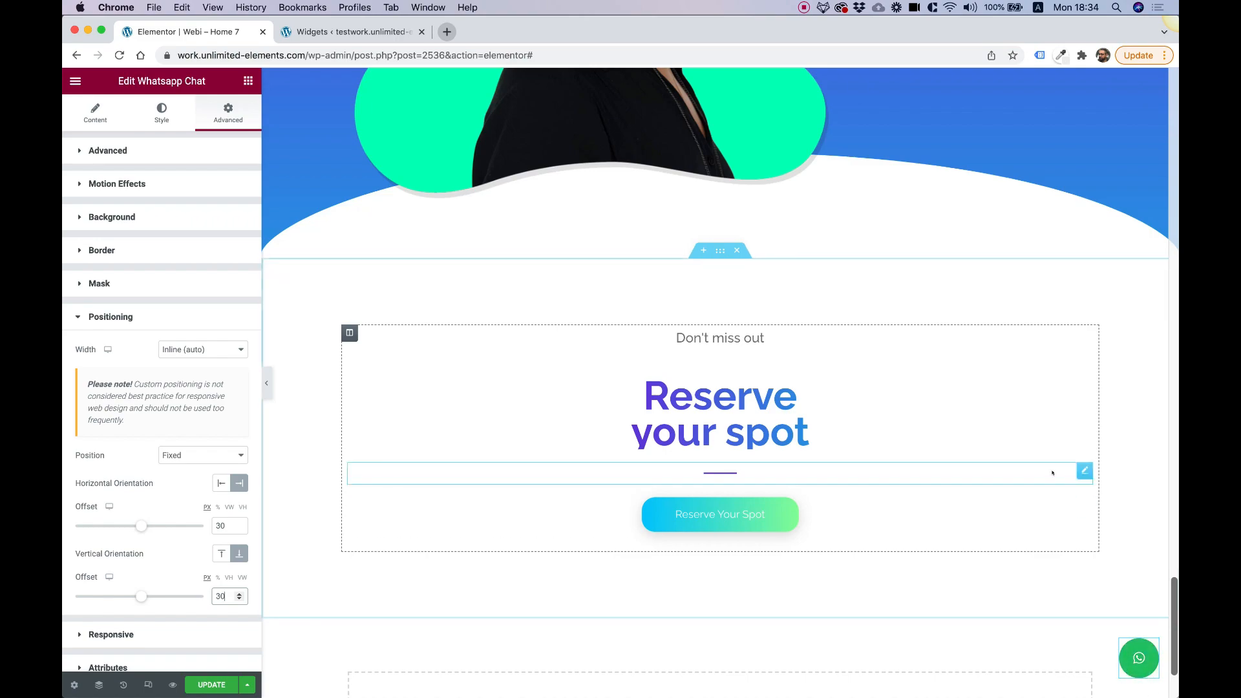
{"action": "scroll", "scroll_direction": "down", "scroll_amount": 3}
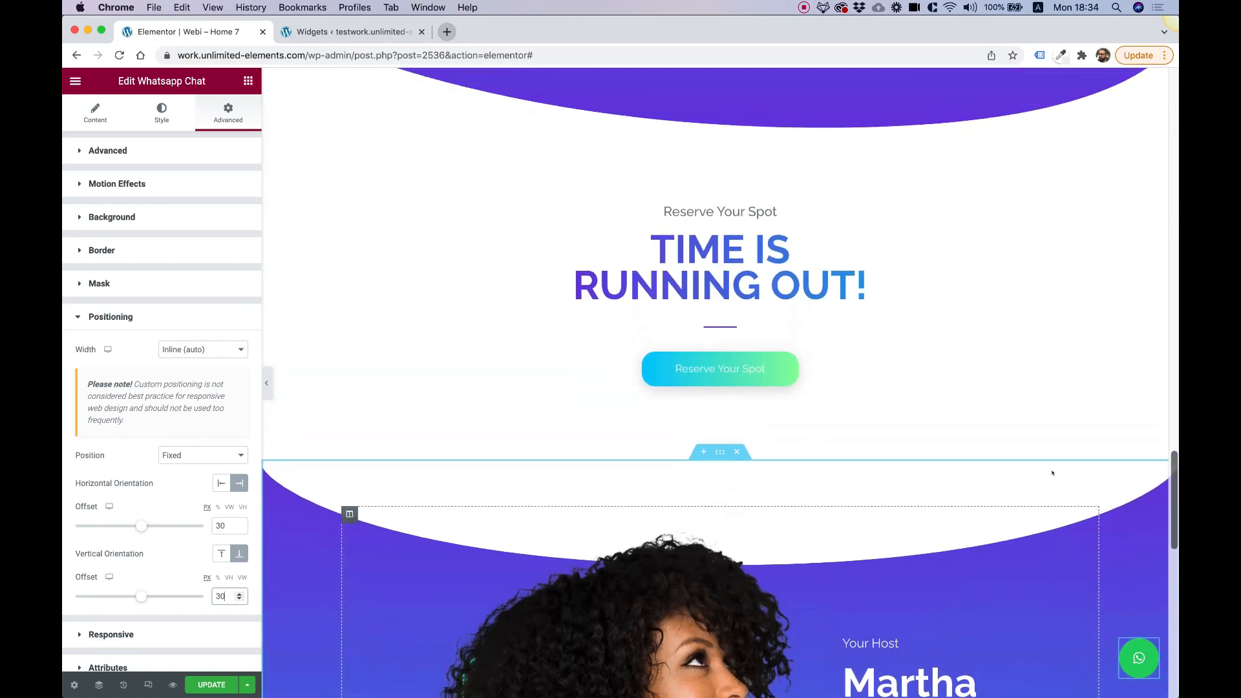
{"action": "scroll", "scroll_direction": "up", "scroll_amount": 3}
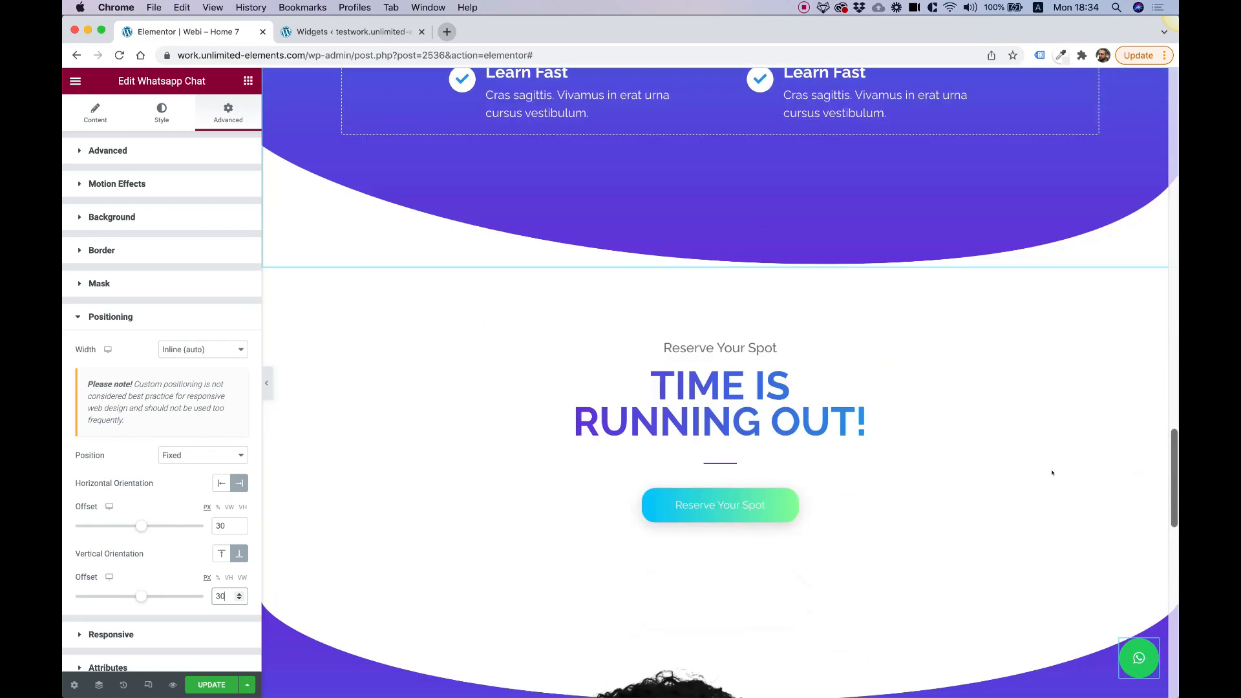
{"action": "scroll", "scroll_direction": "down", "scroll_amount": 3}
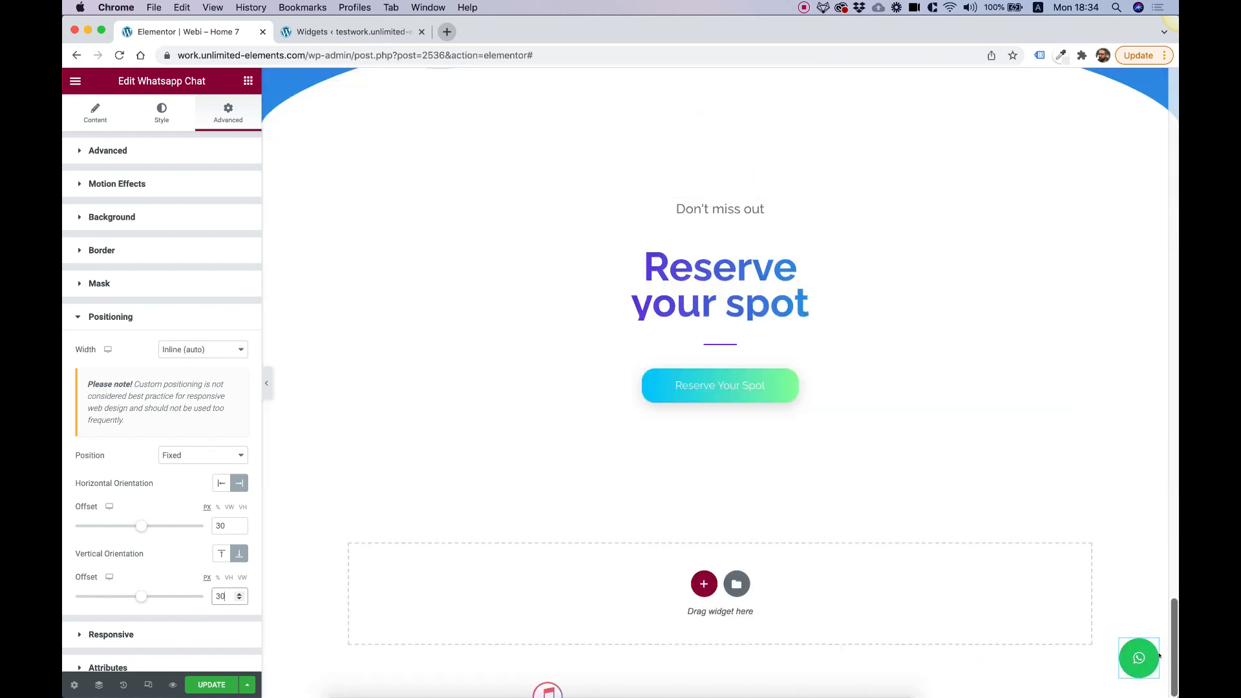
{"action": "scroll", "scroll_direction": "up", "scroll_amount": 3}
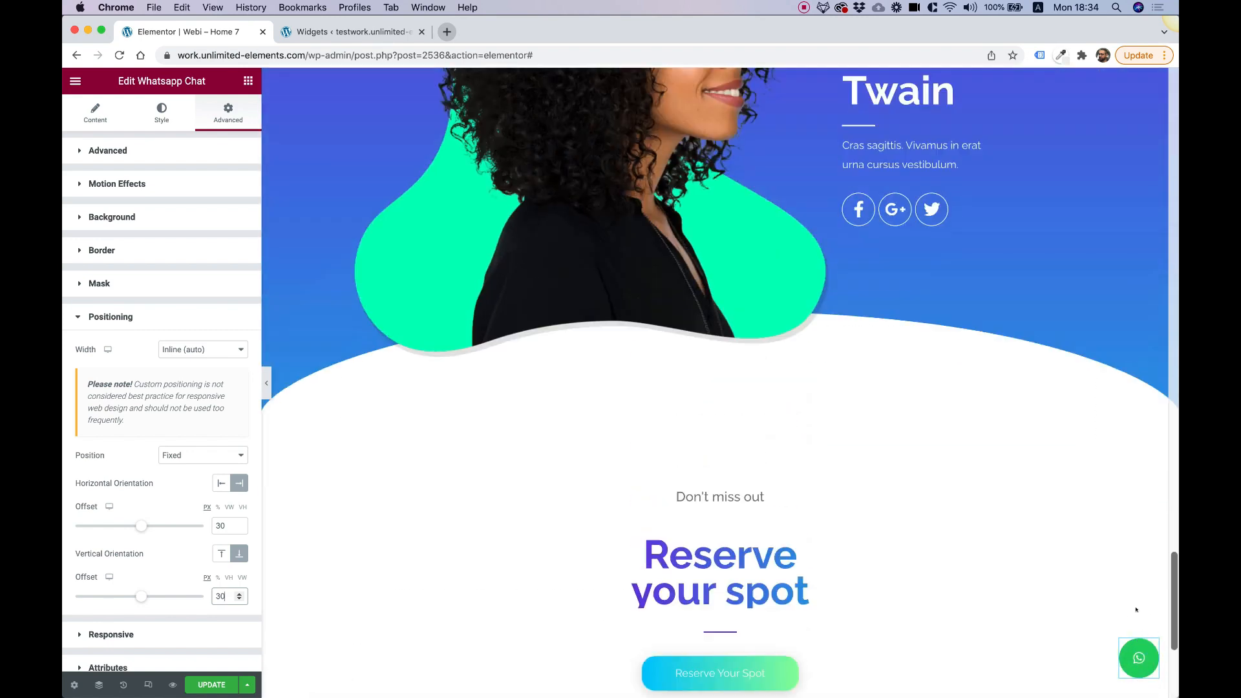
{"action": "scroll", "scroll_direction": "down", "scroll_amount": 3}
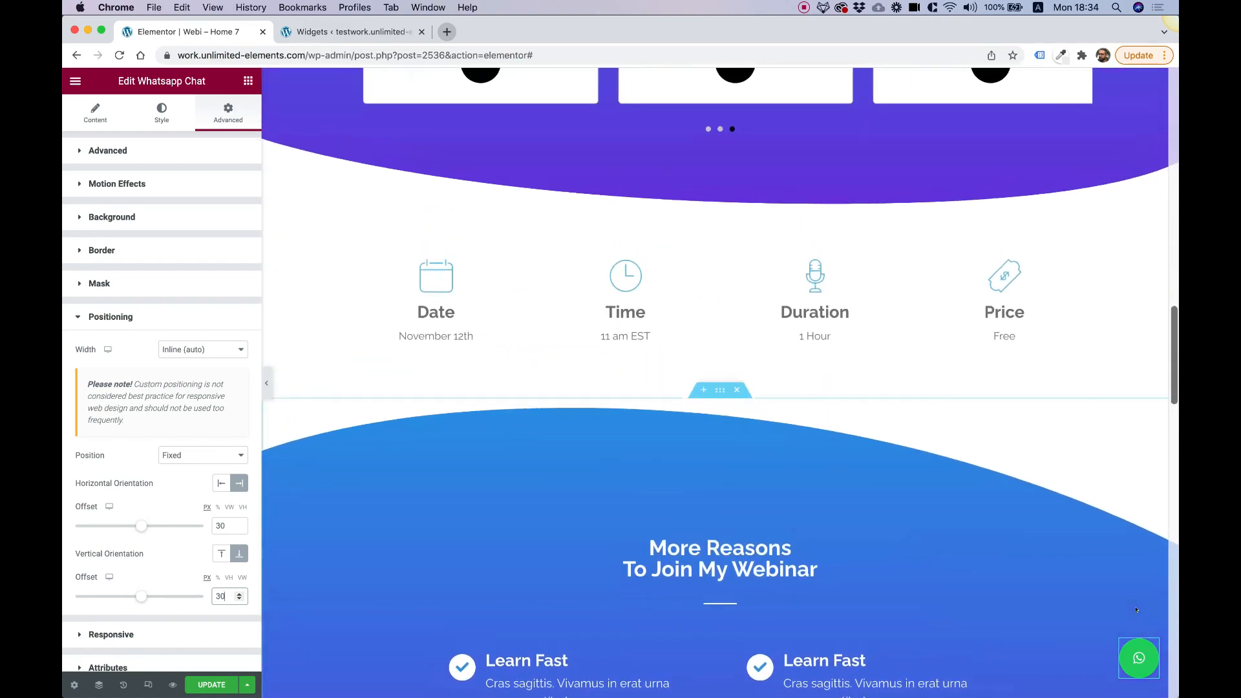
{"action": "scroll", "scroll_direction": "down", "scroll_amount": 3}
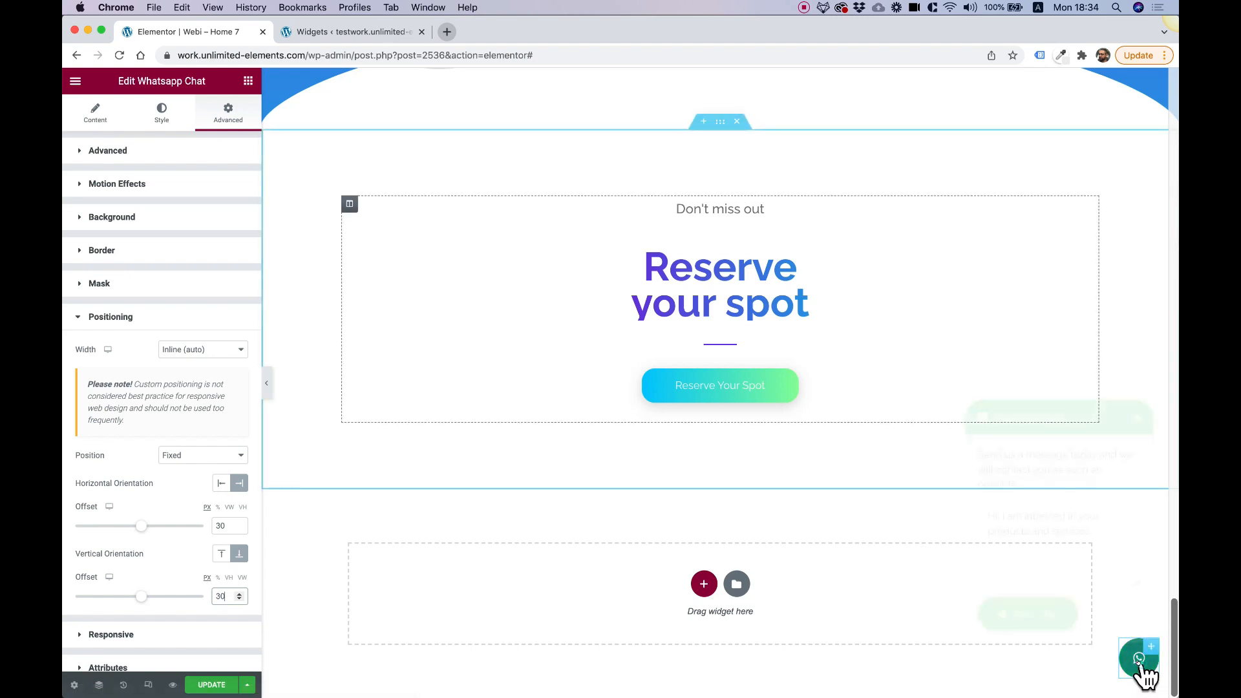
Step: Preview the chat popup, return to Content settings with Type still Send Button With Message, and reopen the popup
{"action": "left_click", "coordinate": [1138, 658]}
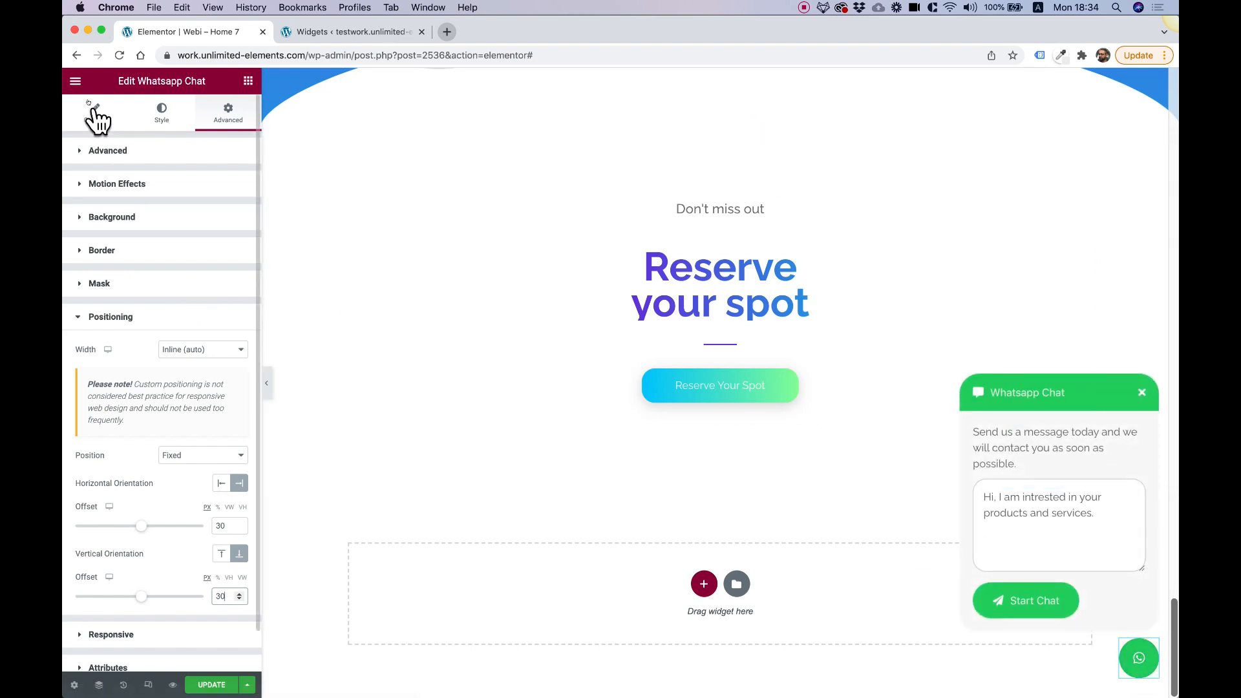
{"action": "left_click", "coordinate": [95, 110]}
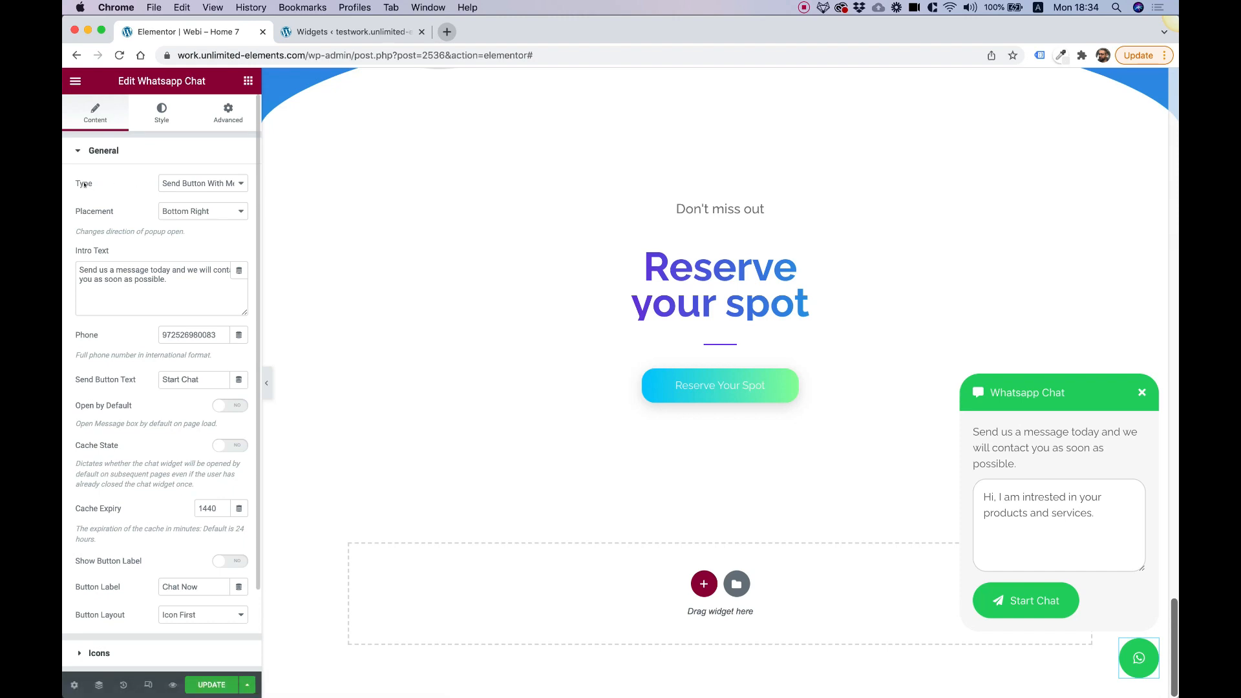
{"action": "left_click", "coordinate": [202, 183]}
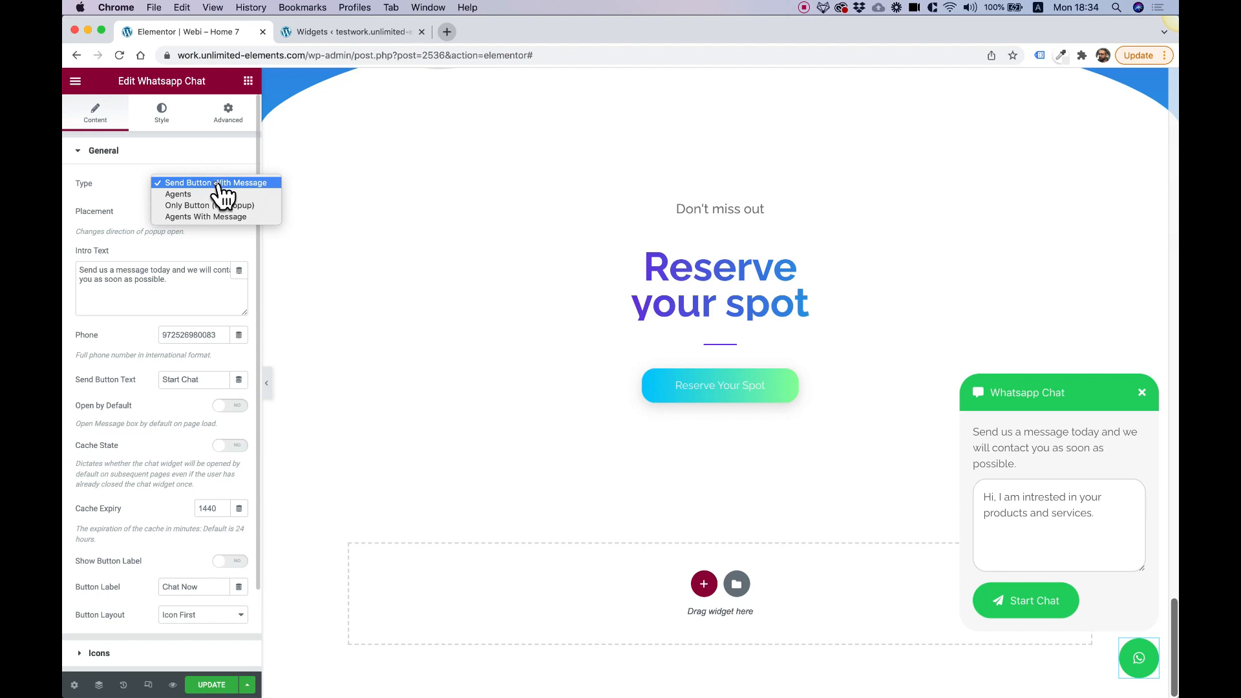
{"action": "mouse_move", "coordinate": [117, 186]}
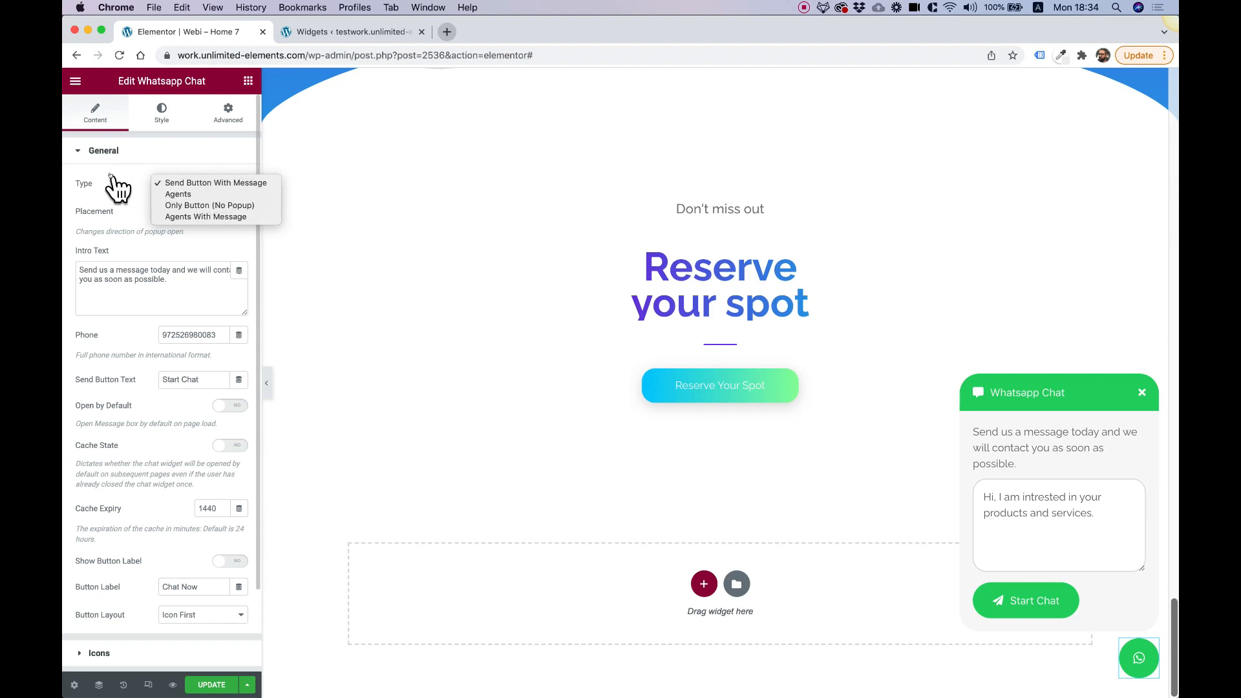
{"action": "mouse_move", "coordinate": [190, 198]}
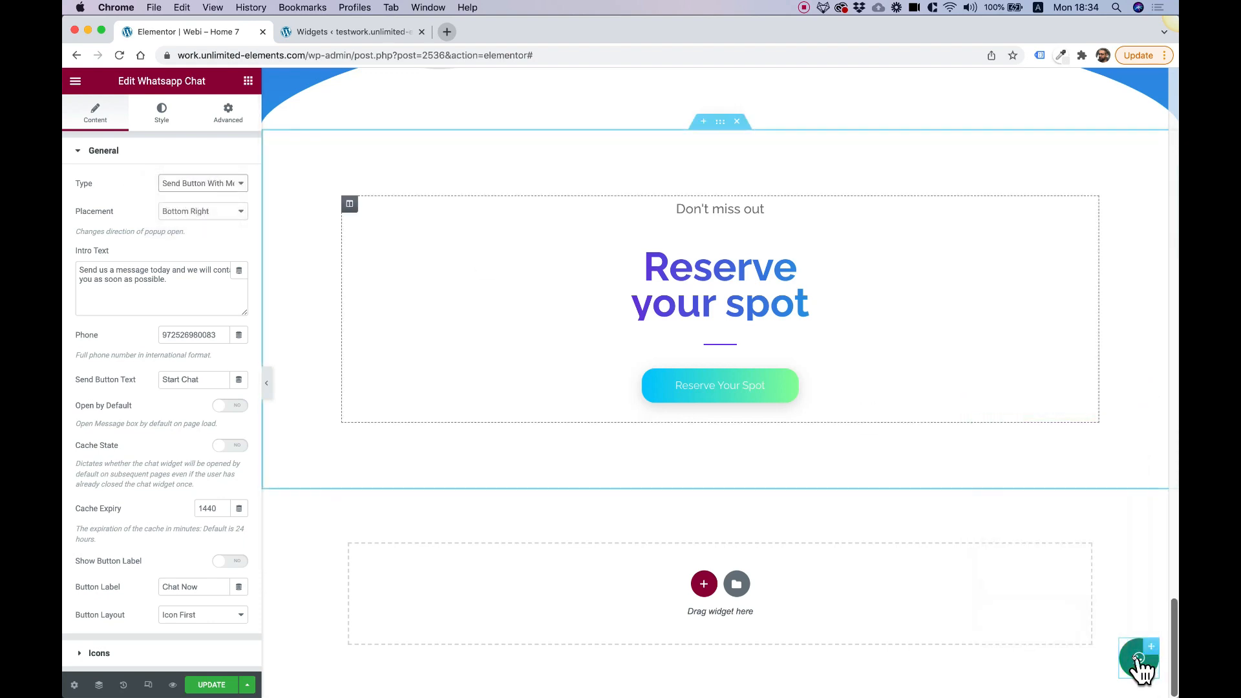
{"action": "left_click", "coordinate": [1138, 659]}
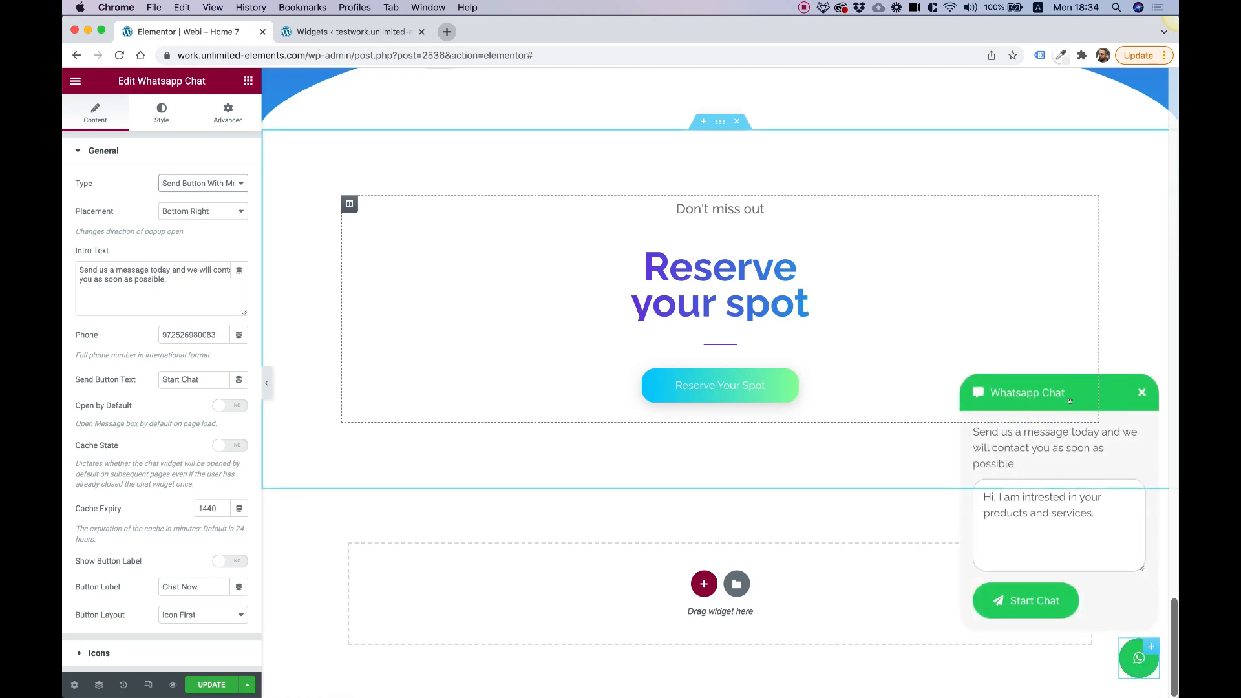
{"action": "mouse_move", "coordinate": [1011, 534]}
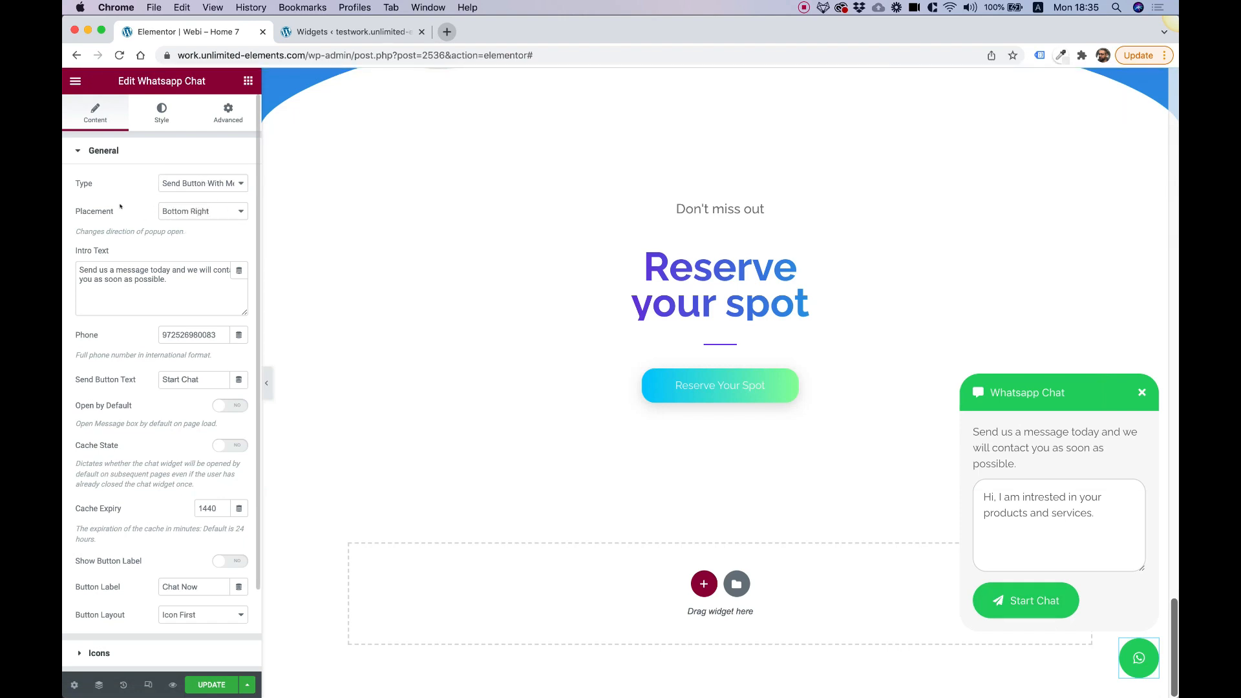
{"action": "mouse_move", "coordinate": [198, 218]}
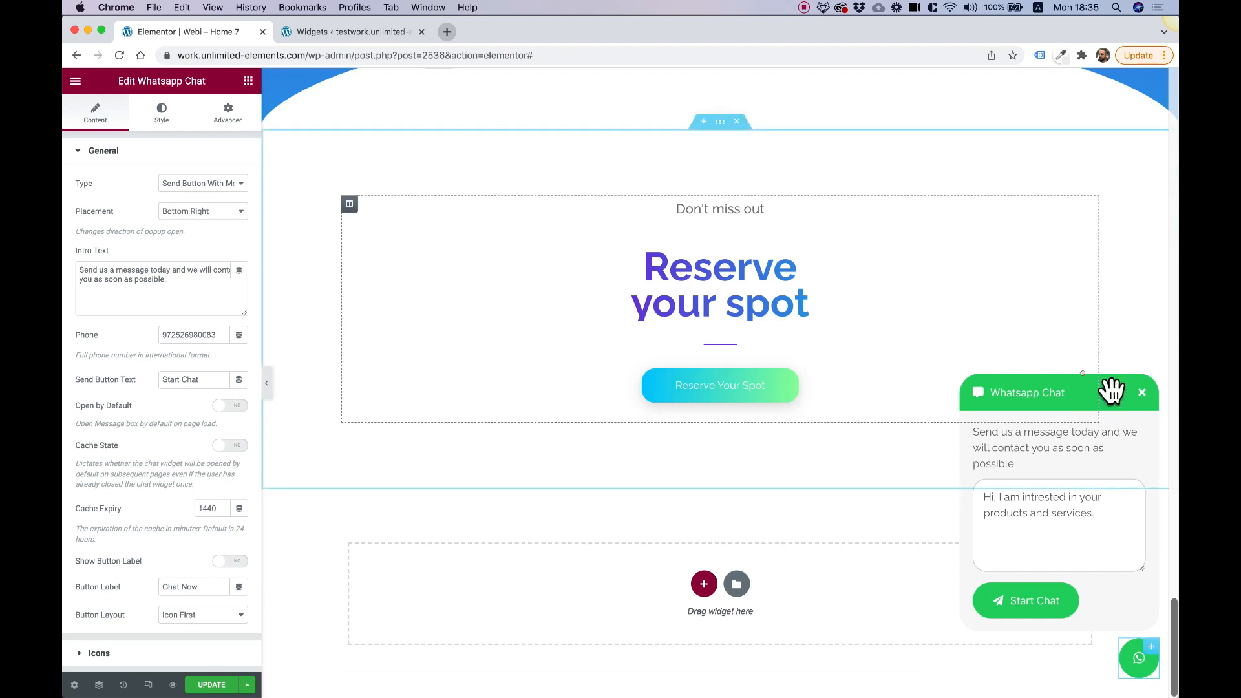
{"action": "mouse_move", "coordinate": [1127, 613]}
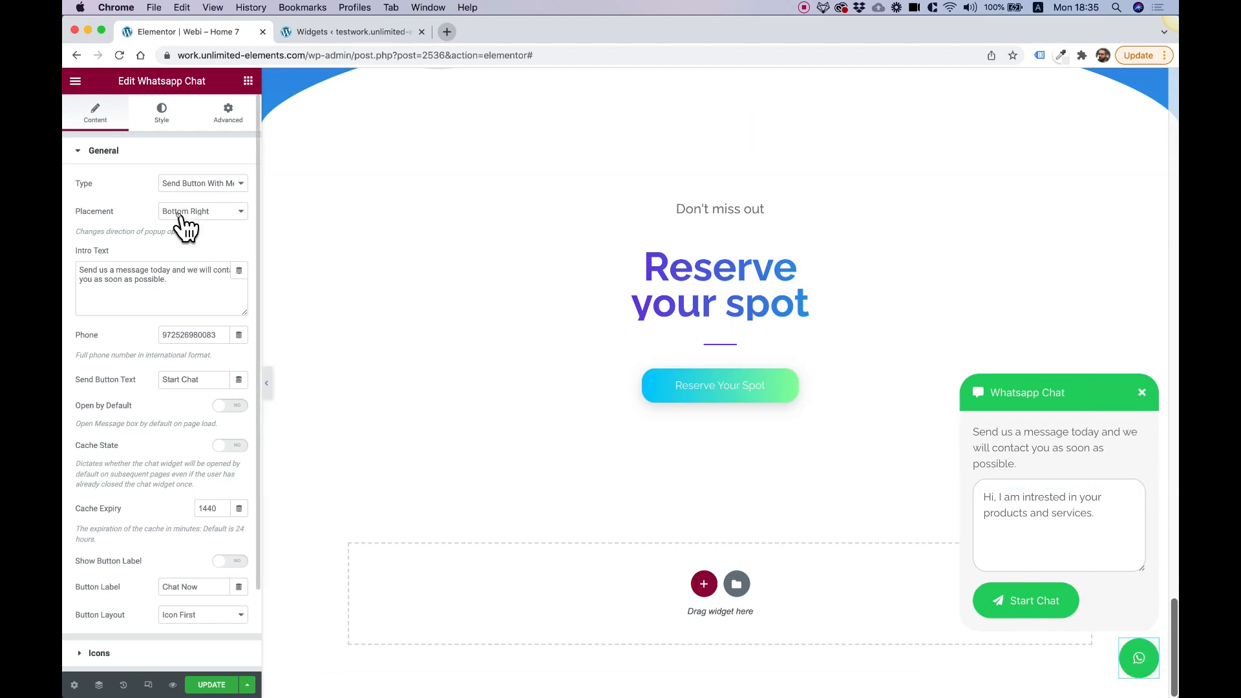
{"action": "left_click", "coordinate": [201, 210]}
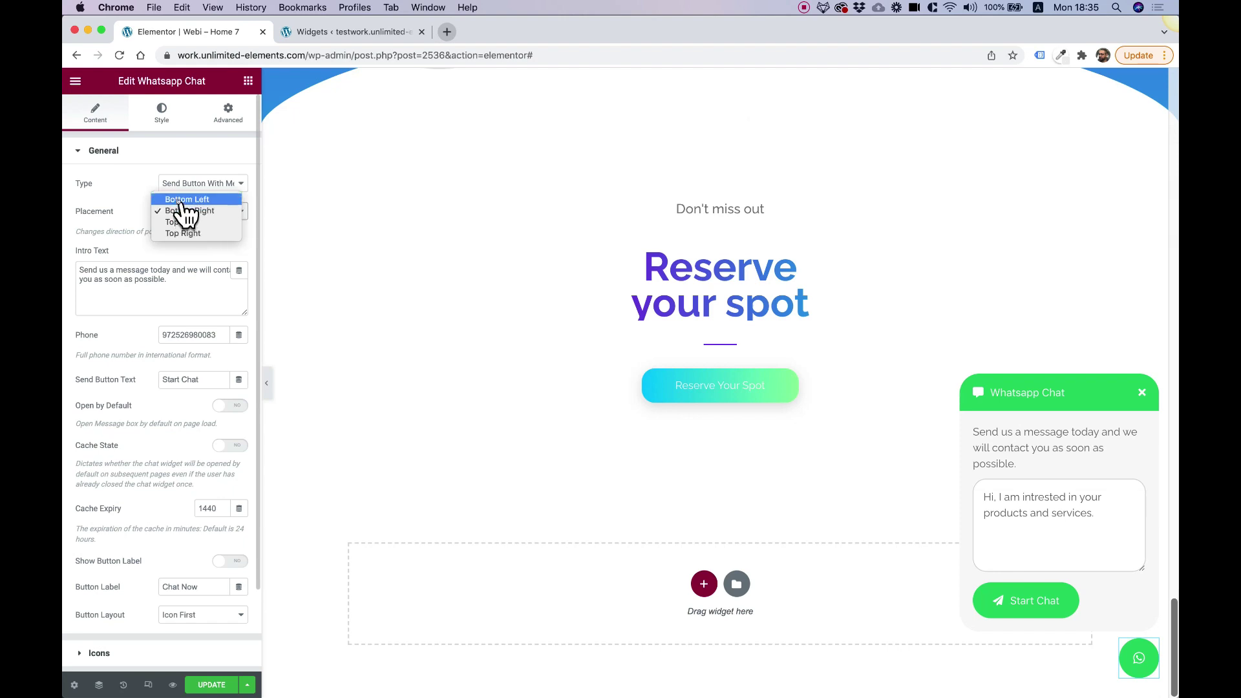
{"action": "mouse_move", "coordinate": [184, 233]}
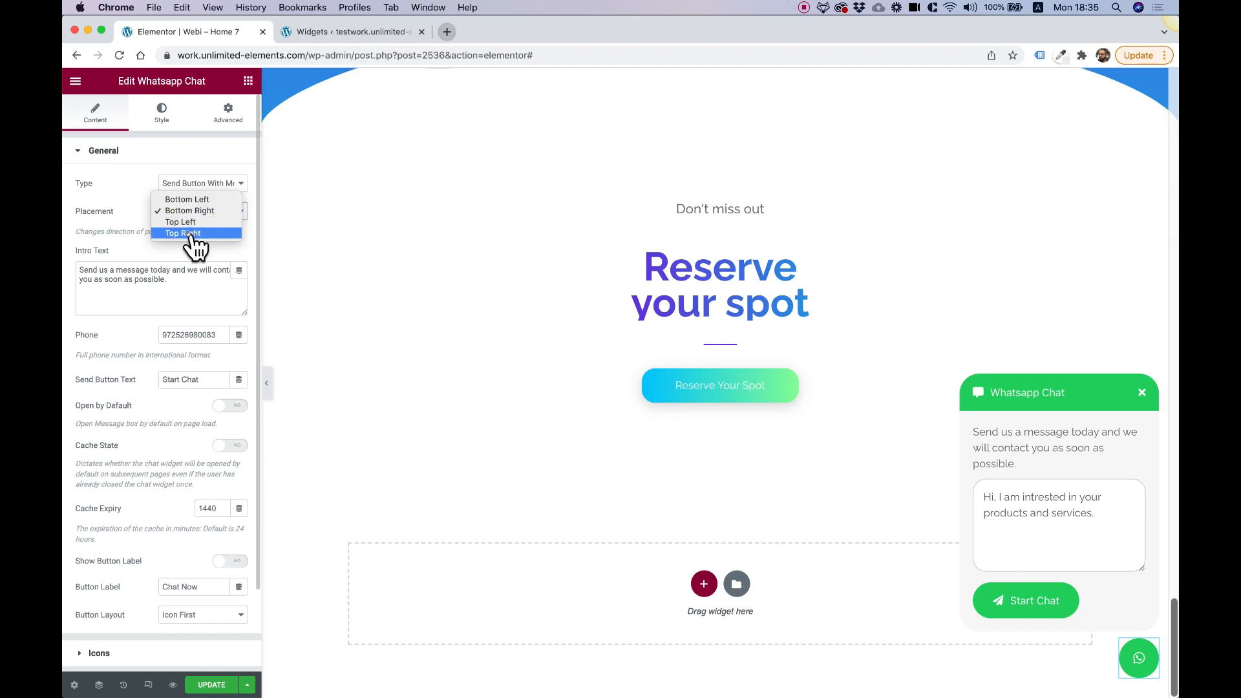
{"action": "mouse_move", "coordinate": [1133, 105]}
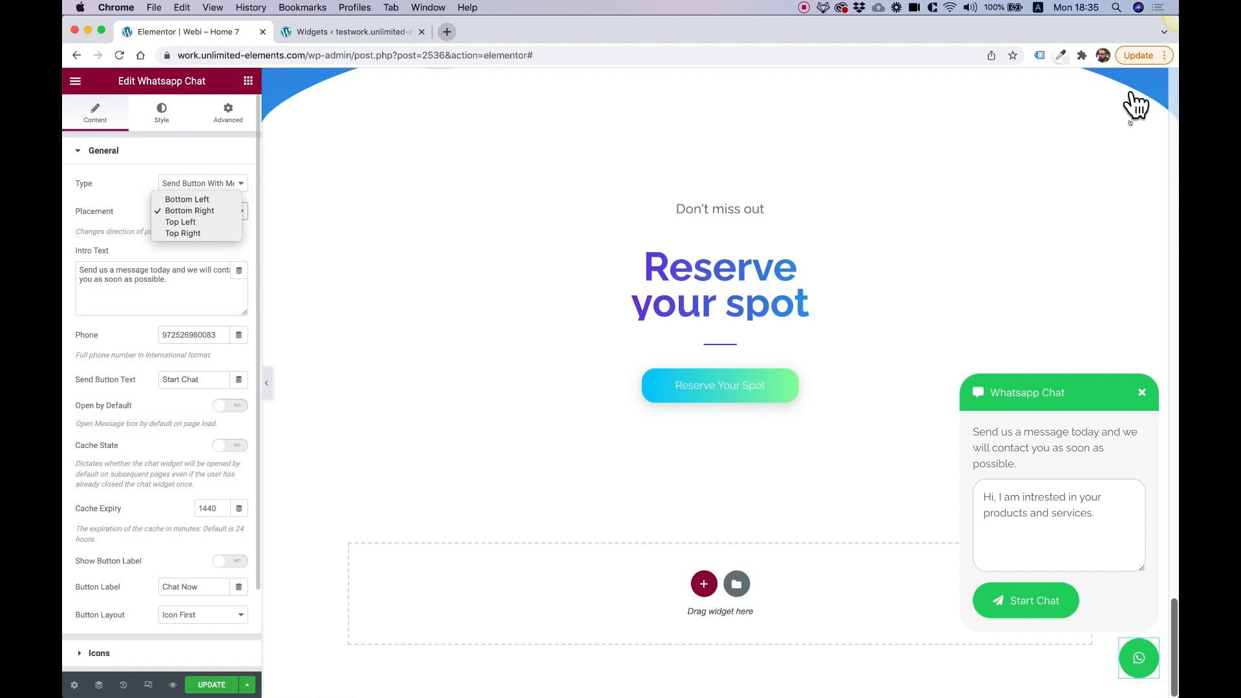
{"action": "mouse_move", "coordinate": [141, 215]}
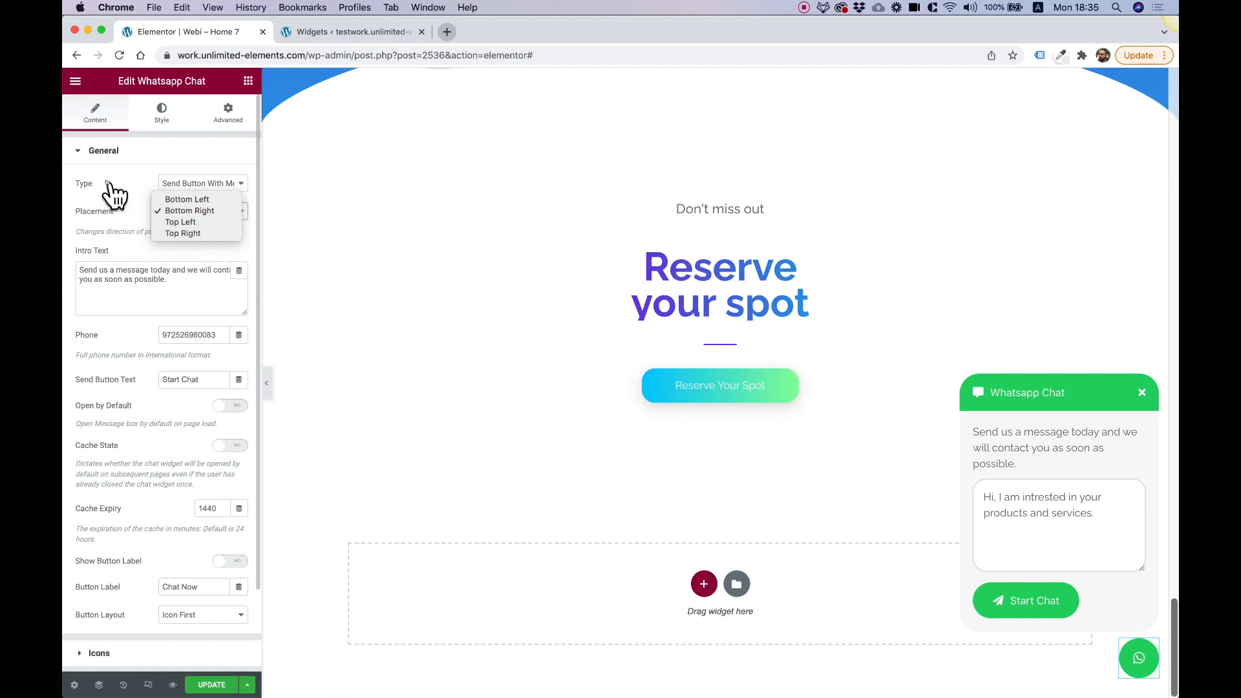
{"action": "left_click", "coordinate": [188, 211]}
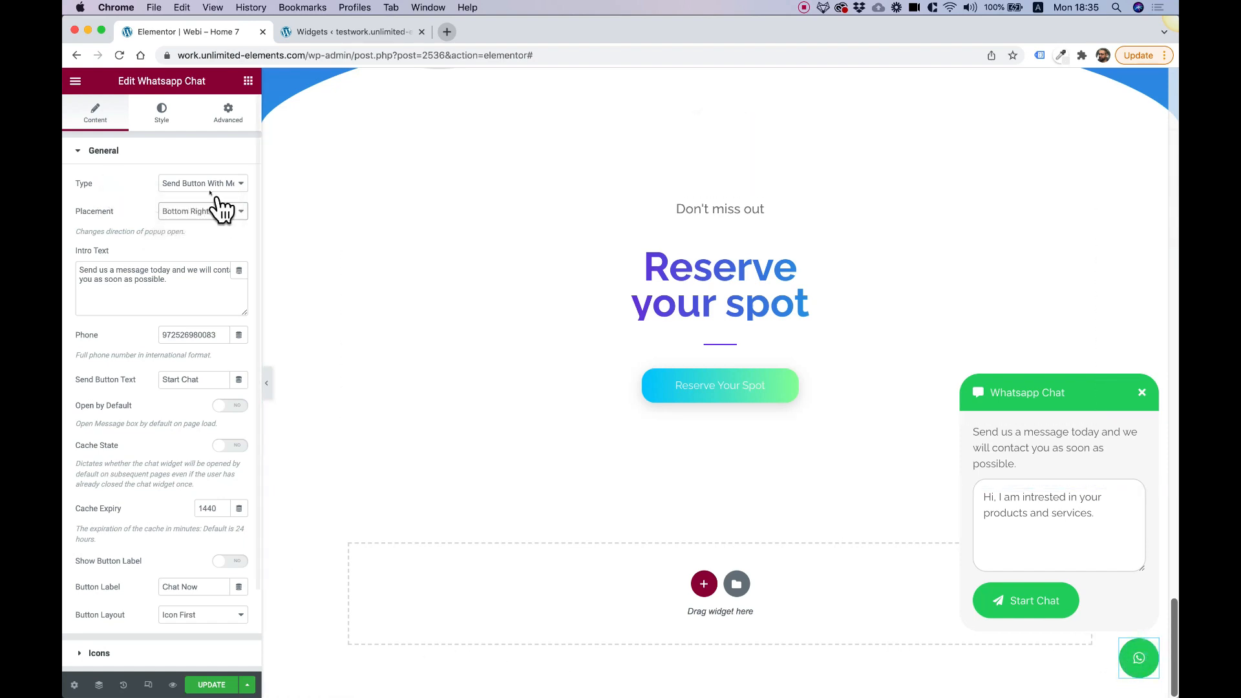
Step: Change the widget Type to Only Button (No Popup)
{"action": "left_click", "coordinate": [202, 183]}
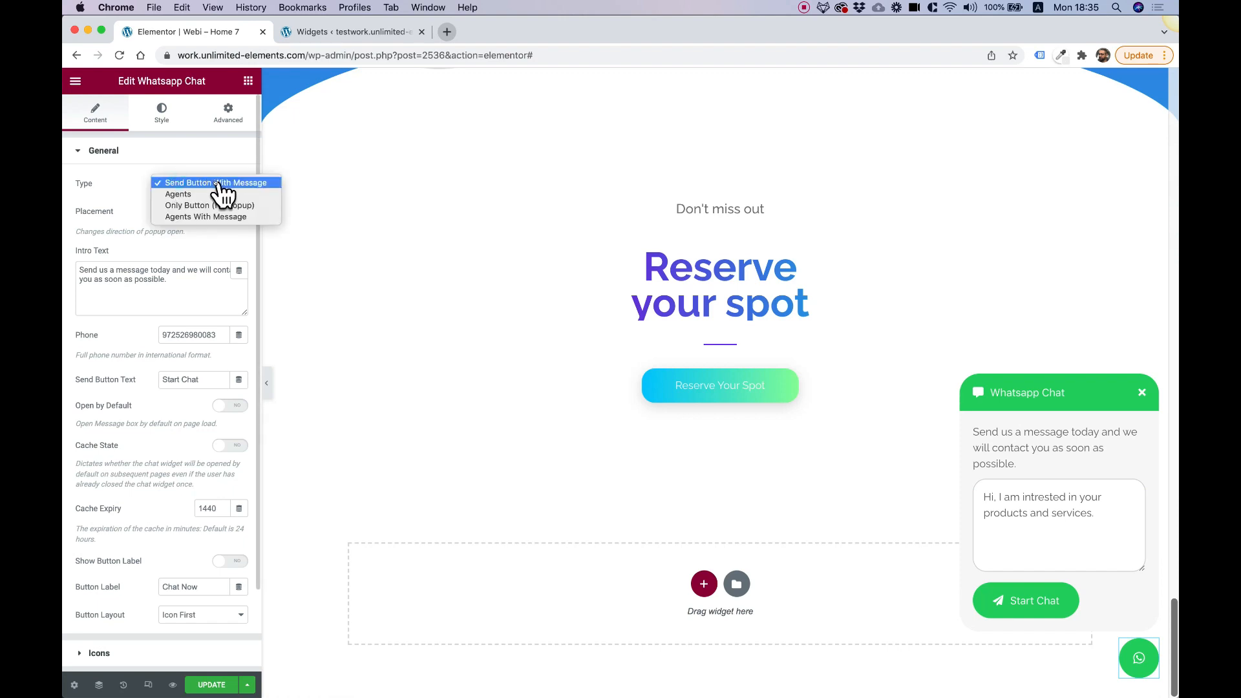
{"action": "mouse_move", "coordinate": [224, 222]}
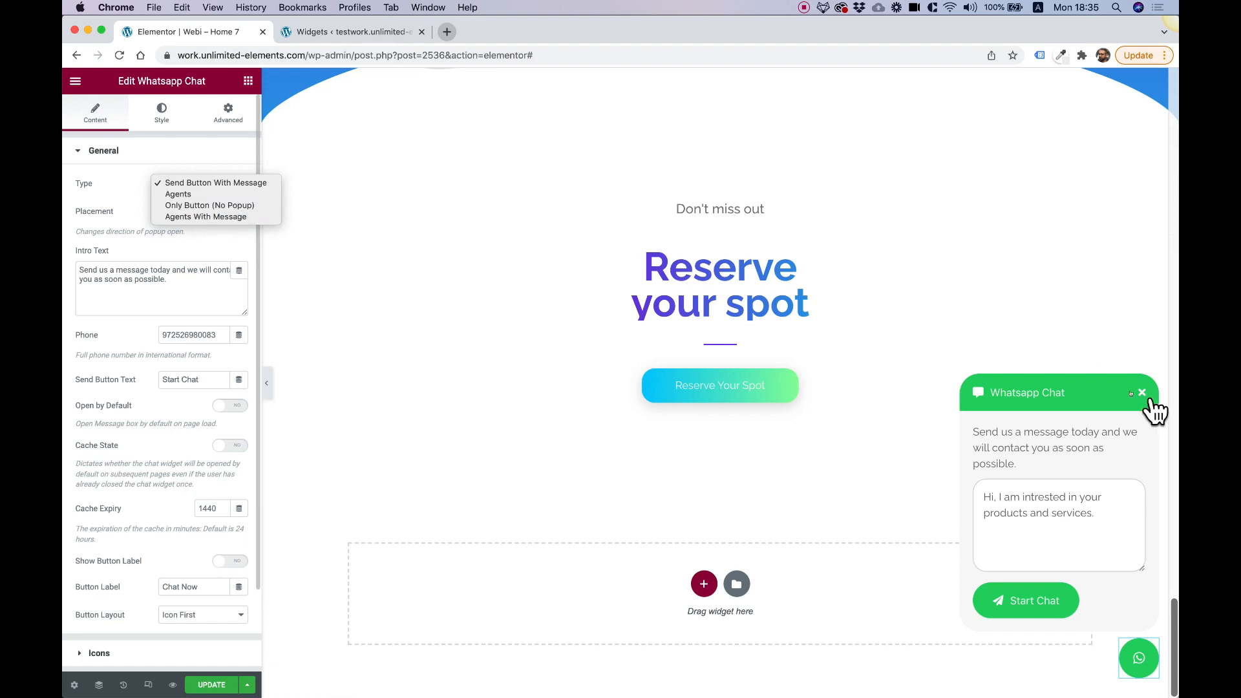
{"action": "mouse_move", "coordinate": [1160, 539]}
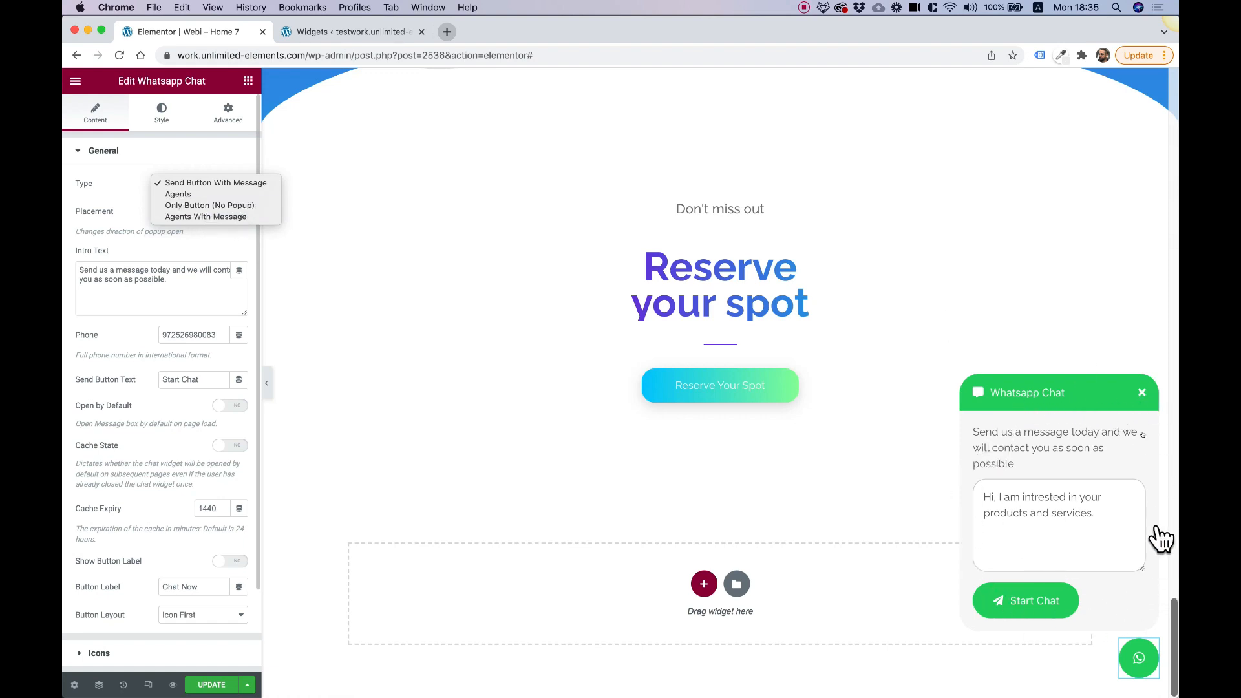
{"action": "left_click", "coordinate": [208, 205]}
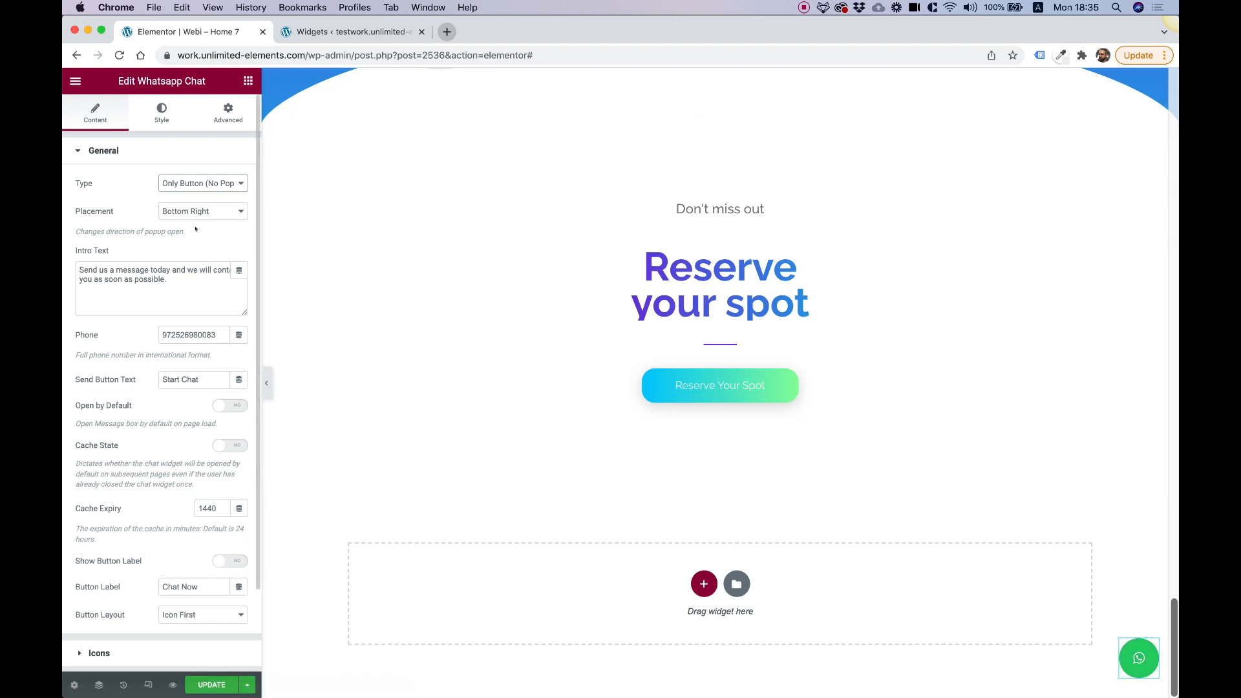
{"action": "left_click", "coordinate": [201, 183]}
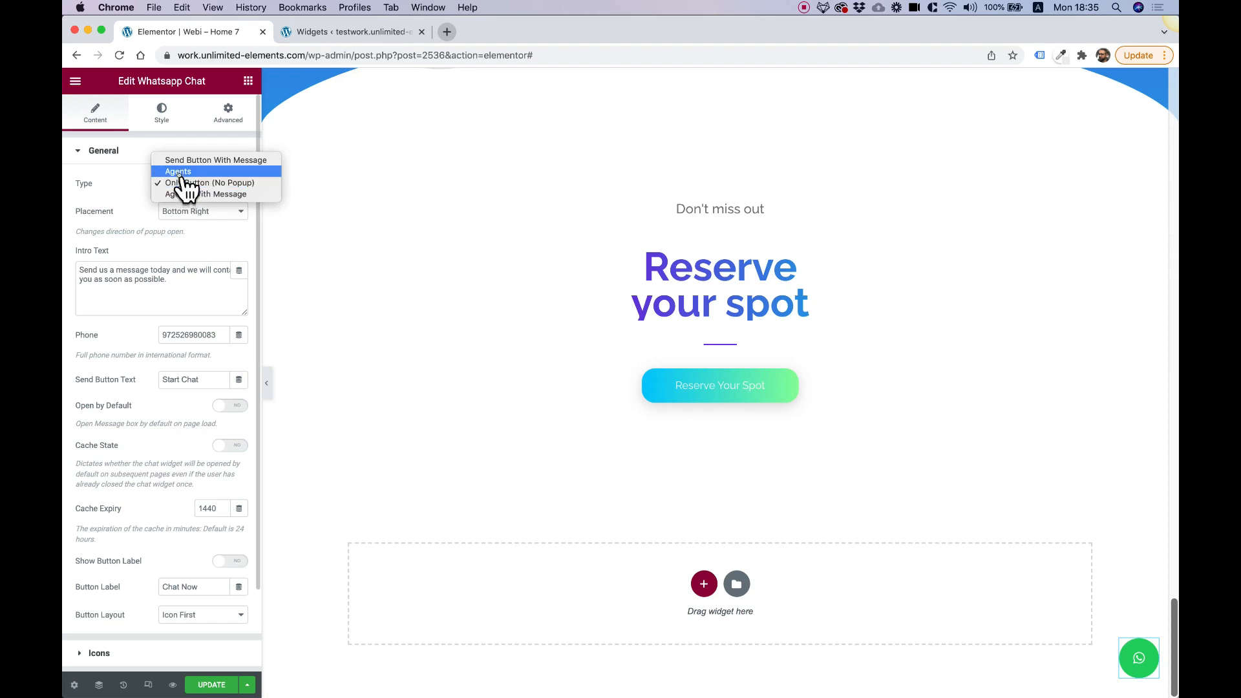
{"action": "left_click", "coordinate": [177, 172]}
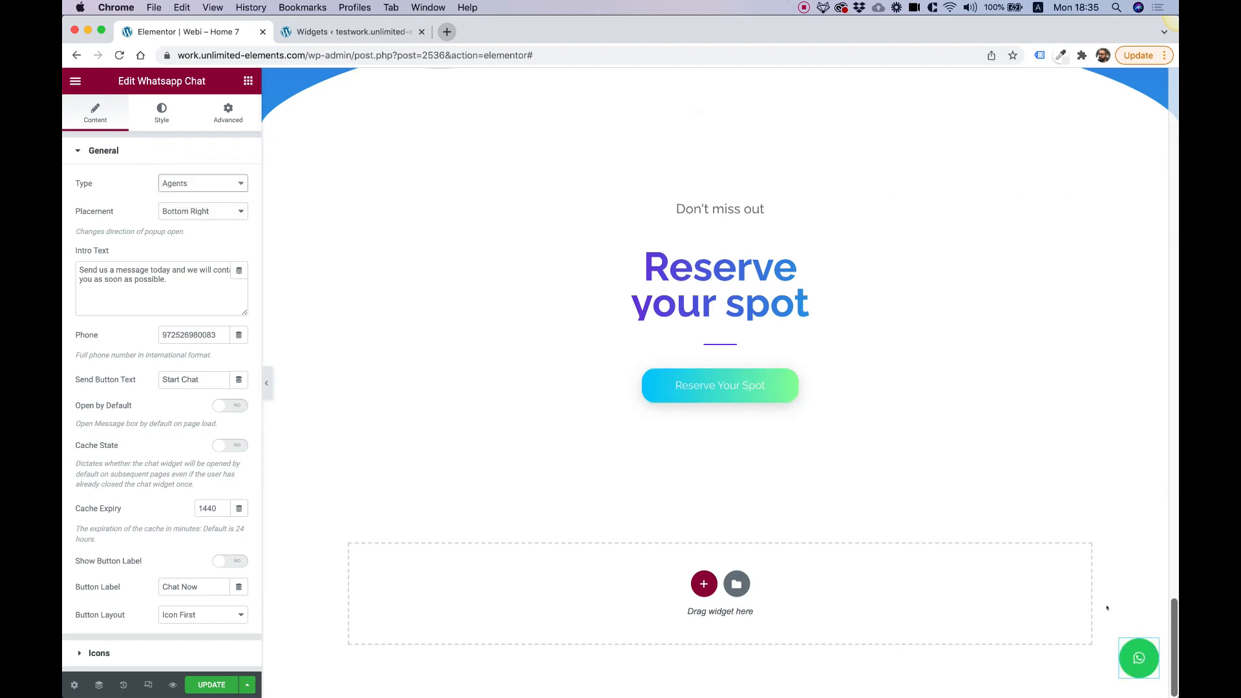
{"action": "left_click", "coordinate": [1138, 658]}
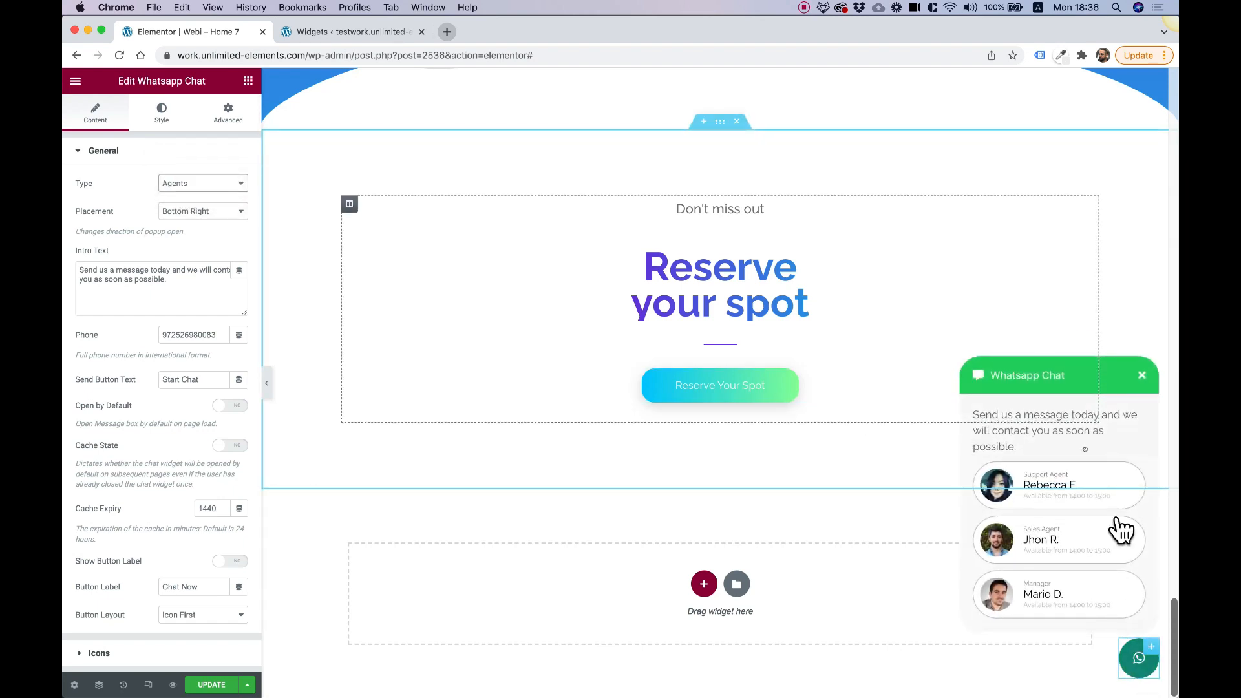
{"action": "mouse_move", "coordinate": [1053, 489]}
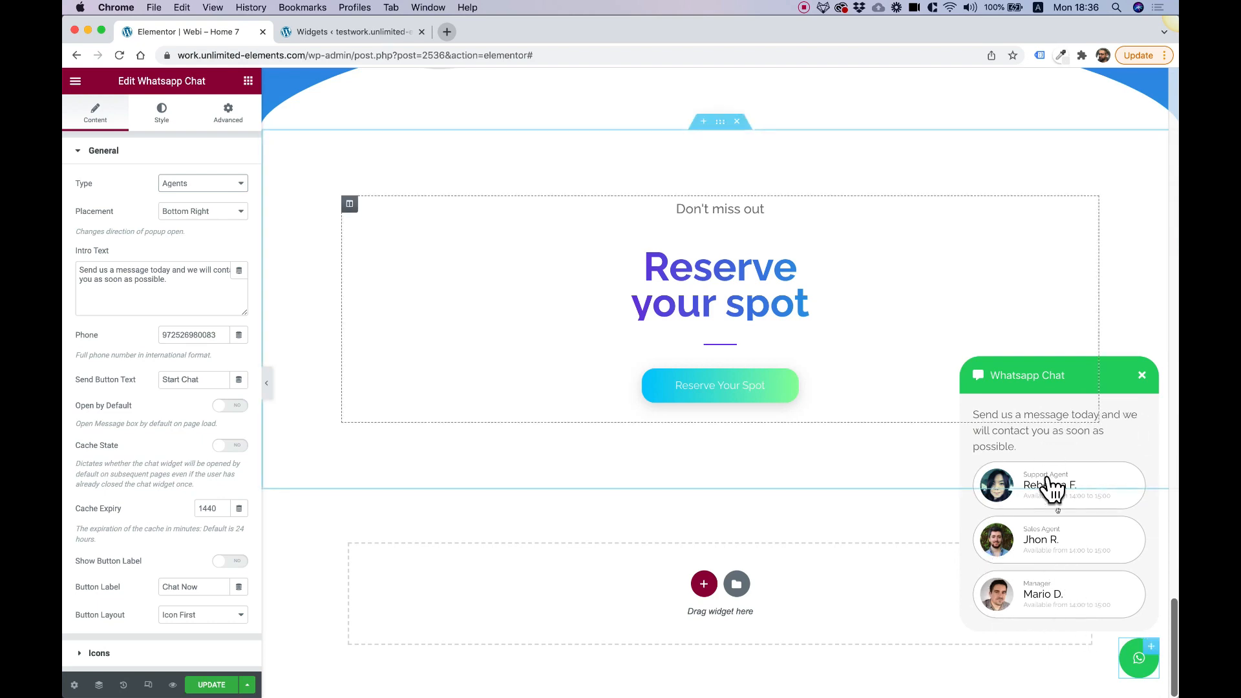
{"action": "mouse_move", "coordinate": [1015, 521]}
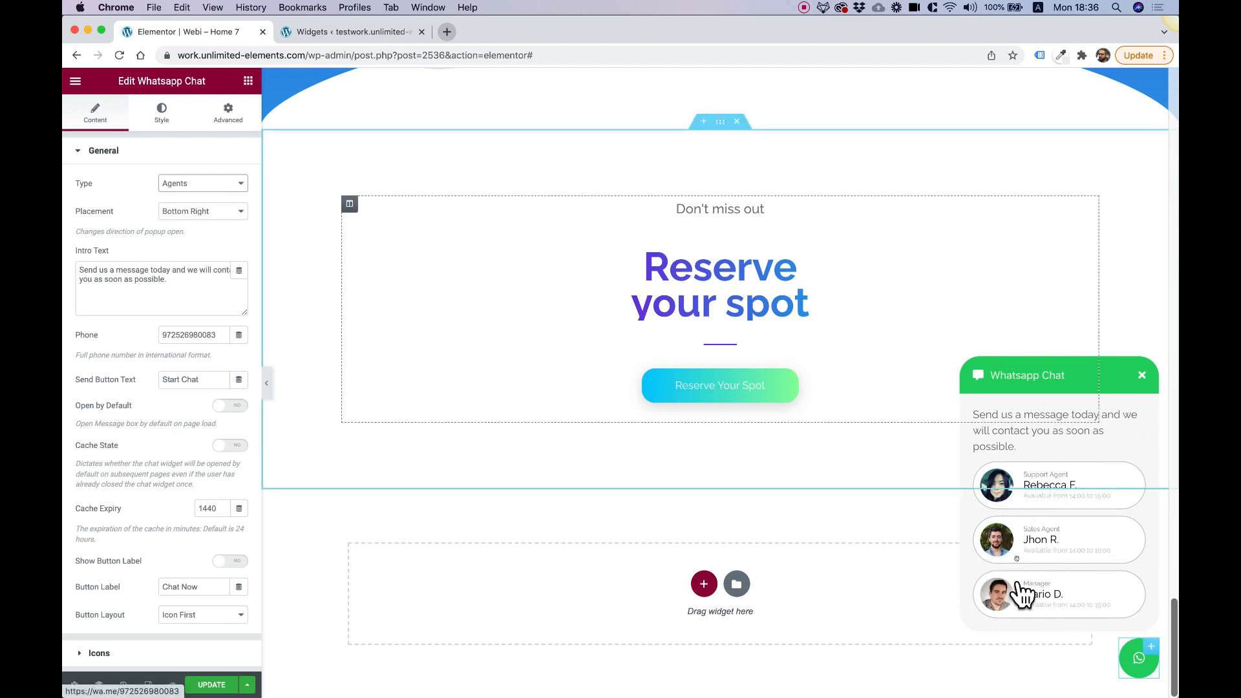
{"action": "mouse_move", "coordinate": [1041, 502]}
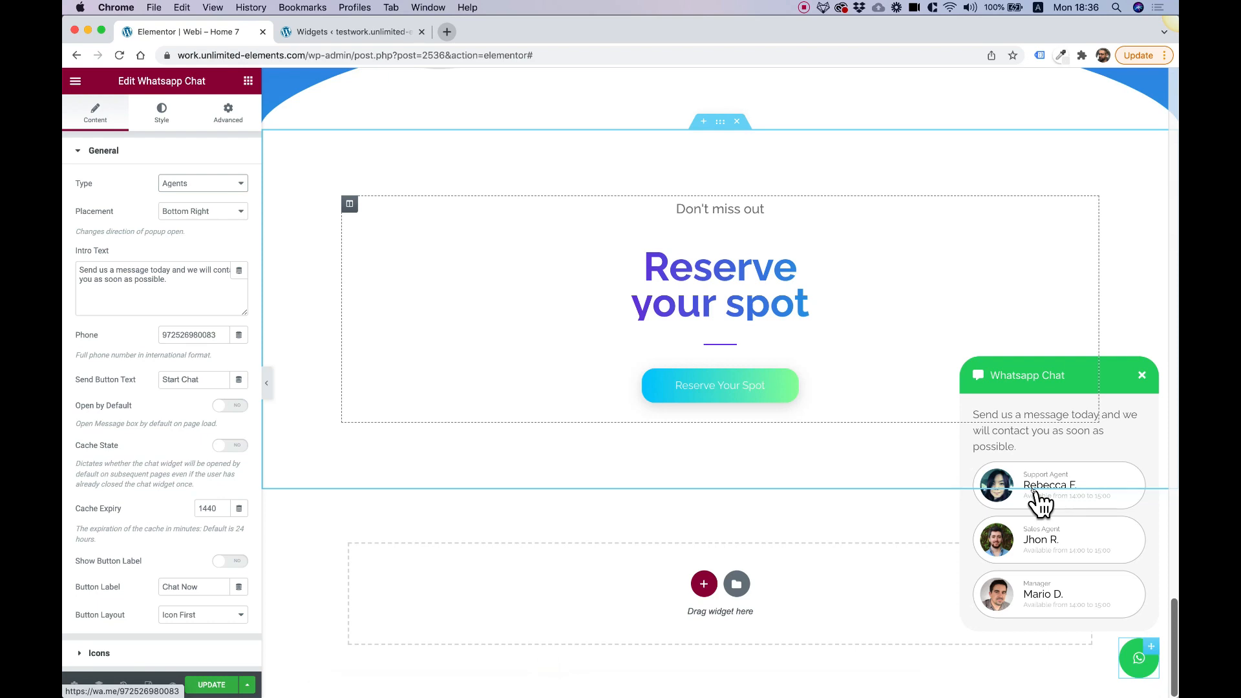
{"action": "mouse_move", "coordinate": [1046, 544]}
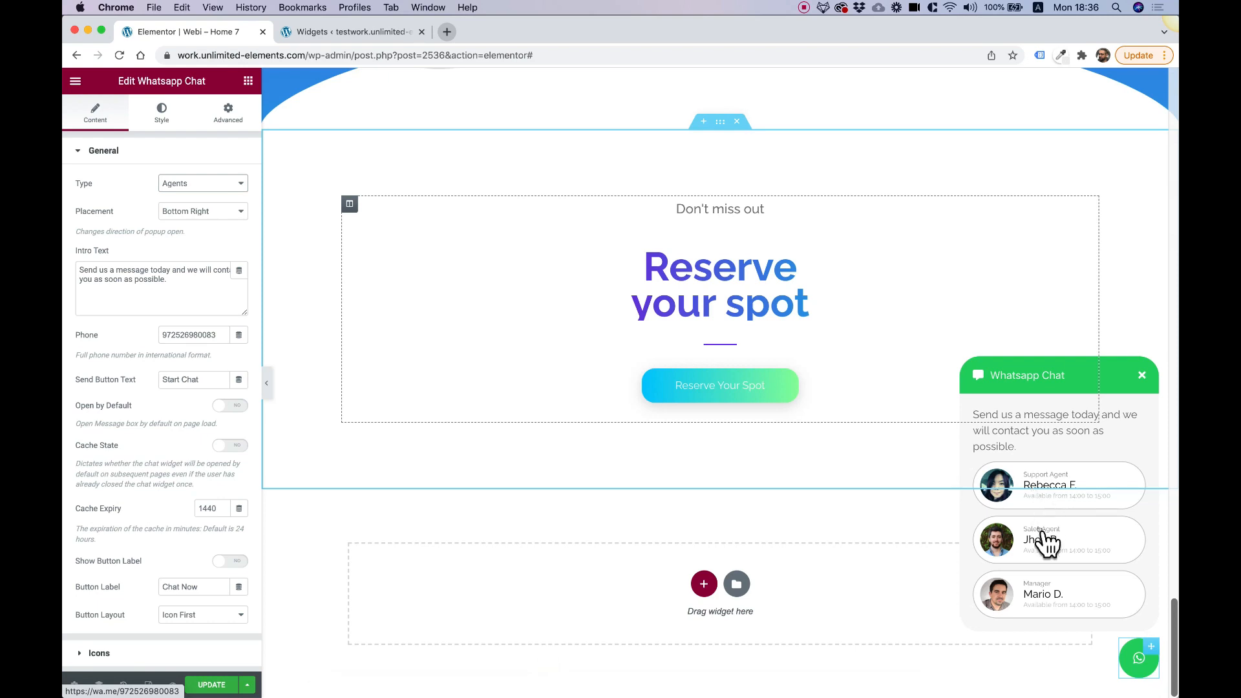
{"action": "mouse_move", "coordinate": [1046, 505]}
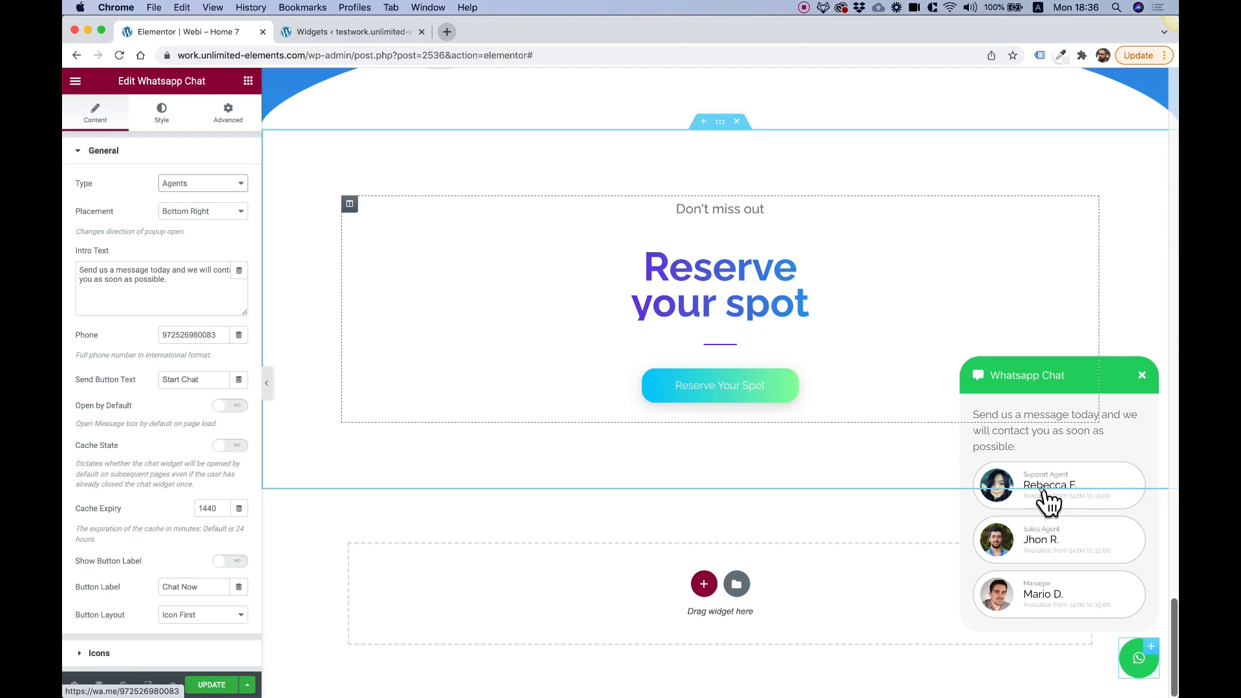
{"action": "mouse_move", "coordinate": [1053, 510]}
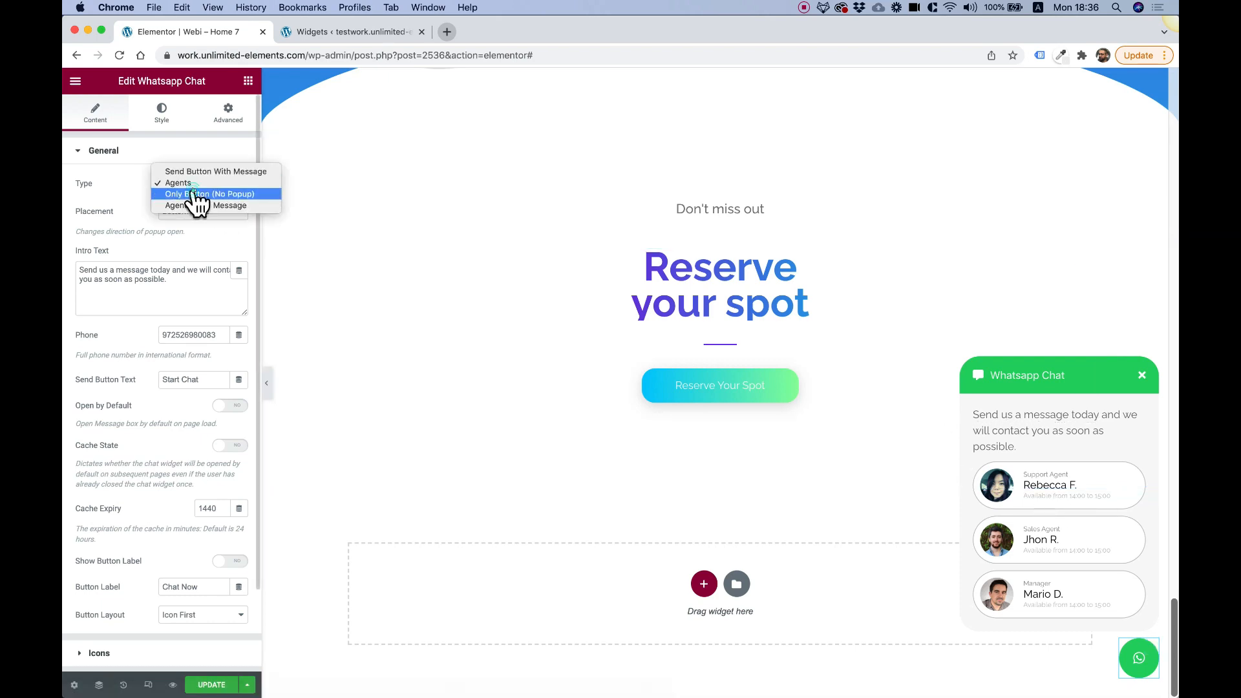
{"action": "mouse_move", "coordinate": [190, 205]}
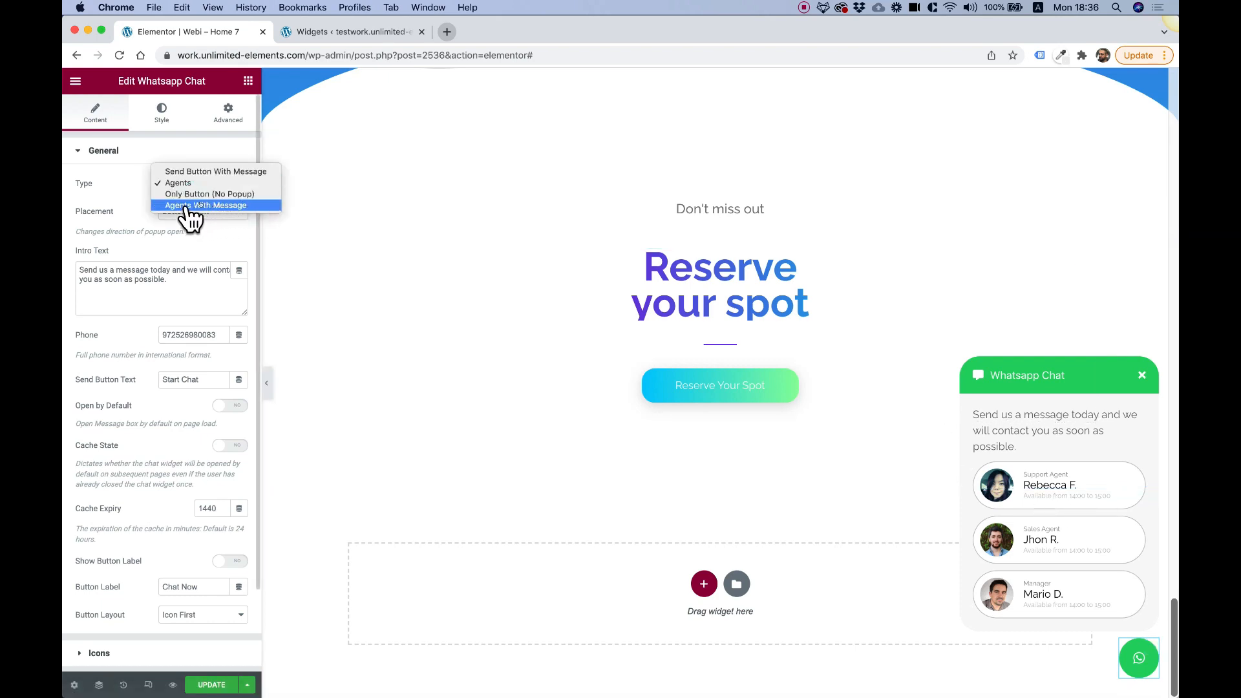
{"action": "mouse_move", "coordinate": [222, 210]}
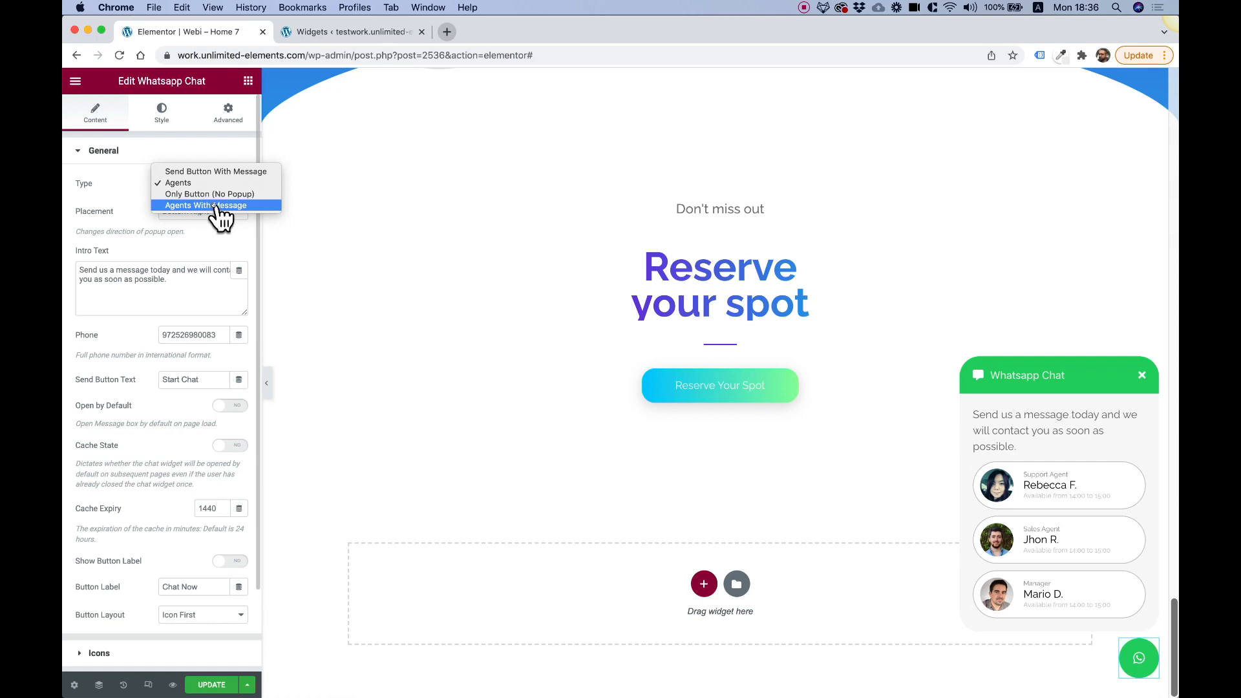
{"action": "left_click", "coordinate": [210, 204]}
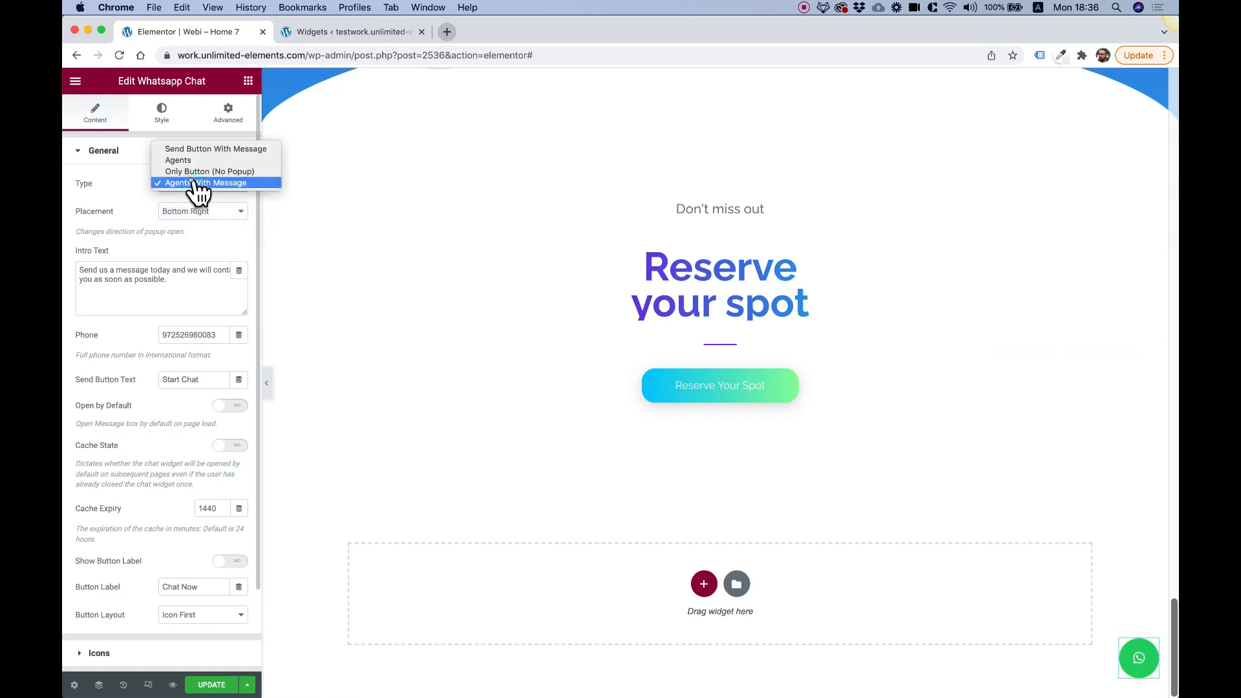
{"action": "mouse_move", "coordinate": [216, 149]}
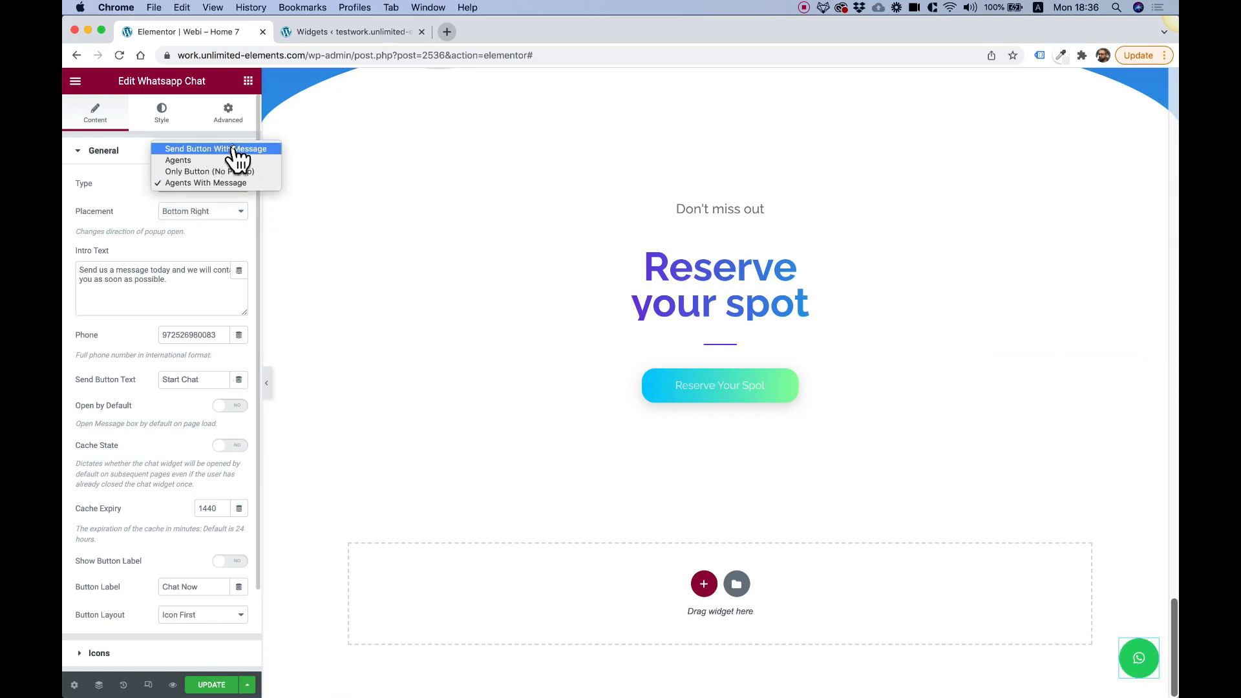
{"action": "mouse_move", "coordinate": [200, 249]}
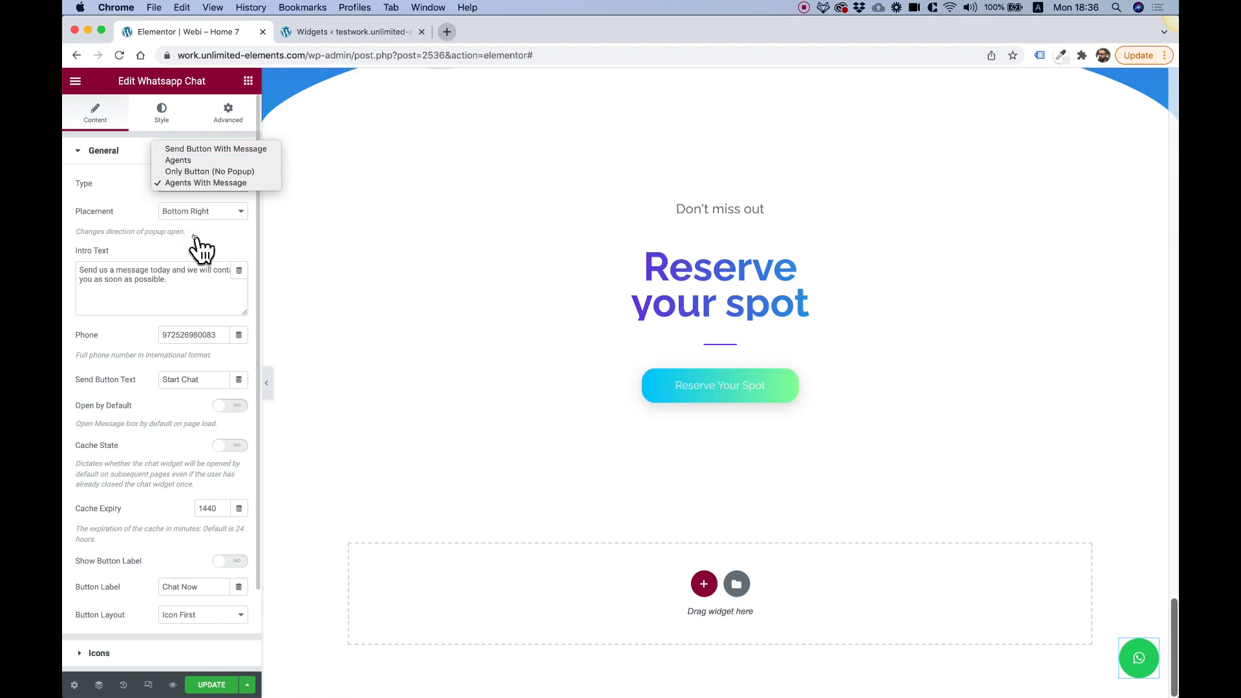
{"action": "left_click", "coordinate": [204, 183]}
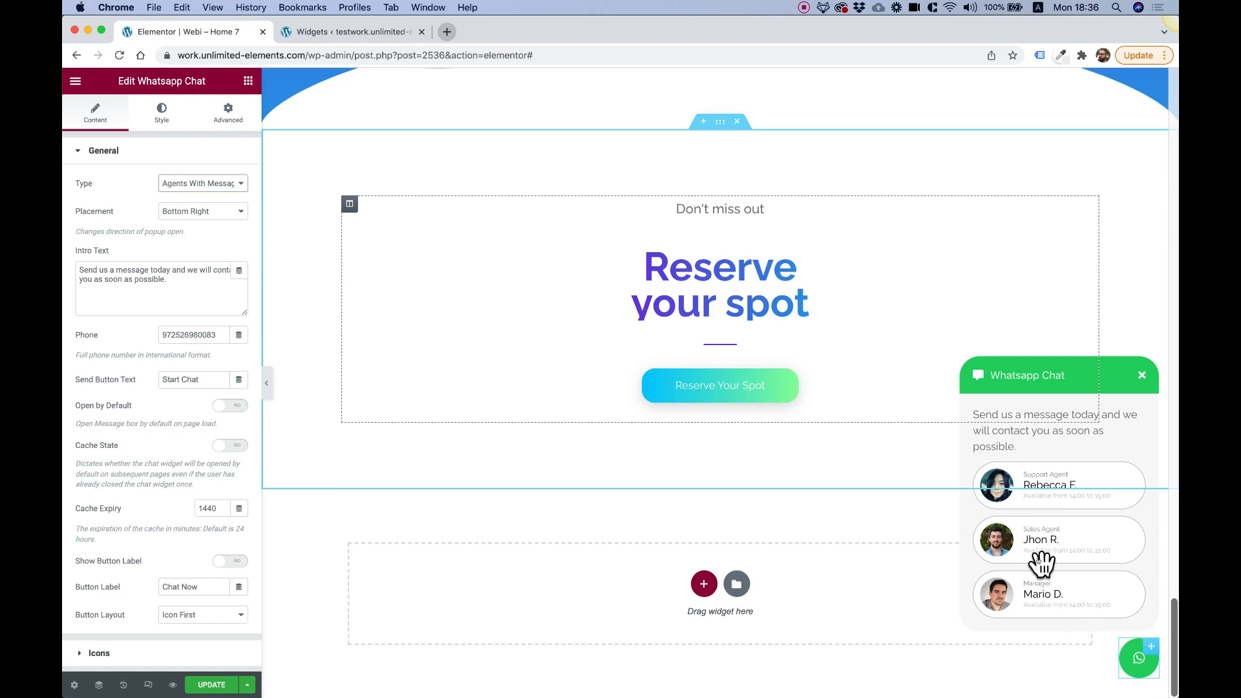
{"action": "left_click", "coordinate": [1057, 540]}
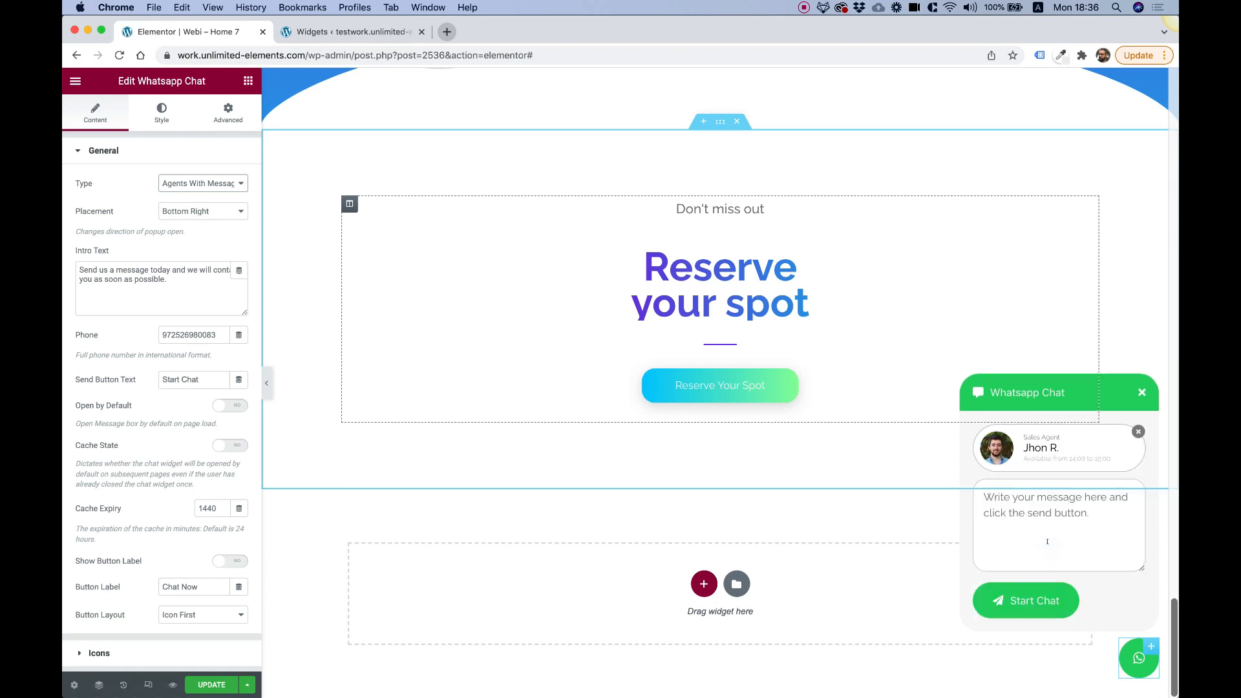
{"action": "mouse_move", "coordinate": [1048, 451]}
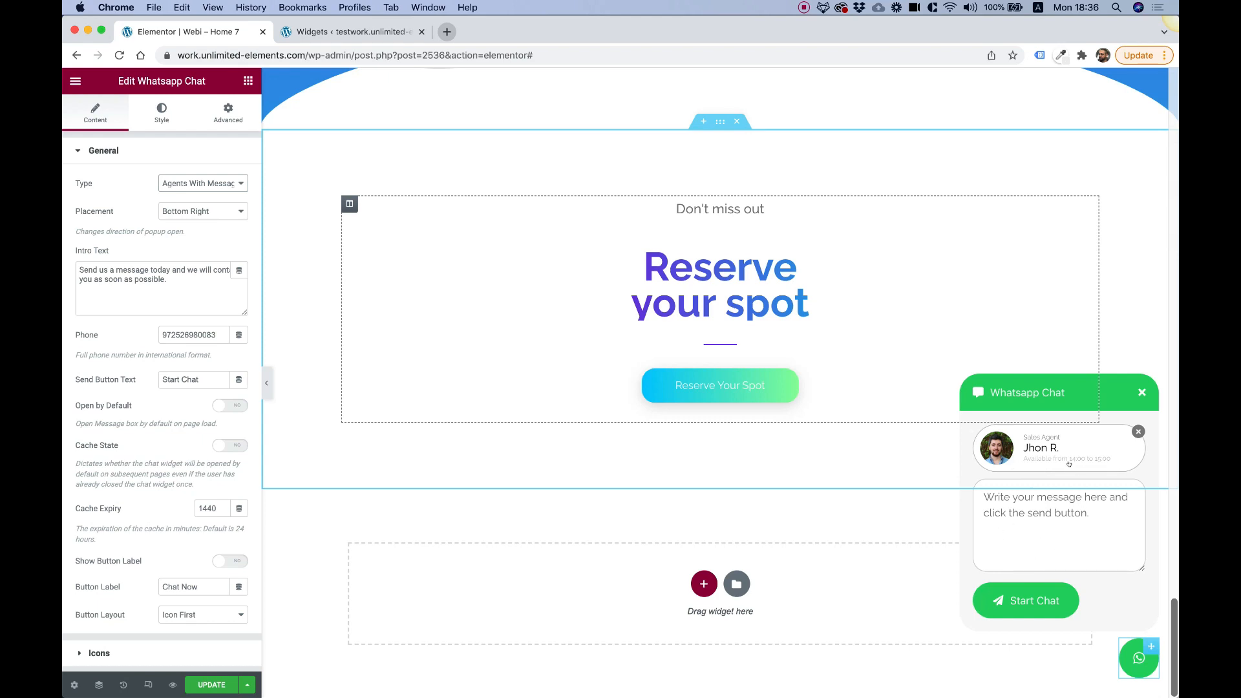
{"action": "mouse_move", "coordinate": [1137, 439]}
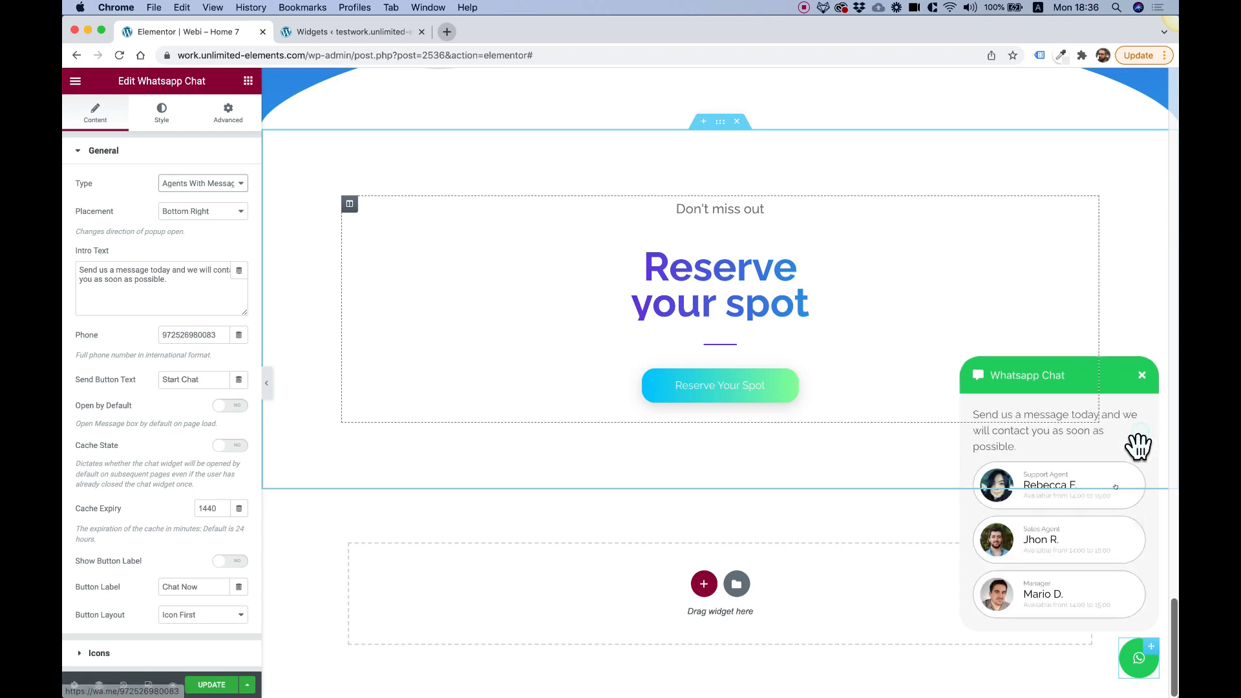
{"action": "mouse_move", "coordinate": [1089, 621]}
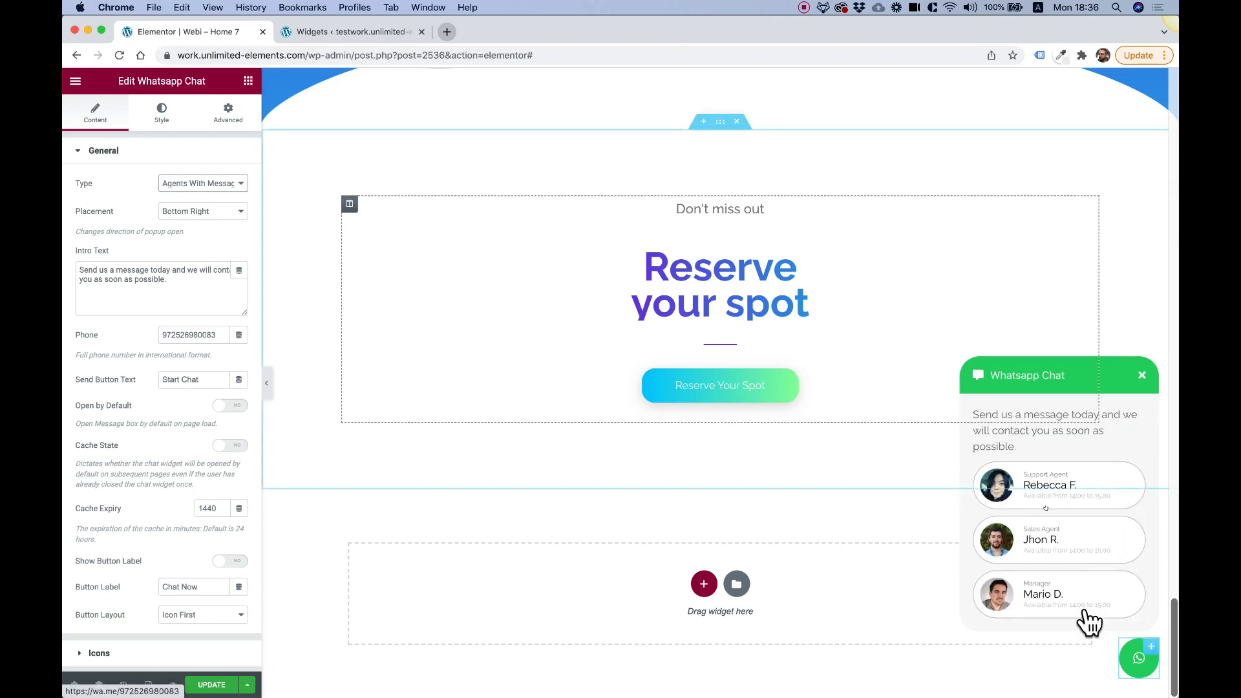
{"action": "mouse_move", "coordinate": [1141, 378]}
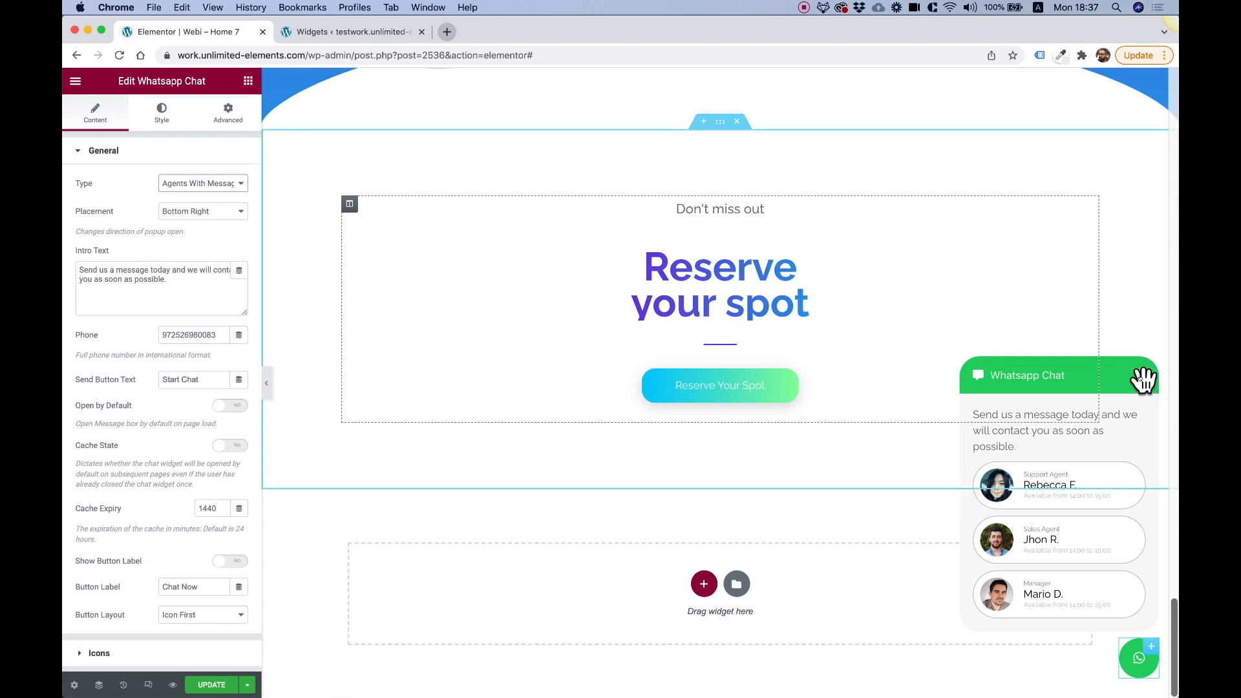
{"action": "left_click", "coordinate": [1138, 658]}
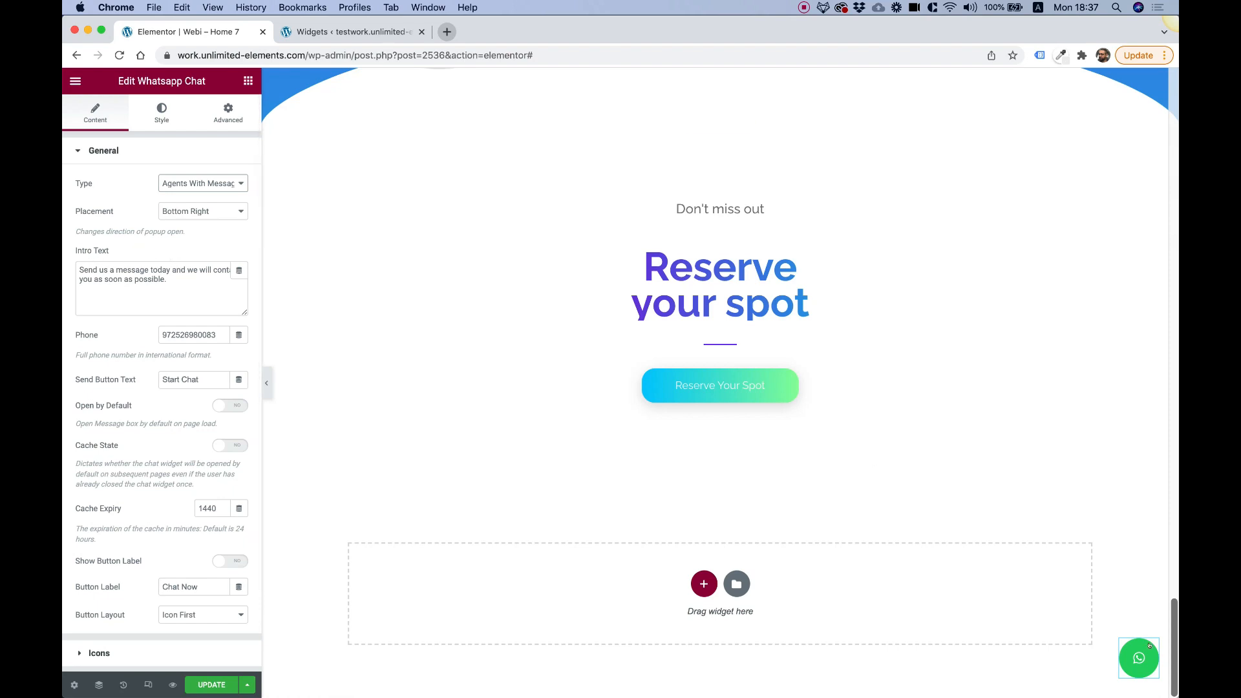
Step: Change the Type to Send Button With Message and preview the message box with Start Chat
{"action": "left_click", "coordinate": [1138, 657]}
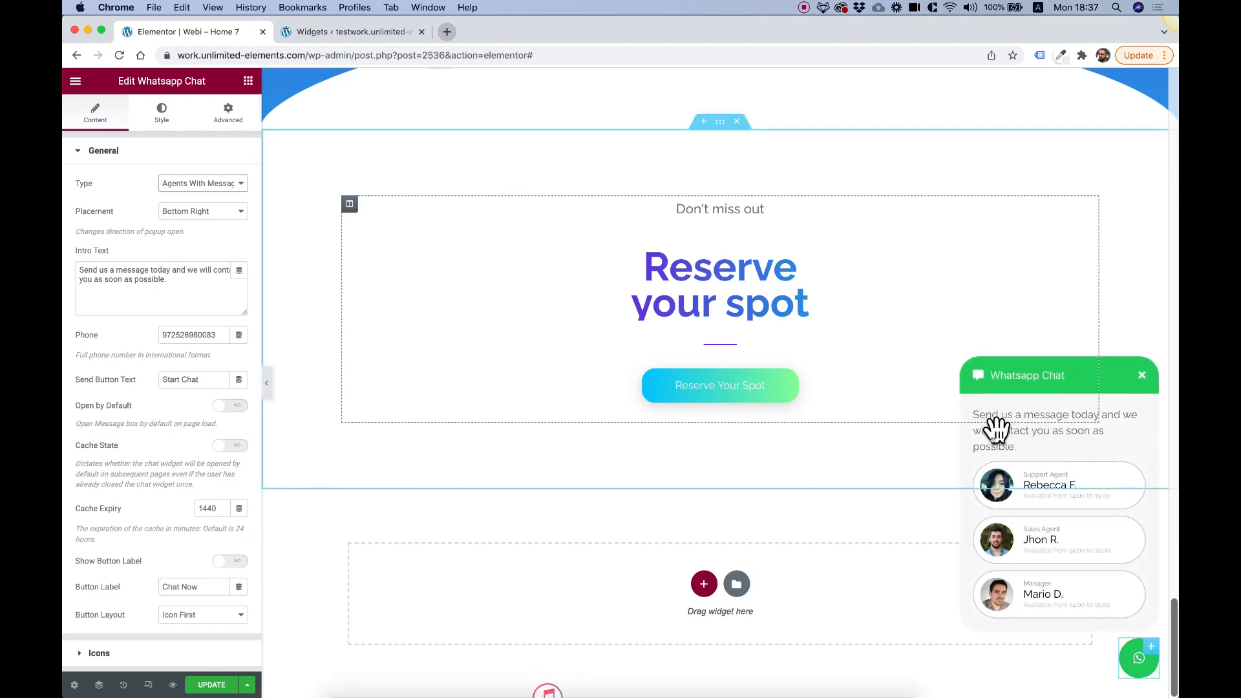
{"action": "mouse_move", "coordinate": [1040, 437]}
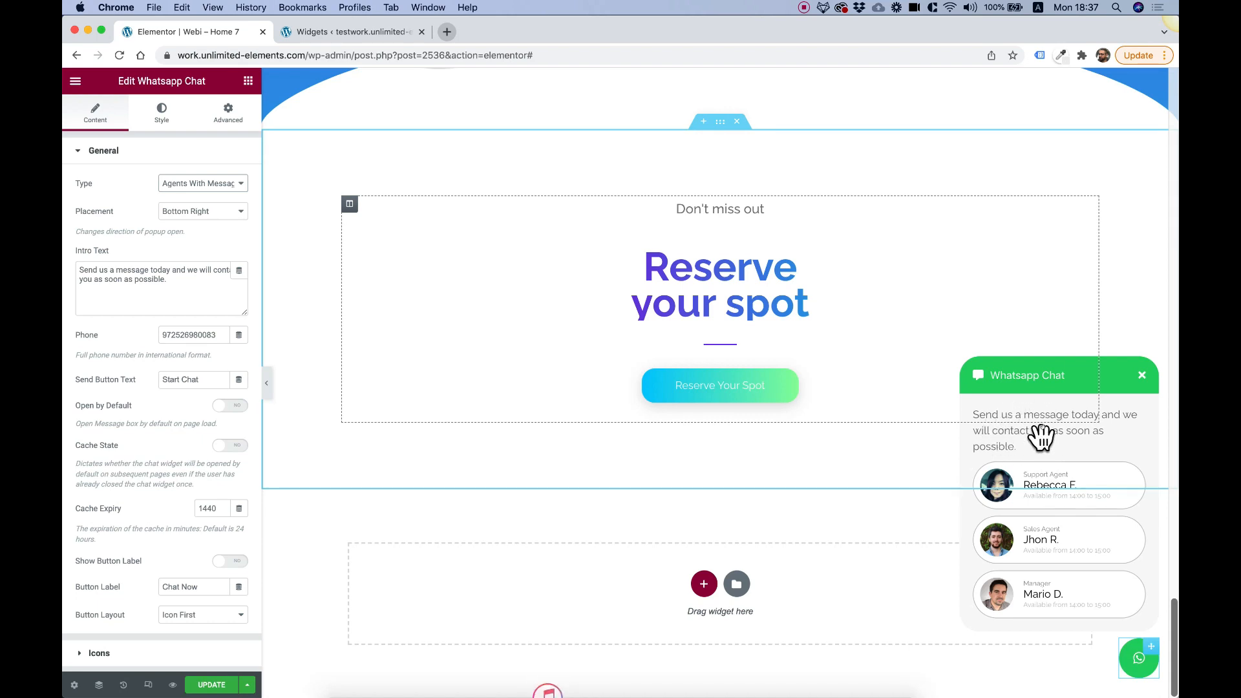
{"action": "left_click", "coordinate": [202, 183]}
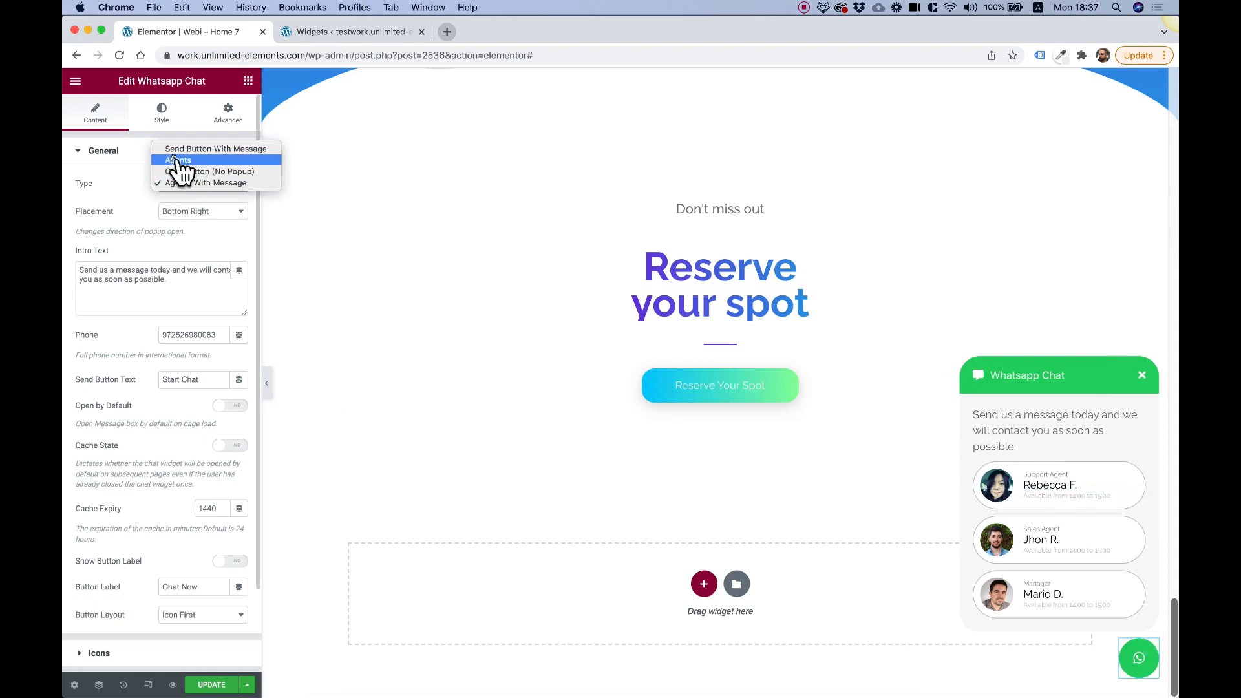
{"action": "mouse_move", "coordinate": [214, 149]}
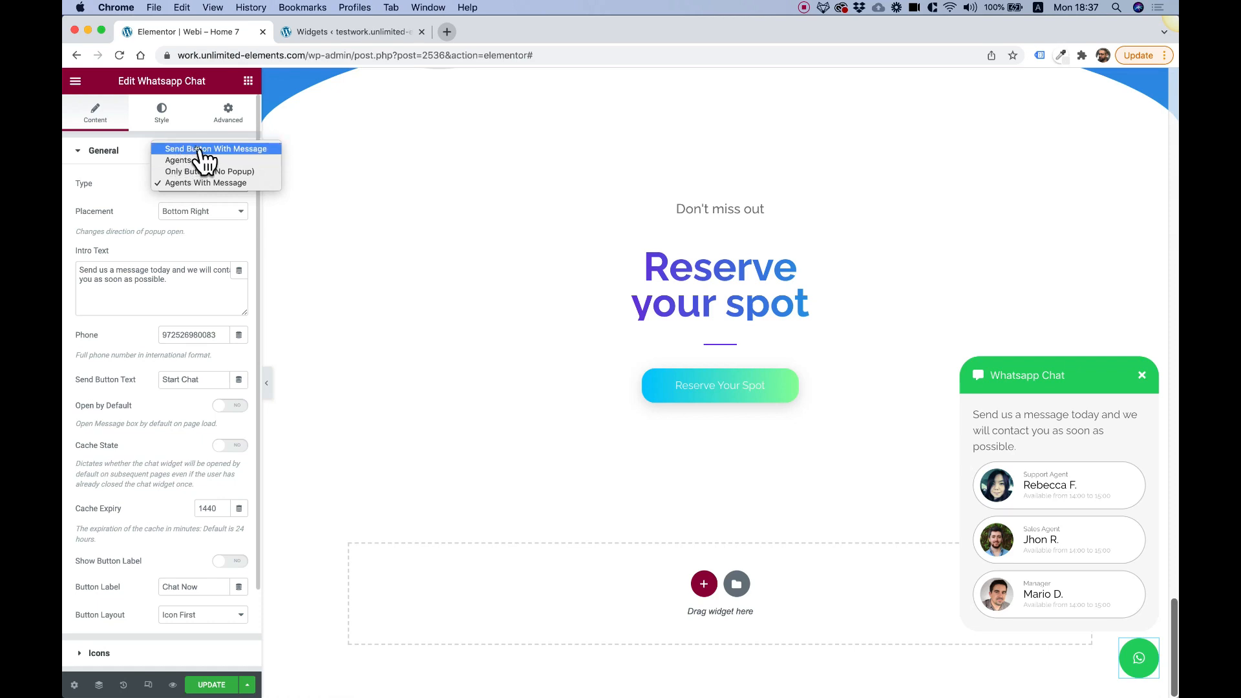
{"action": "left_click", "coordinate": [215, 148]}
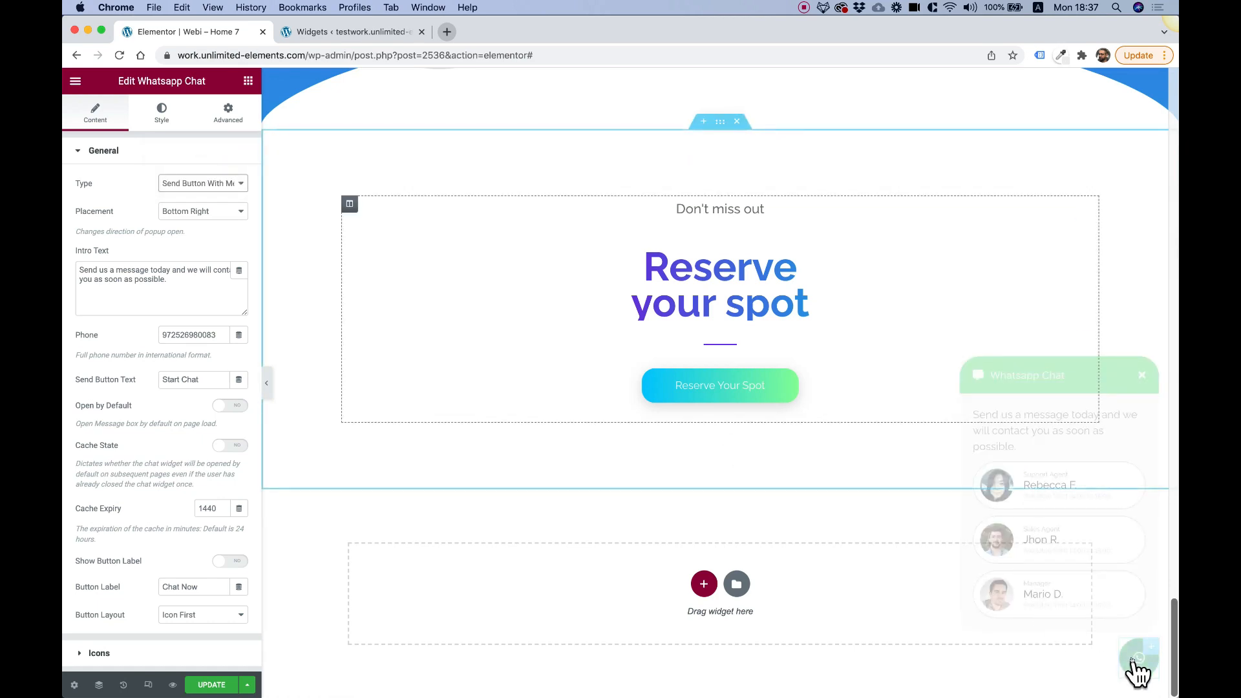
{"action": "left_click", "coordinate": [1138, 658]}
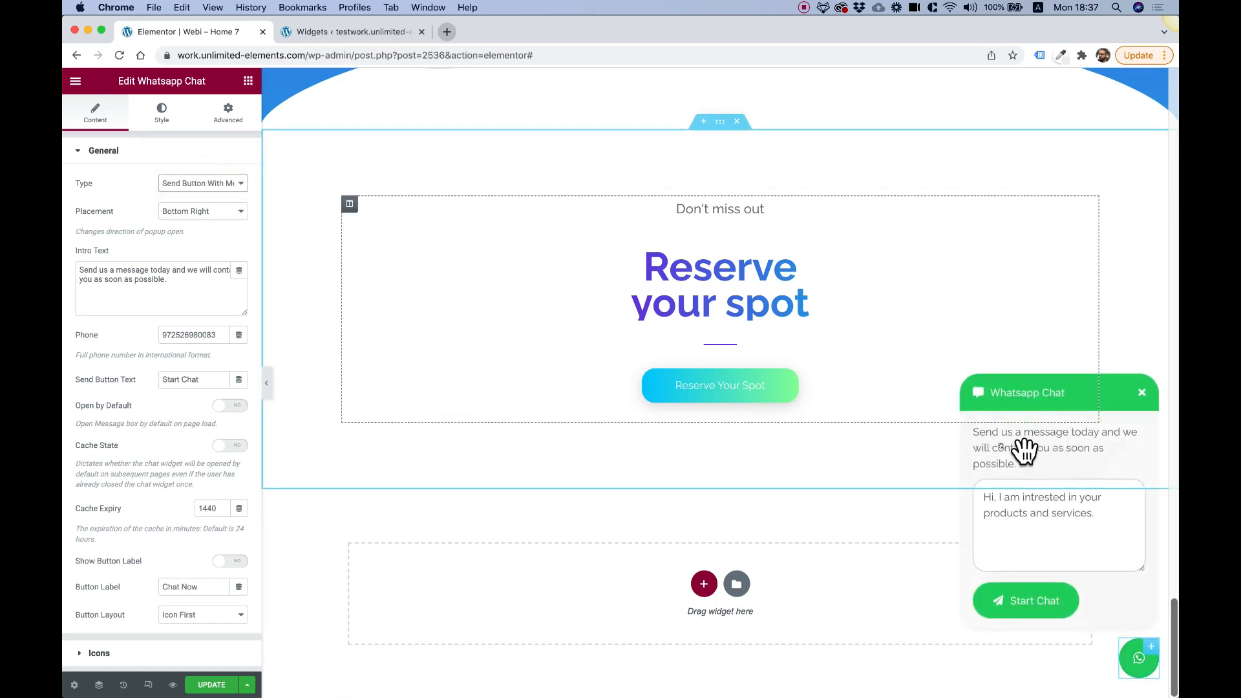
{"action": "mouse_move", "coordinate": [998, 439]}
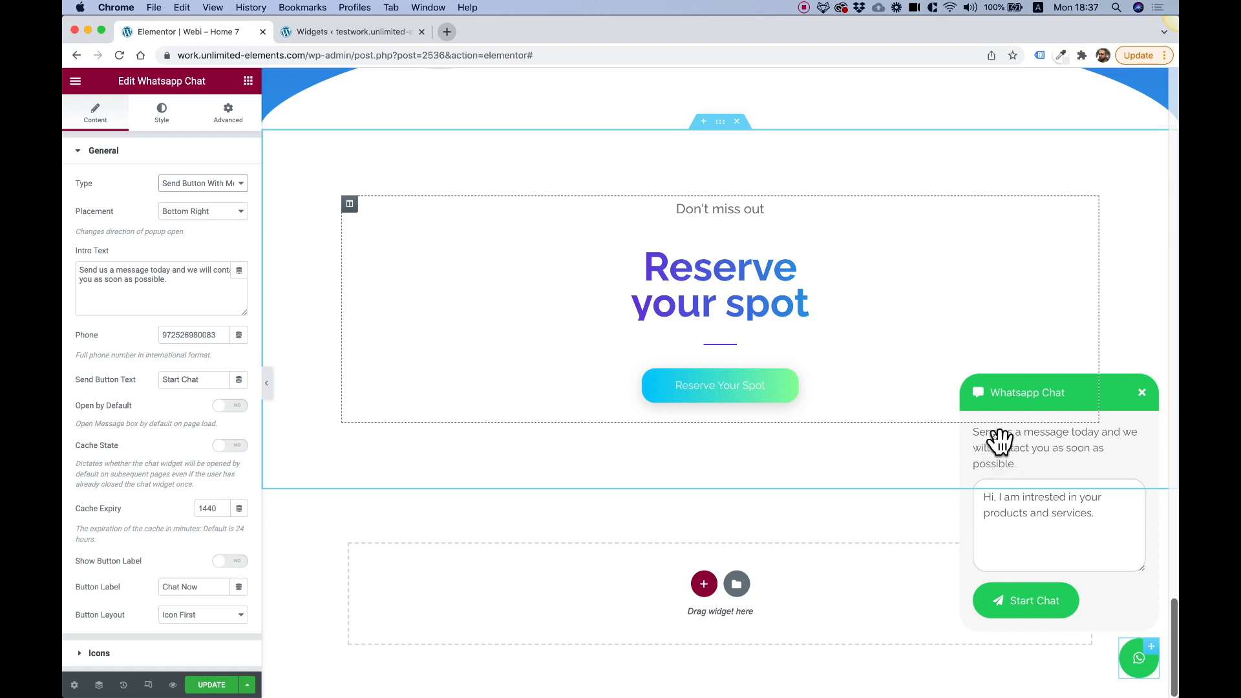
{"action": "mouse_move", "coordinate": [151, 244]}
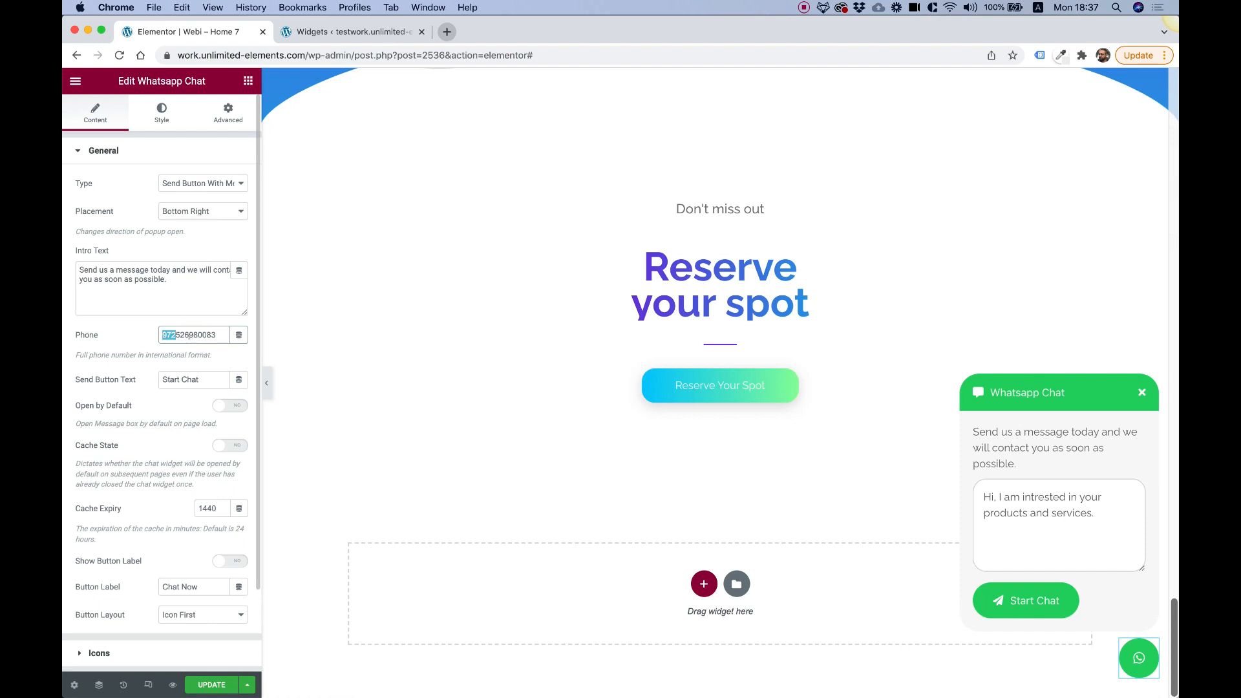
{"action": "scroll", "scroll_direction": "down", "scroll_amount": 3}
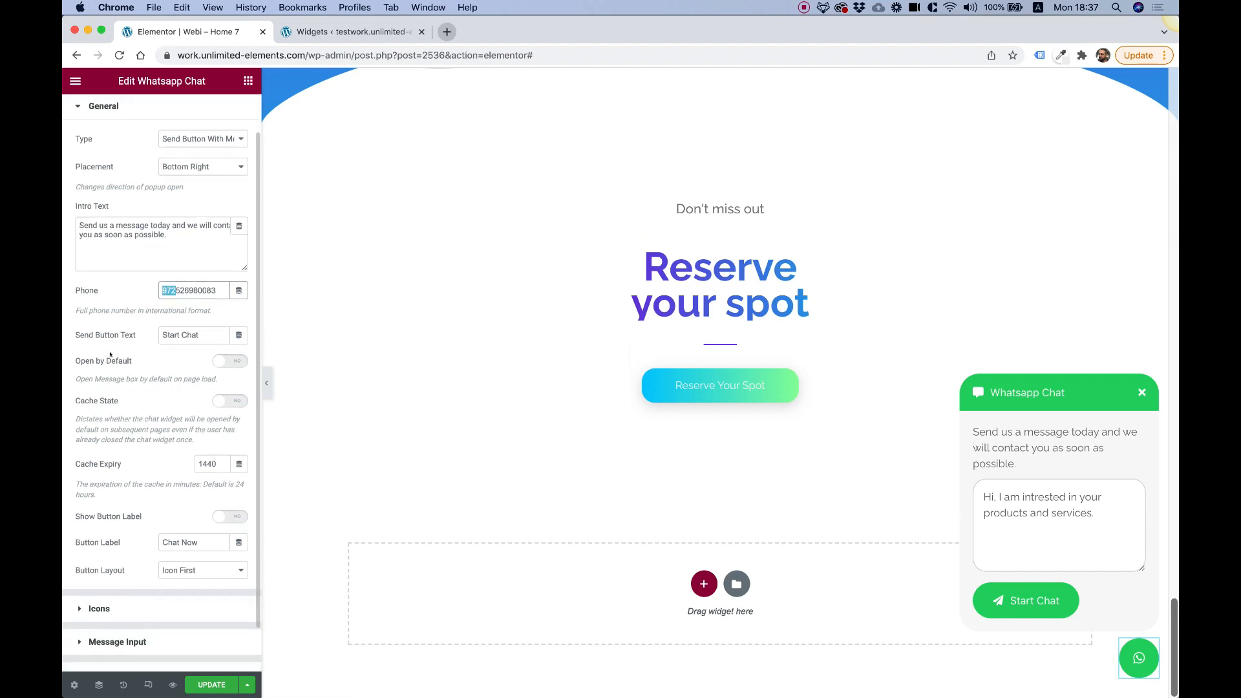
{"action": "left_click", "coordinate": [193, 335]}
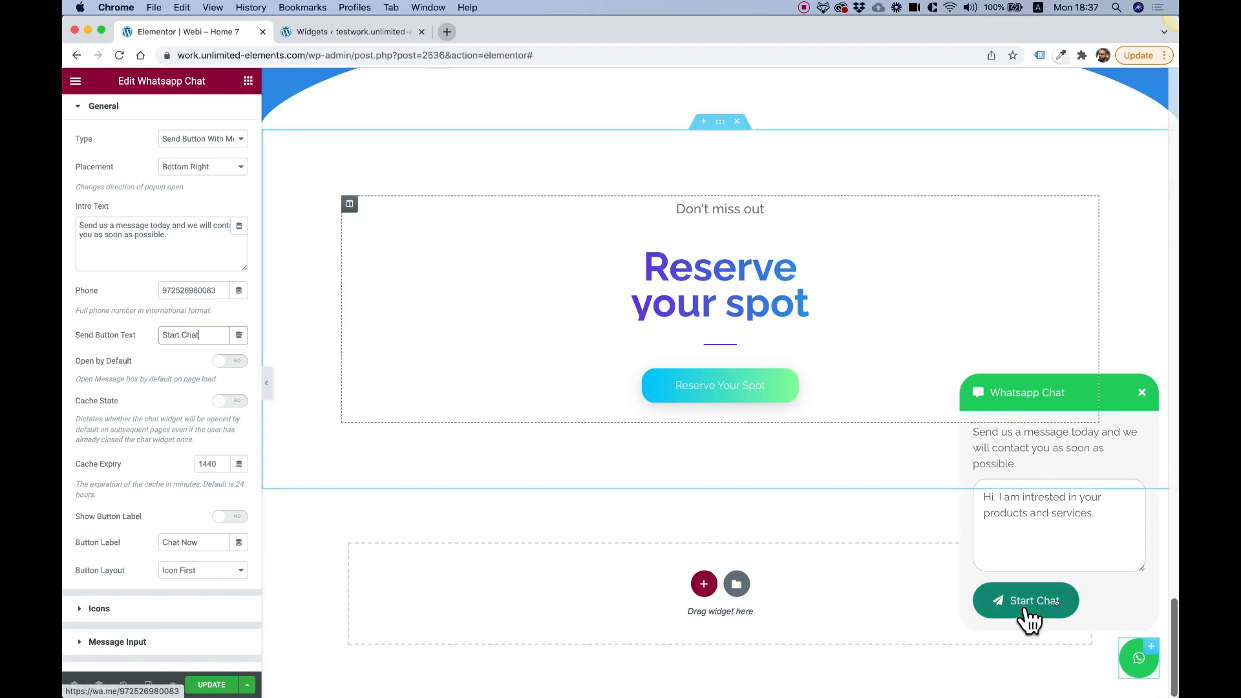
{"action": "mouse_move", "coordinate": [1044, 613]}
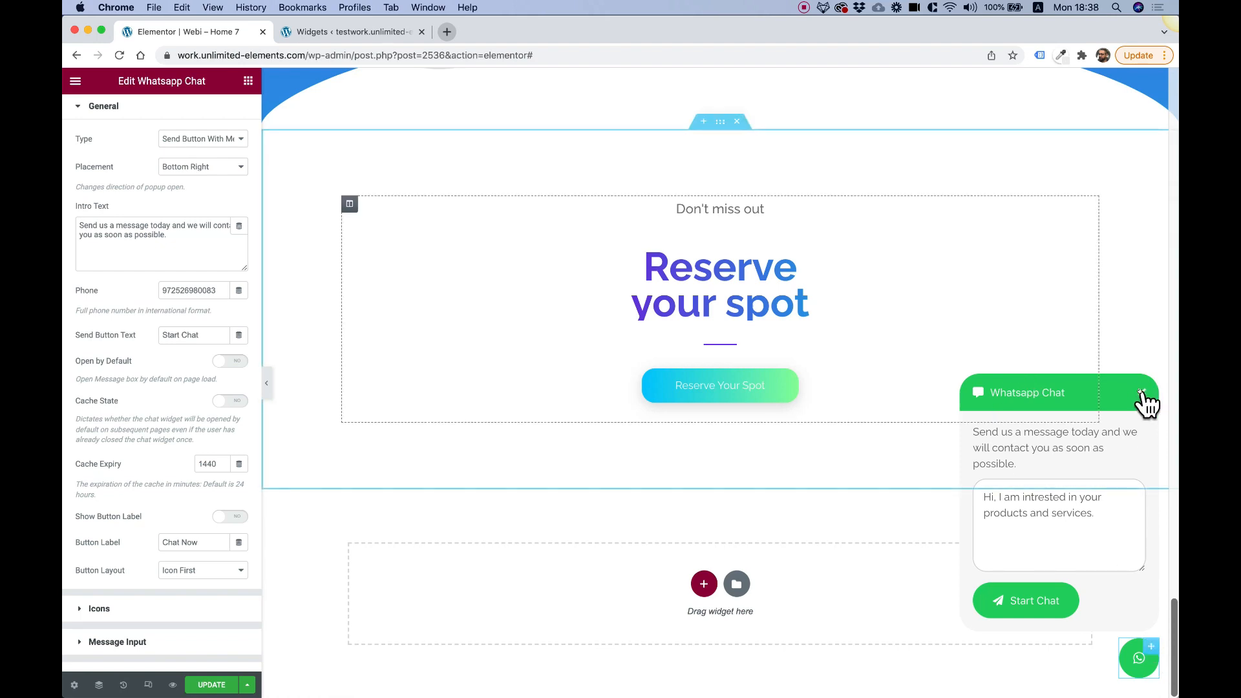
{"action": "left_click", "coordinate": [1138, 658]}
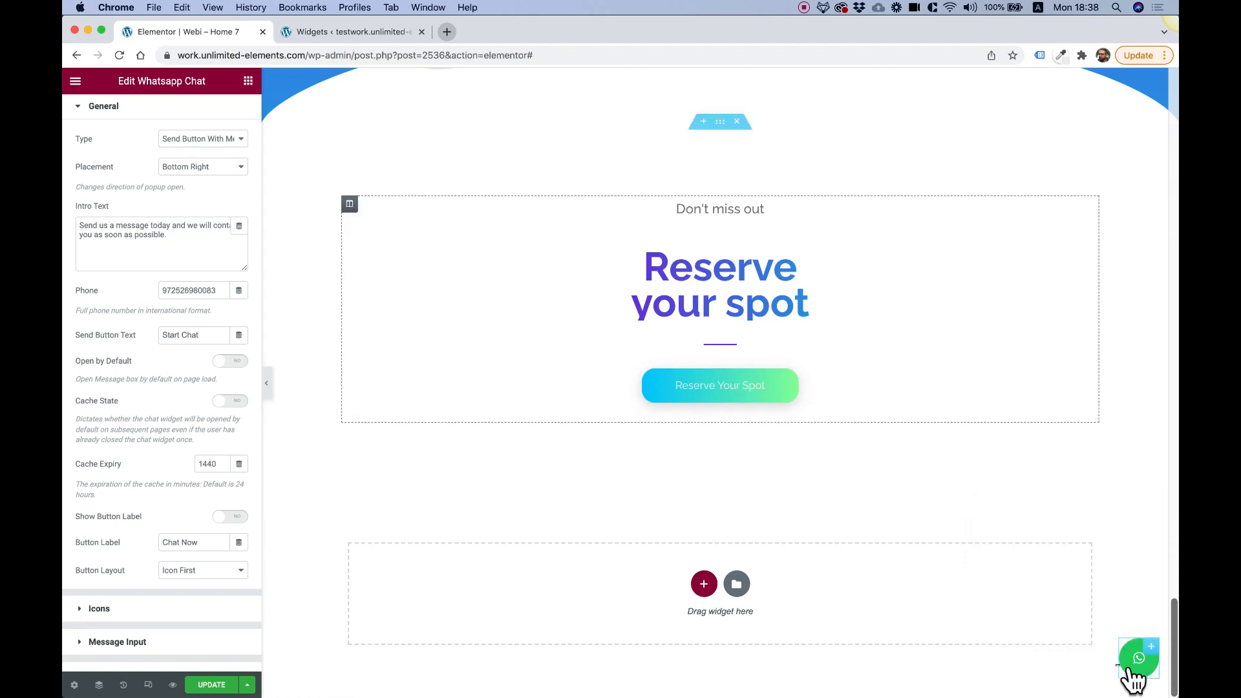
{"action": "mouse_move", "coordinate": [988, 391]}
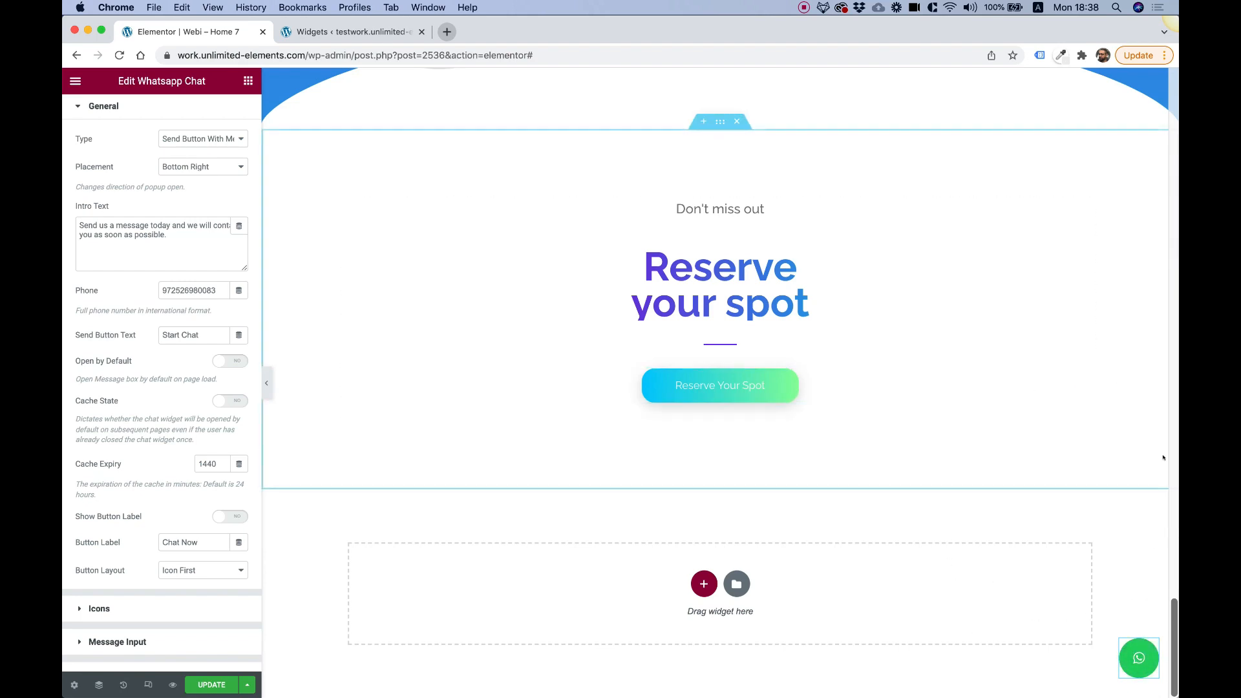
{"action": "left_click", "coordinate": [1138, 659]}
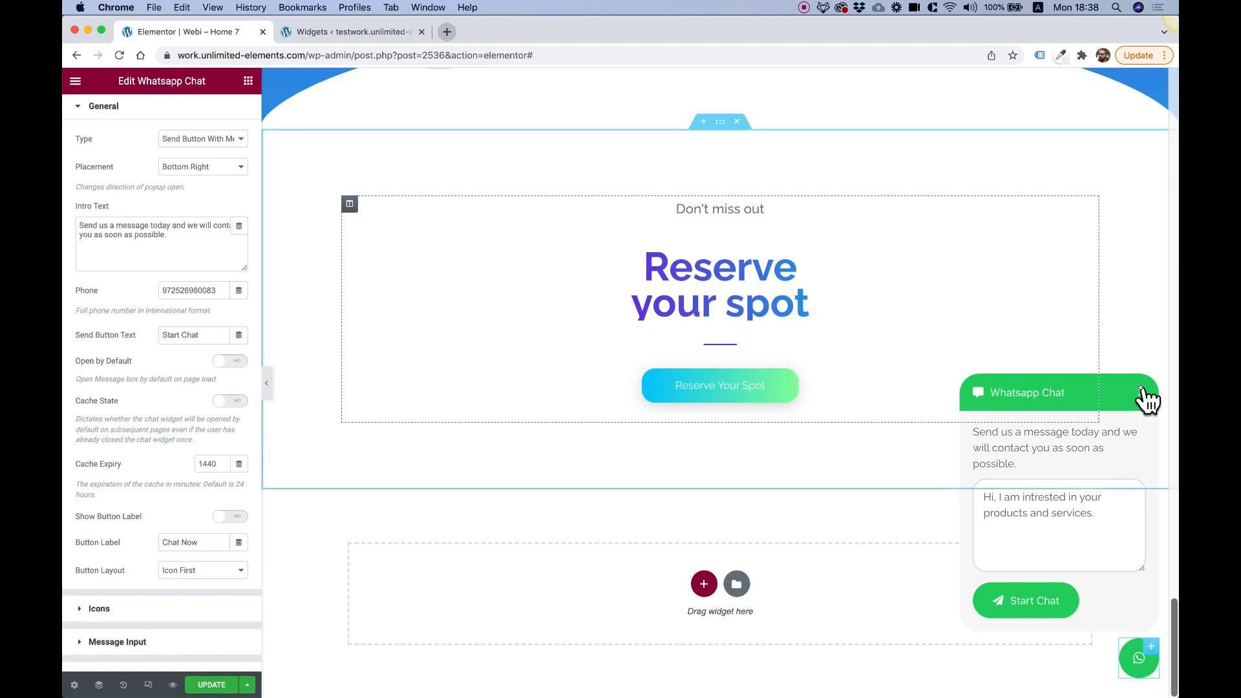
{"action": "left_click", "coordinate": [1138, 658]}
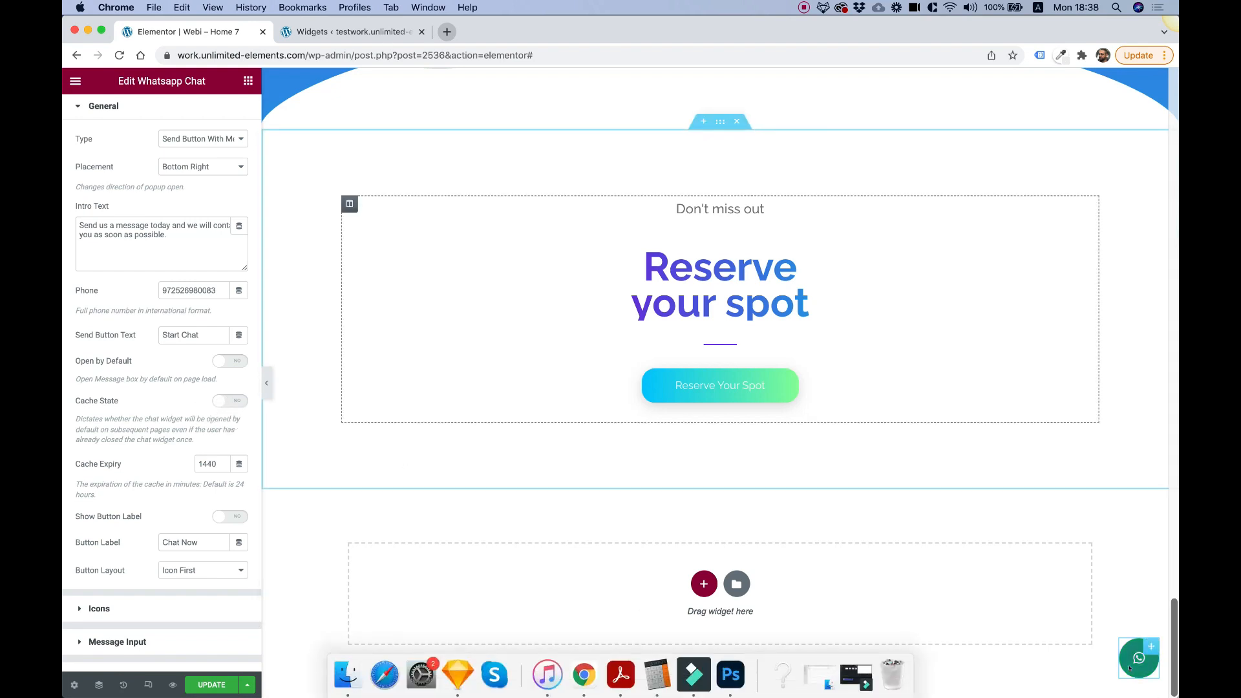
{"action": "left_click", "coordinate": [1138, 656]}
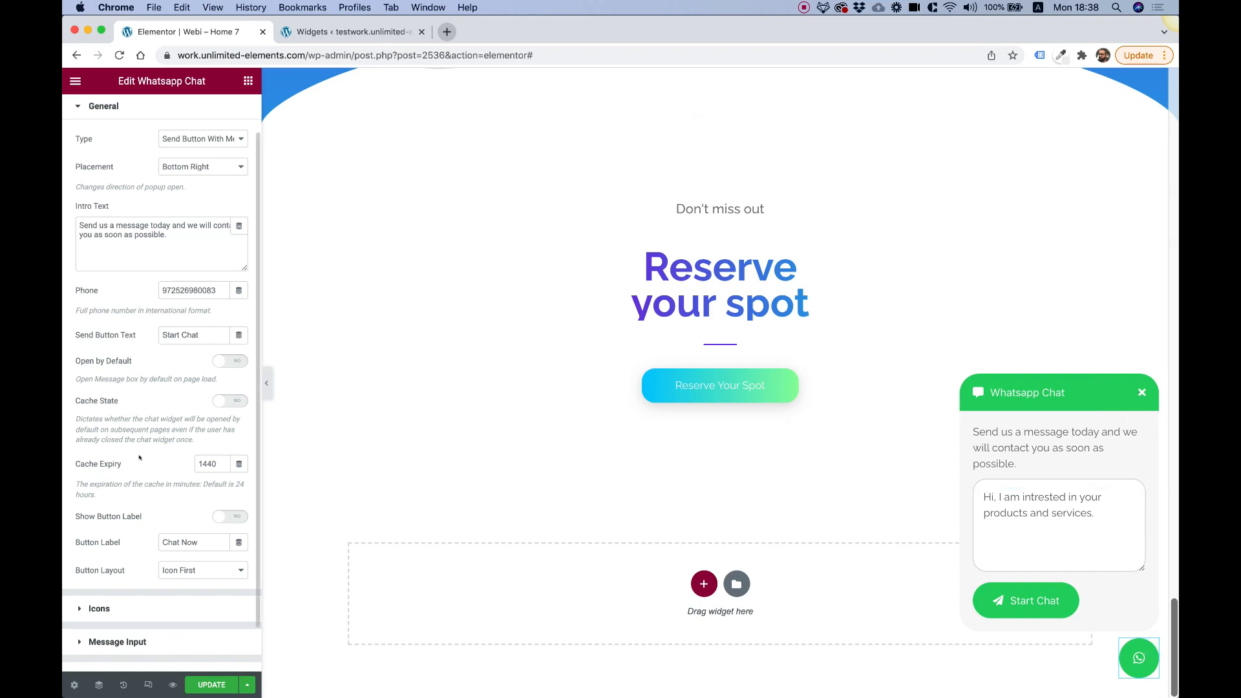
{"action": "left_click", "coordinate": [209, 462]}
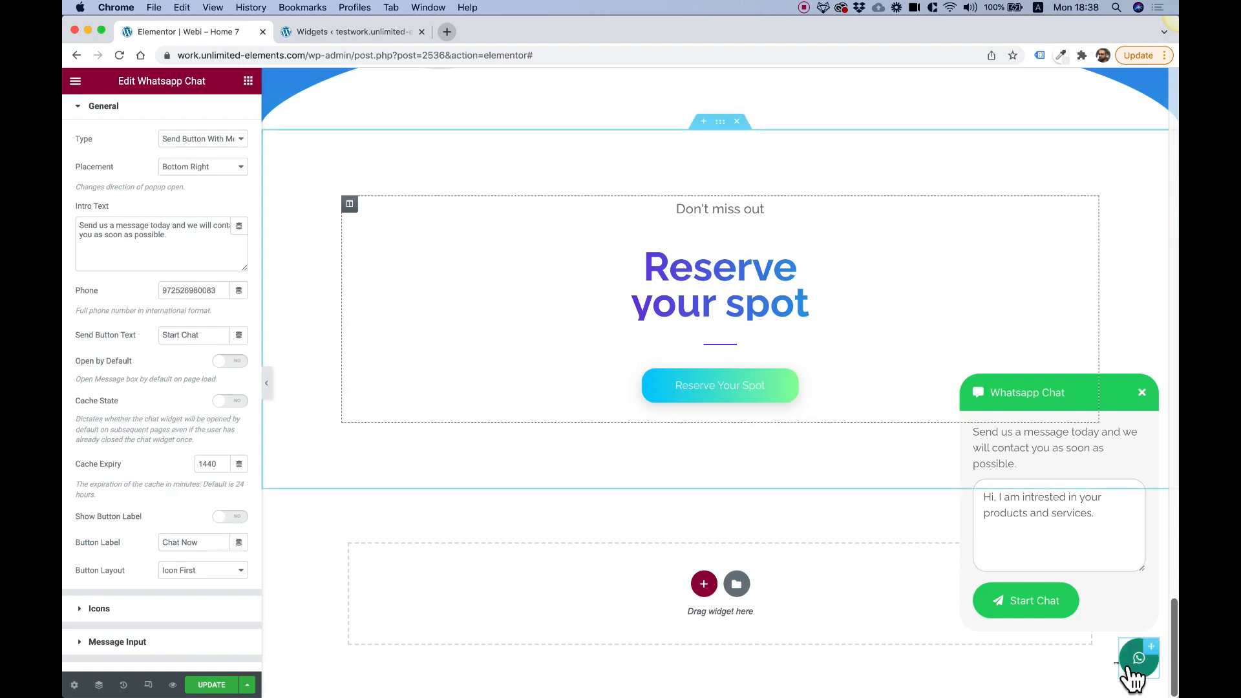
Step: Close the popup, show the Chat Now button label briefly, then hide it again
{"action": "left_click", "coordinate": [229, 516]}
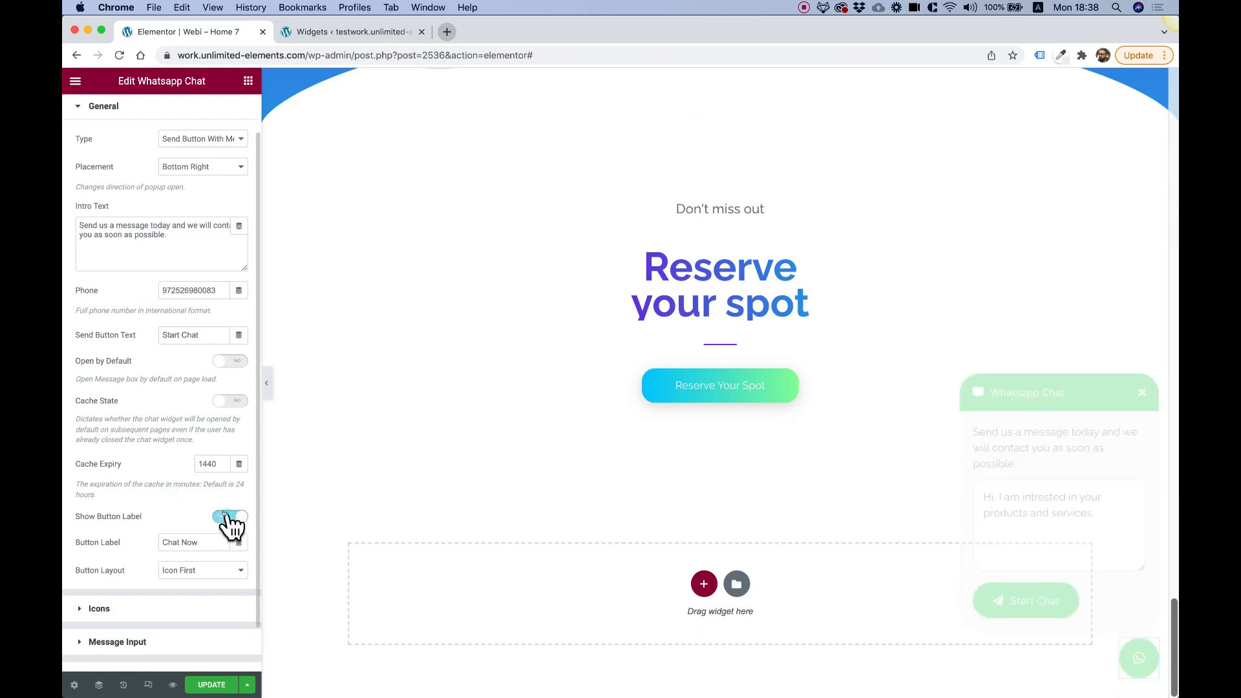
{"action": "left_click", "coordinate": [229, 515]}
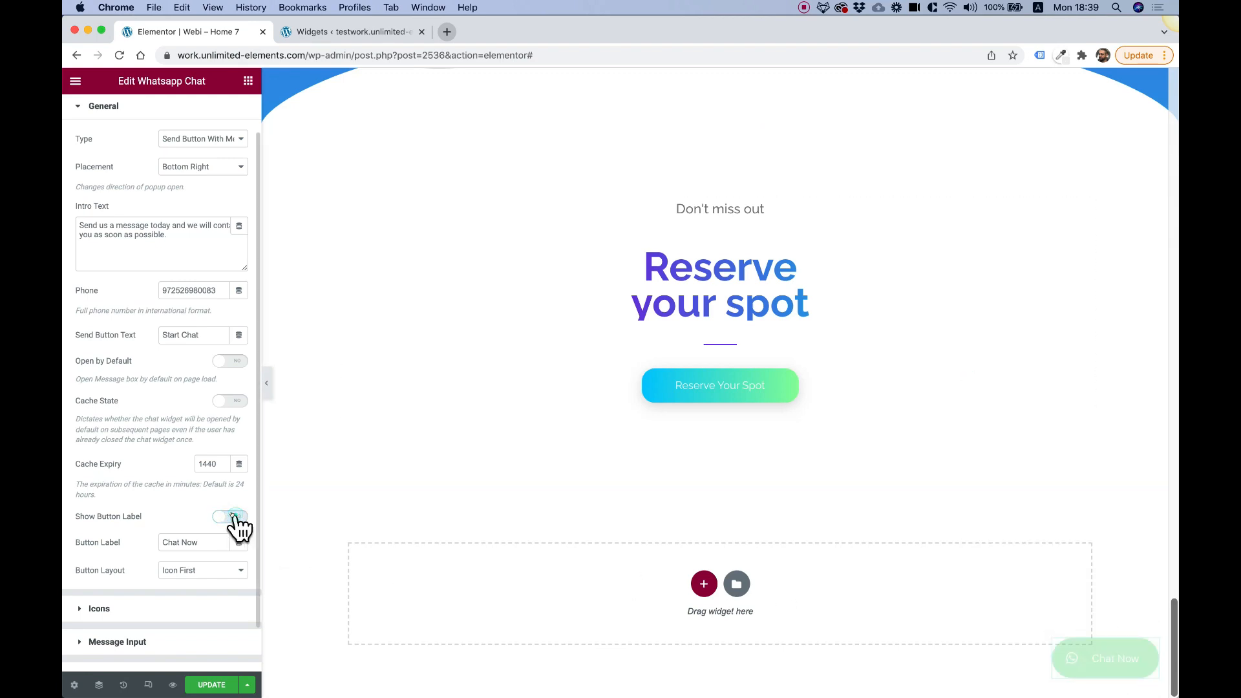
{"action": "left_click", "coordinate": [229, 515]}
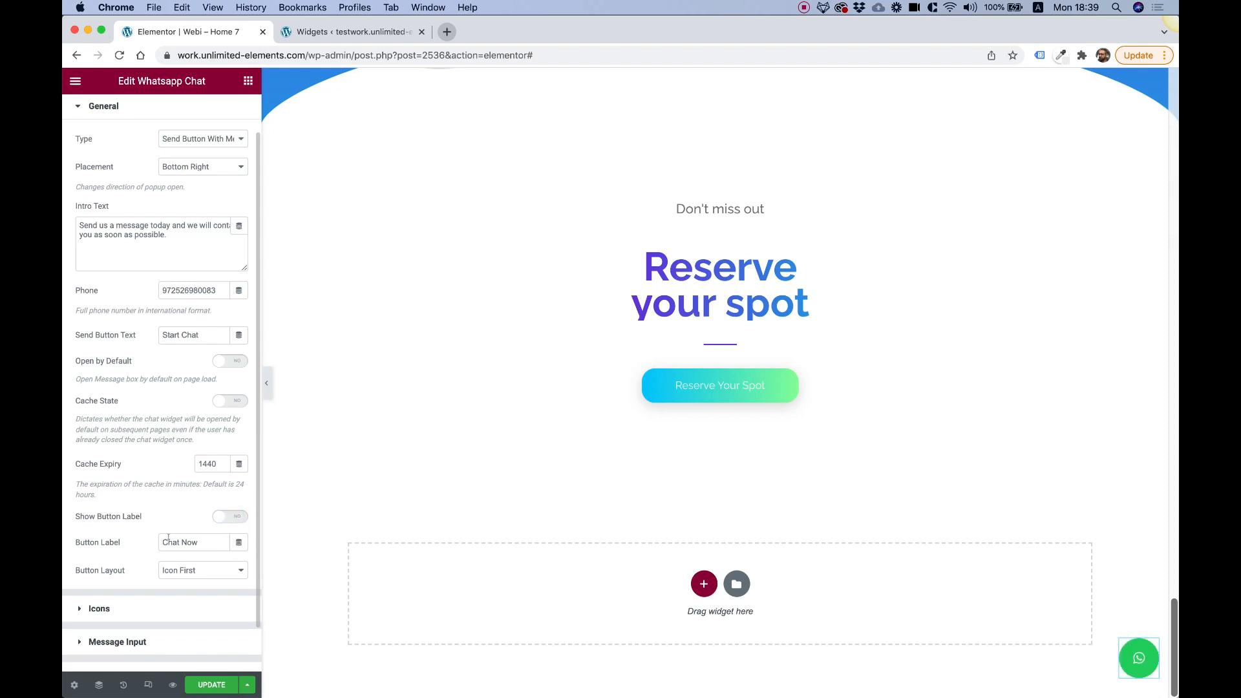
{"action": "mouse_move", "coordinate": [198, 584]}
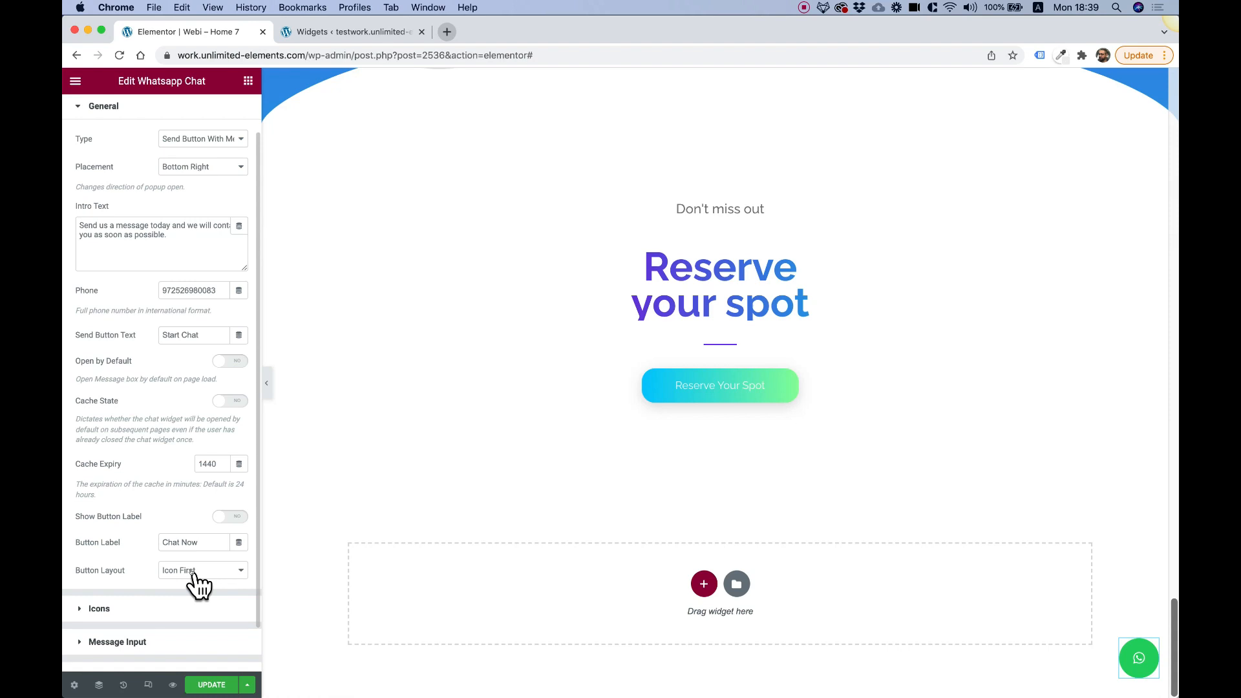
{"action": "mouse_move", "coordinate": [151, 617]}
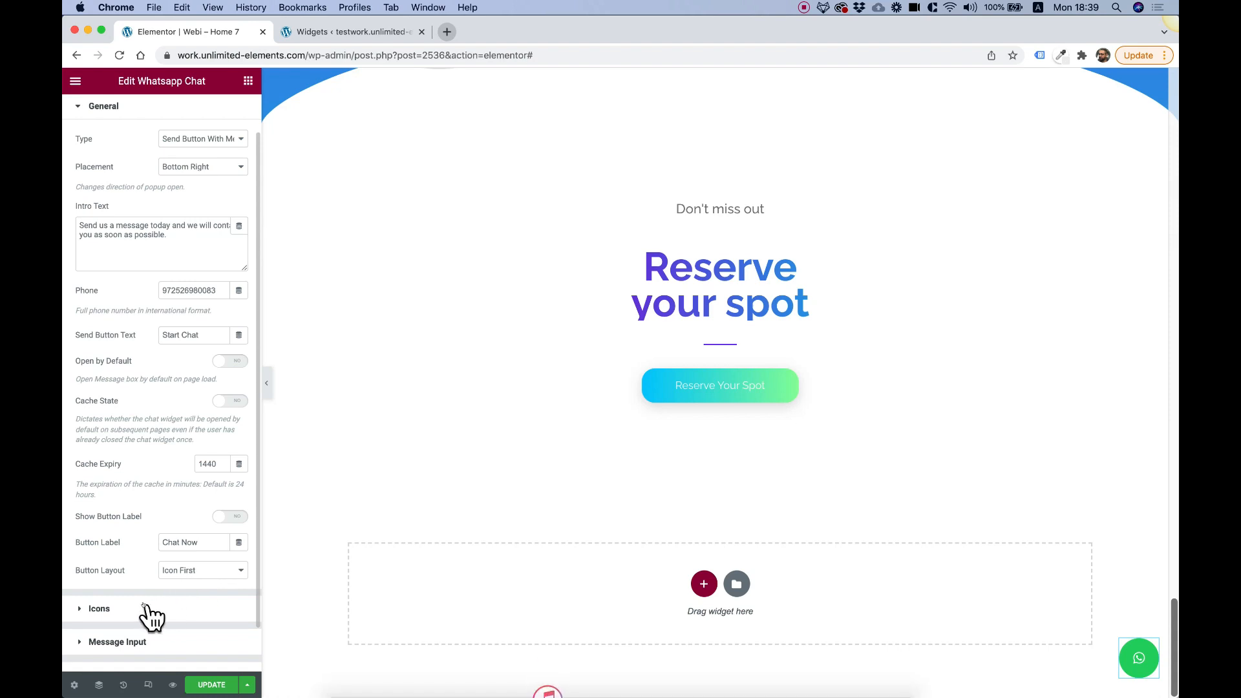
Step: Expand the widget's Icons settings and reopen the chat popup preview
{"action": "left_click", "coordinate": [99, 609]}
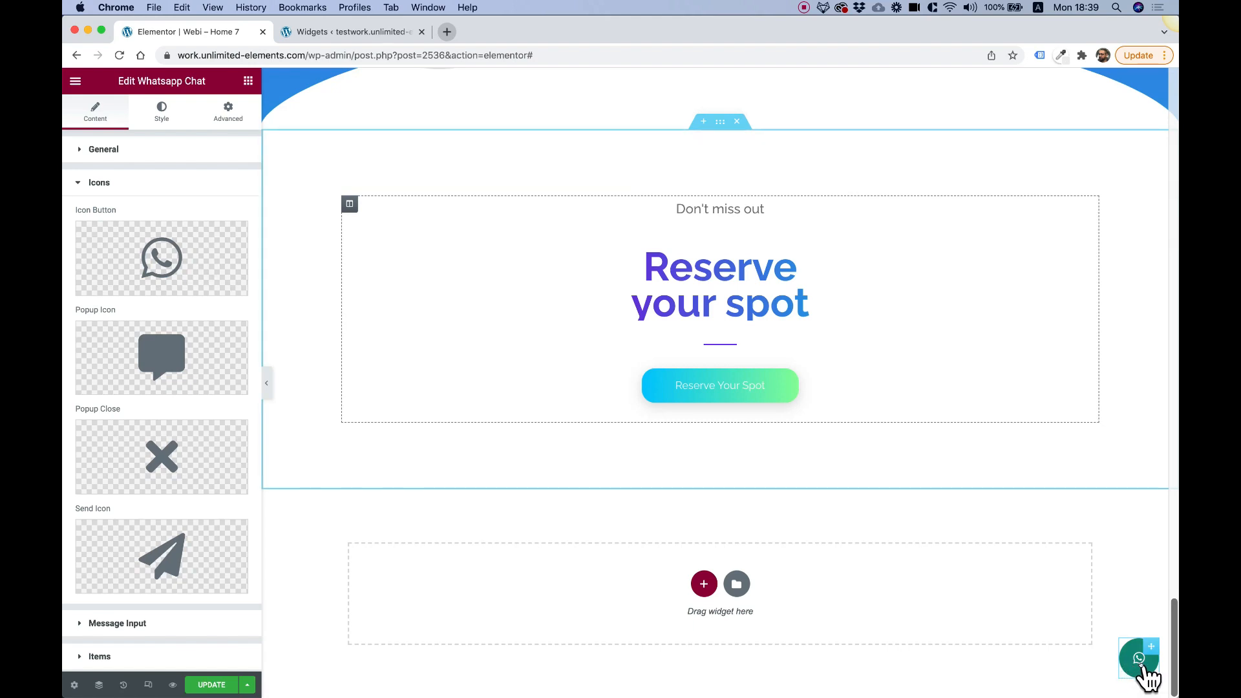
{"action": "mouse_move", "coordinate": [1143, 680]}
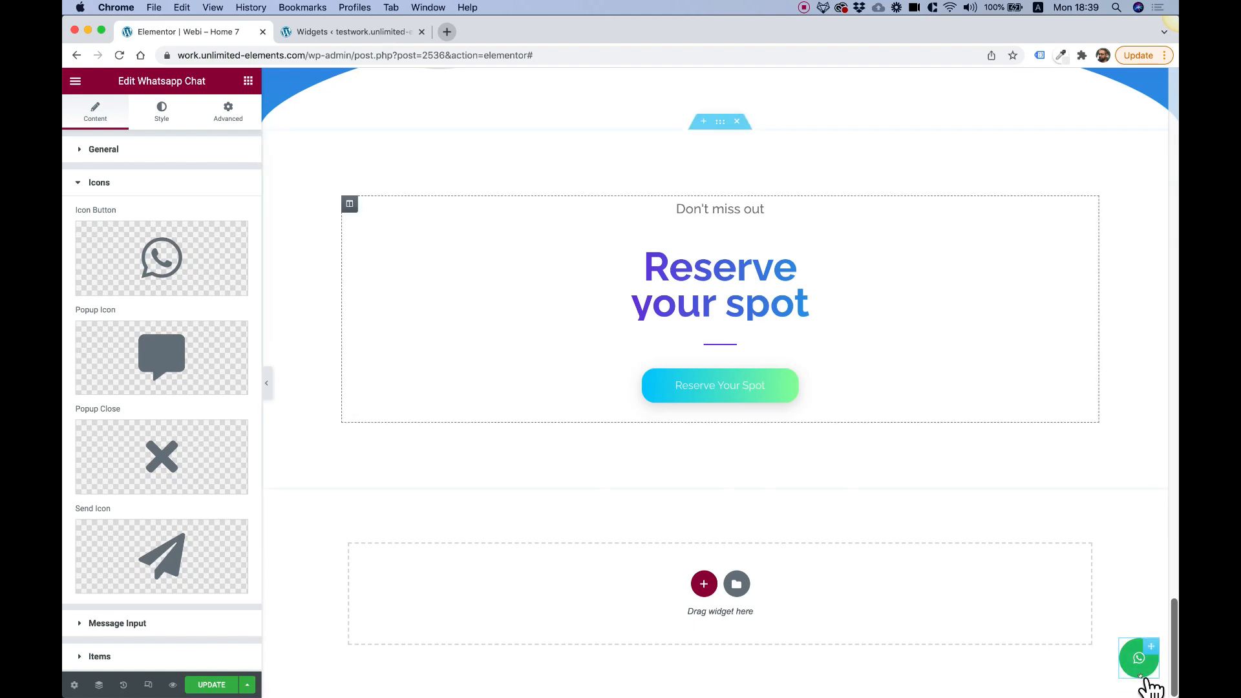
{"action": "left_click", "coordinate": [1138, 658]}
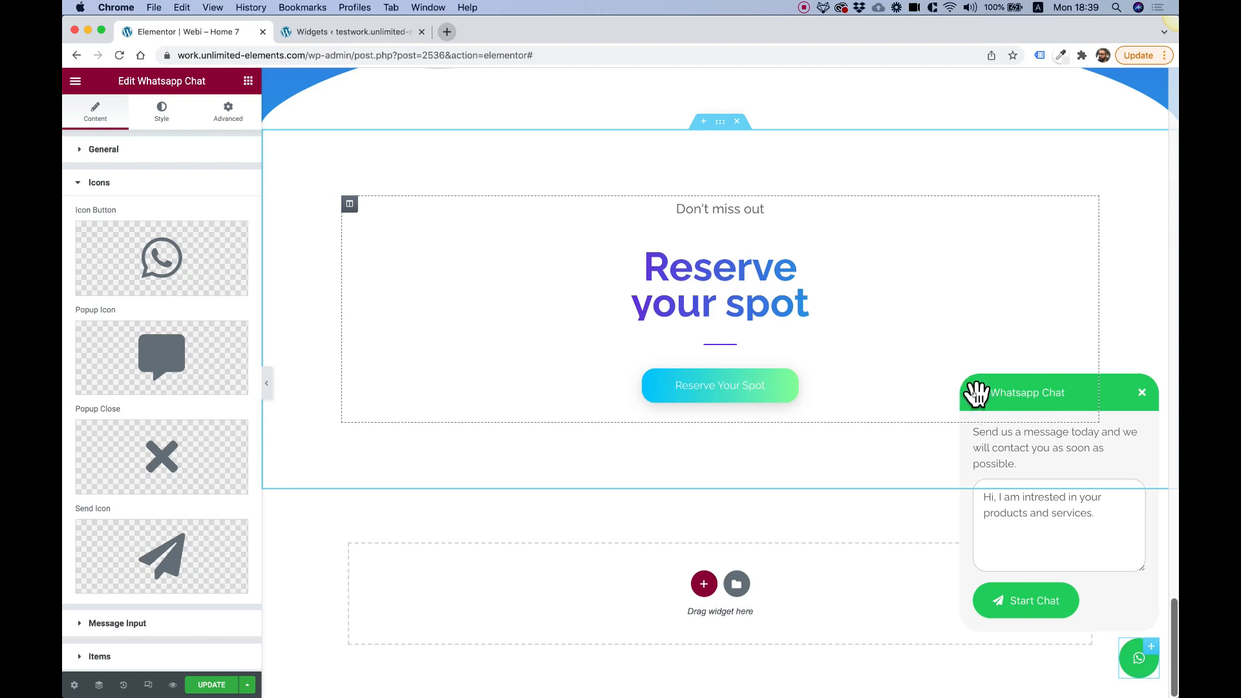
{"action": "mouse_move", "coordinate": [1138, 395]}
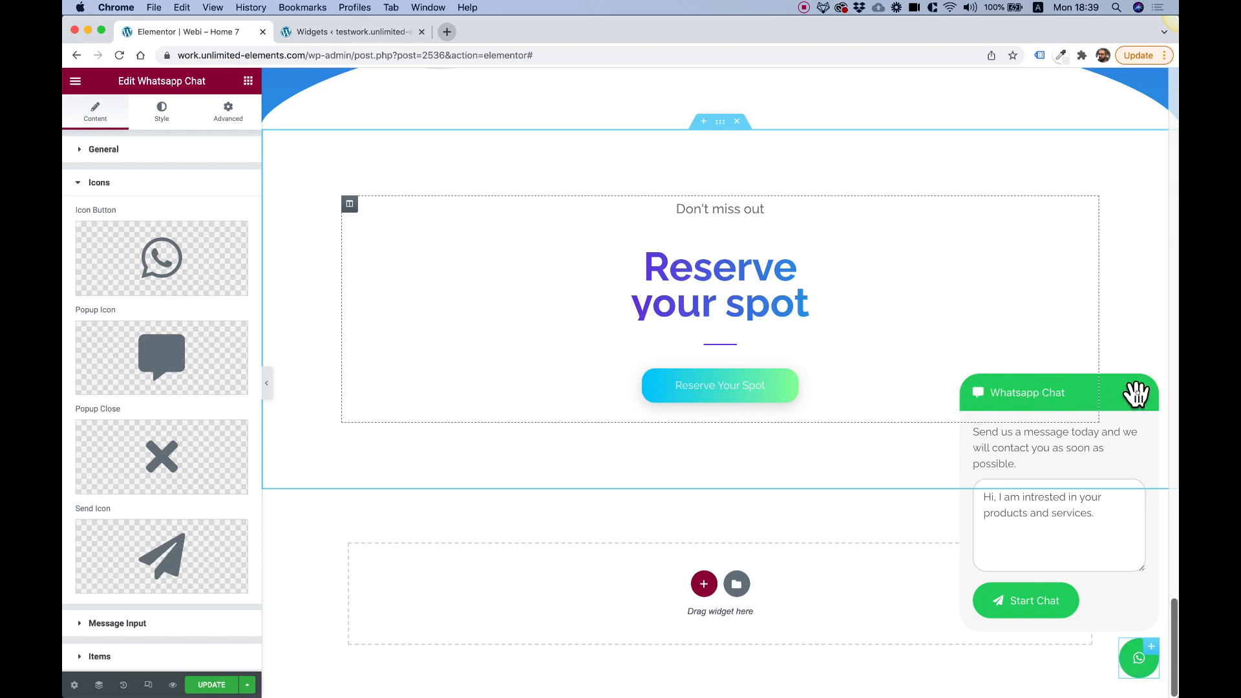
{"action": "mouse_move", "coordinate": [204, 637]}
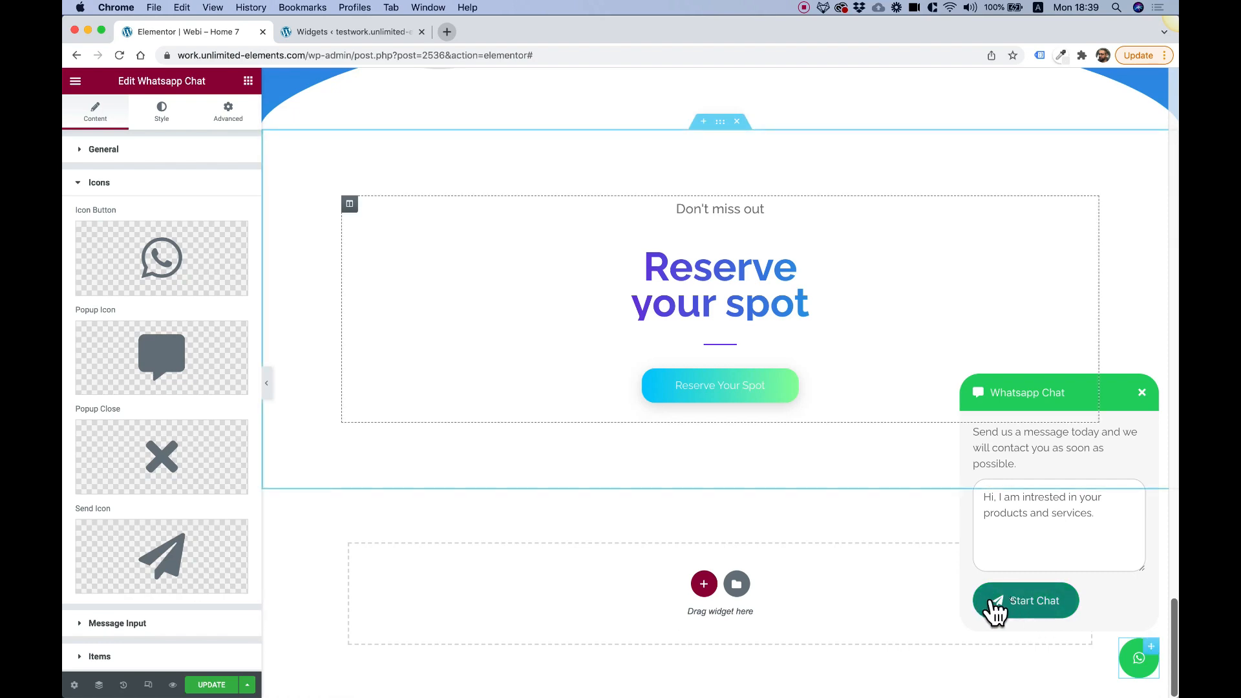
{"action": "mouse_move", "coordinate": [129, 578]}
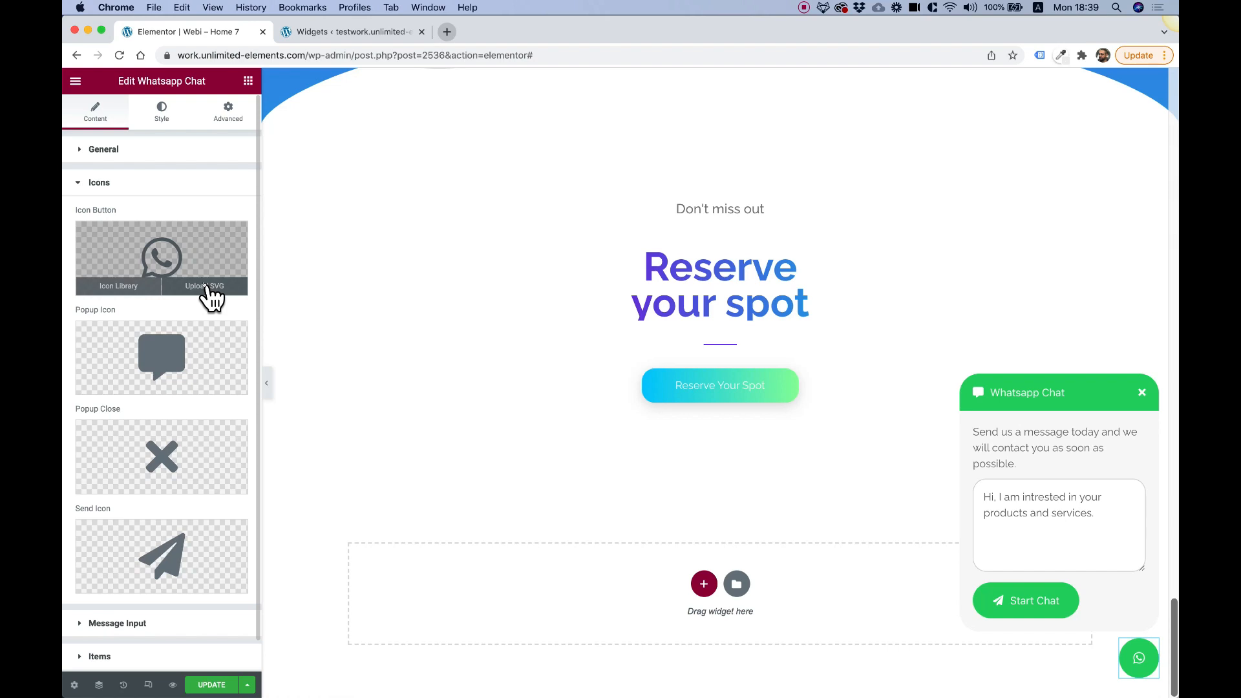
{"action": "left_click", "coordinate": [99, 182]}
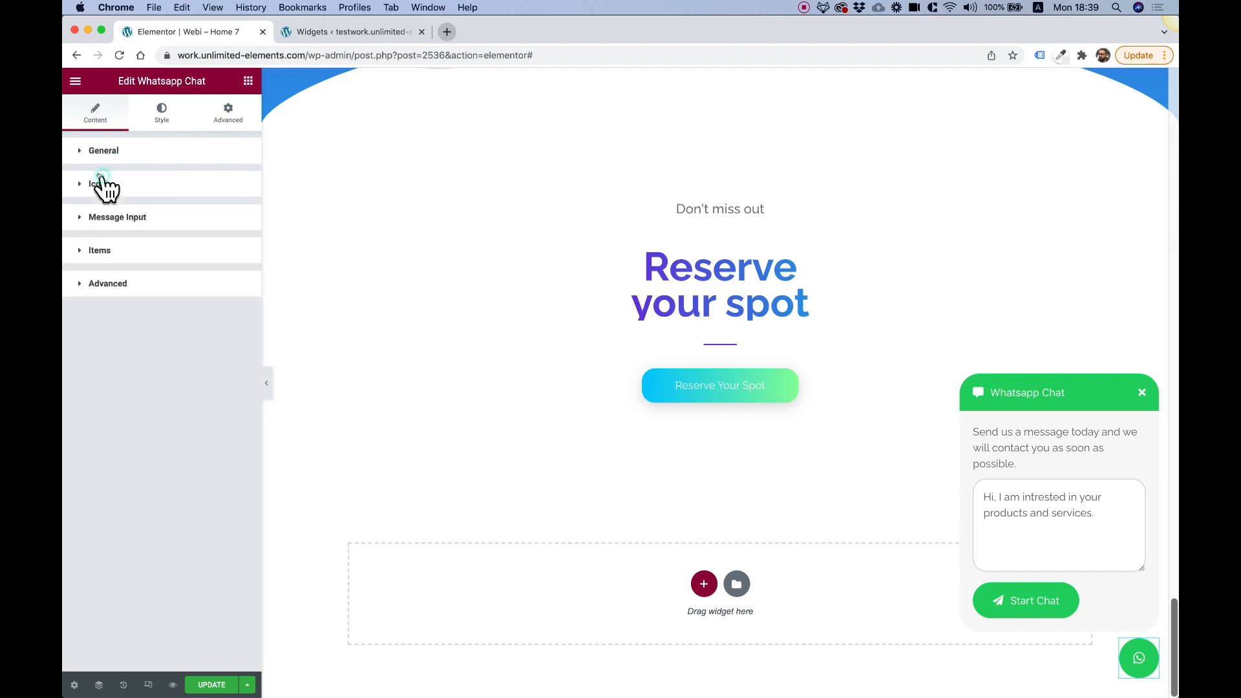
{"action": "mouse_move", "coordinate": [138, 230]}
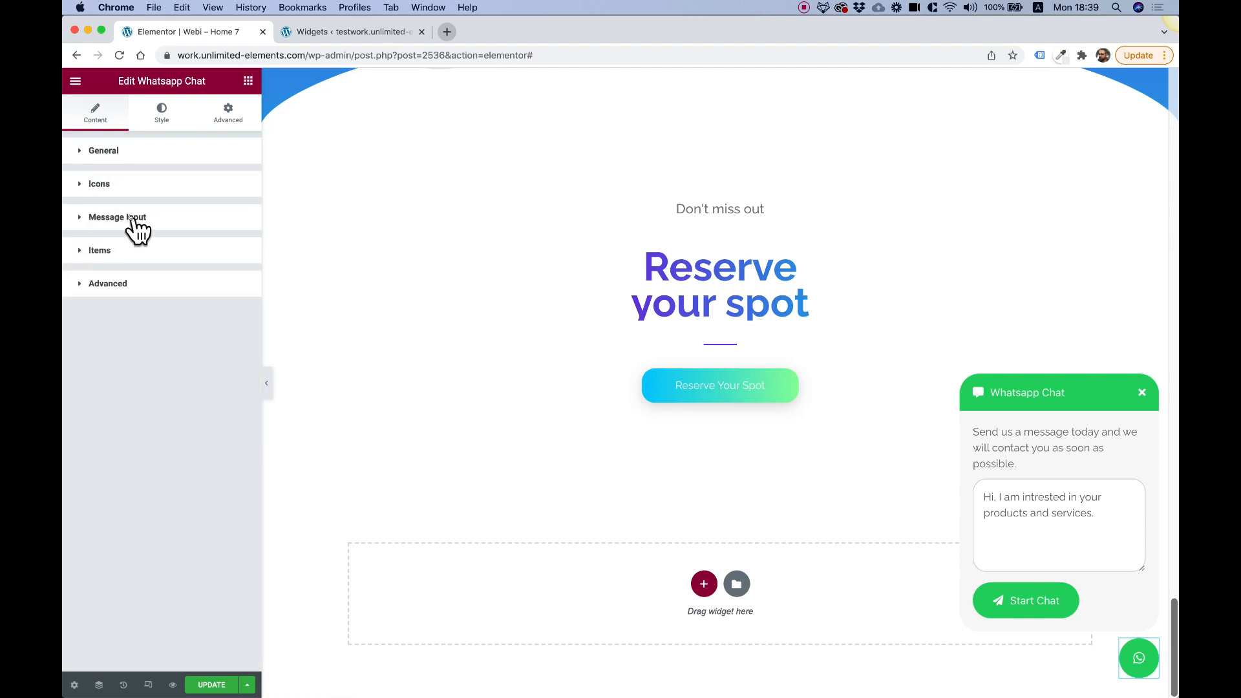
{"action": "left_click", "coordinate": [117, 217]}
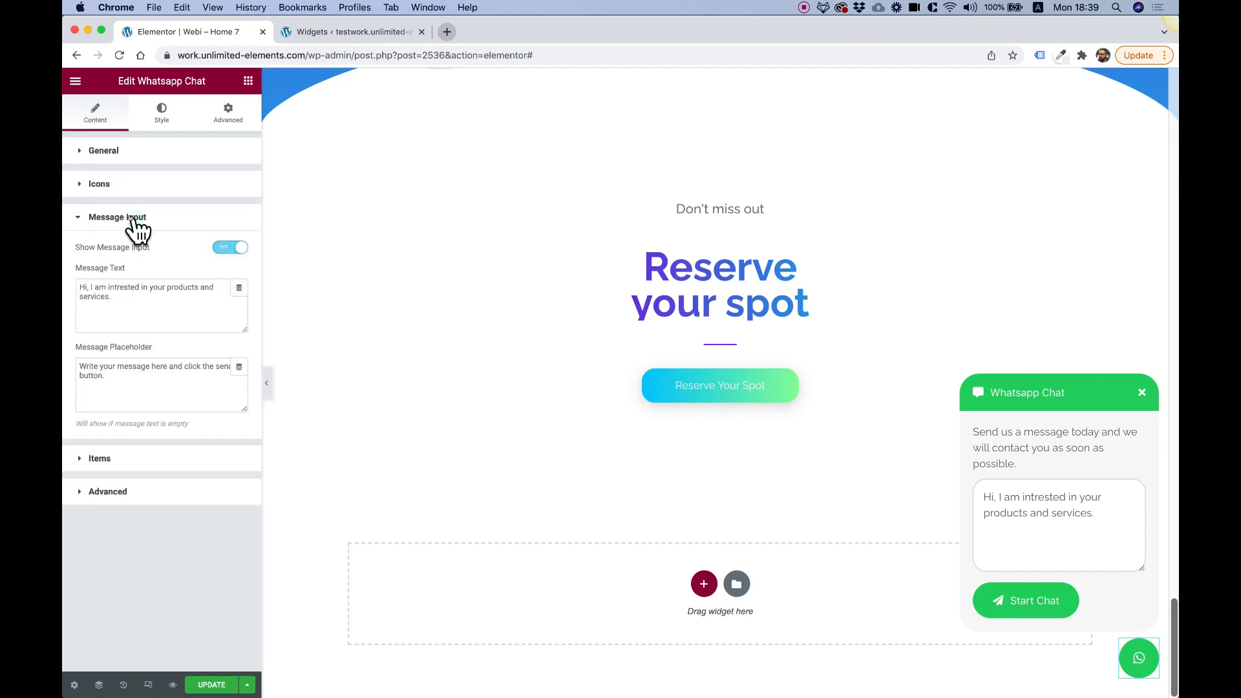
{"action": "left_click", "coordinate": [160, 305]}
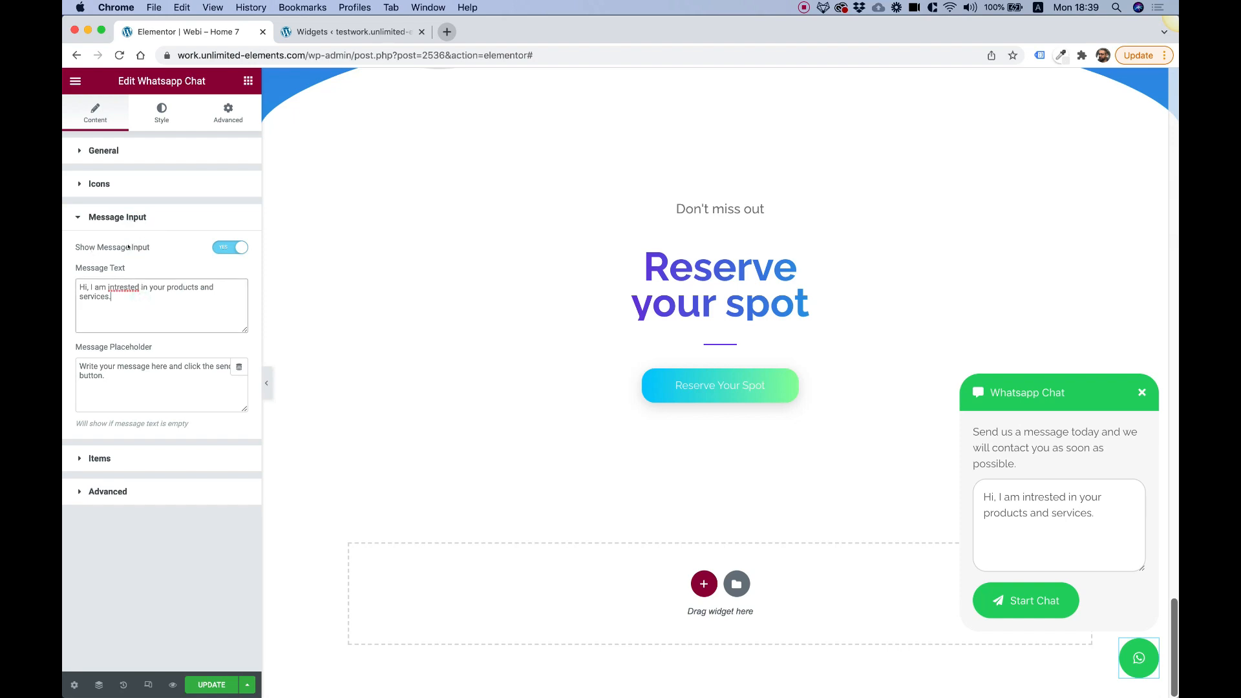
{"action": "left_click", "coordinate": [719, 277]}
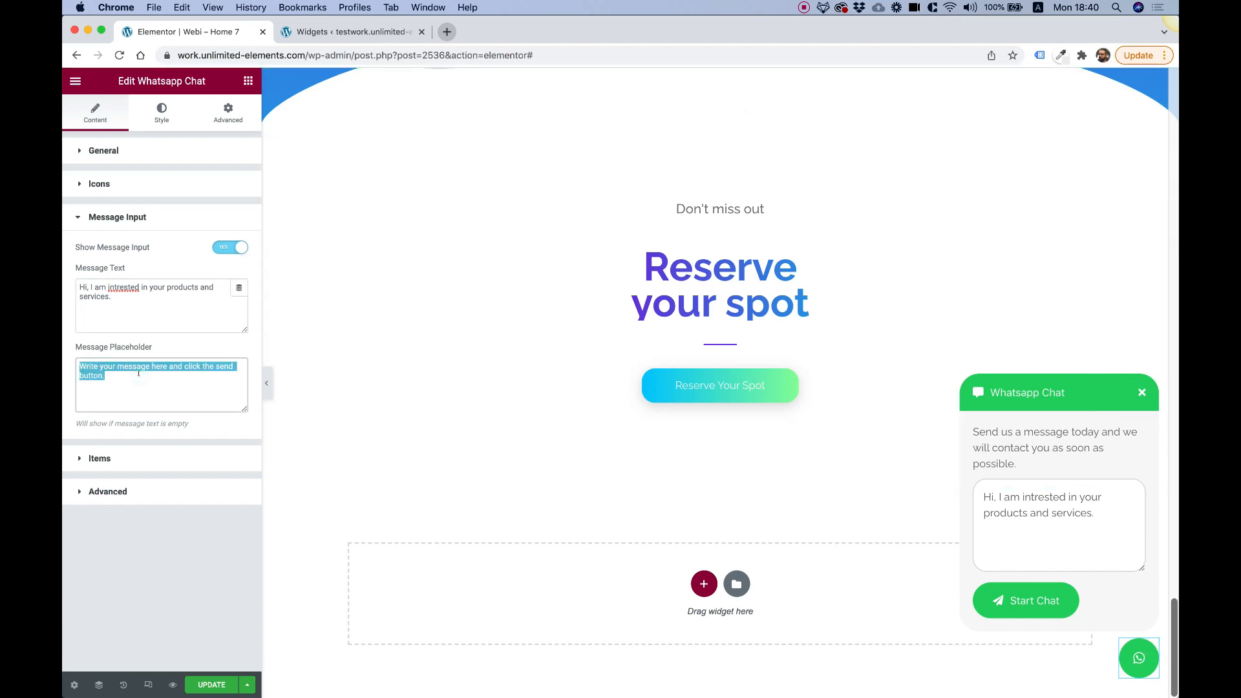
{"action": "left_click", "coordinate": [230, 247]}
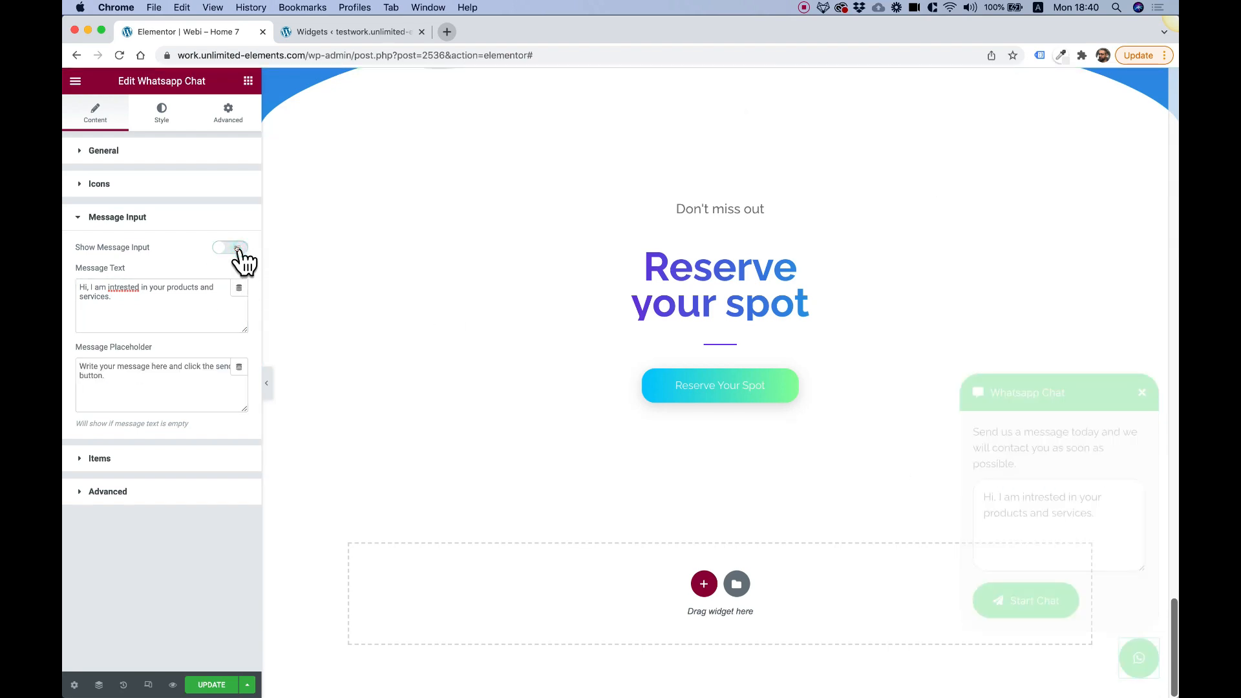
{"action": "left_click", "coordinate": [230, 246]}
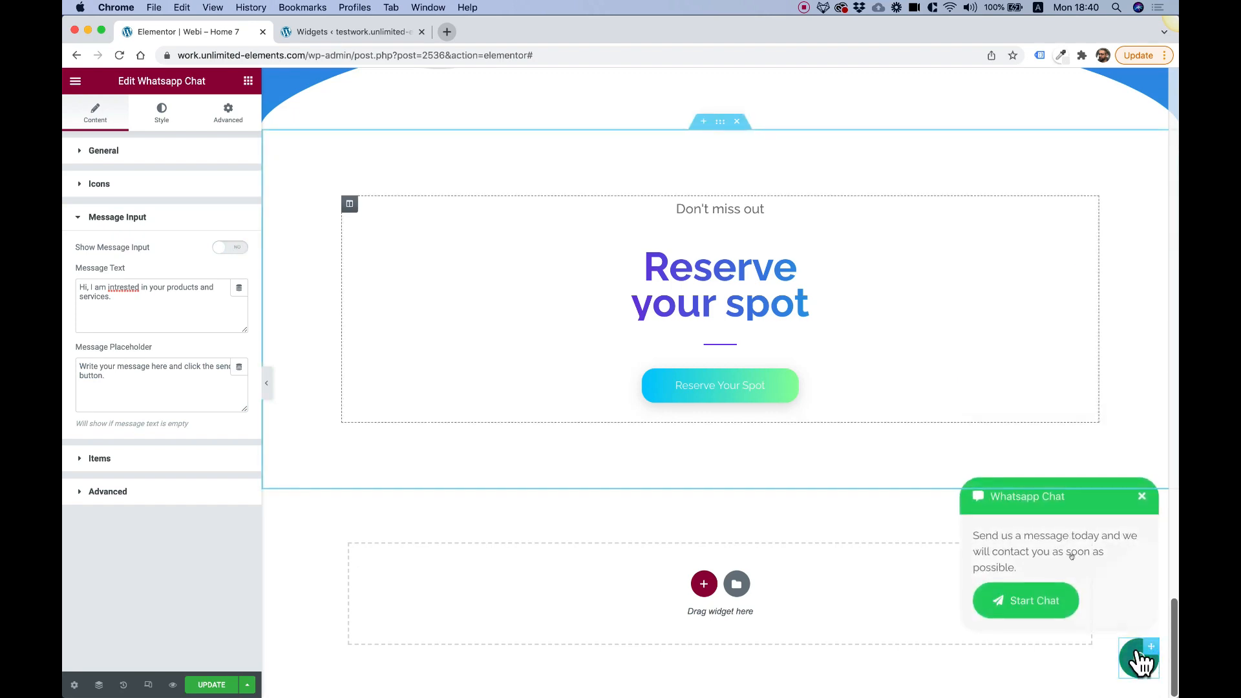
{"action": "mouse_move", "coordinate": [1001, 542]}
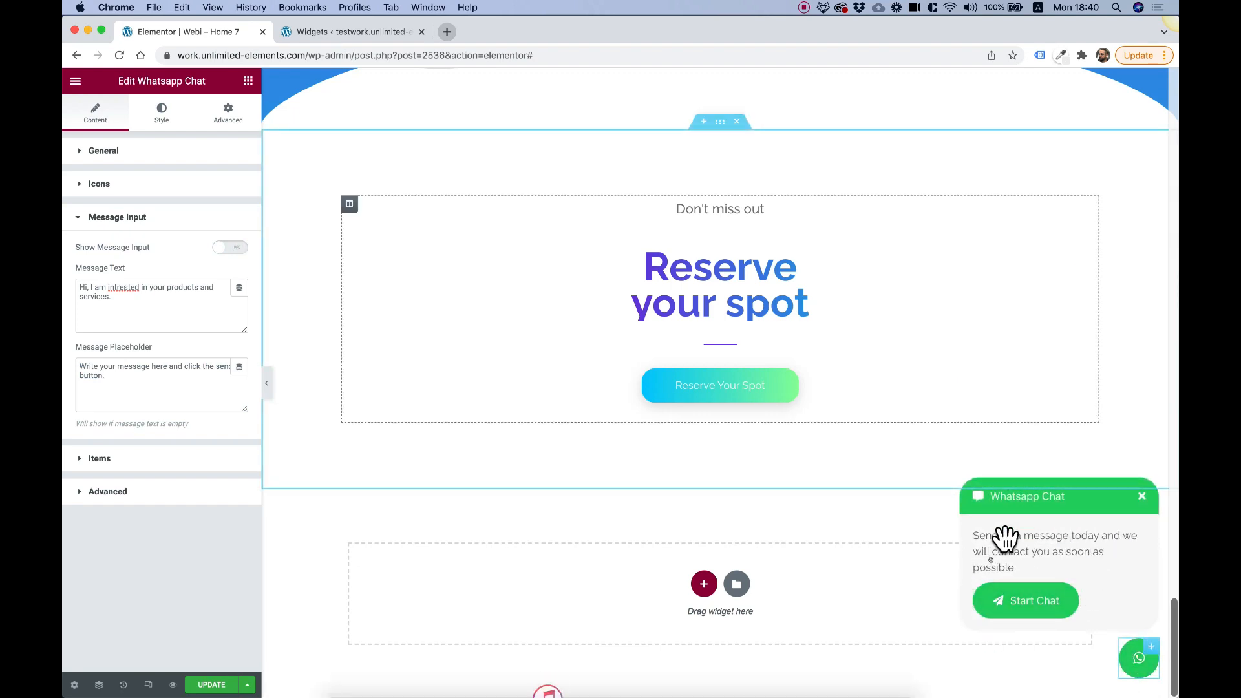
{"action": "mouse_move", "coordinate": [1090, 589]}
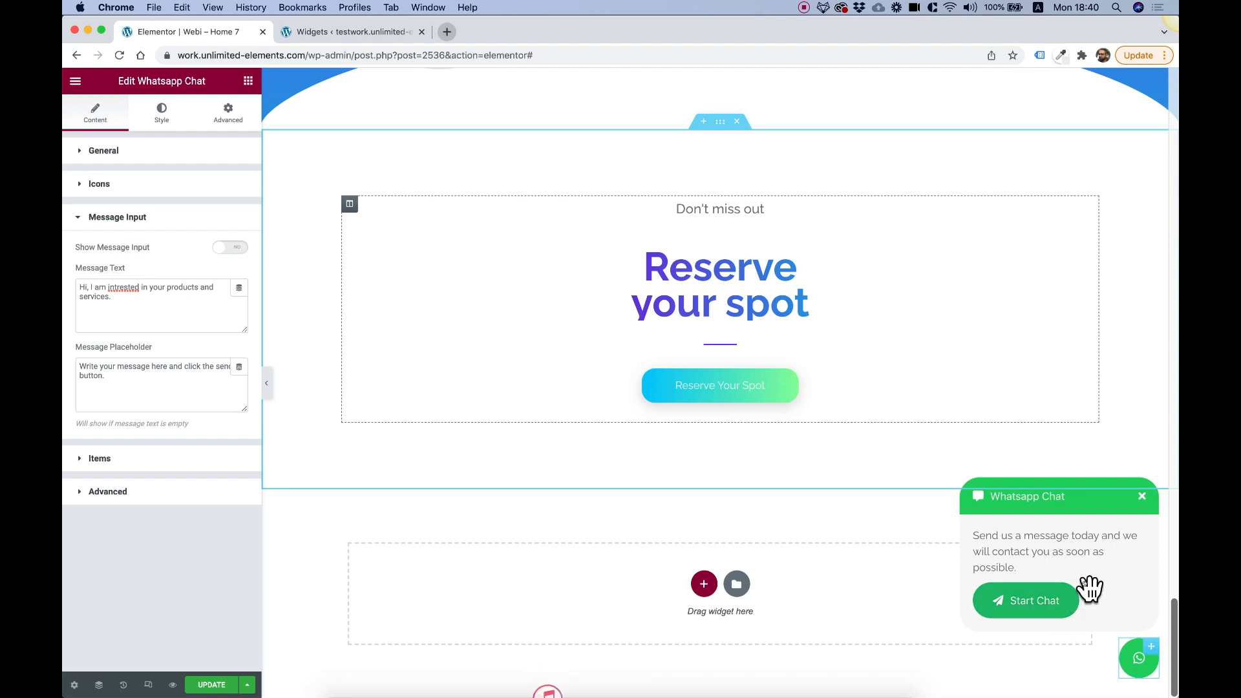
{"action": "mouse_move", "coordinate": [1005, 595]}
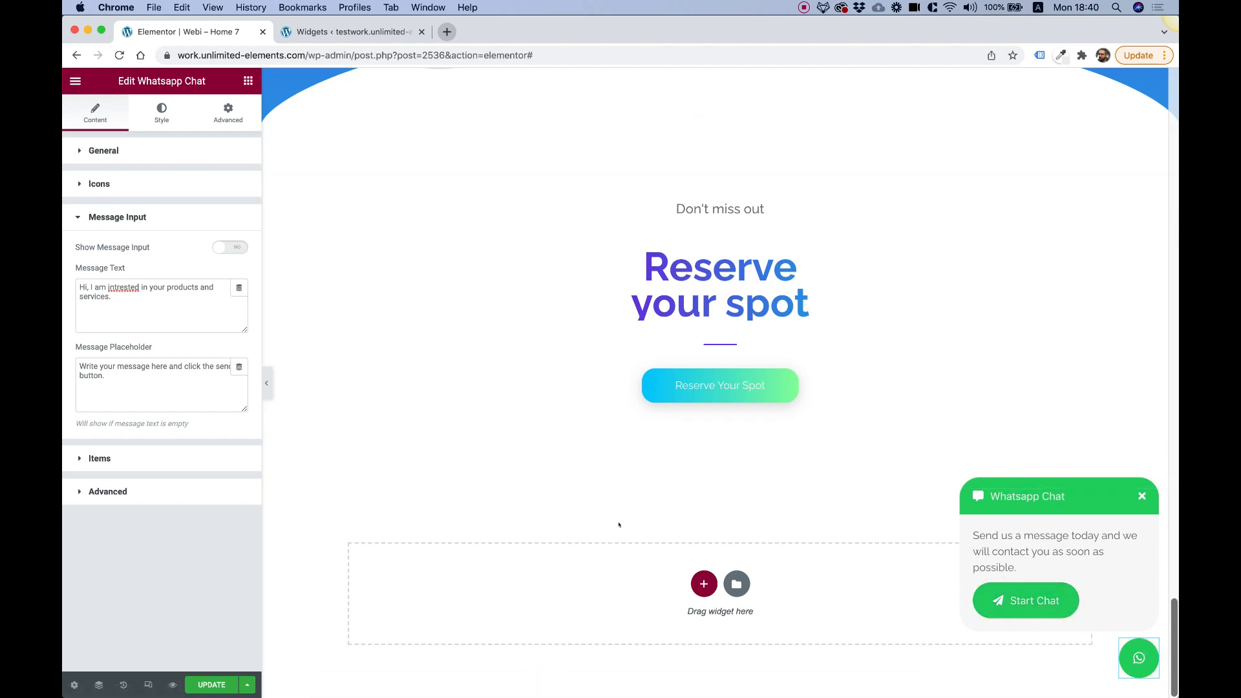
{"action": "mouse_move", "coordinate": [1153, 684]}
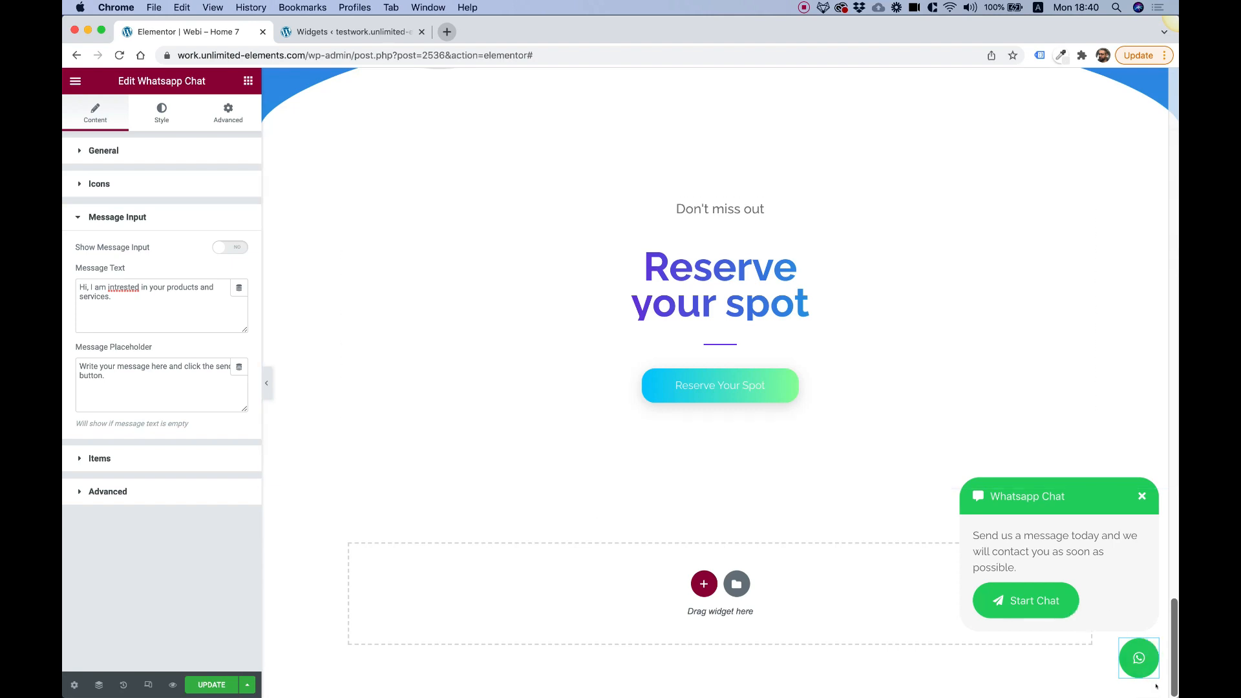
{"action": "left_click", "coordinate": [229, 247]}
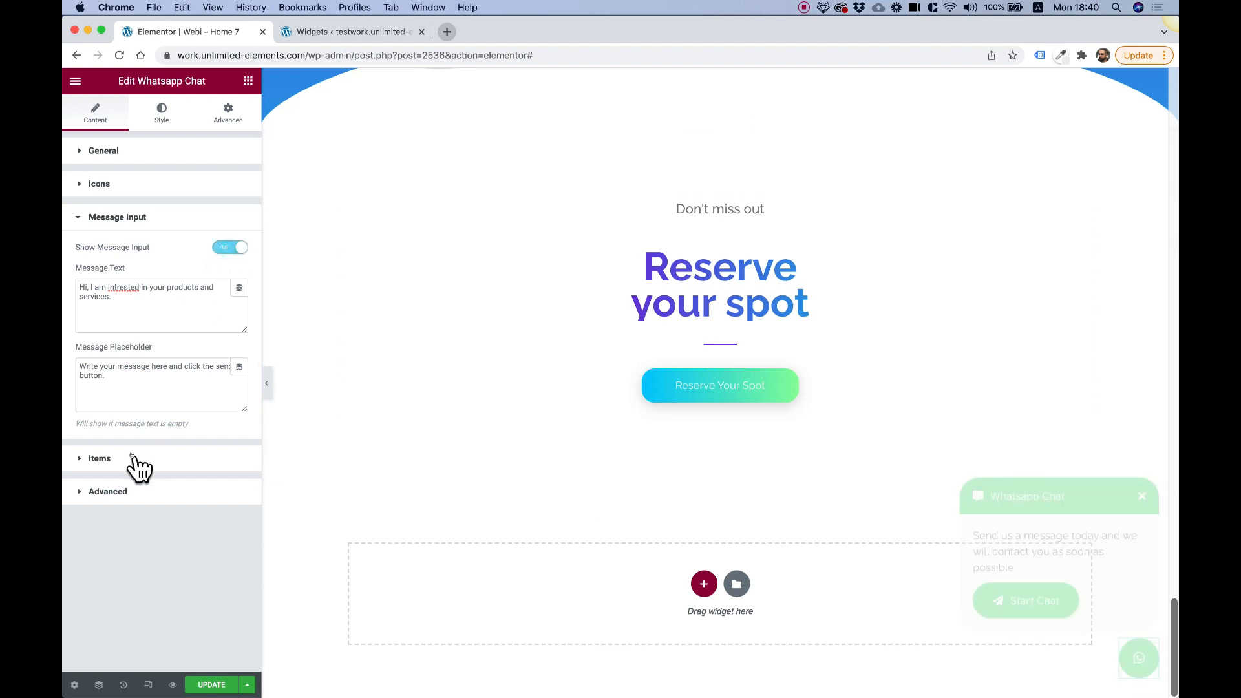
Step: Set the chat widget Type to Agents With Message and preview the agent list in the popup
{"action": "left_click", "coordinate": [99, 458]}
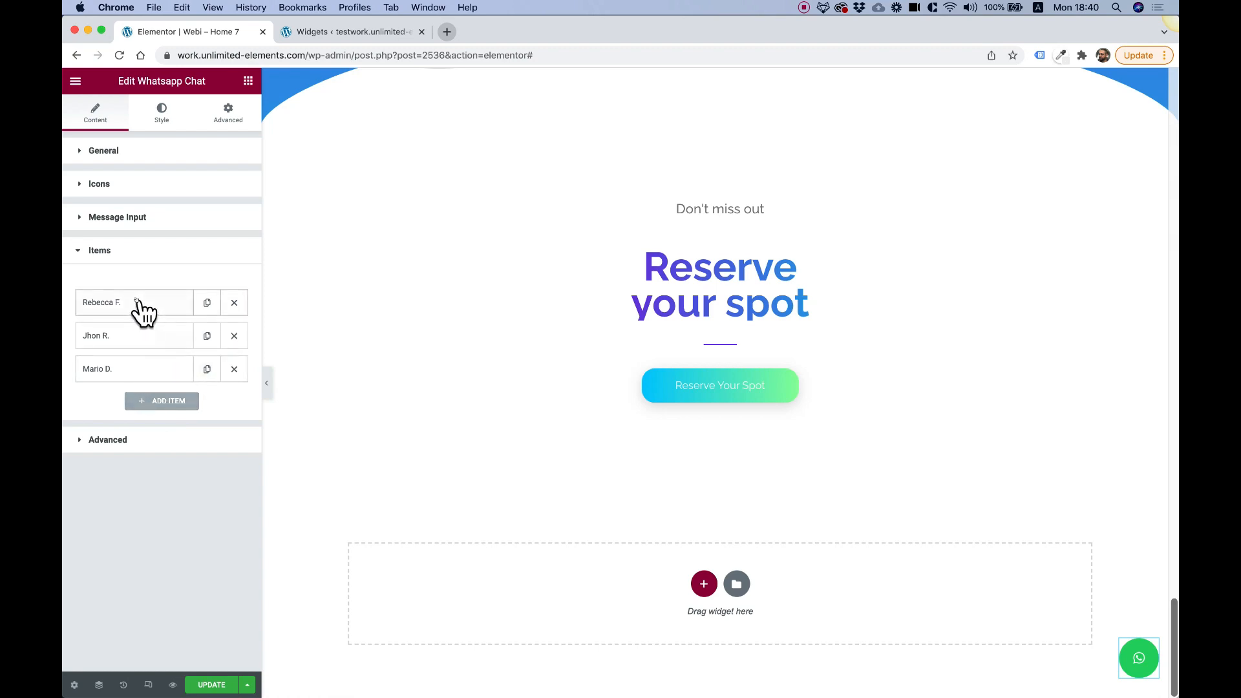
{"action": "left_click", "coordinate": [134, 303]}
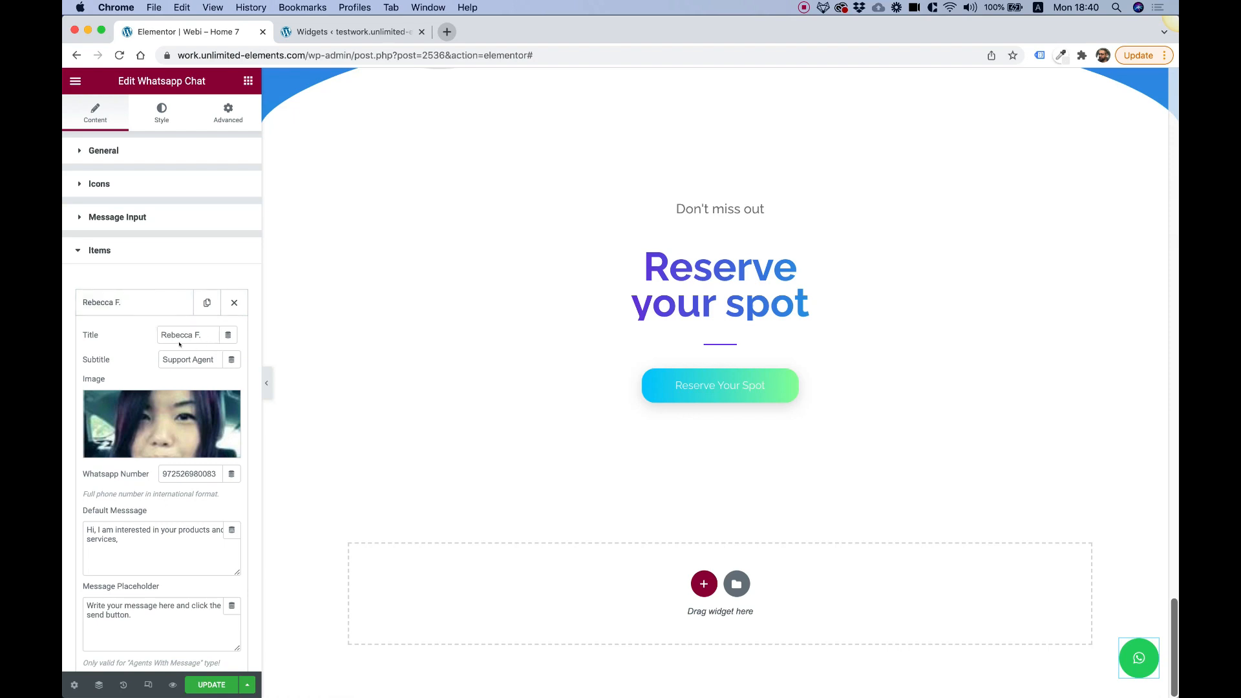
{"action": "mouse_move", "coordinate": [166, 148]}
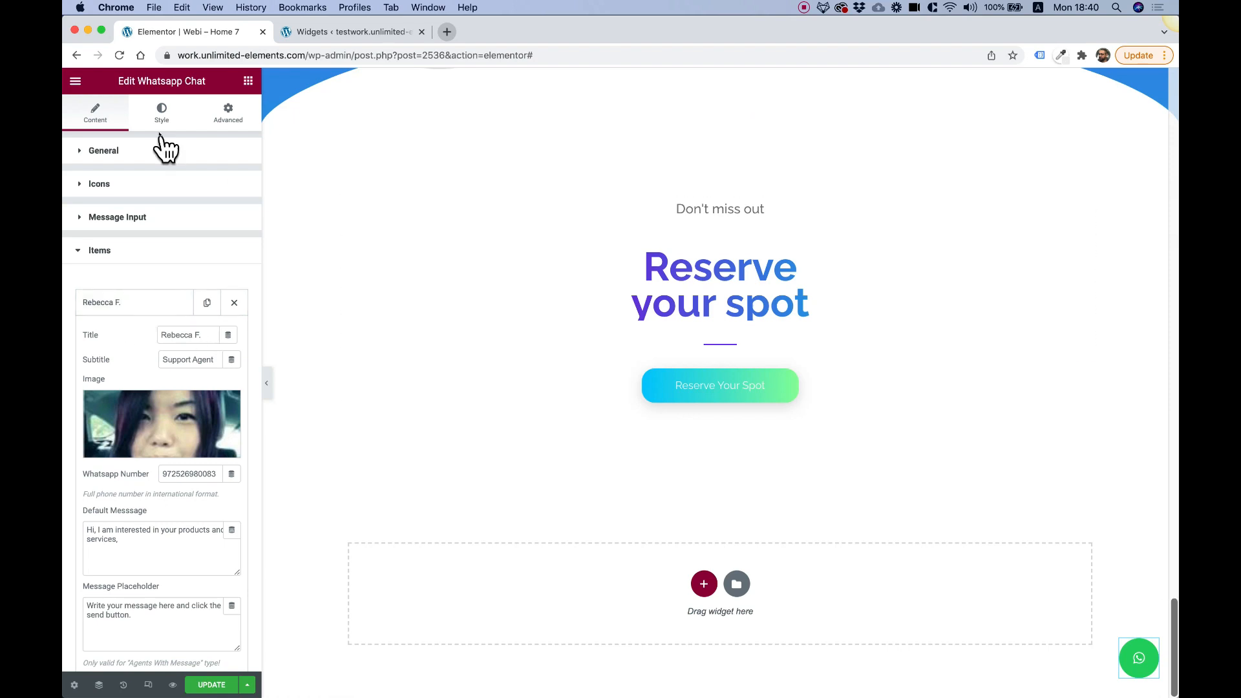
{"action": "left_click", "coordinate": [103, 151]}
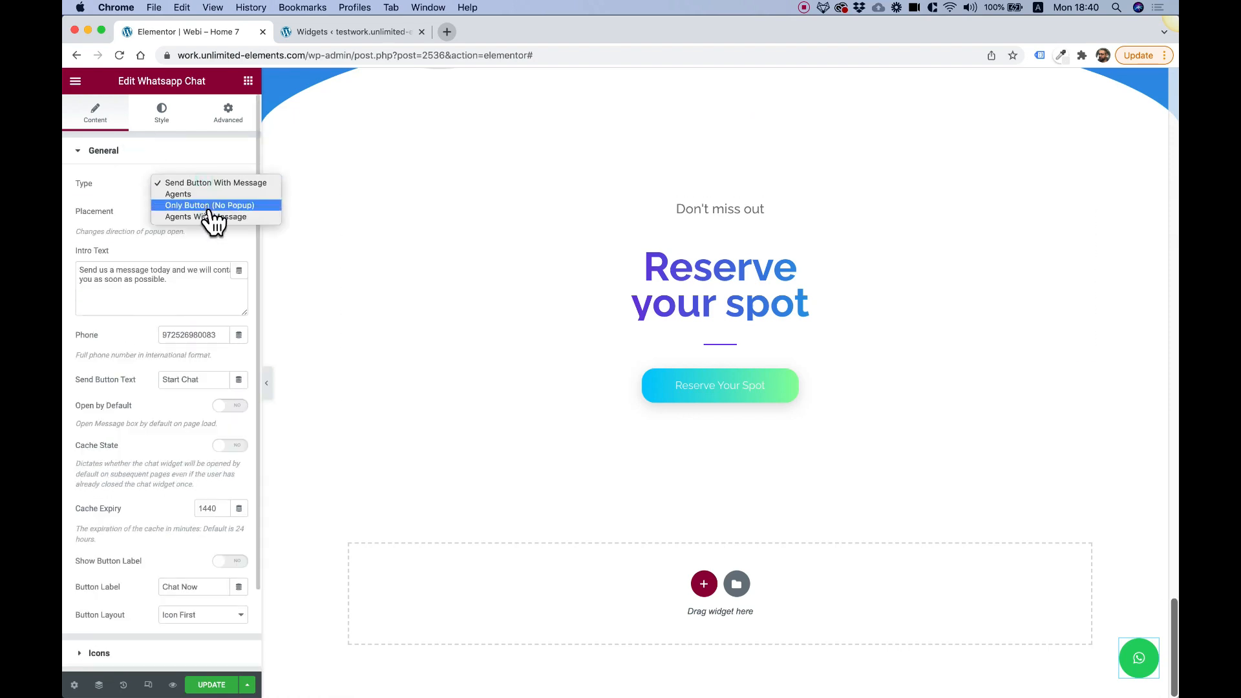
{"action": "left_click", "coordinate": [209, 217]}
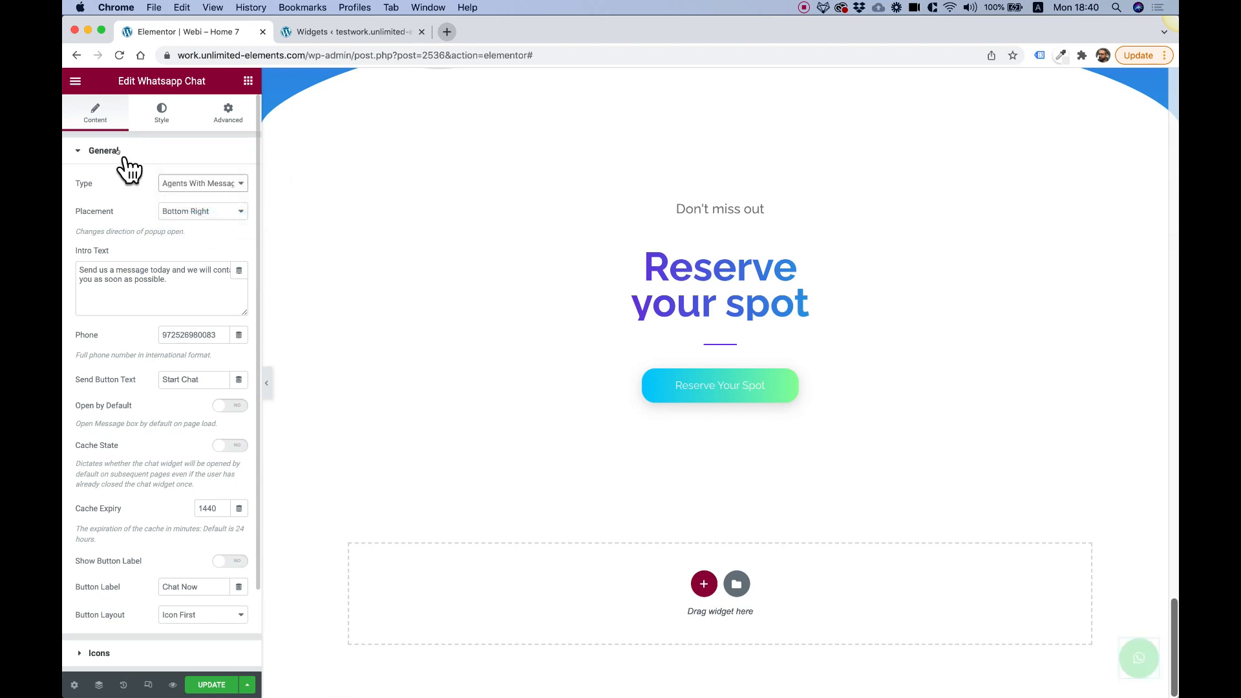
{"action": "left_click", "coordinate": [103, 150]}
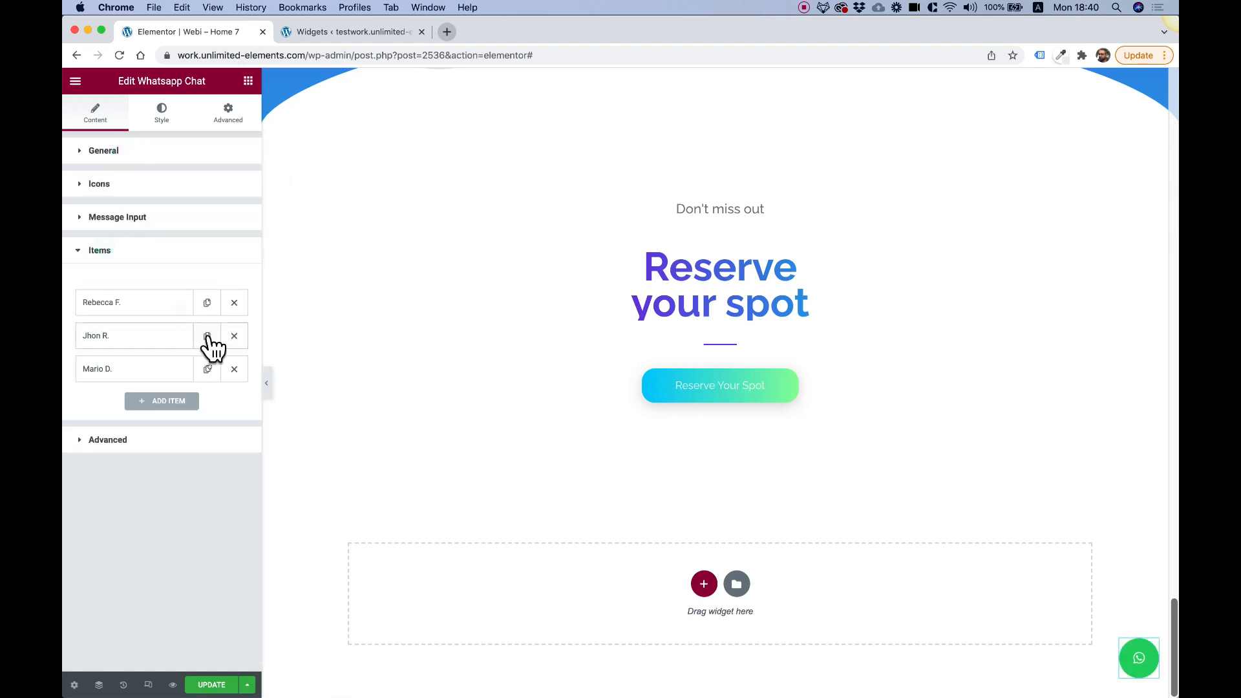
{"action": "left_click", "coordinate": [1138, 656]}
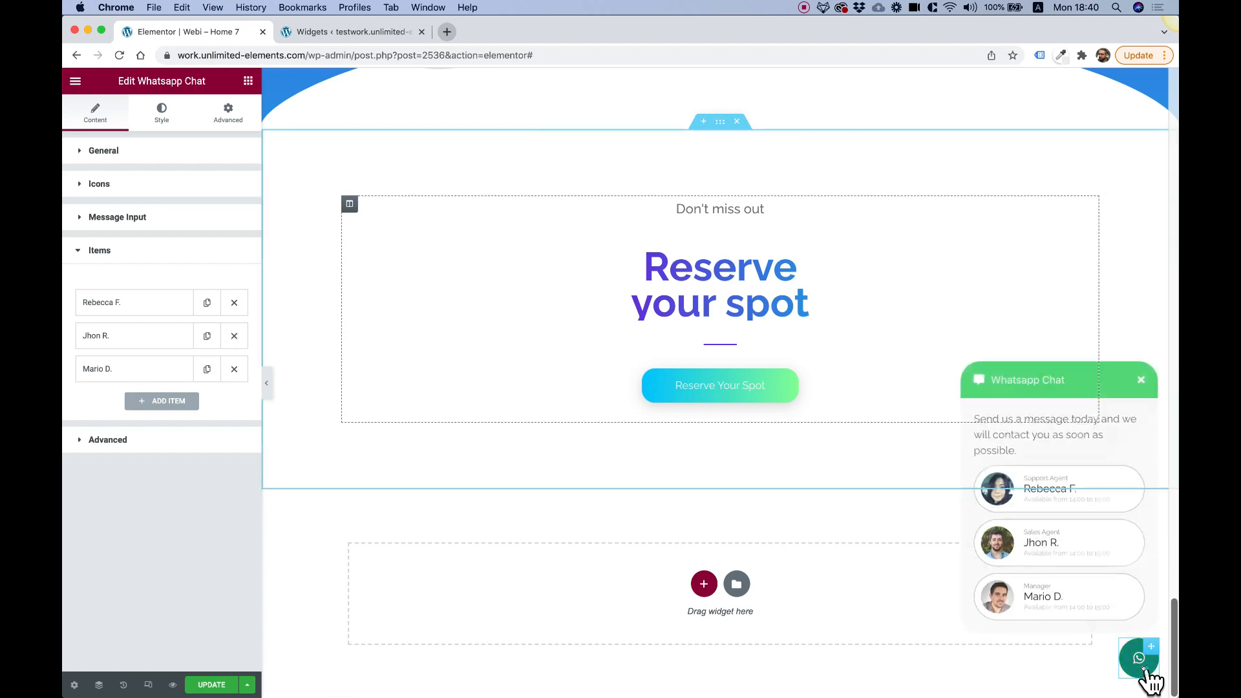
{"action": "left_click", "coordinate": [118, 302]}
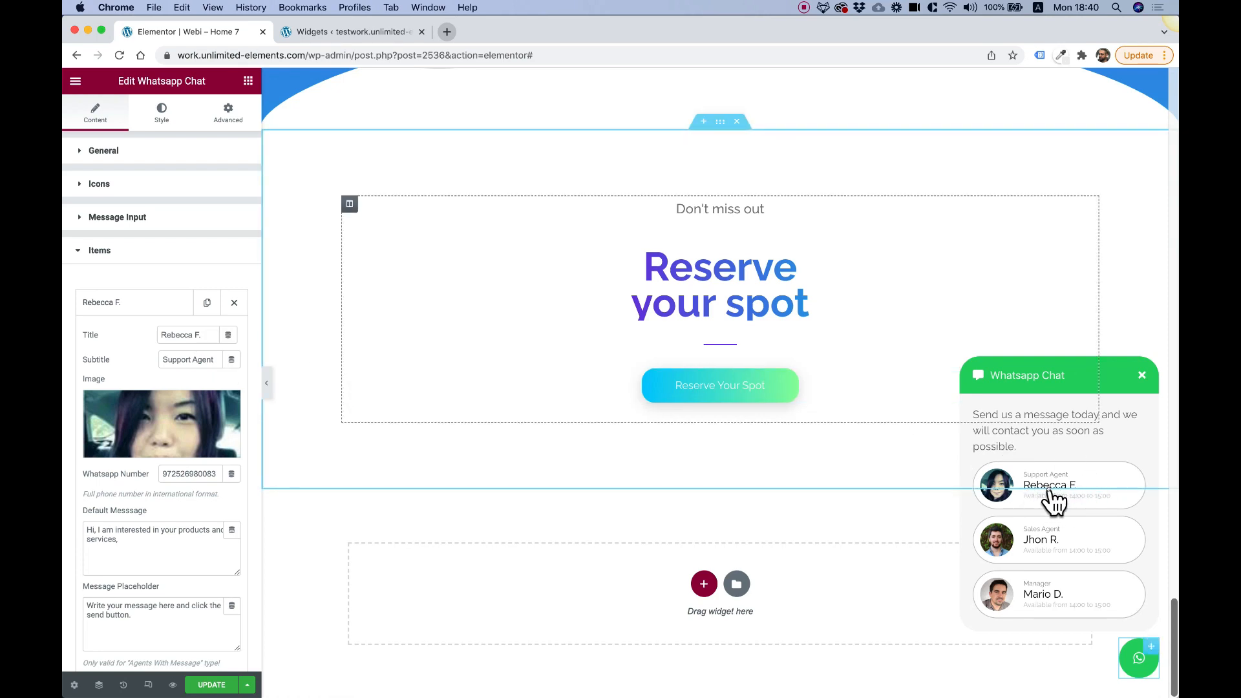
{"action": "mouse_move", "coordinate": [1052, 490]}
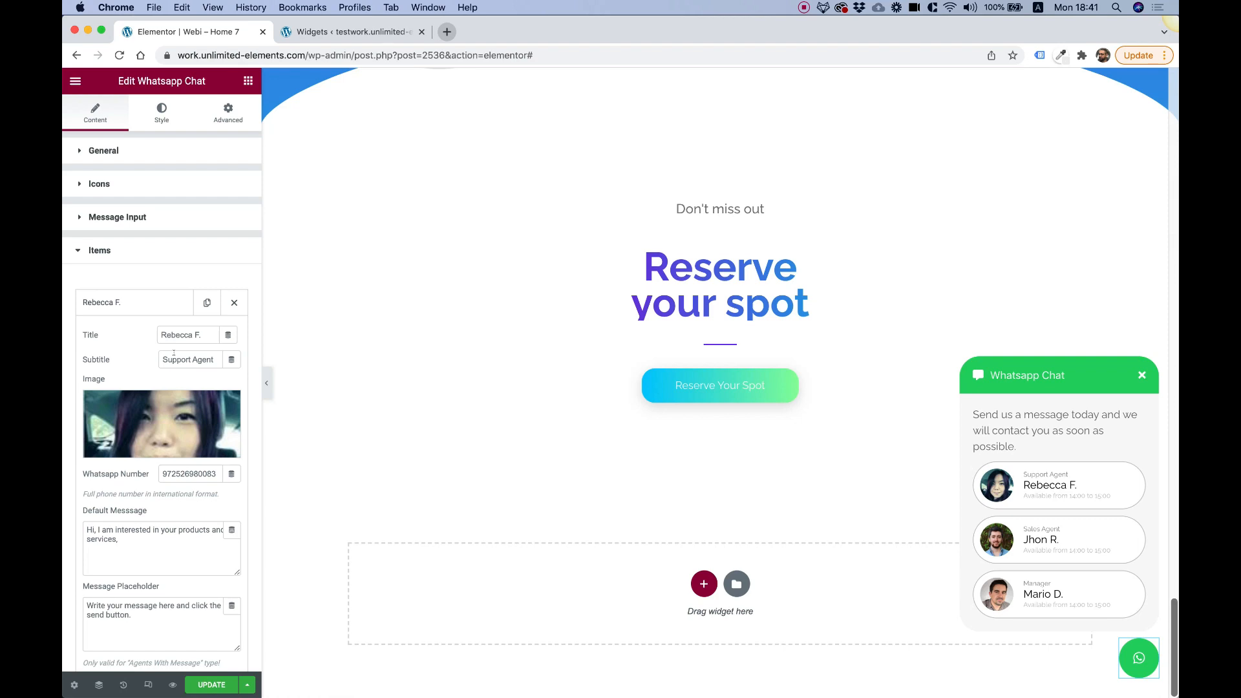
{"action": "mouse_move", "coordinate": [152, 427]}
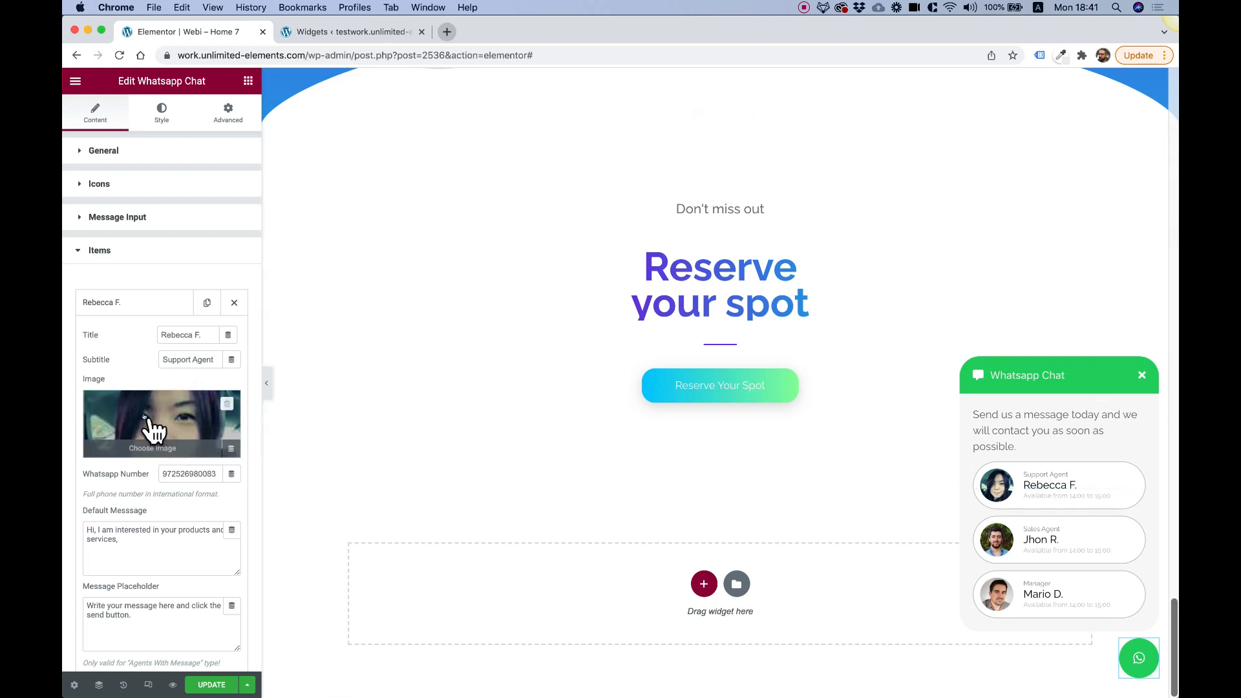
{"action": "mouse_move", "coordinate": [197, 413]}
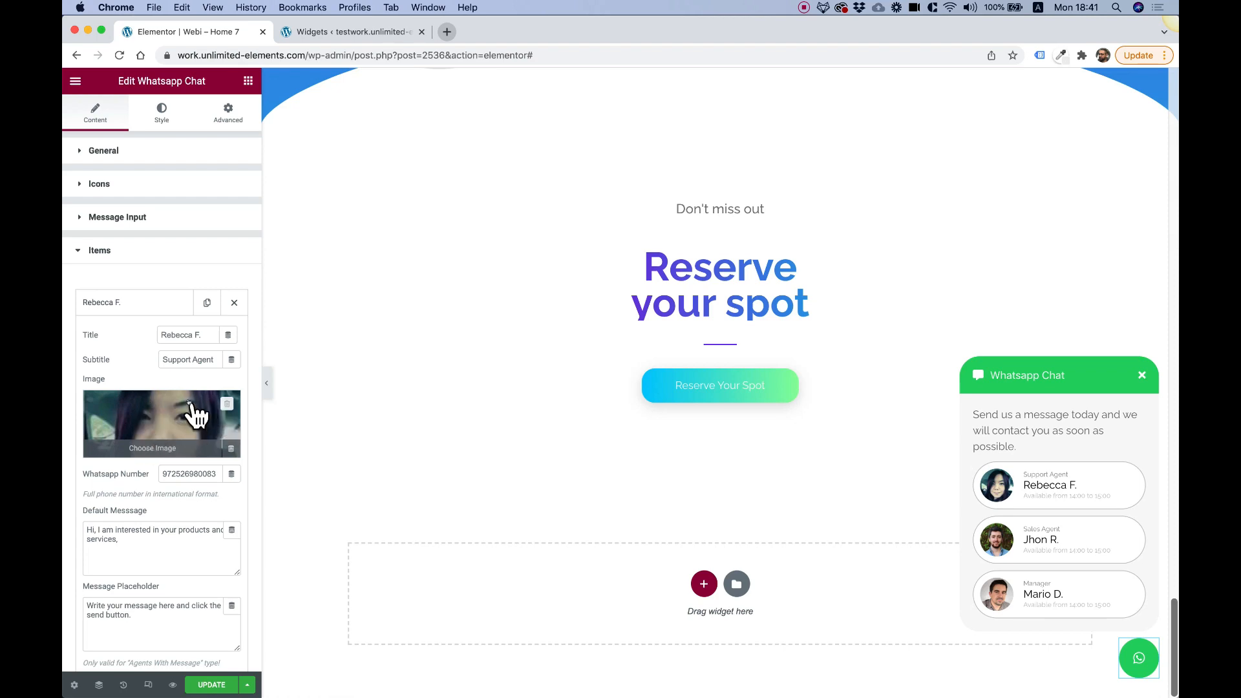
{"action": "mouse_move", "coordinate": [145, 424]}
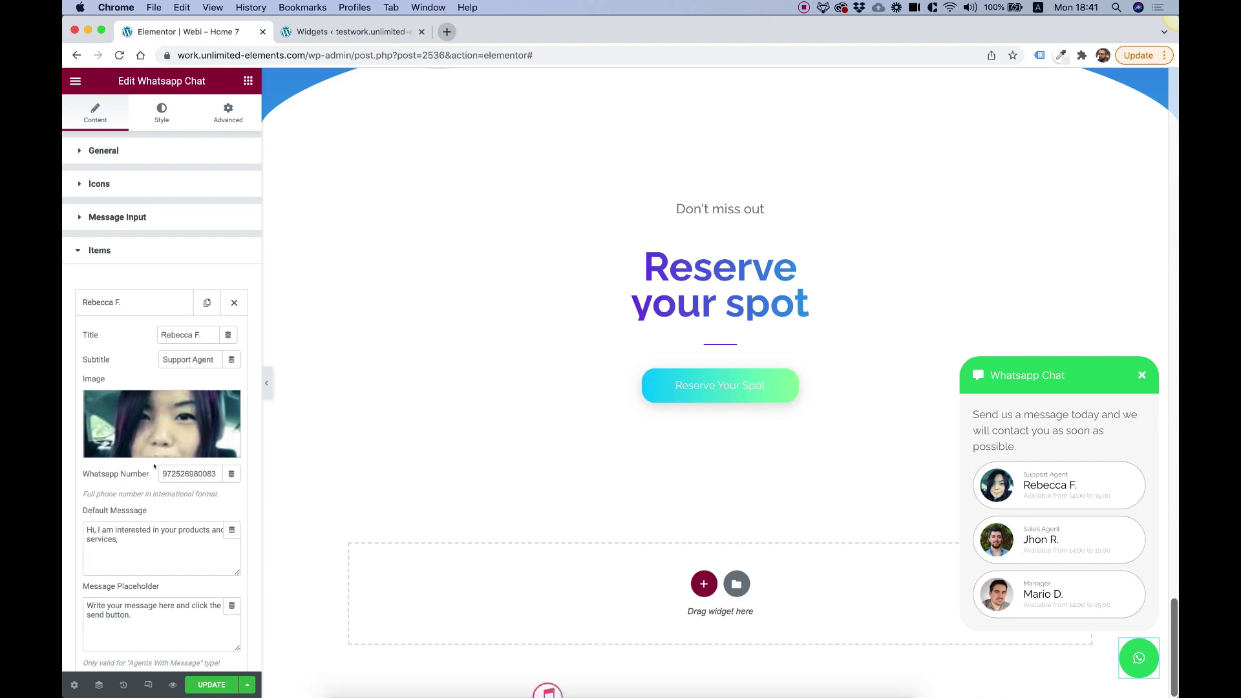
{"action": "scroll", "scroll_direction": "down", "scroll_amount": 3}
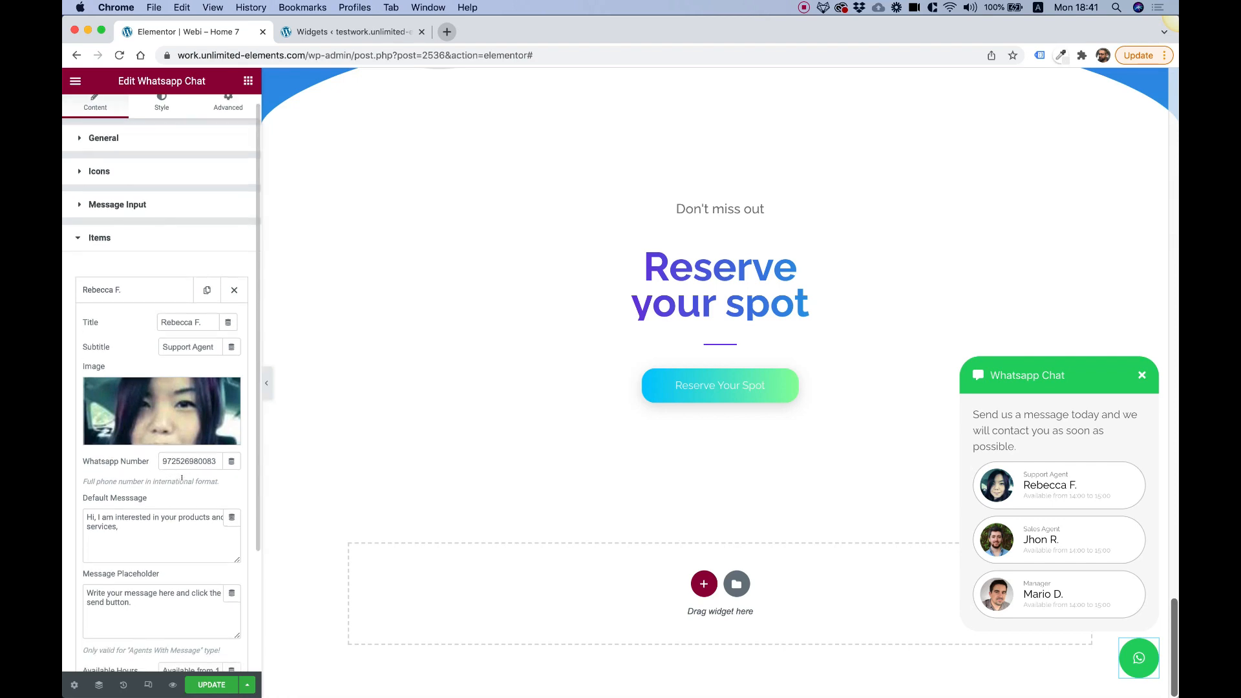
{"action": "left_click", "coordinate": [158, 526]}
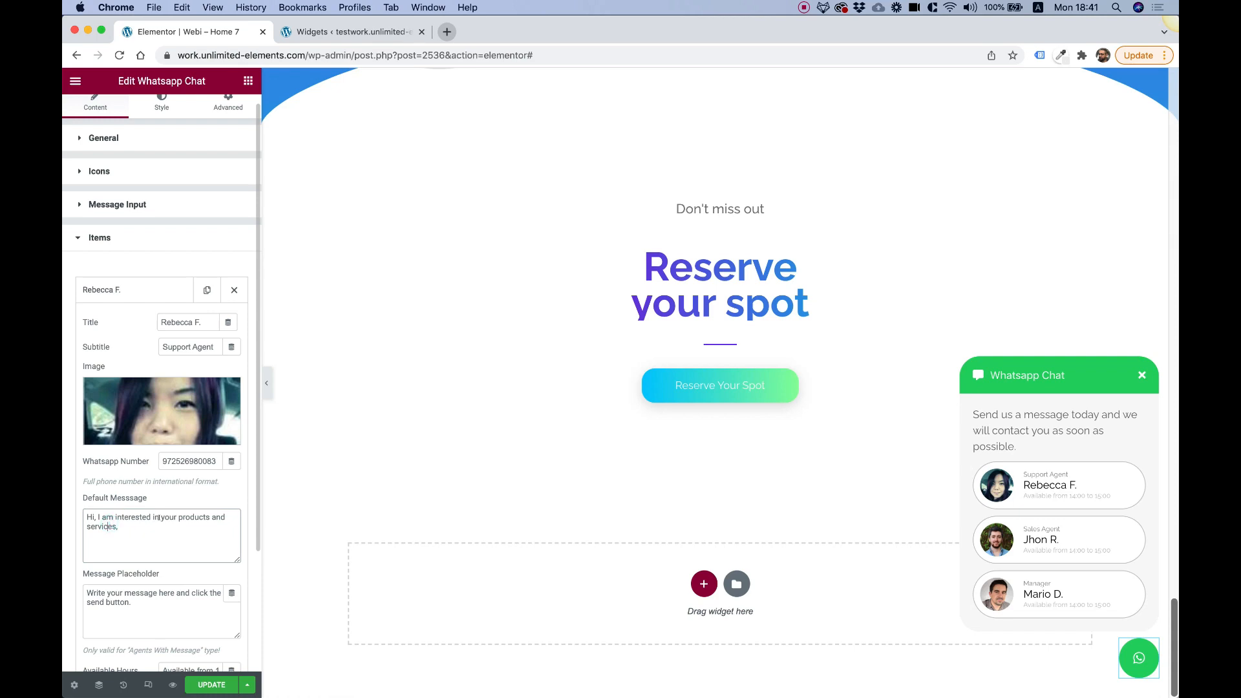
{"action": "left_click", "coordinate": [161, 521]}
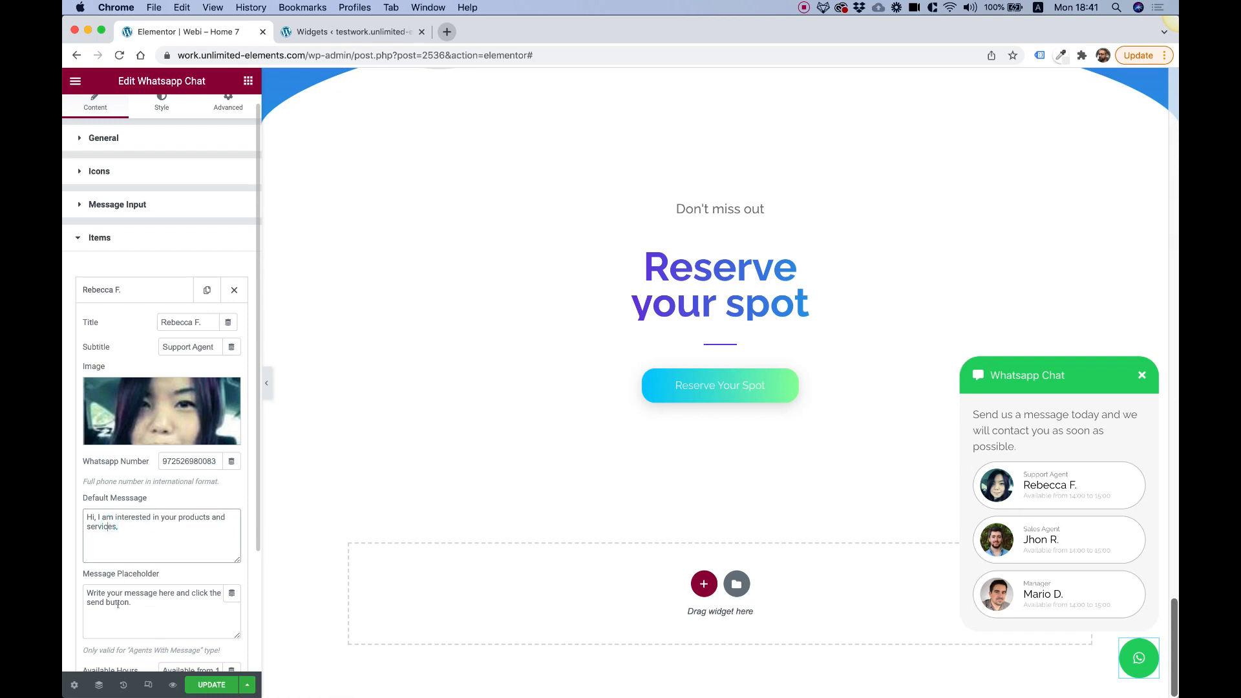
{"action": "left_click", "coordinate": [1058, 484]}
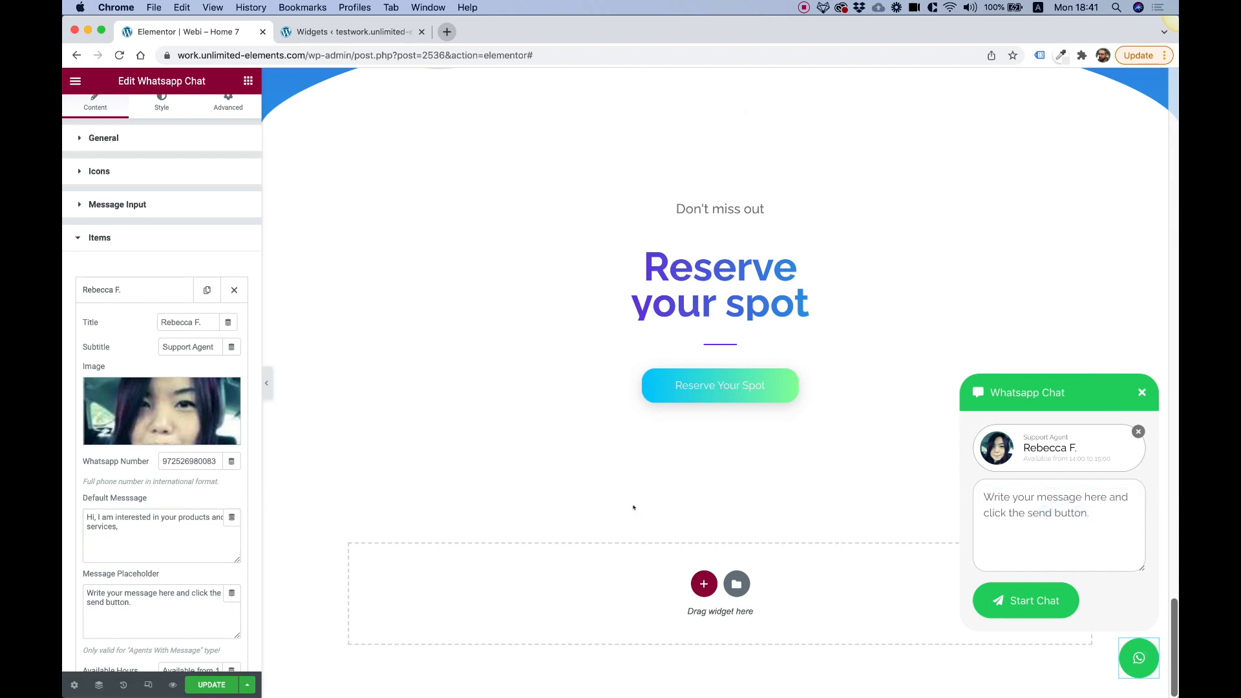
{"action": "type", "text": "c"}
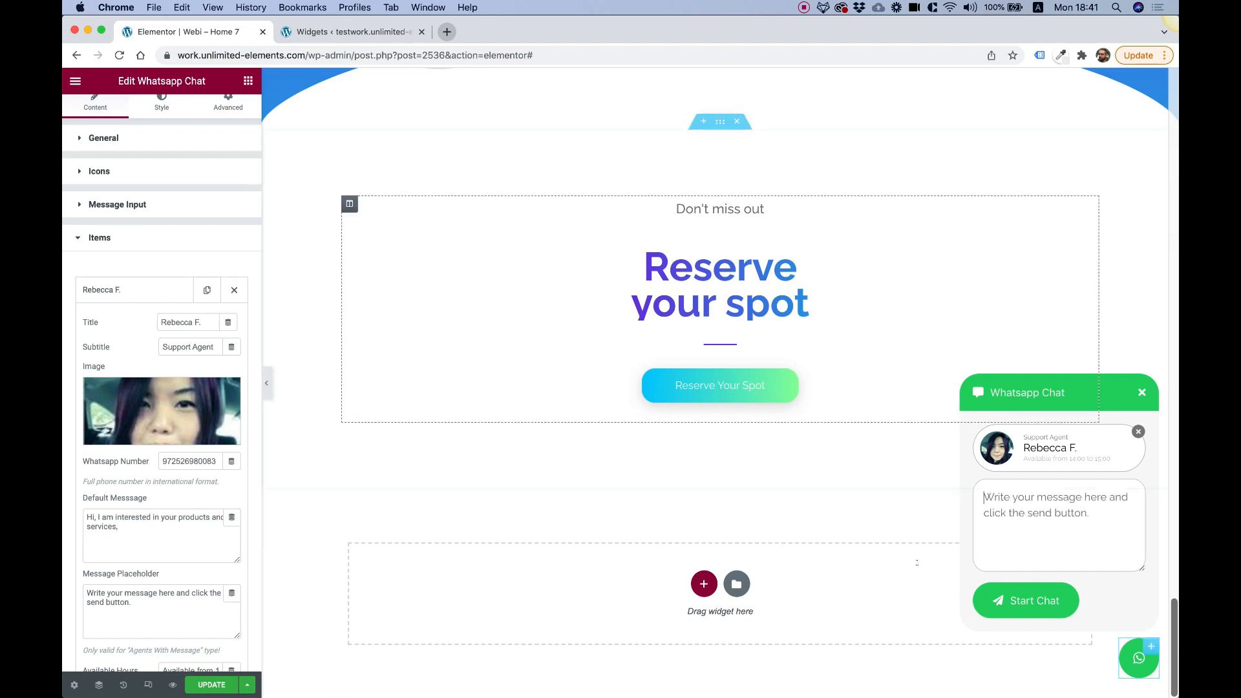
{"action": "scroll", "scroll_direction": "down", "scroll_amount": 3}
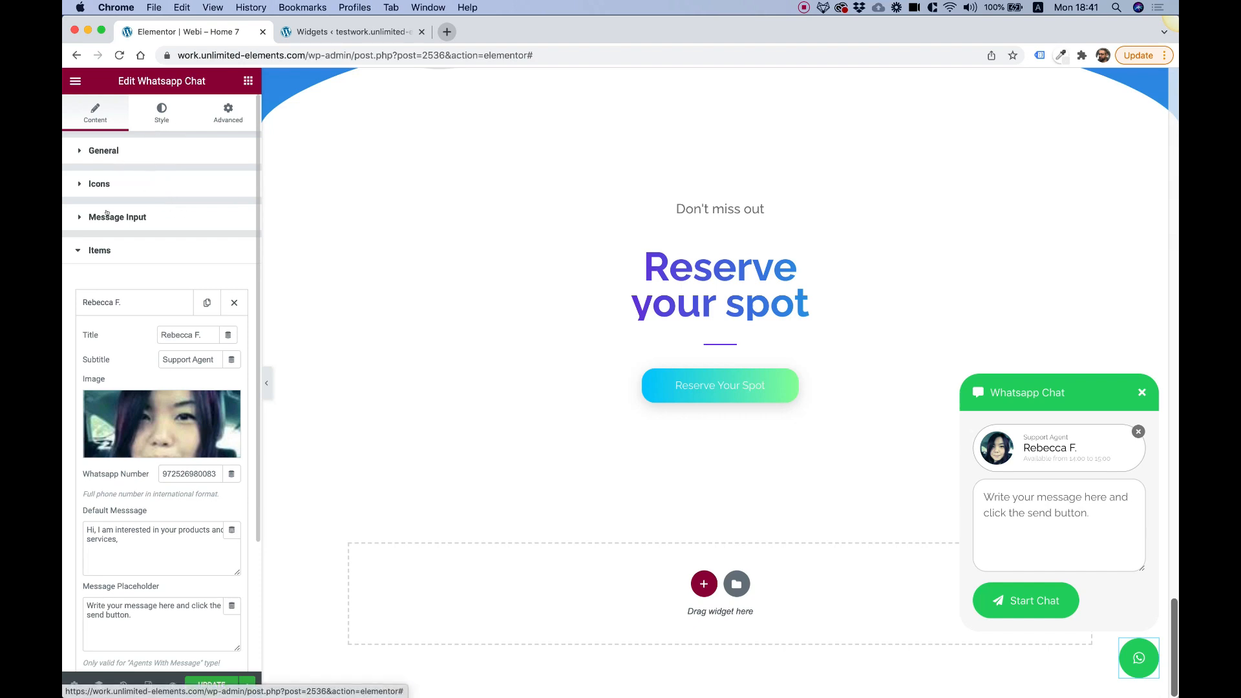
Step: Style the WhatsApp button with size 80, icon size 30 and radius 20
{"action": "left_click", "coordinate": [99, 250]}
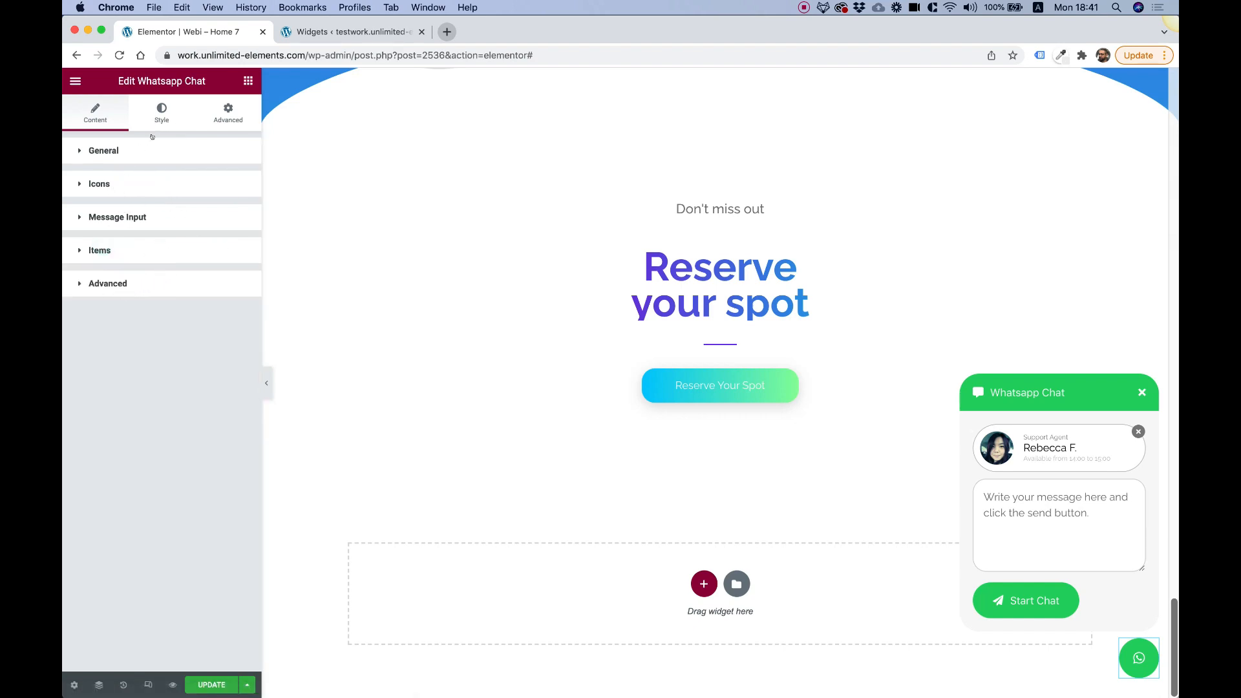
{"action": "left_click", "coordinate": [162, 112]}
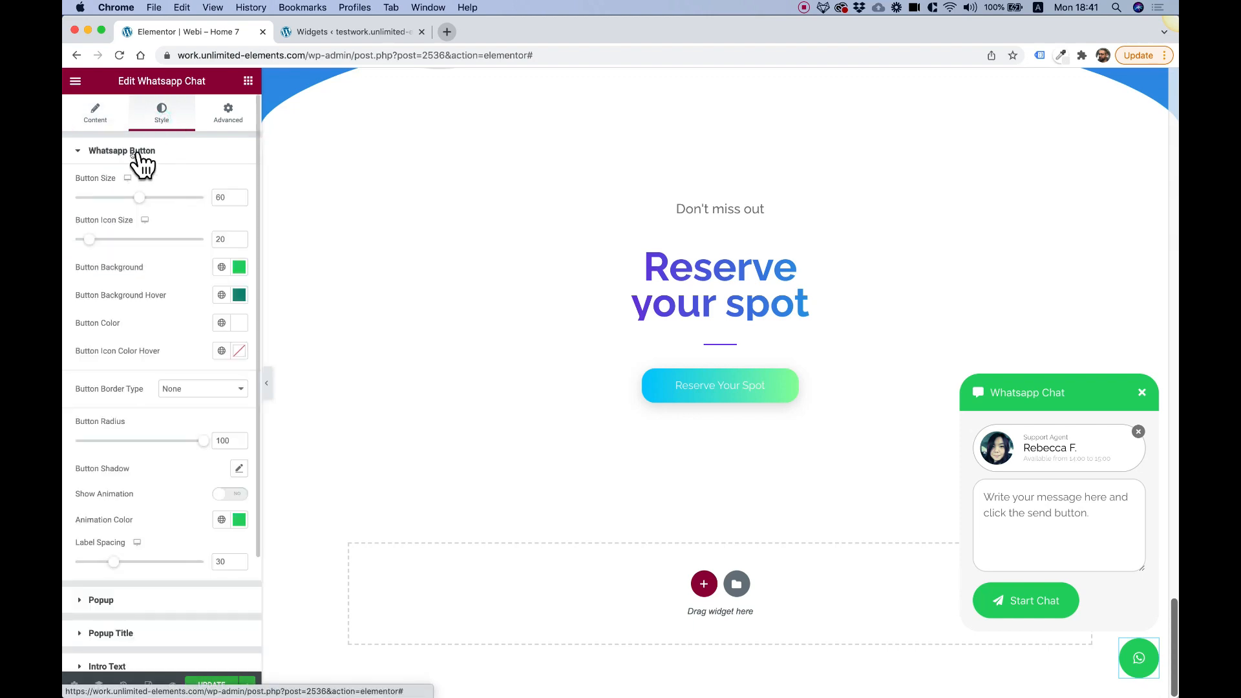
{"action": "mouse_move", "coordinate": [1070, 641]}
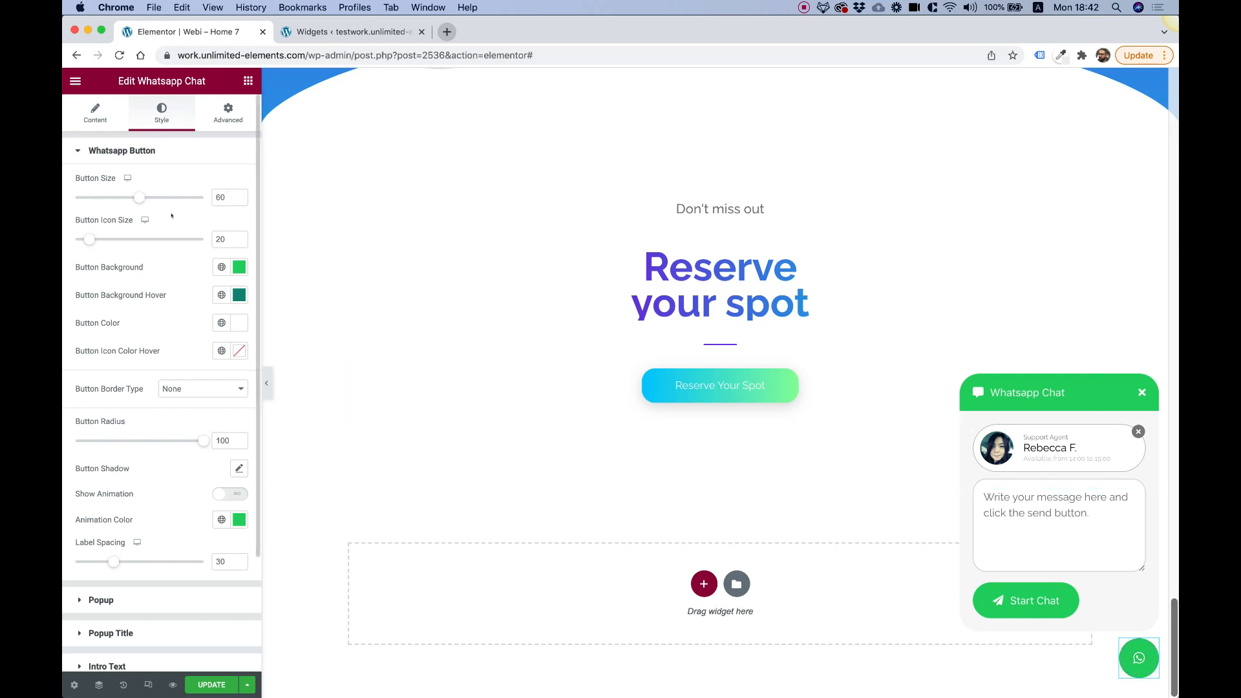
{"action": "triple_click", "coordinate": [225, 197]}
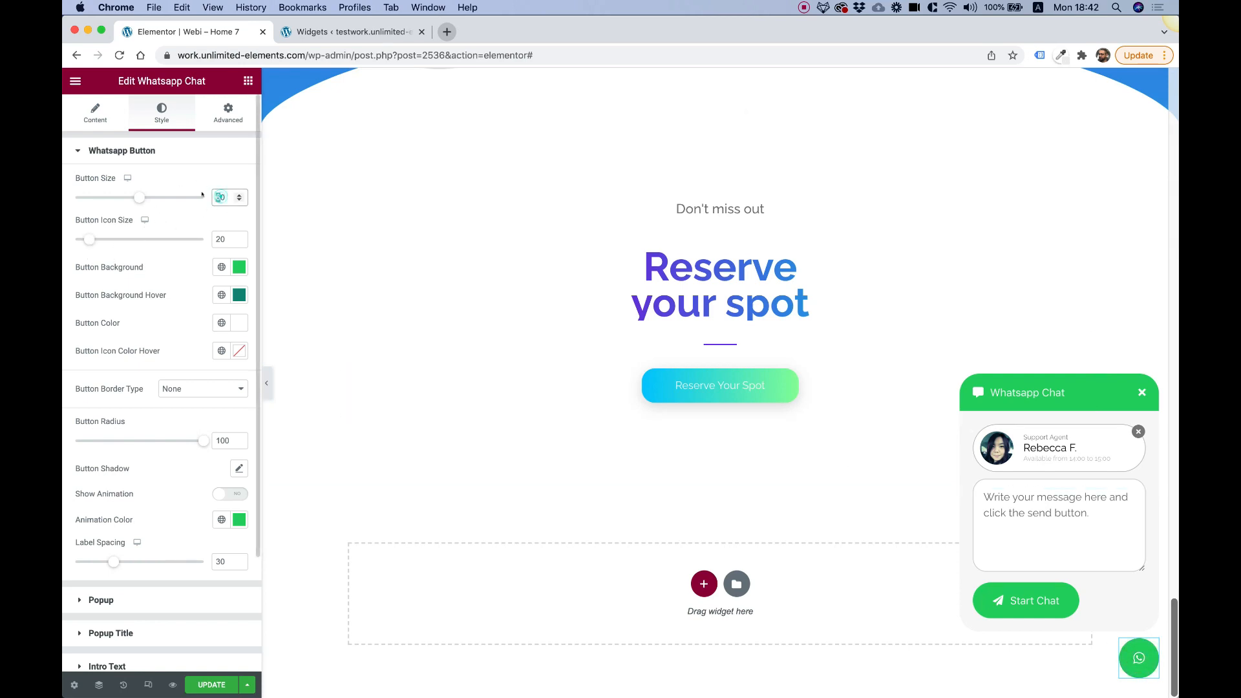
{"action": "left_click_drag", "start_coordinate": [140, 197], "coordinate": [172, 197]}
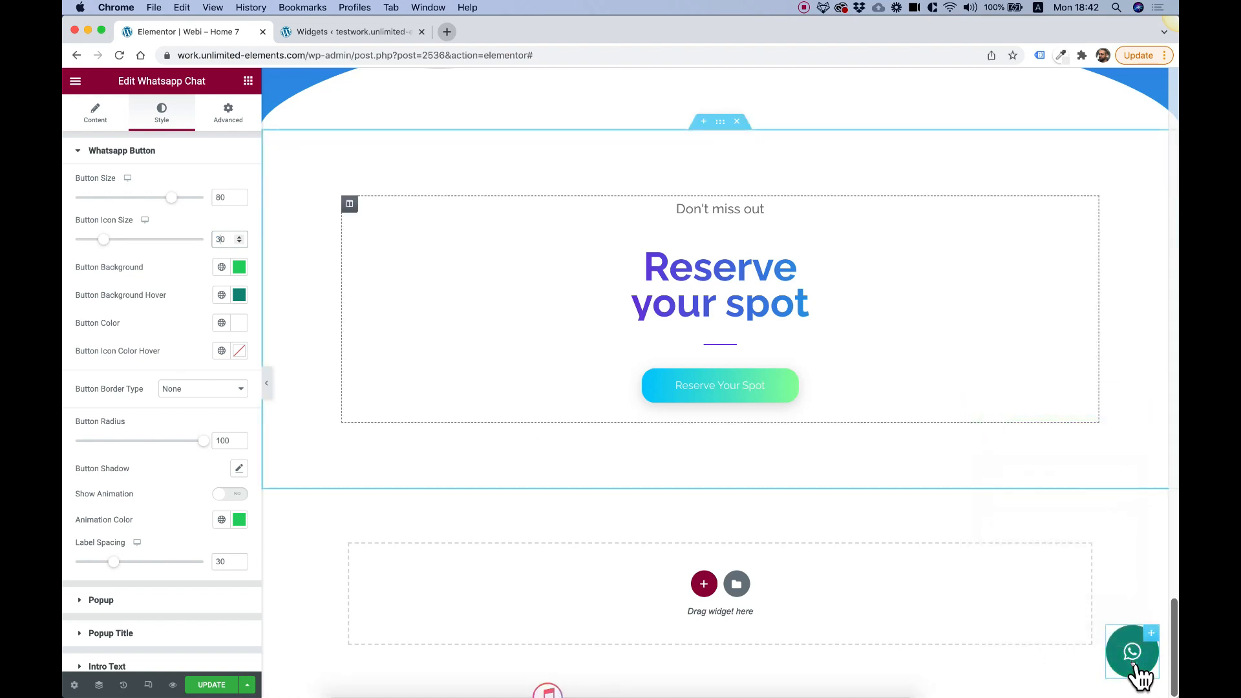
{"action": "left_click", "coordinate": [1131, 652]}
{"action": "type", "text": "20"}
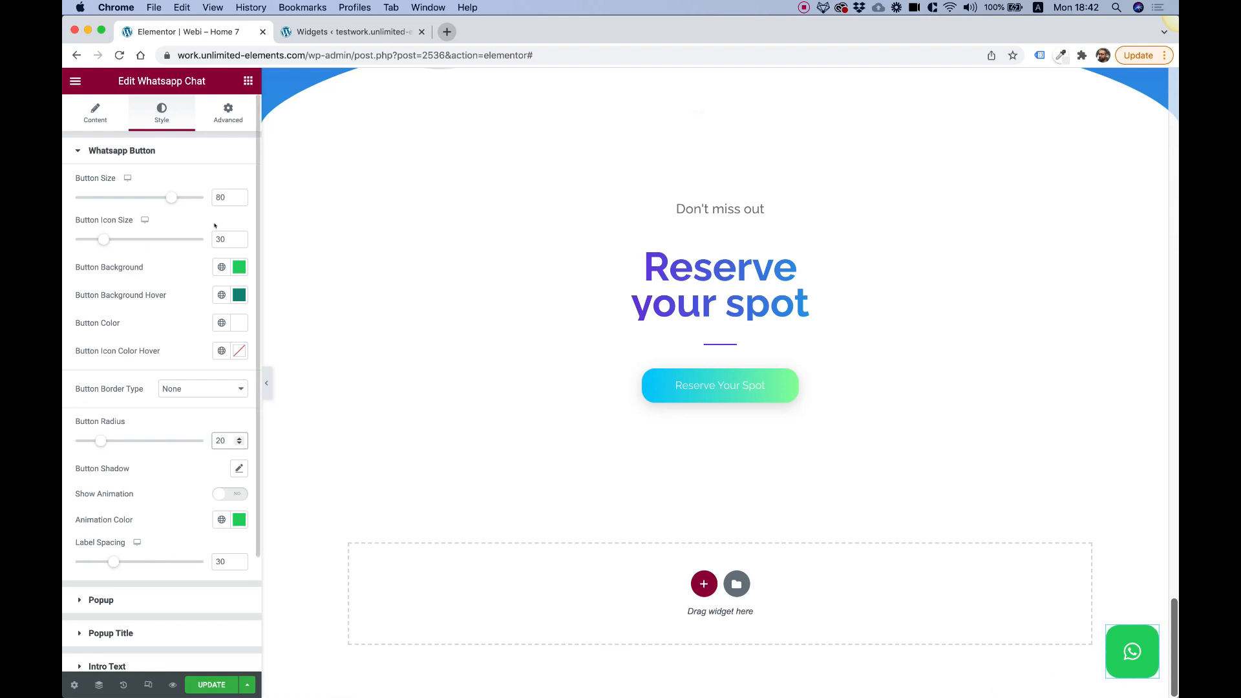
{"action": "scroll", "scroll_direction": "down", "scroll_amount": 3}
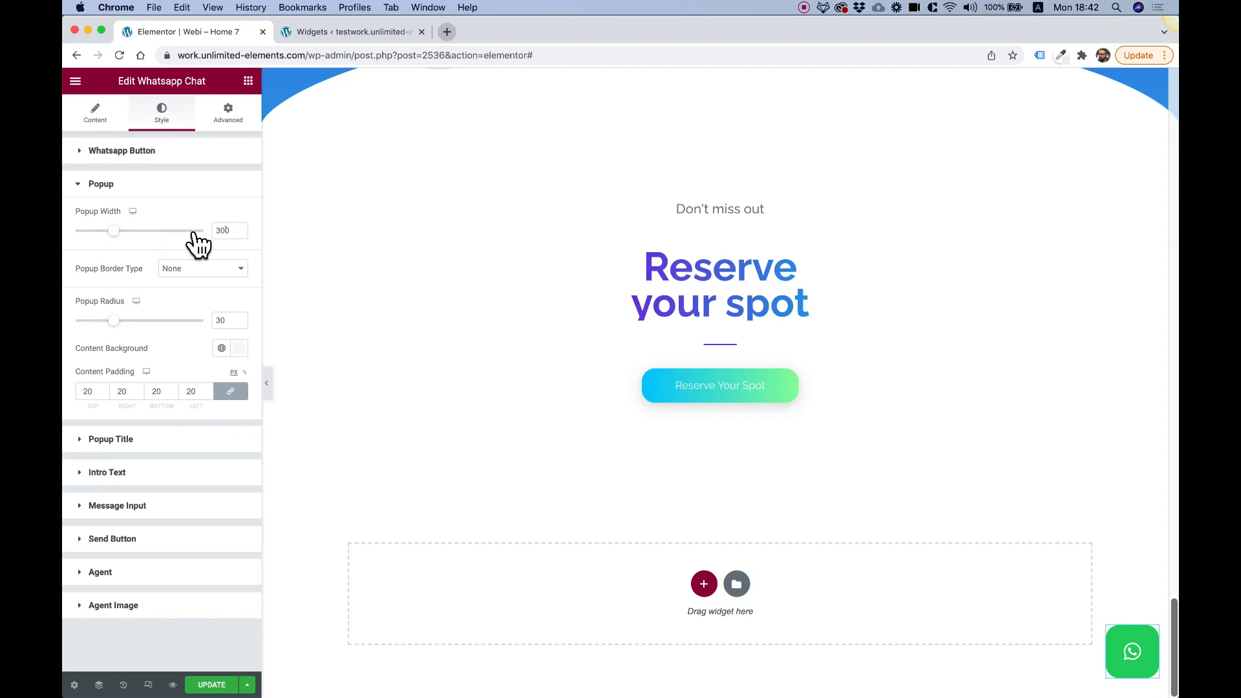
{"action": "mouse_move", "coordinate": [137, 211]}
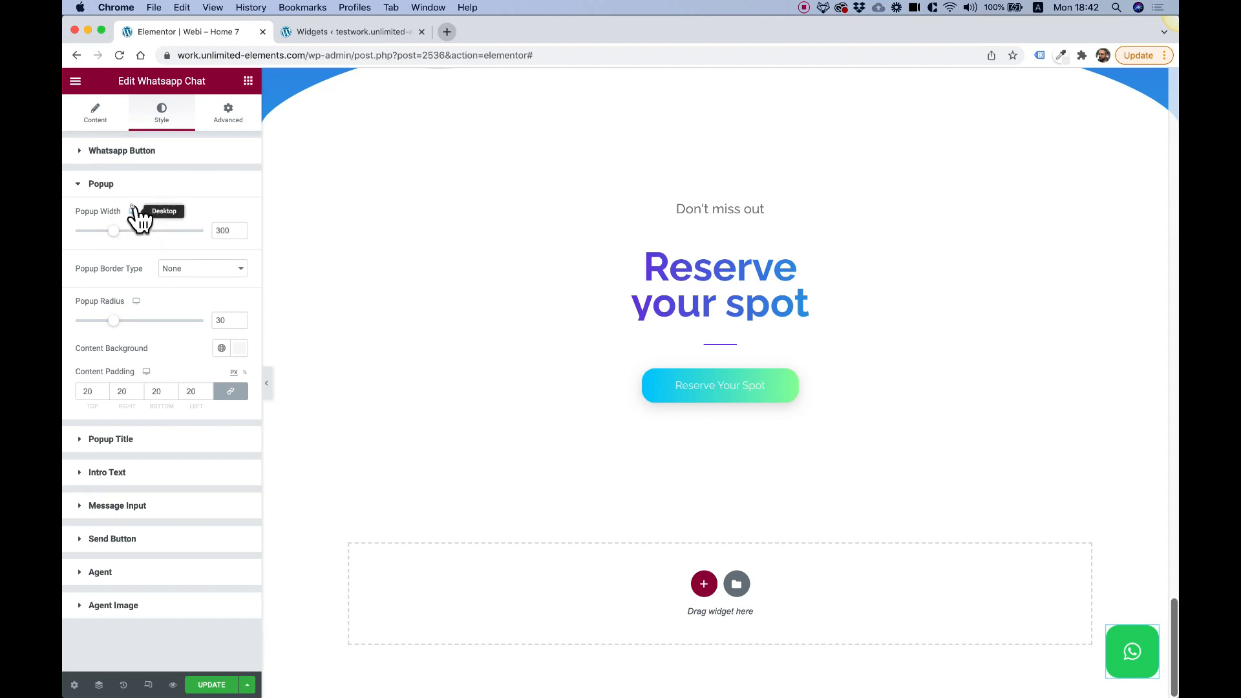
{"action": "mouse_move", "coordinate": [147, 684]}
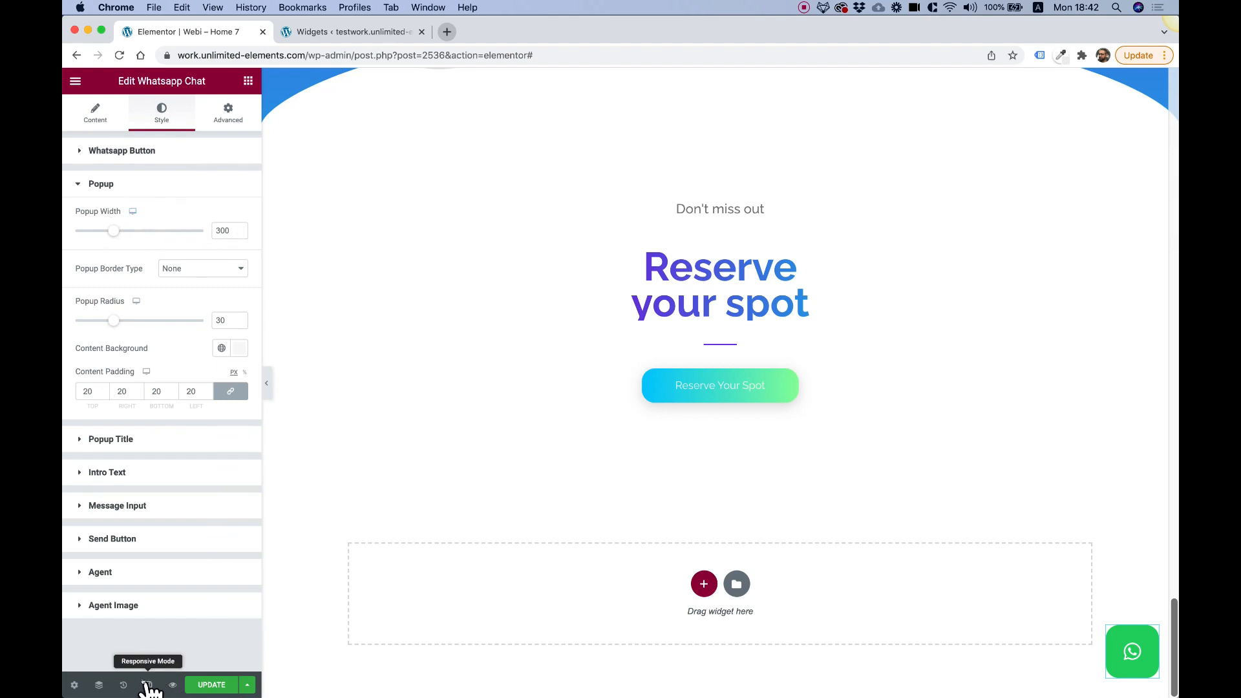
Step: Switch the editor preview to mobile phone width via responsive mode
{"action": "left_click", "coordinate": [148, 684]}
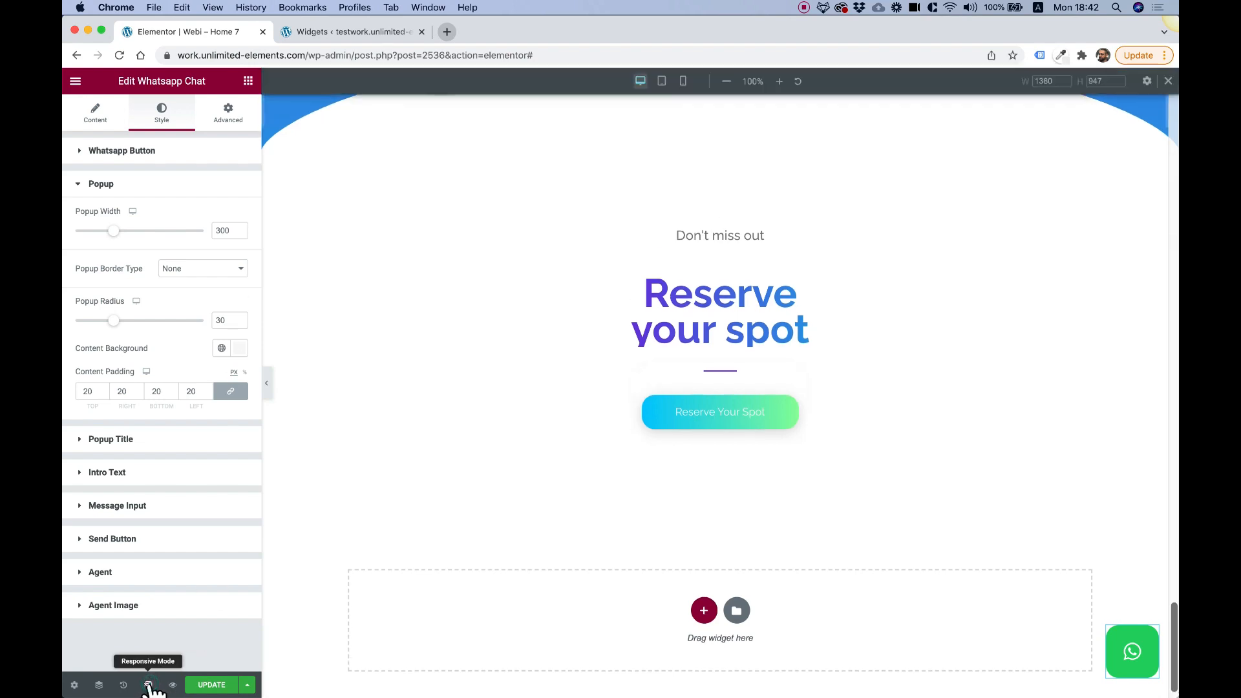
{"action": "left_click", "coordinate": [681, 81]}
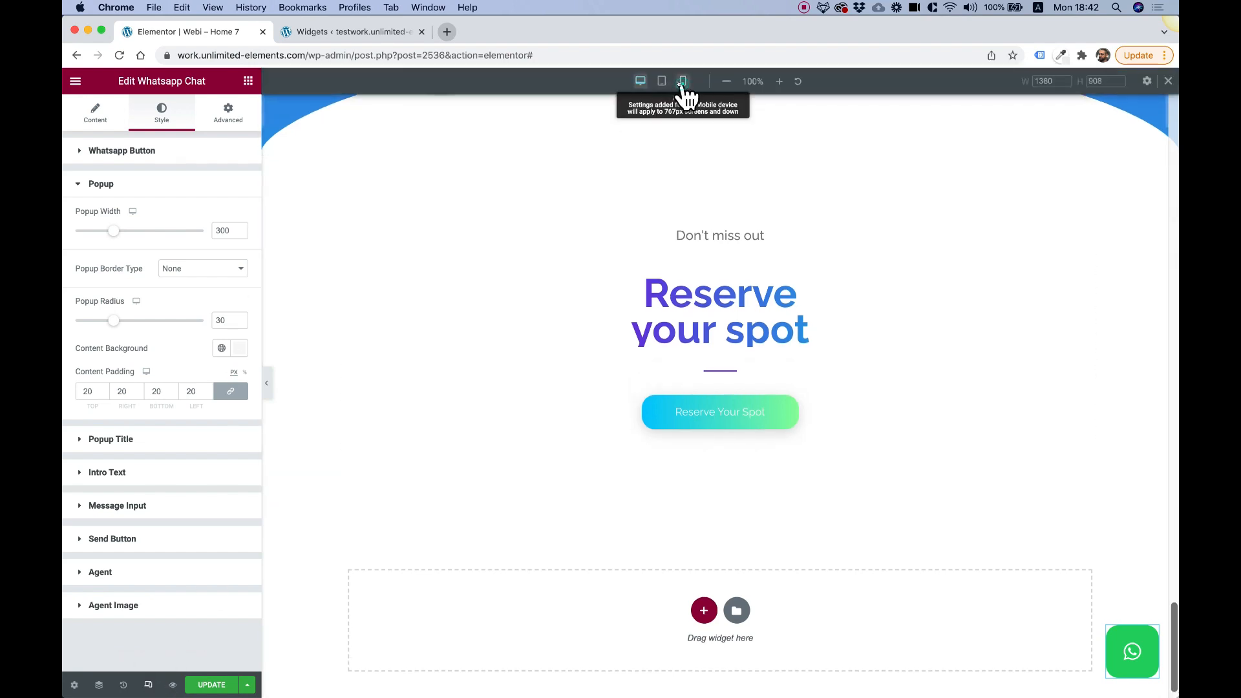
{"action": "left_click", "coordinate": [681, 81]}
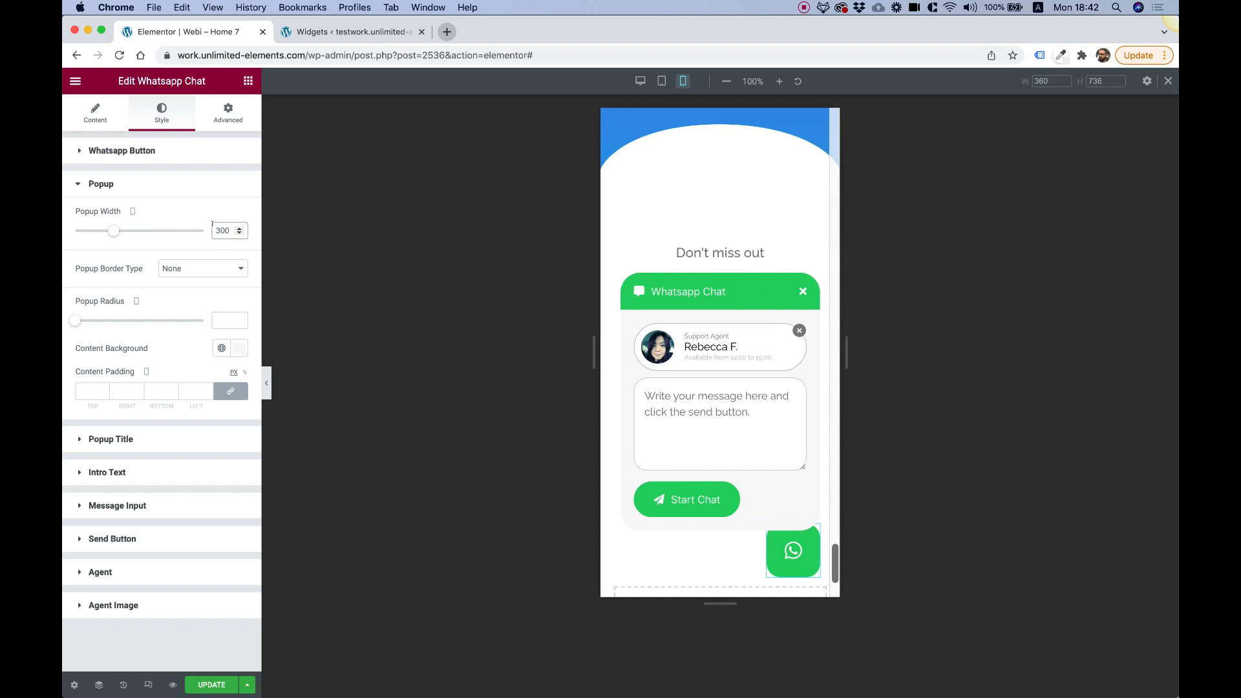
{"action": "mouse_move", "coordinate": [127, 455]}
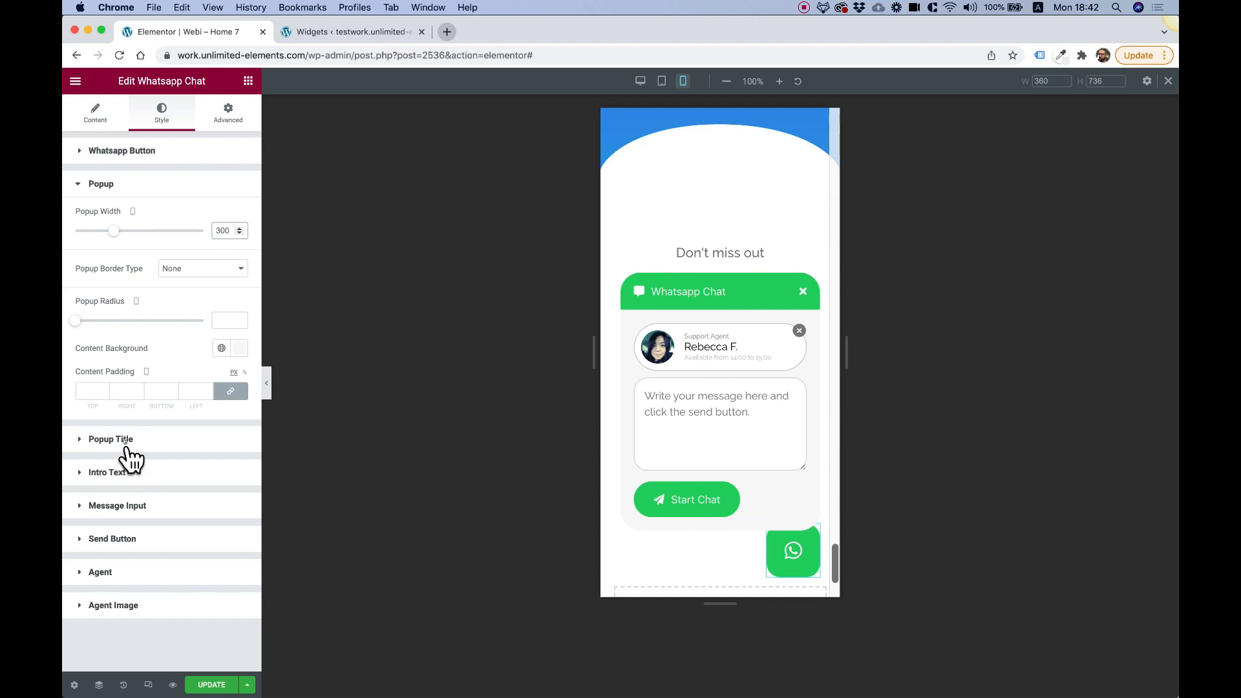
Step: Review the Popup Title, Intro Text and Message Input style groups
{"action": "left_click", "coordinate": [110, 439]}
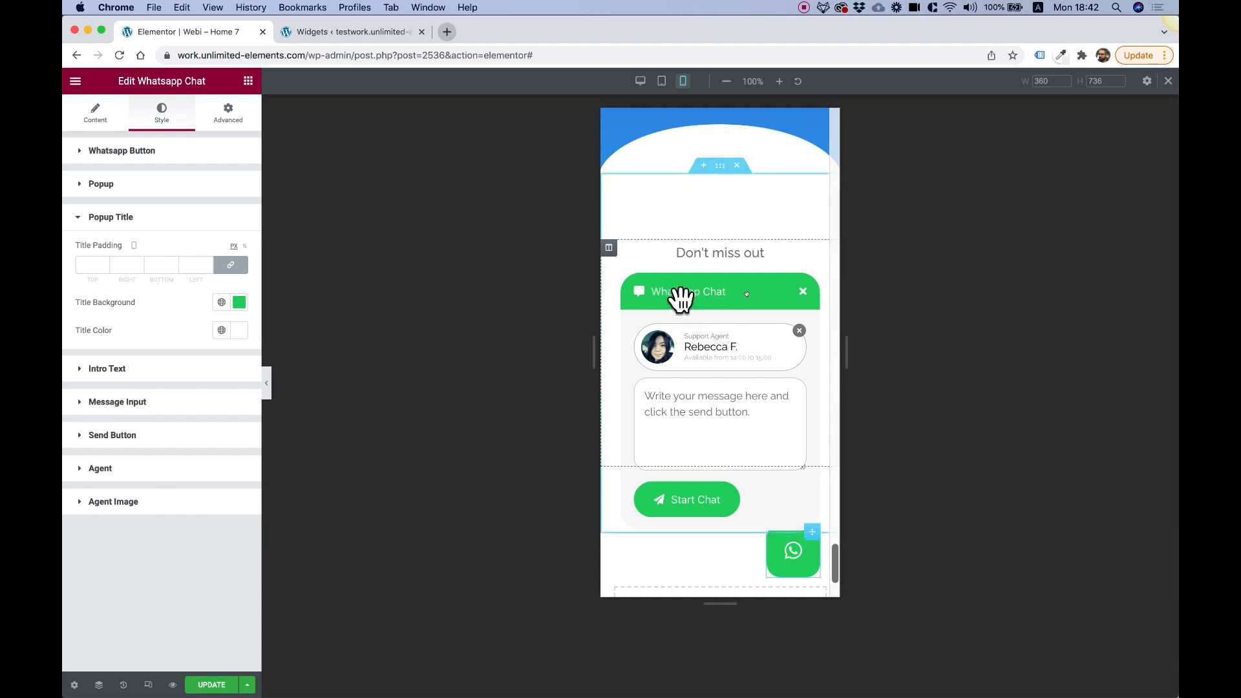
{"action": "mouse_move", "coordinate": [239, 302]}
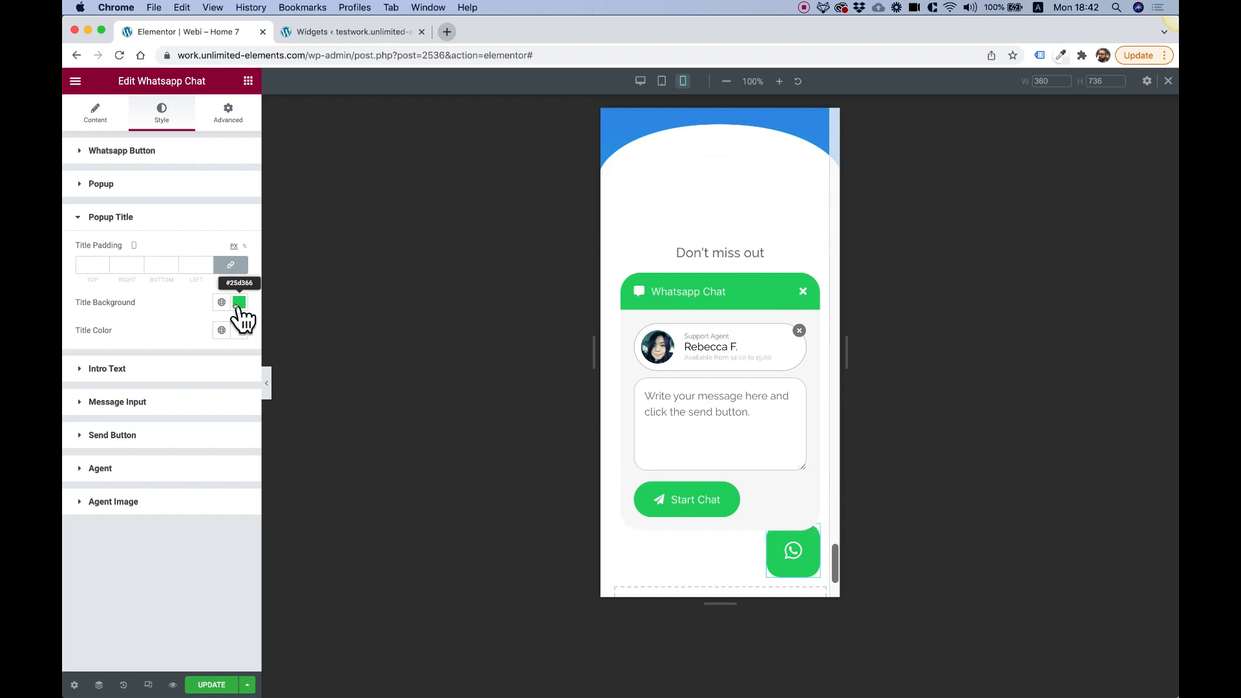
{"action": "mouse_move", "coordinate": [241, 324]}
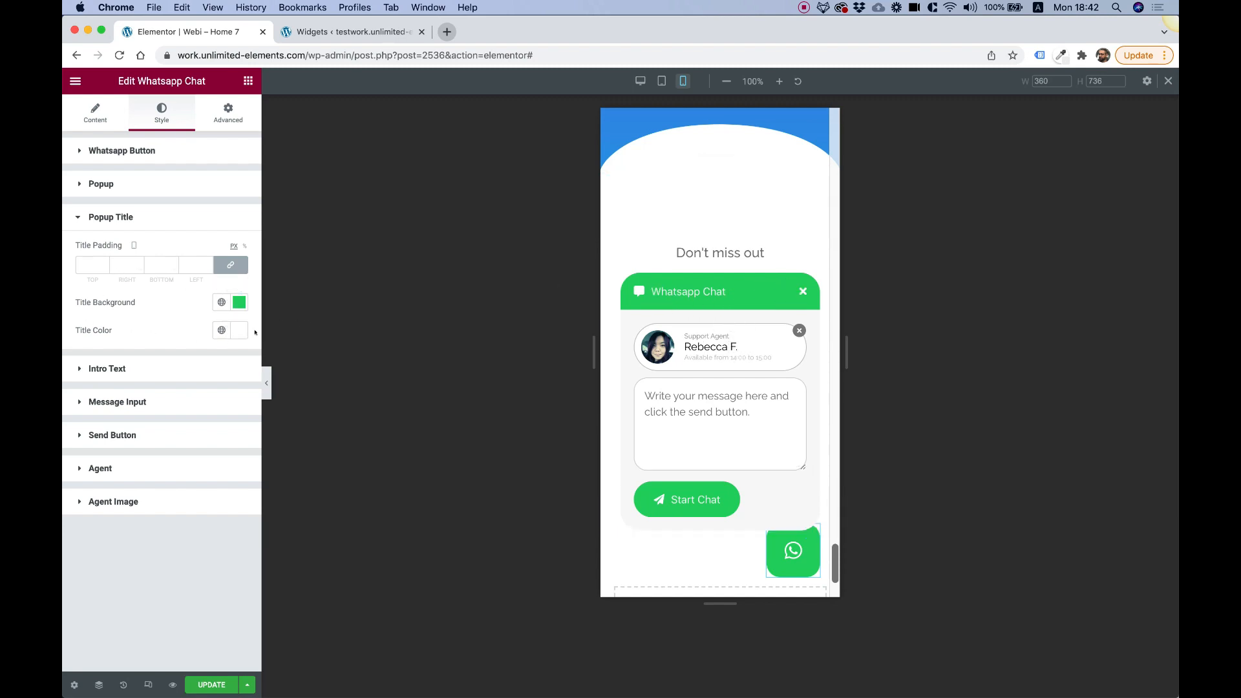
{"action": "left_click", "coordinate": [107, 368]}
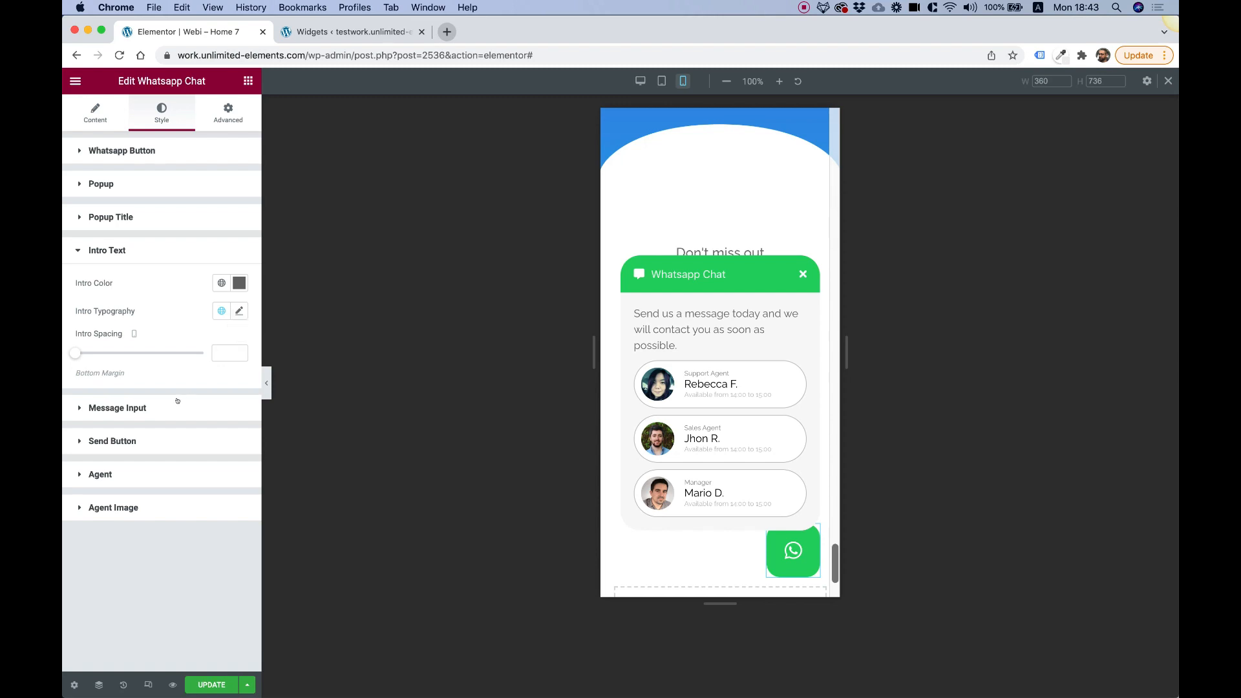
{"action": "mouse_move", "coordinate": [117, 408]}
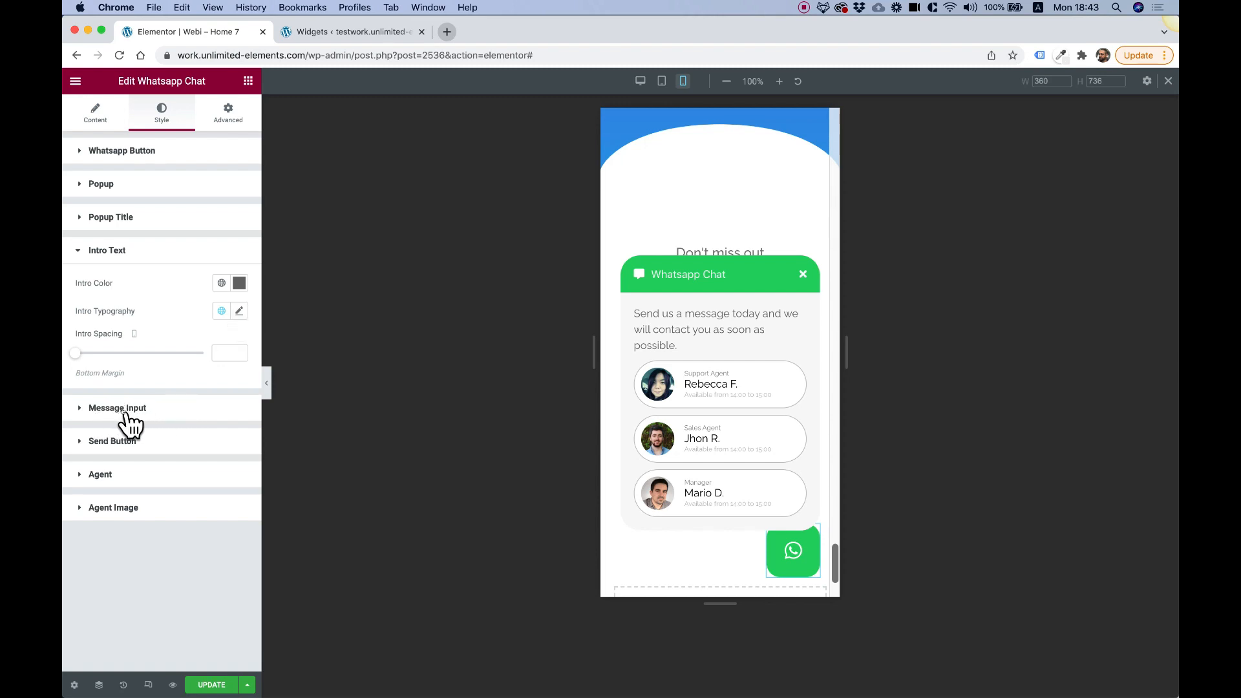
{"action": "left_click", "coordinate": [117, 408]}
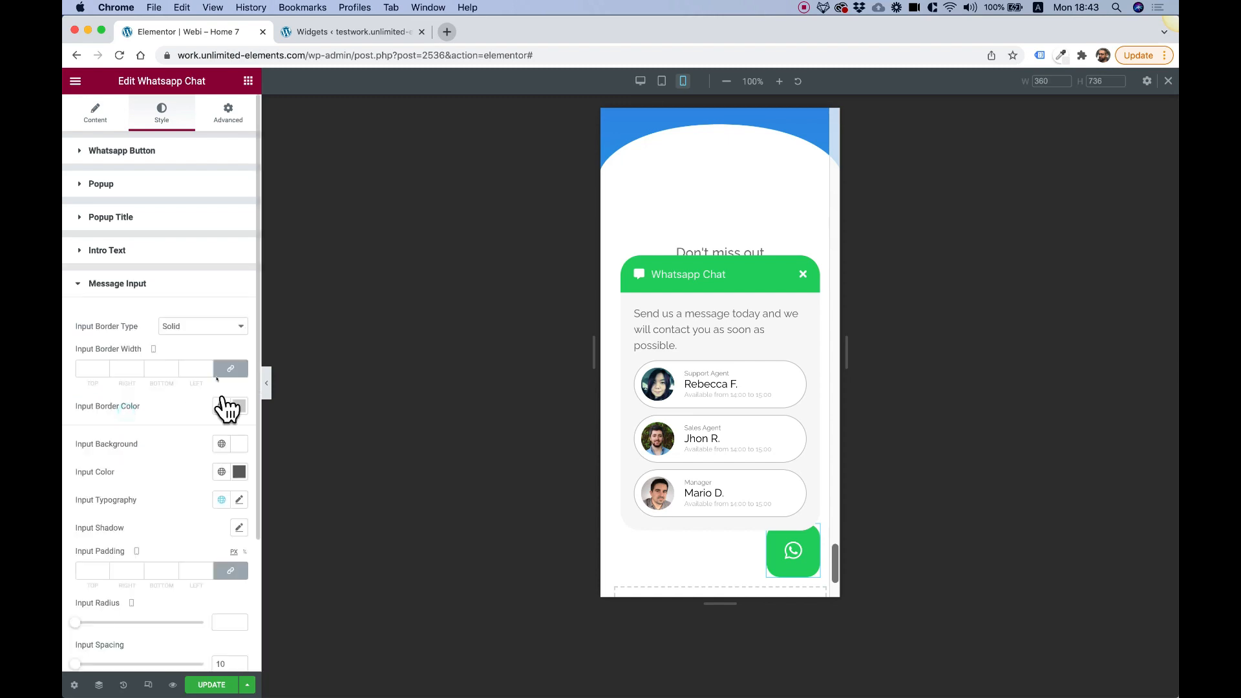
{"action": "scroll", "scroll_direction": "down", "scroll_amount": 3}
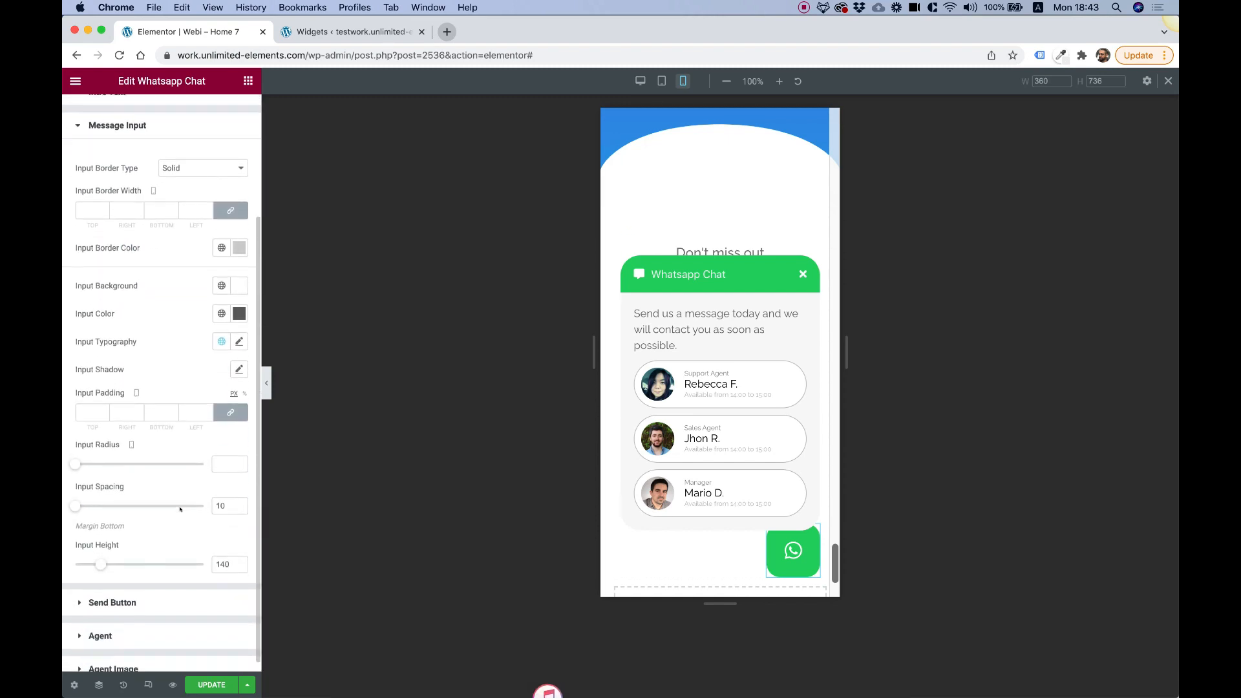
{"action": "scroll", "scroll_direction": "up", "scroll_amount": 3}
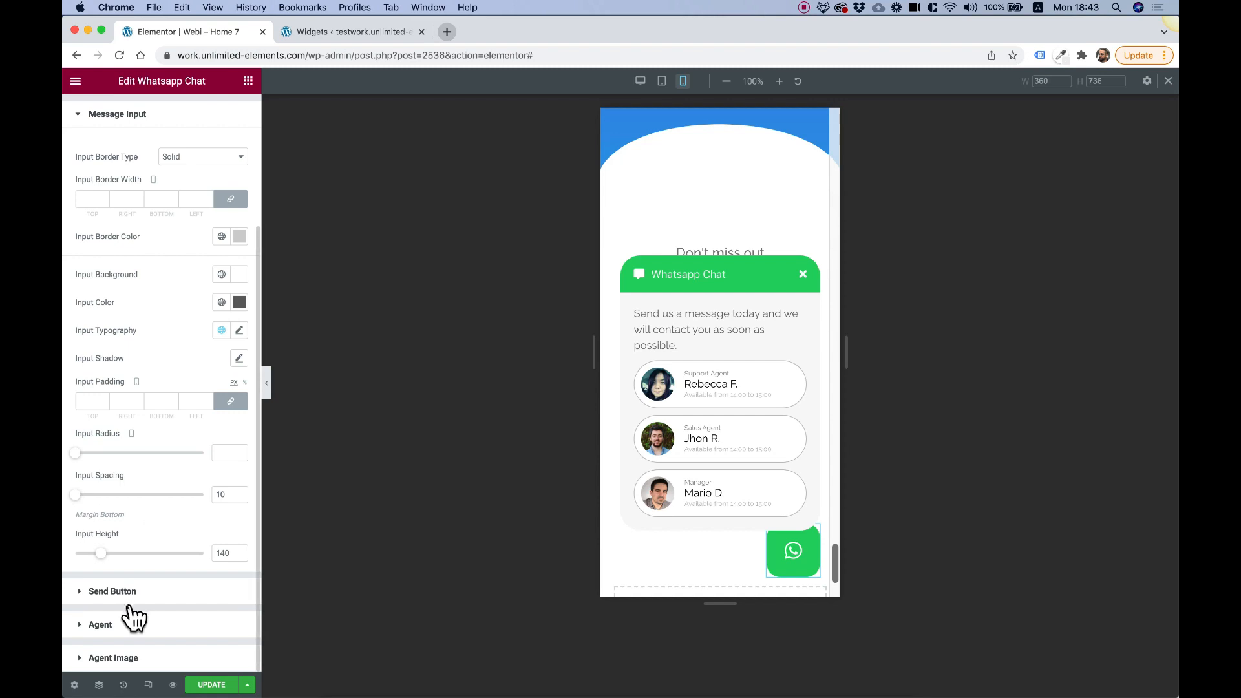
Step: Check the Send Button style group, then bring up the Agent card styling options
{"action": "left_click", "coordinate": [112, 590]}
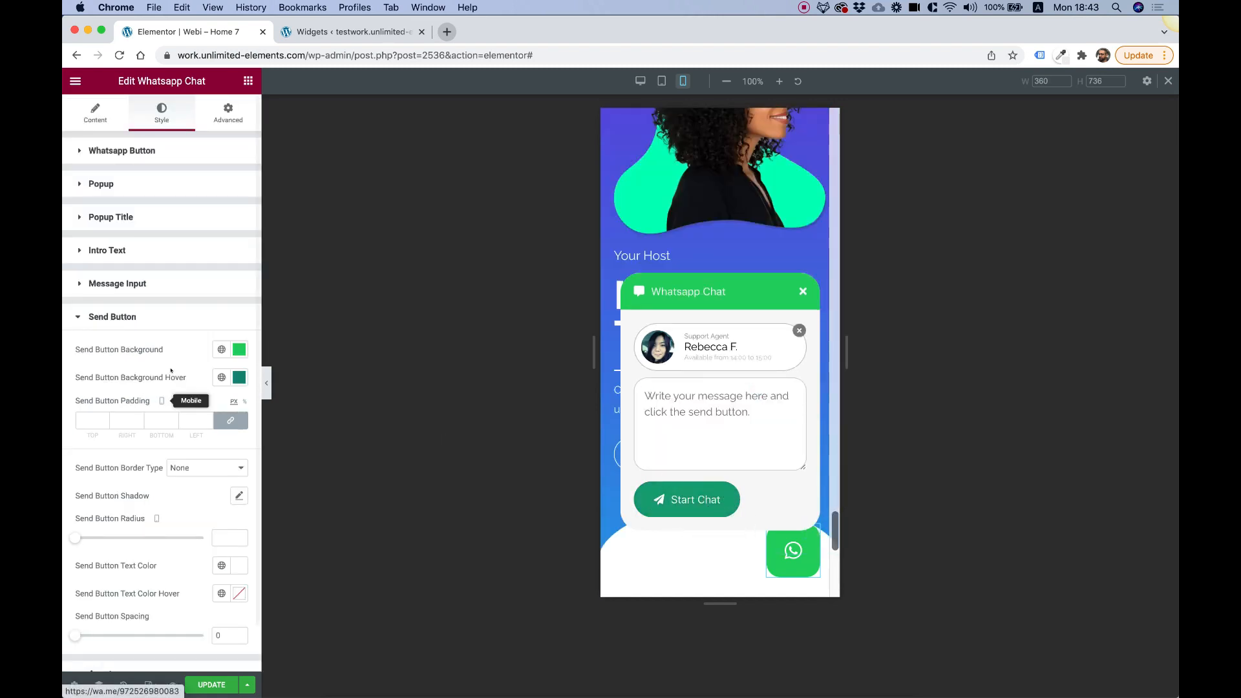
{"action": "left_click", "coordinate": [113, 317]}
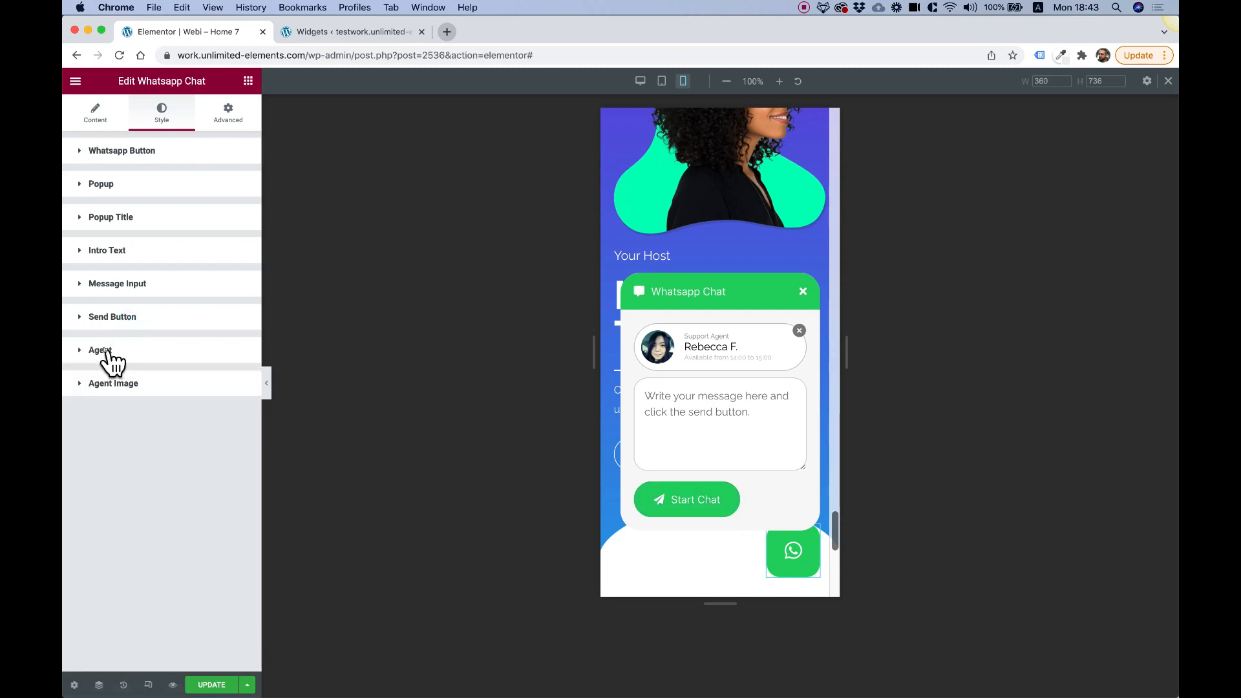
{"action": "left_click", "coordinate": [100, 349]}
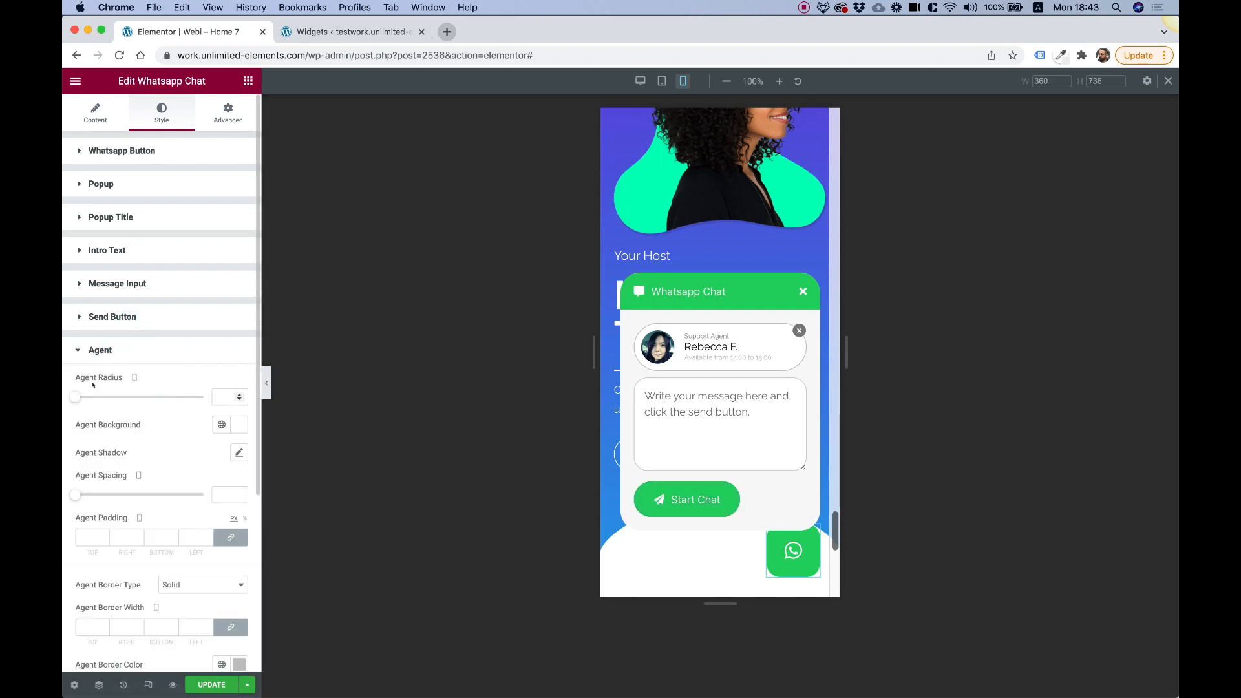
{"action": "scroll", "scroll_direction": "down", "scroll_amount": 3}
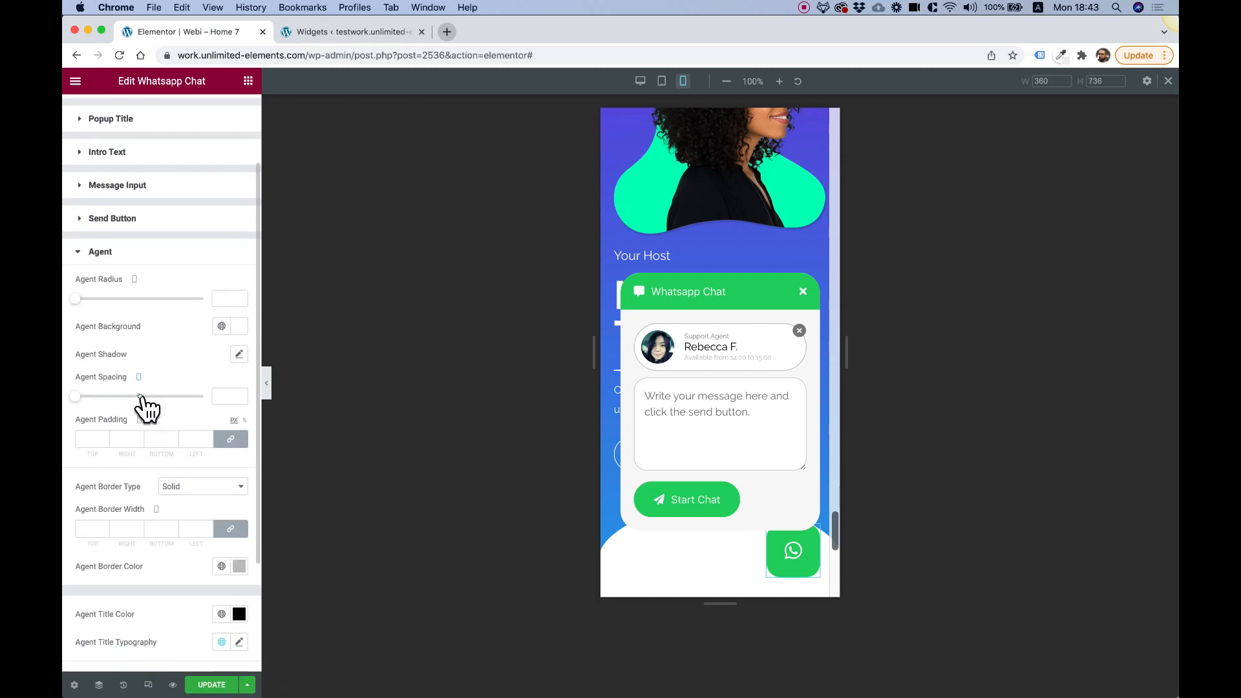
{"action": "mouse_move", "coordinate": [639, 80]}
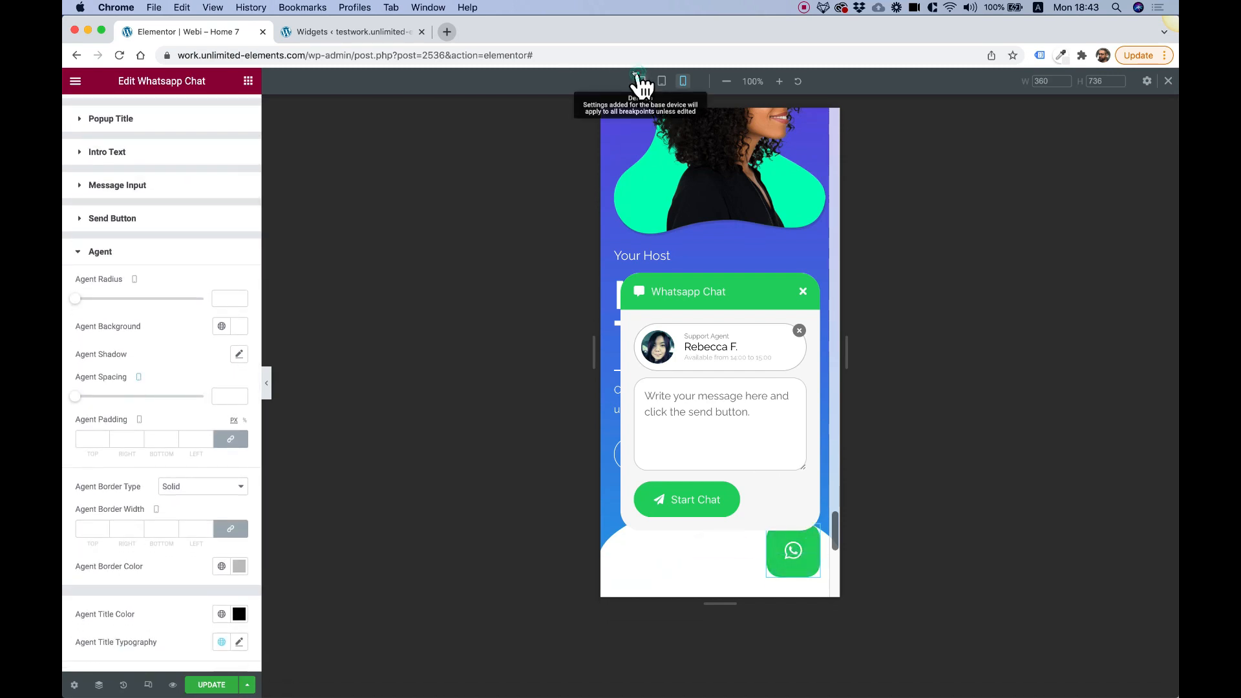
Step: Return the preview to desktop width and open the Agent Image styling options
{"action": "left_click", "coordinate": [639, 81]}
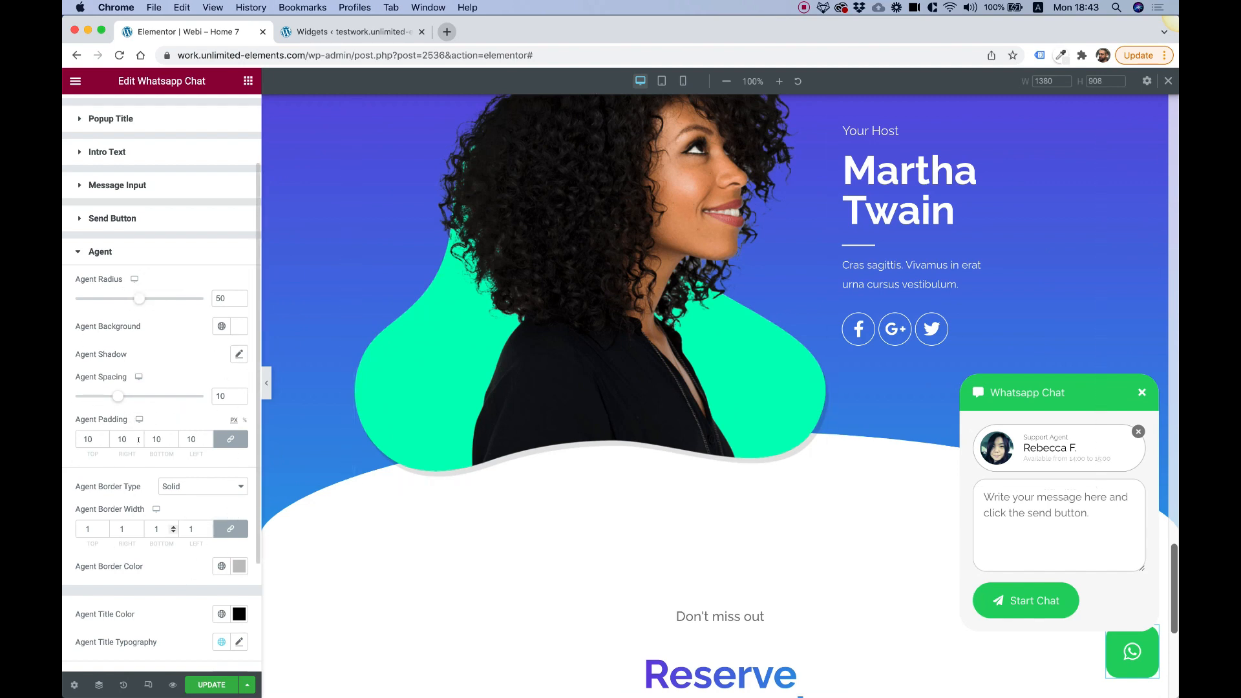
{"action": "scroll", "scroll_direction": "down", "scroll_amount": 3}
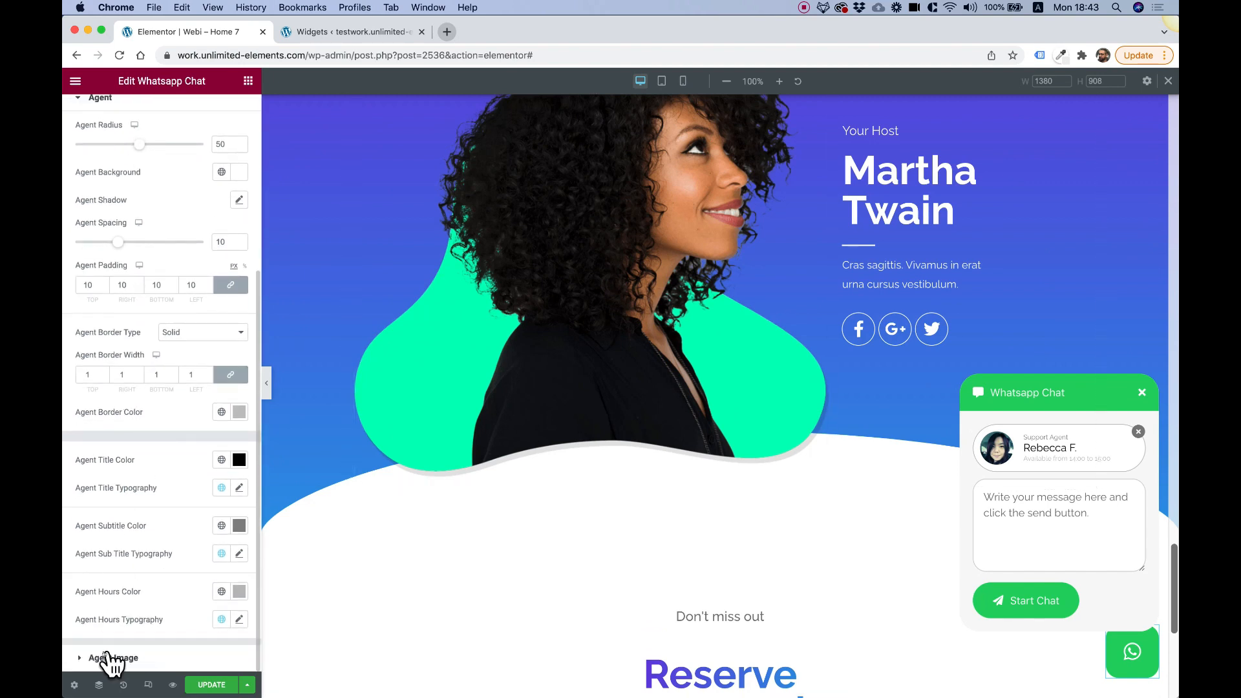
{"action": "left_click", "coordinate": [112, 658]}
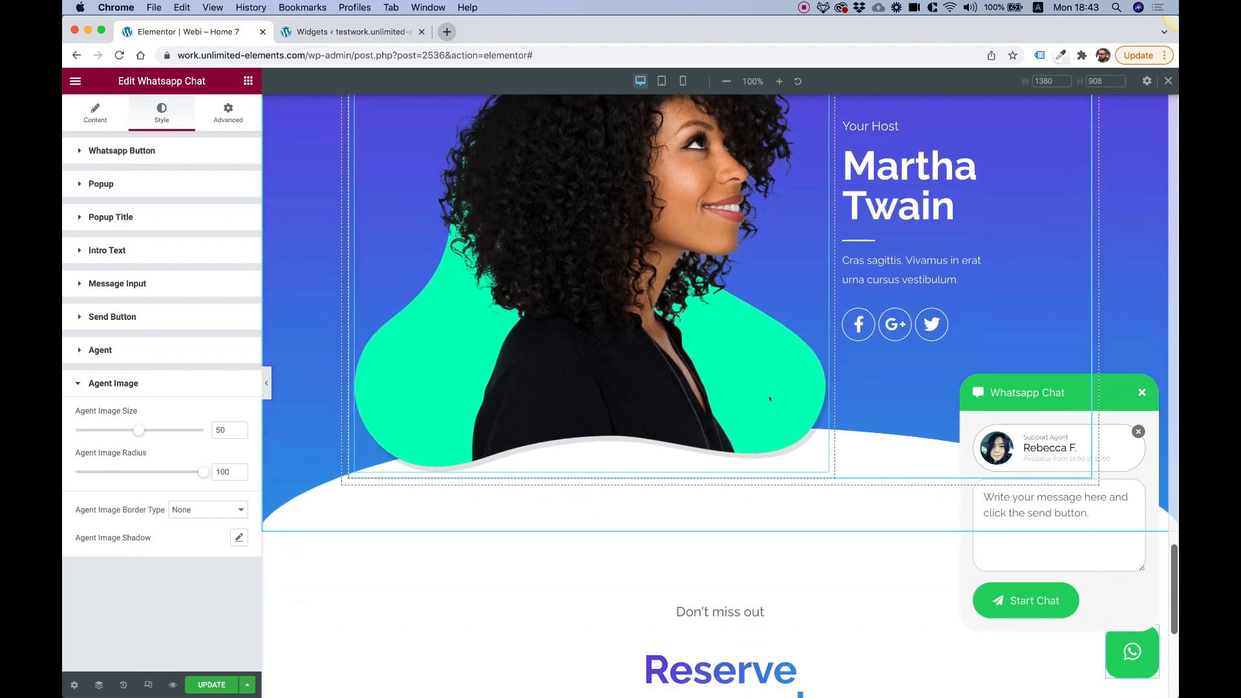
{"action": "scroll", "scroll_direction": "down", "scroll_amount": 3}
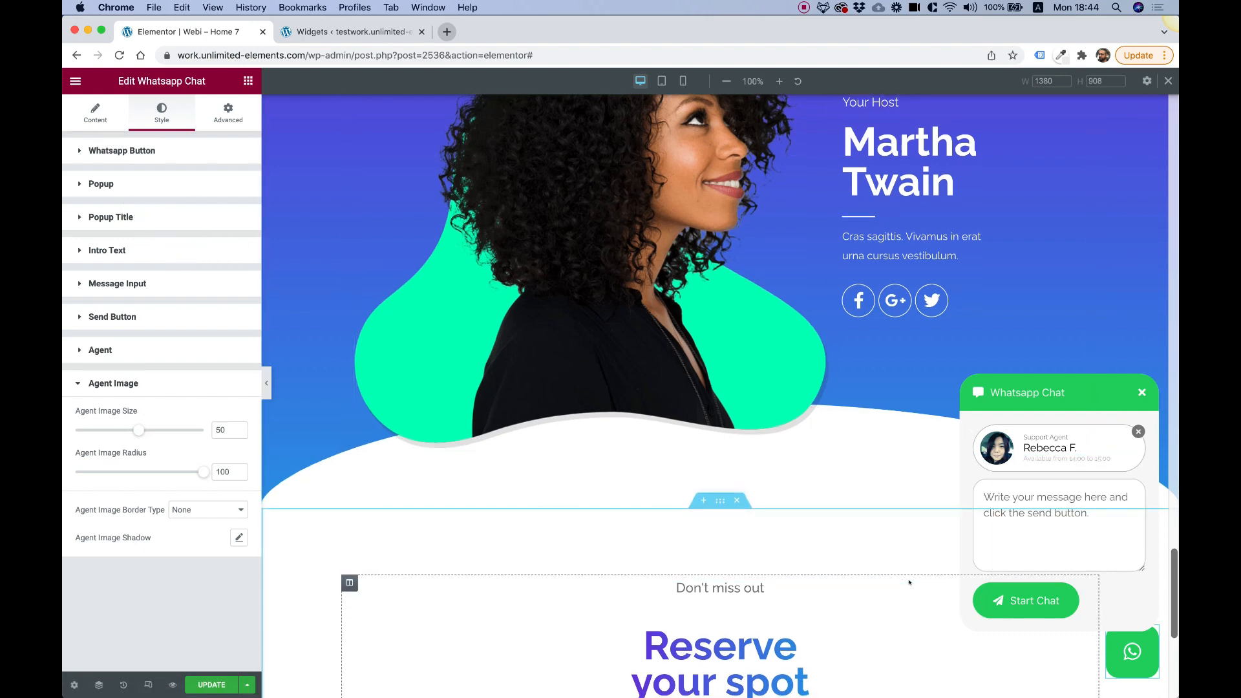
{"action": "scroll", "scroll_direction": "down", "scroll_amount": 3}
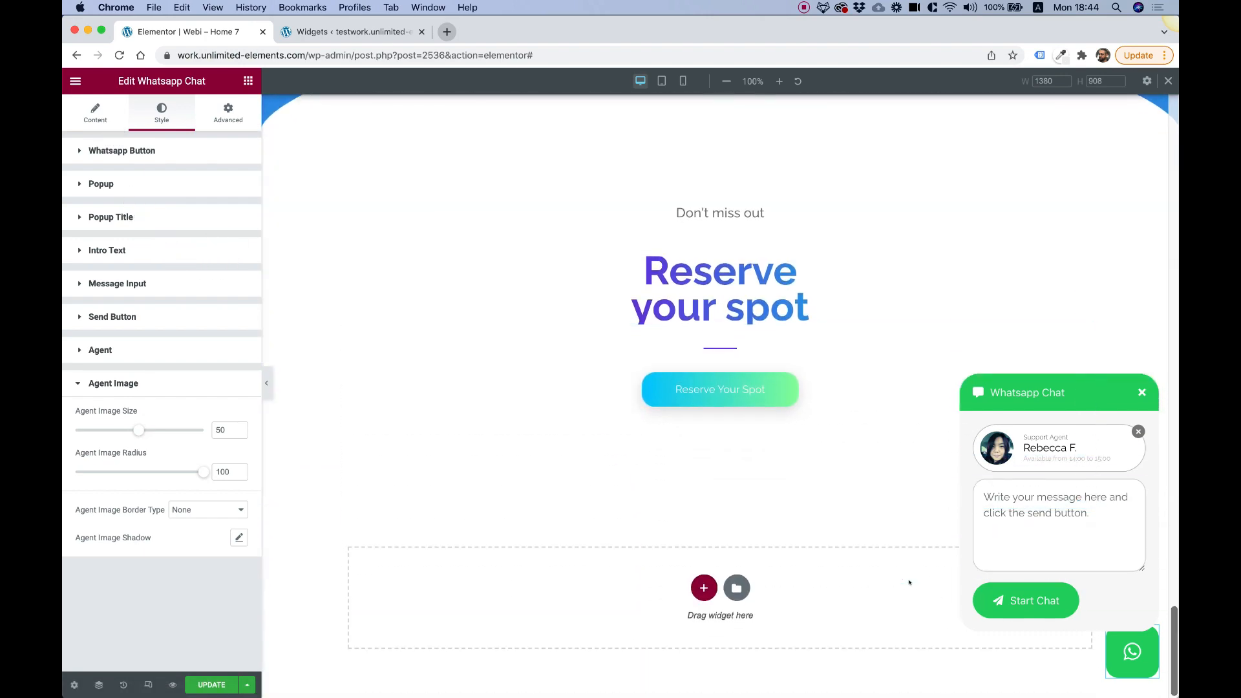
{"action": "mouse_move", "coordinate": [190, 257]}
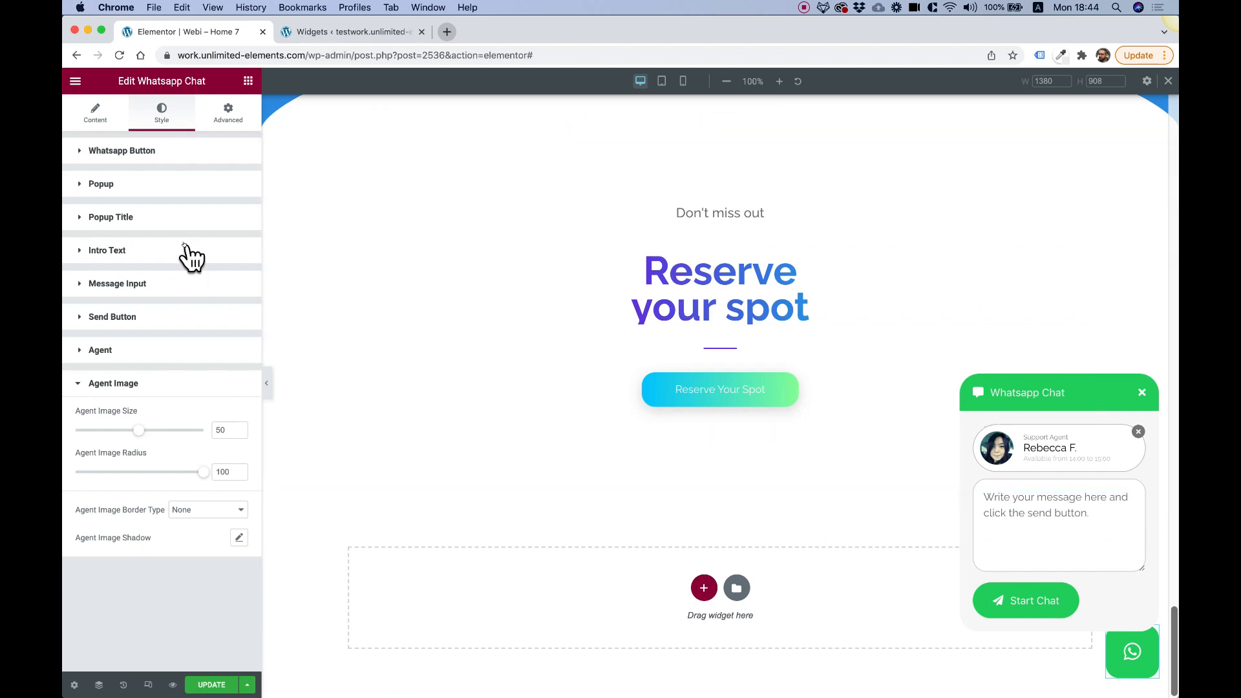